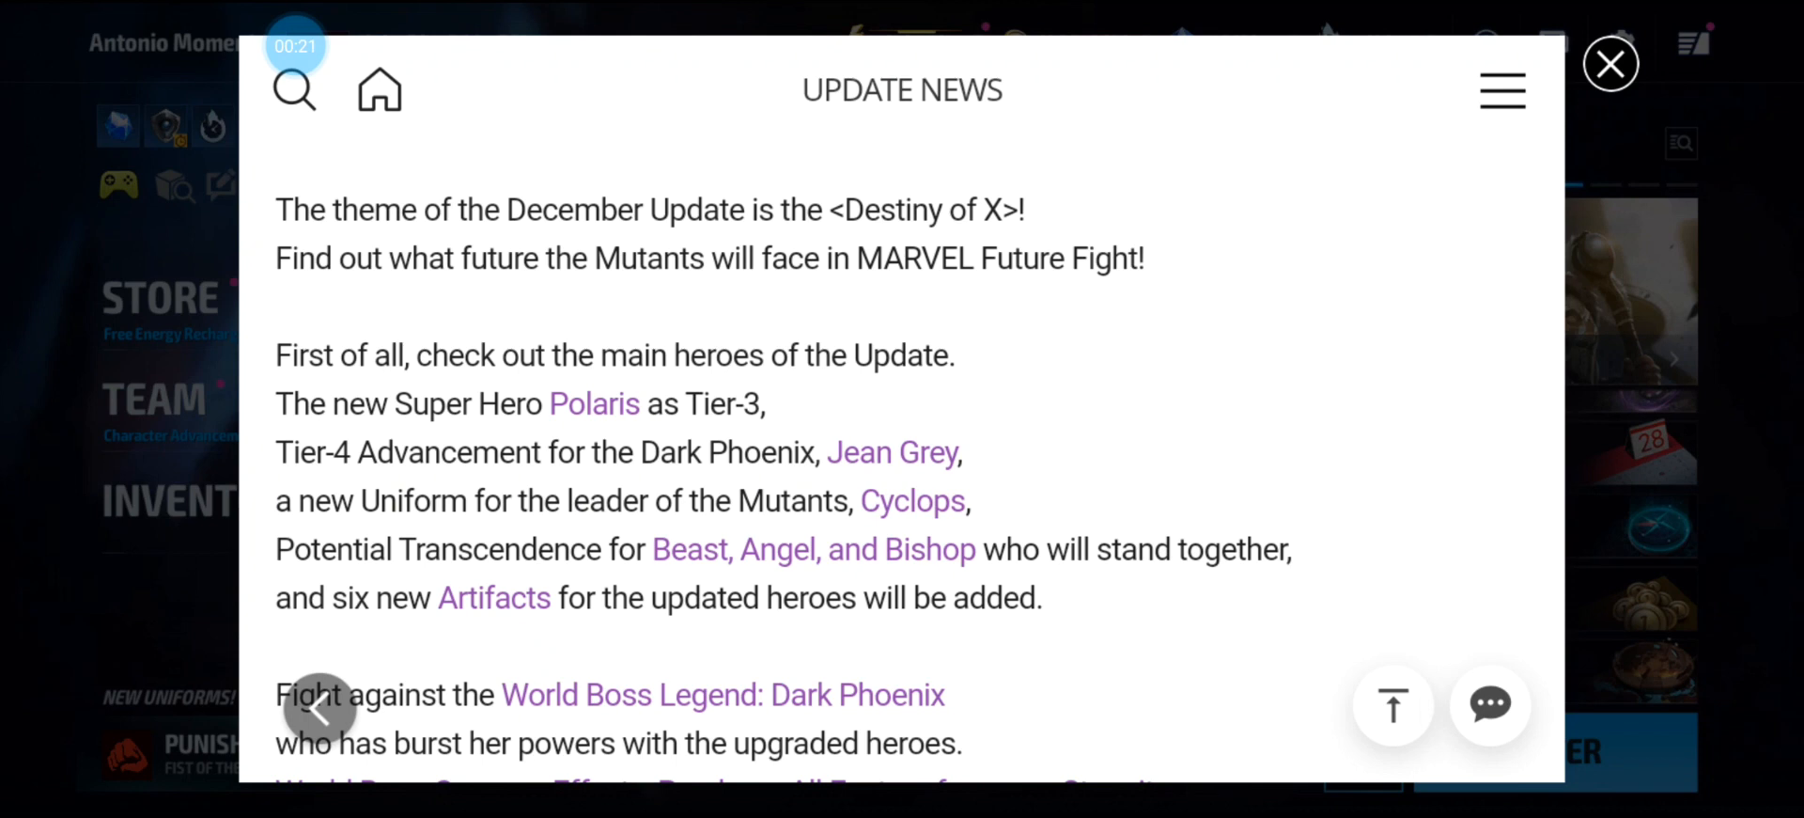
Scroll past the Destiny of X intro to the Polaris (Modern) hero table.
{"action": "scroll", "scroll_direction": "down", "scroll_amount": 3}
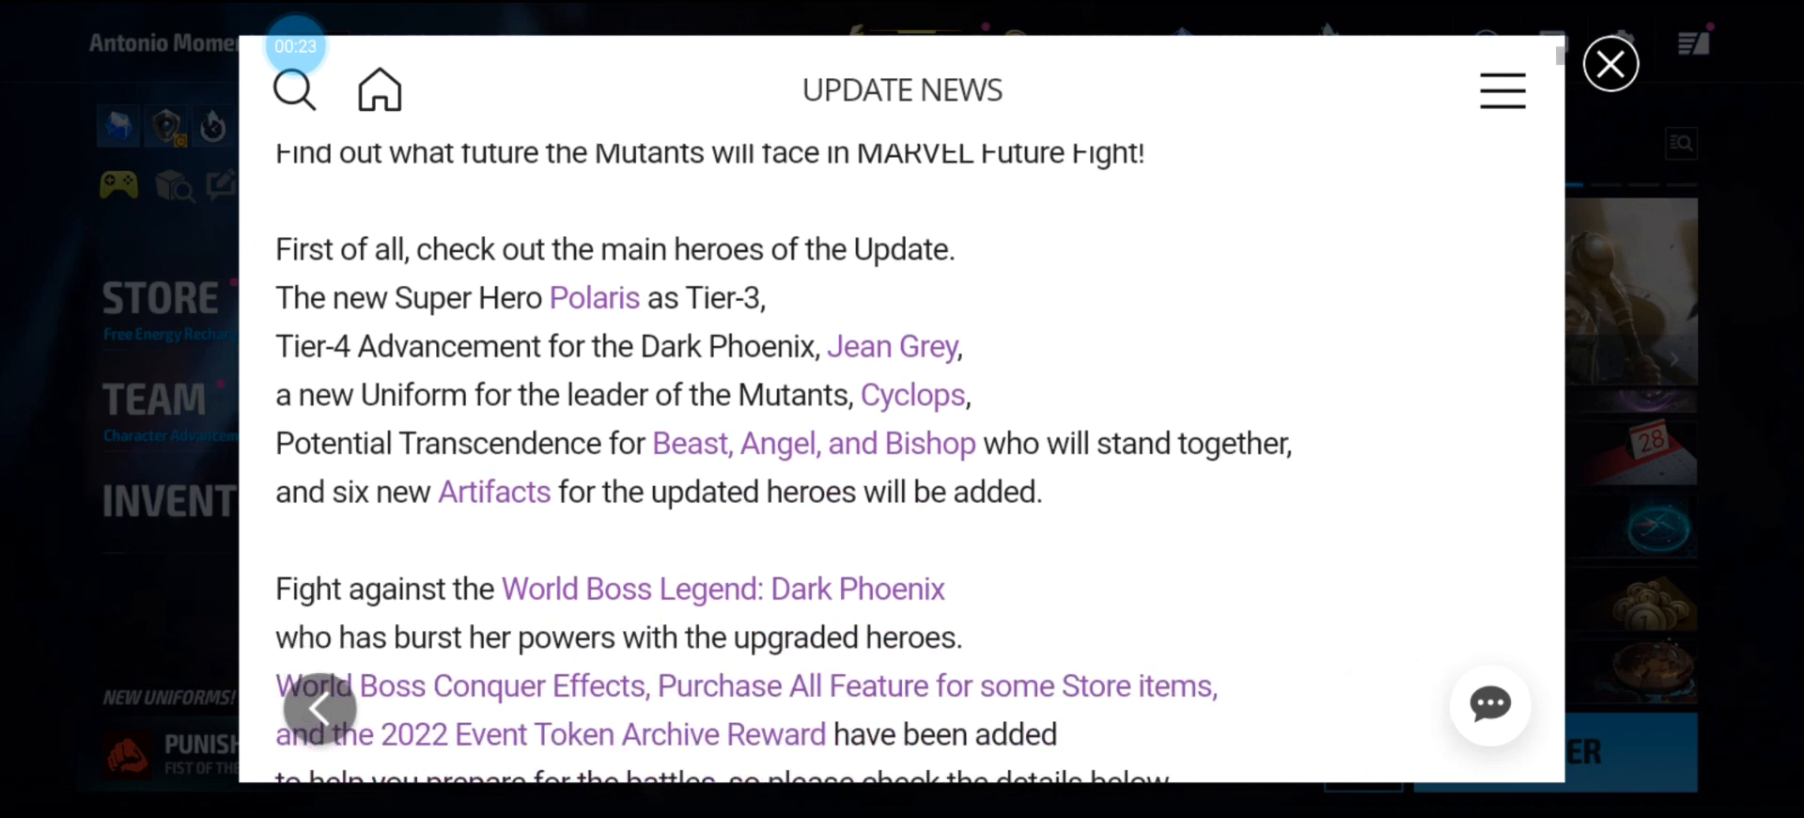
{"action": "scroll", "scroll_direction": "down", "scroll_amount": 3}
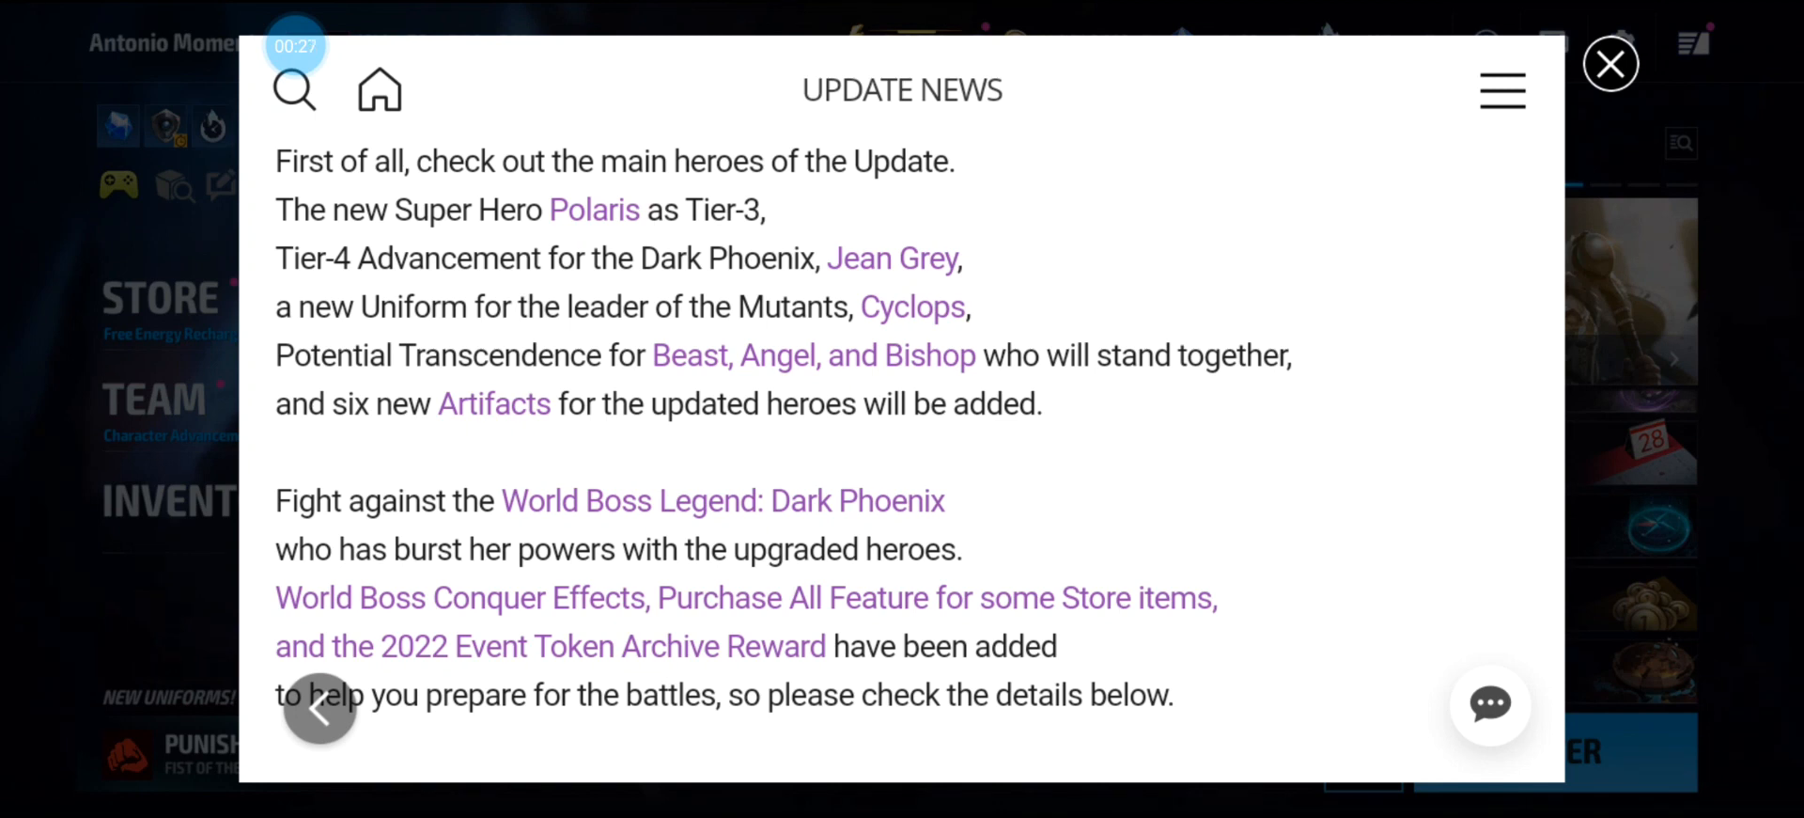
{"action": "scroll", "scroll_direction": "down", "scroll_amount": 3}
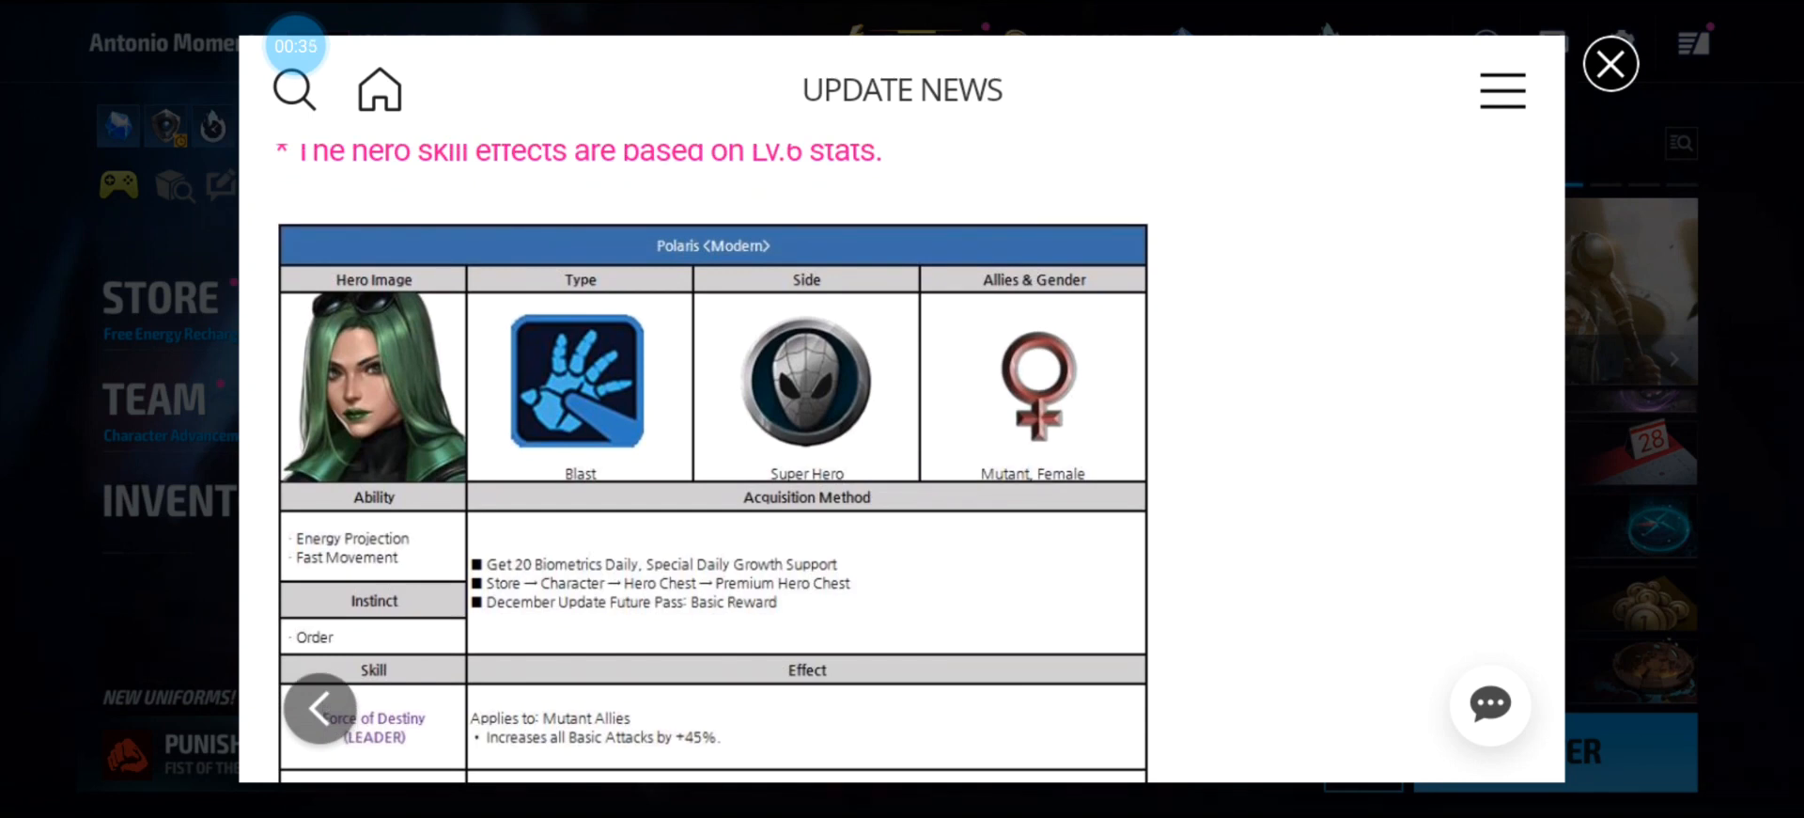
Scroll through Polaris's acquisition rows to the Magnetic Field Emission (Active 2) skill.
{"action": "scroll", "scroll_direction": "down", "scroll_amount": 3}
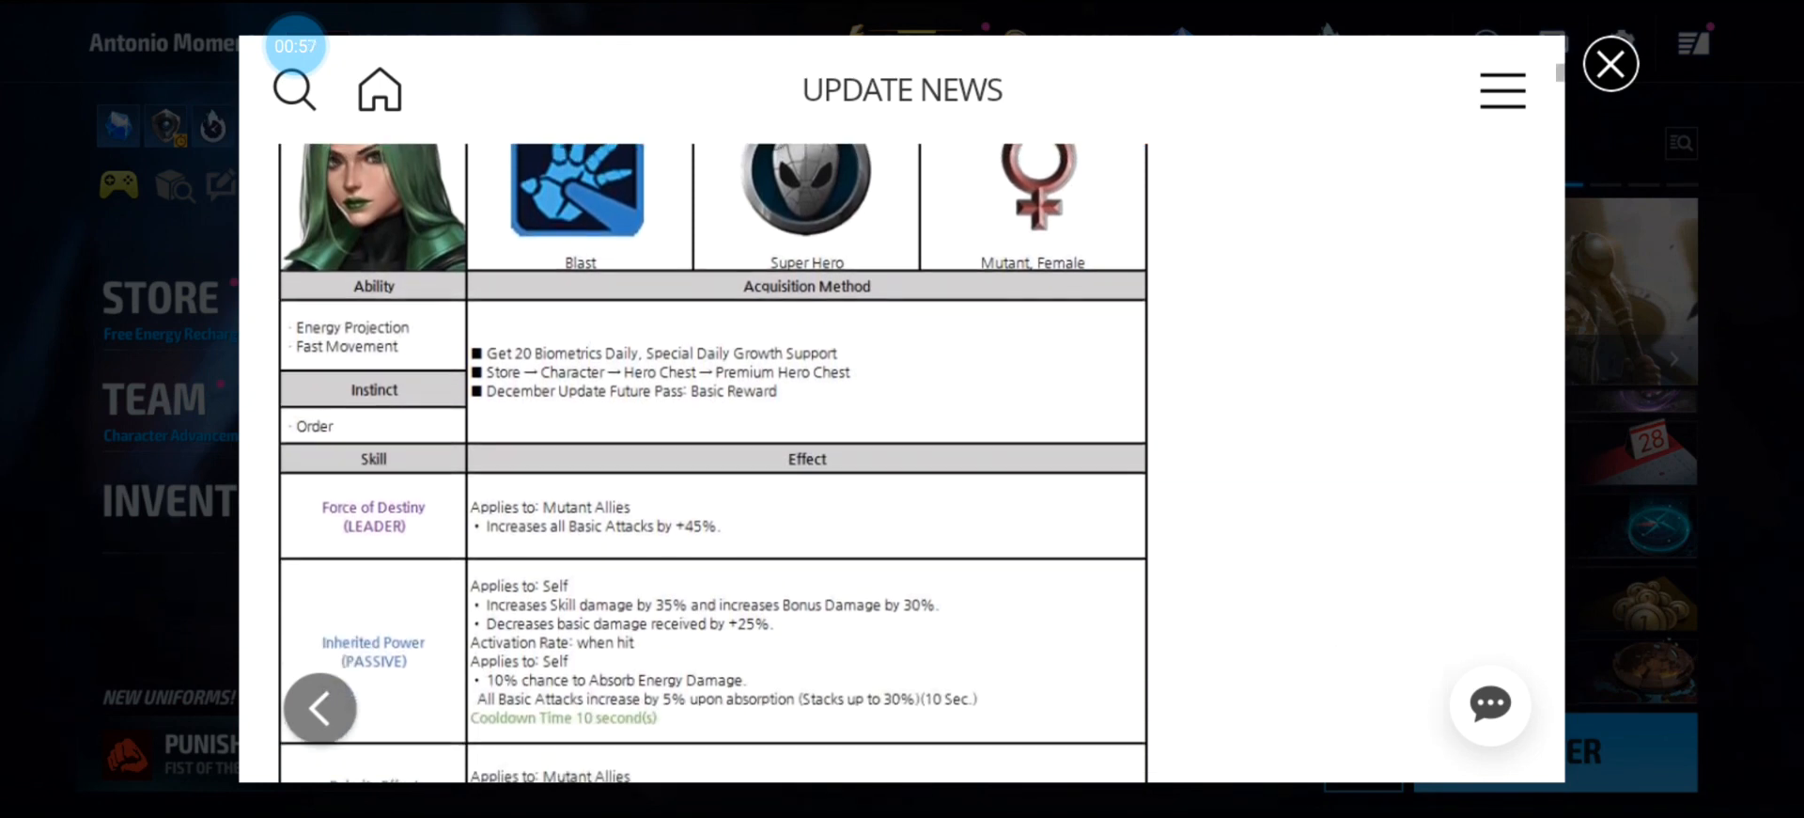
{"action": "scroll", "scroll_direction": "down", "scroll_amount": 3}
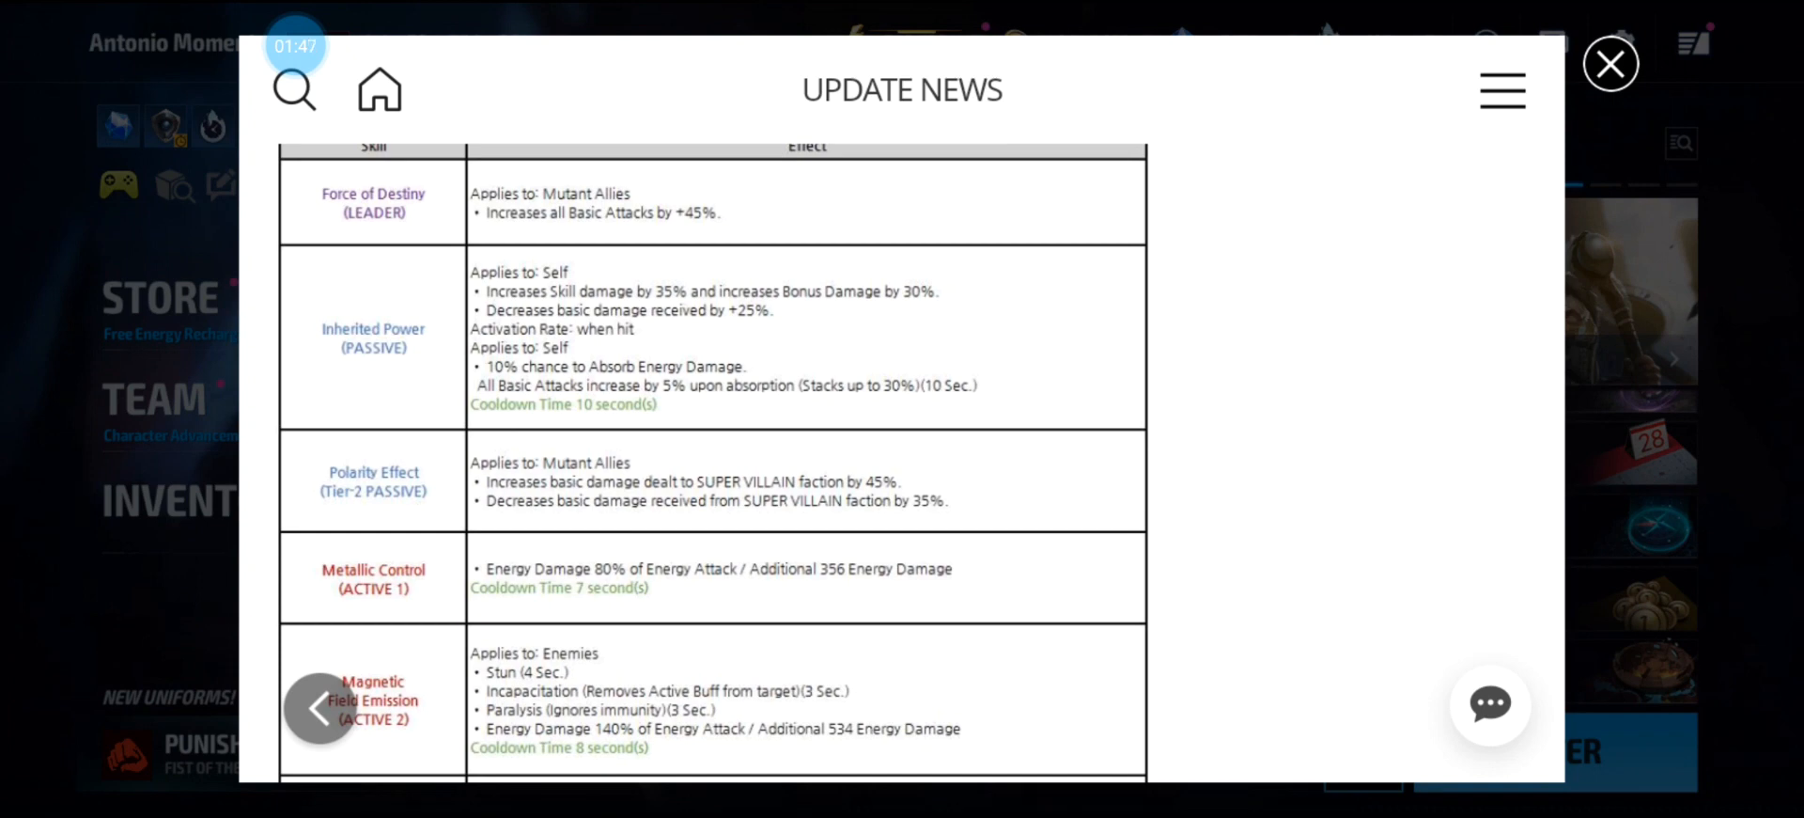
Scroll past Polaris's remaining skills, including Overpowering Polarity, to the Jean Grey <Dark Phoenix> table.
{"action": "scroll", "scroll_direction": "down", "scroll_amount": 3}
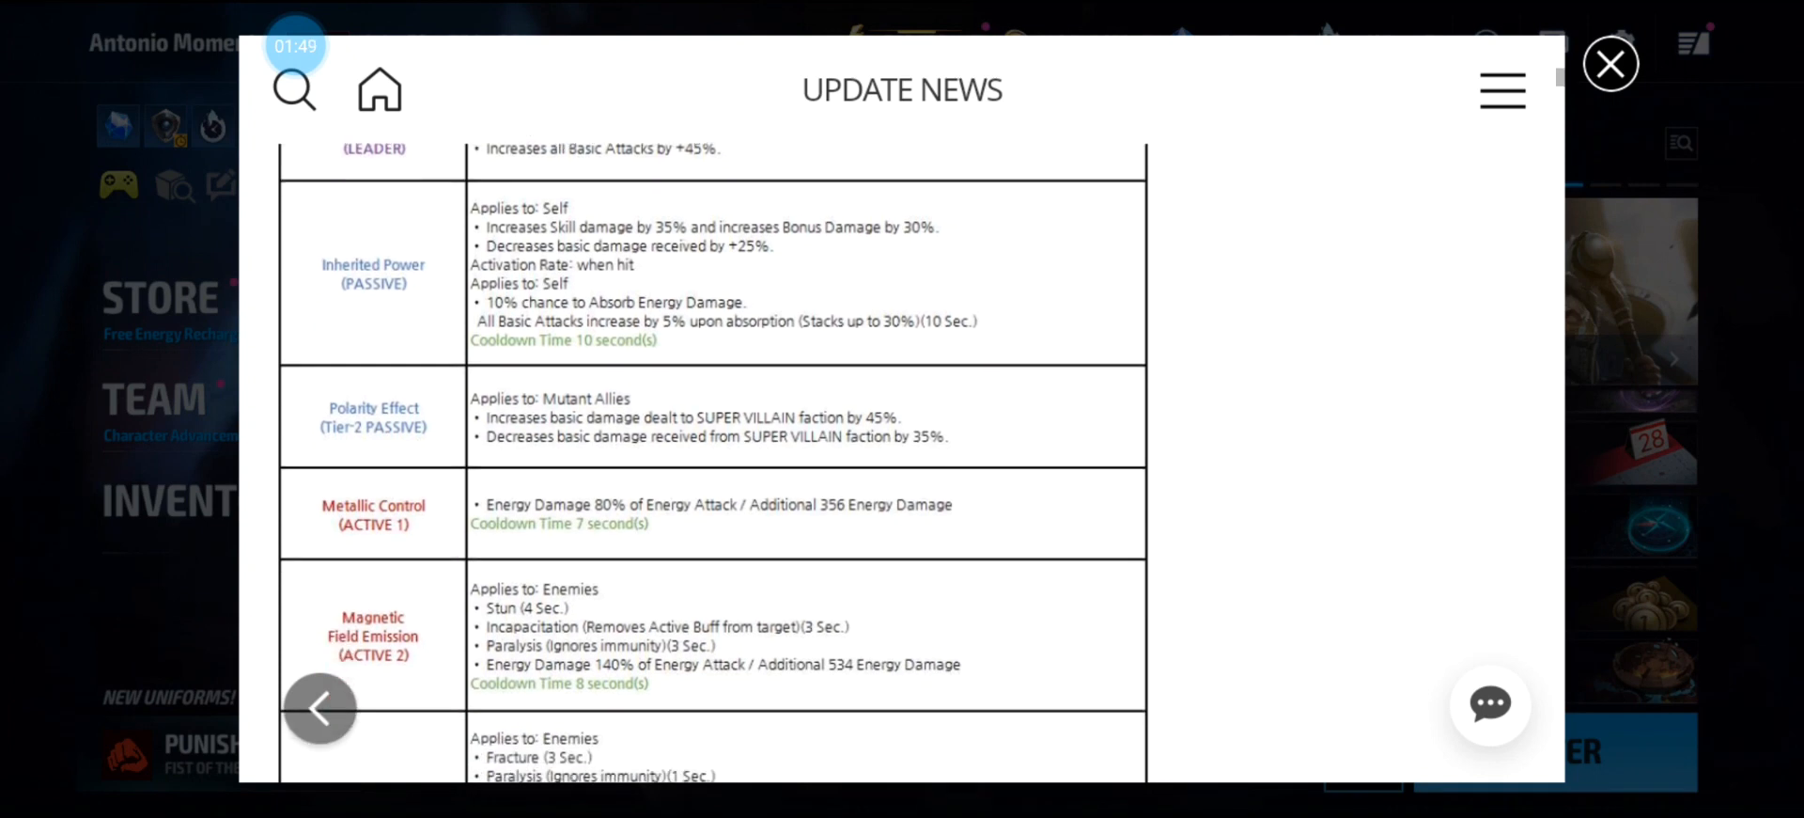
{"action": "scroll", "scroll_direction": "down", "scroll_amount": 3}
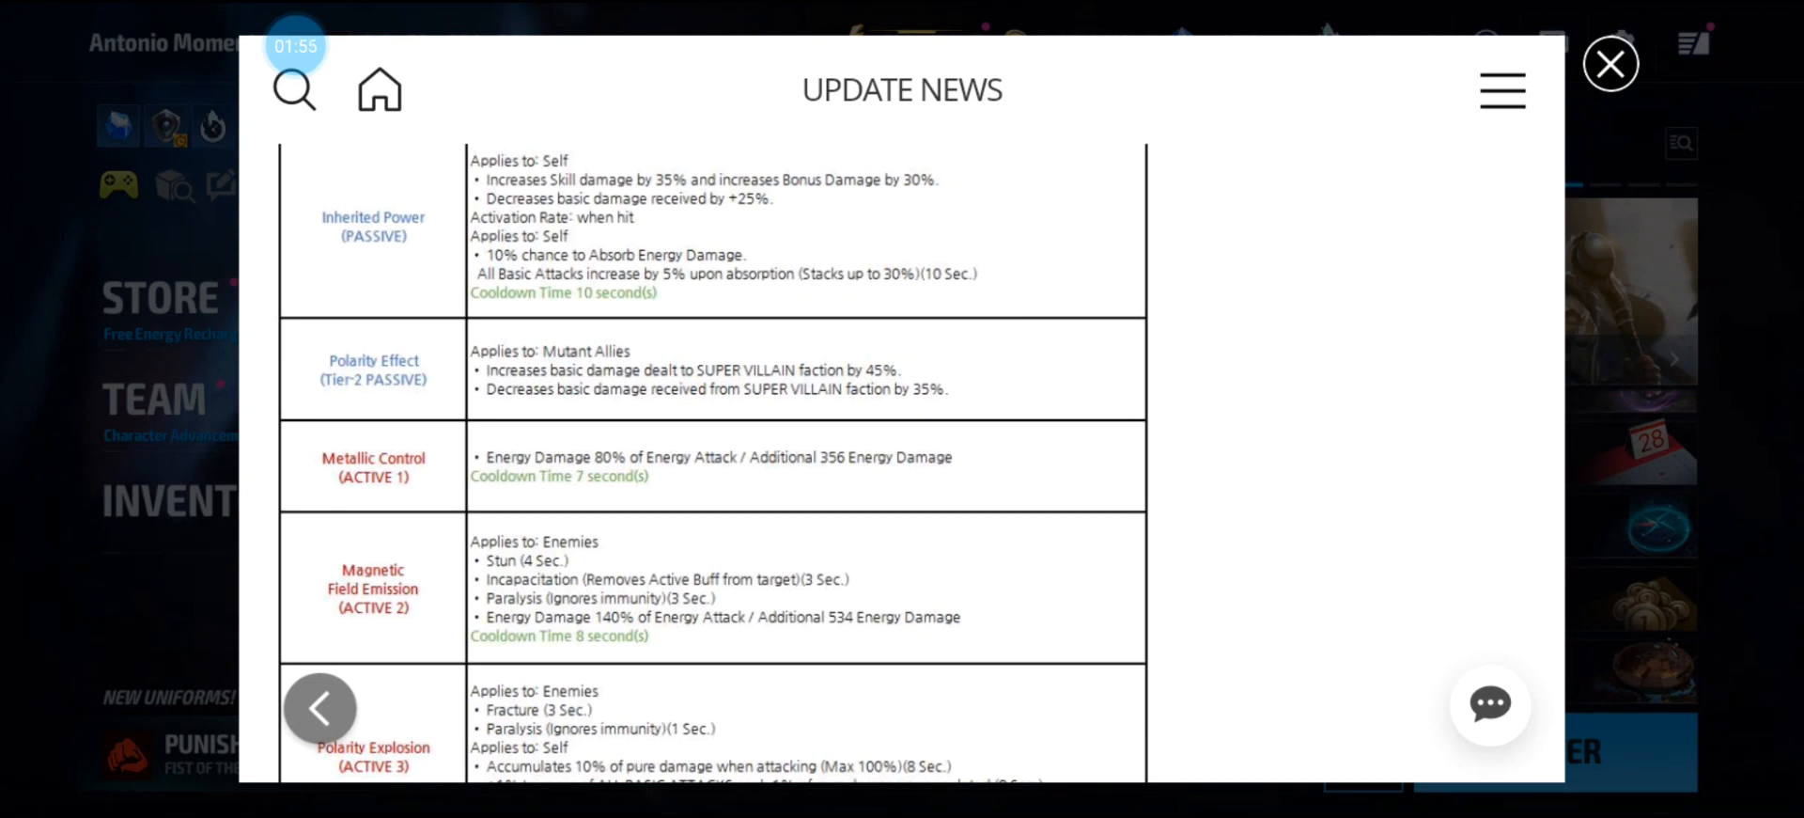
{"action": "scroll", "scroll_direction": "down", "scroll_amount": 3}
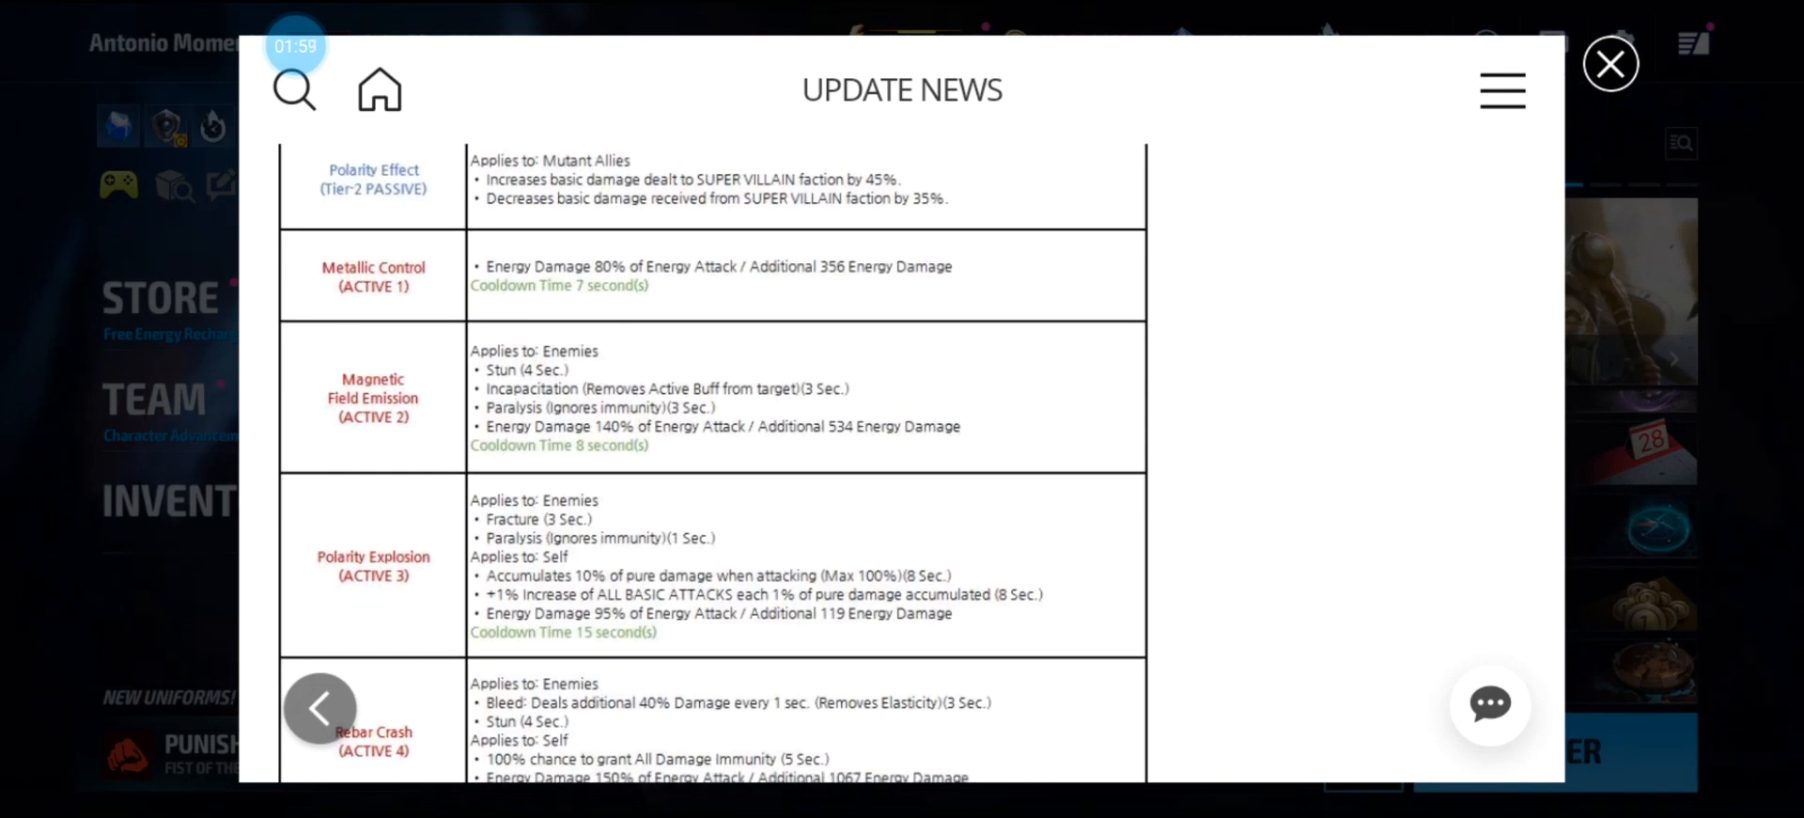
{"action": "scroll", "scroll_direction": "down", "scroll_amount": 3}
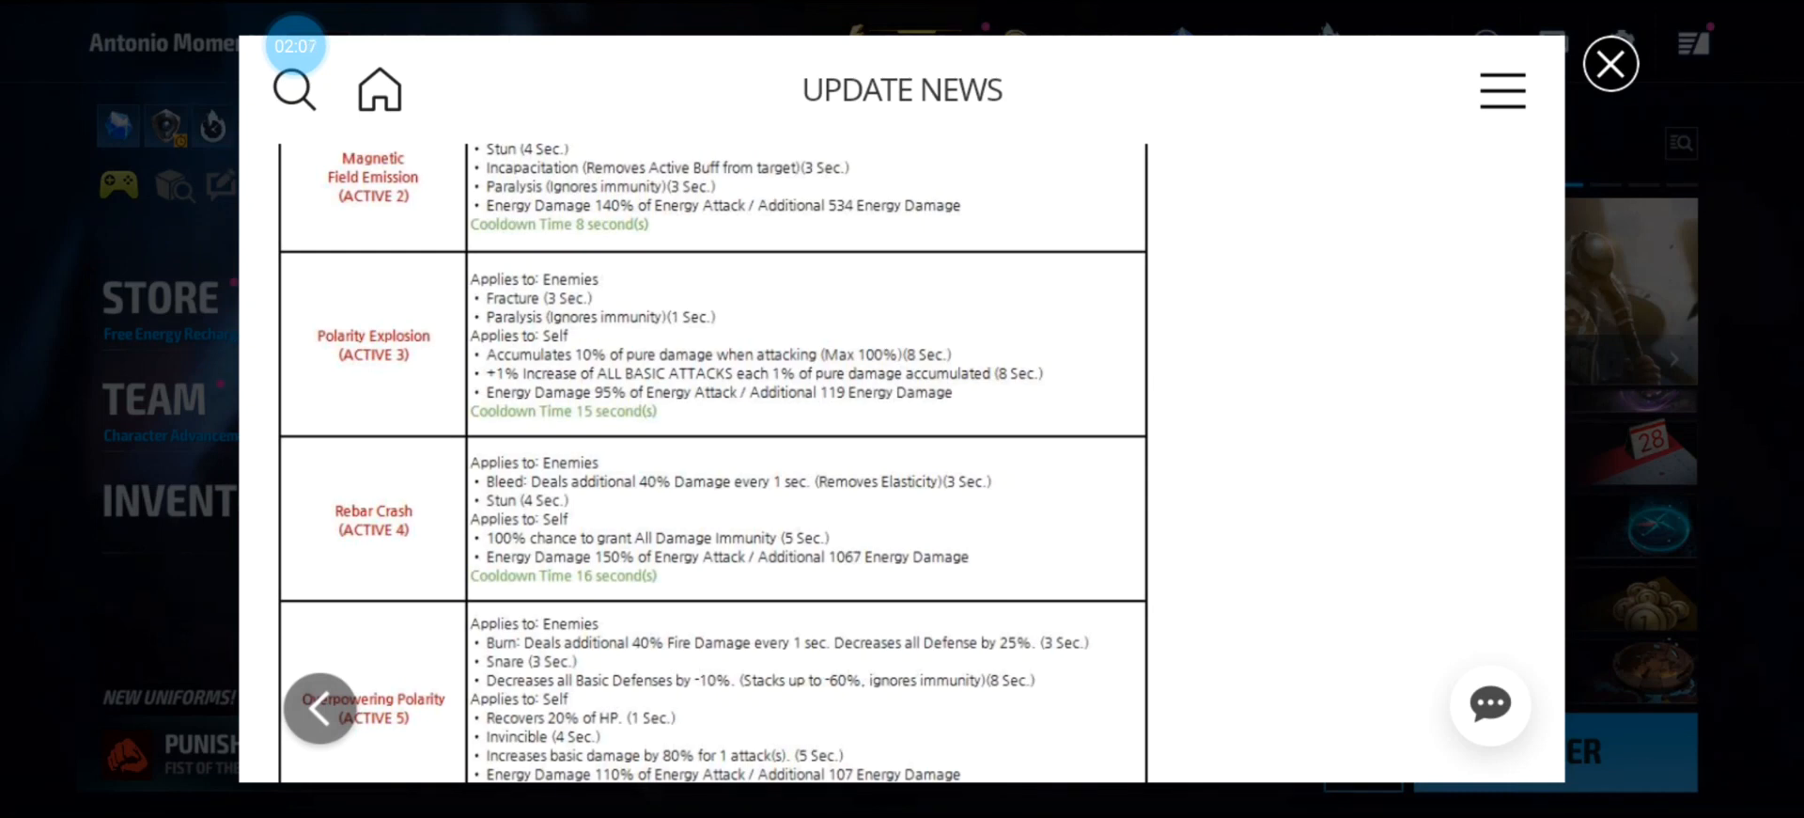
{"action": "scroll", "scroll_direction": "down", "scroll_amount": 3}
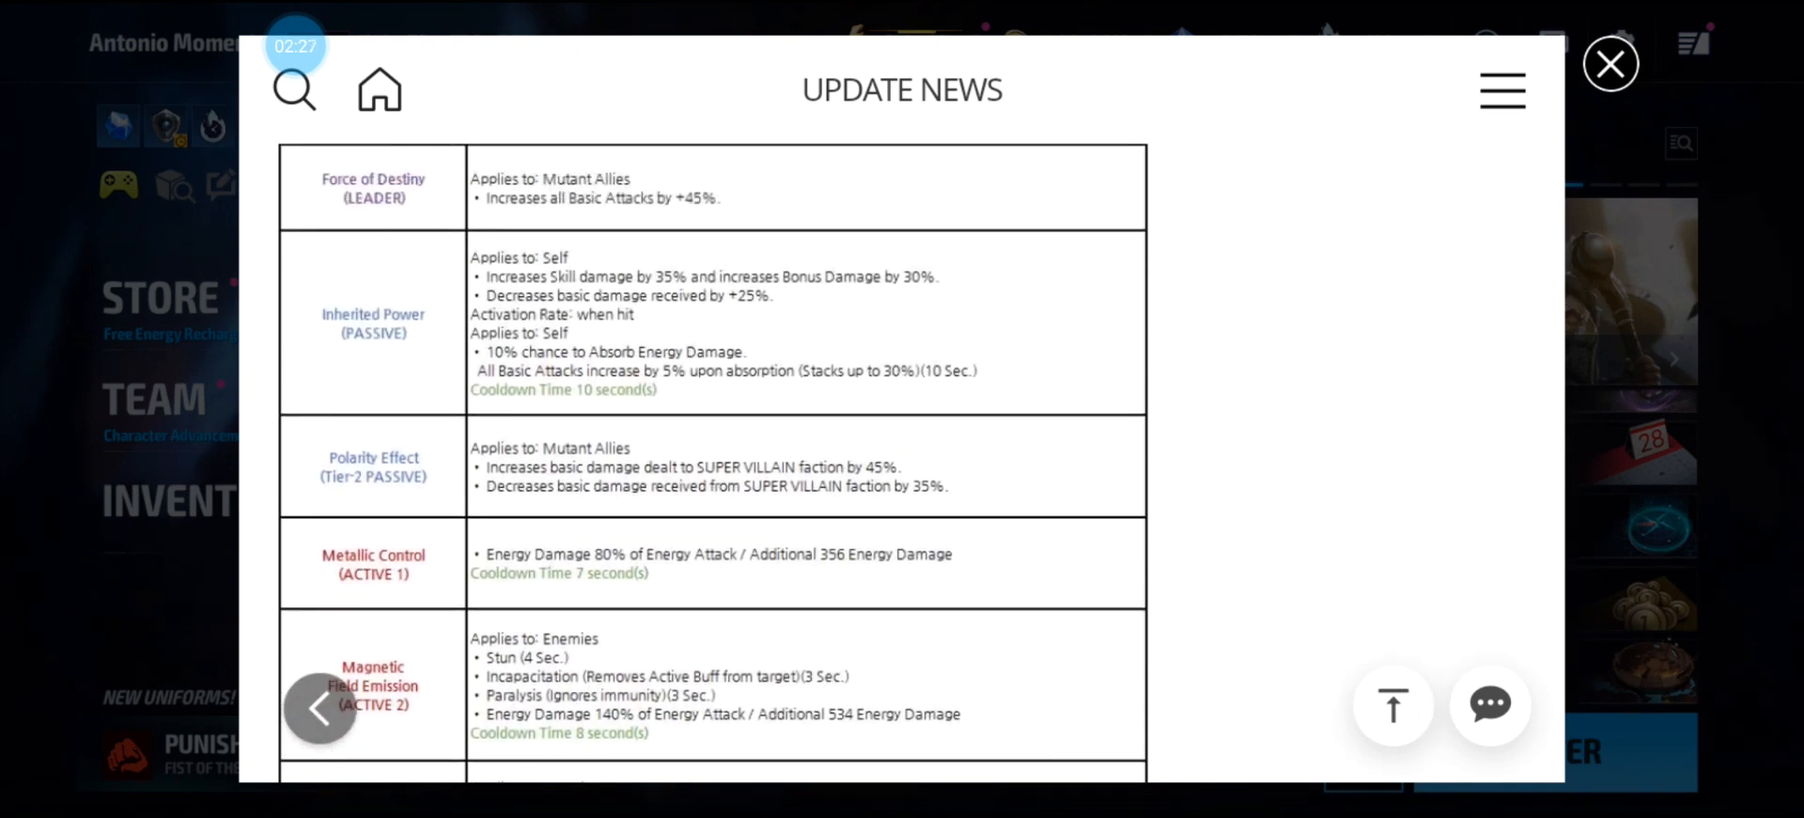
{"action": "scroll", "scroll_direction": "down", "scroll_amount": 3}
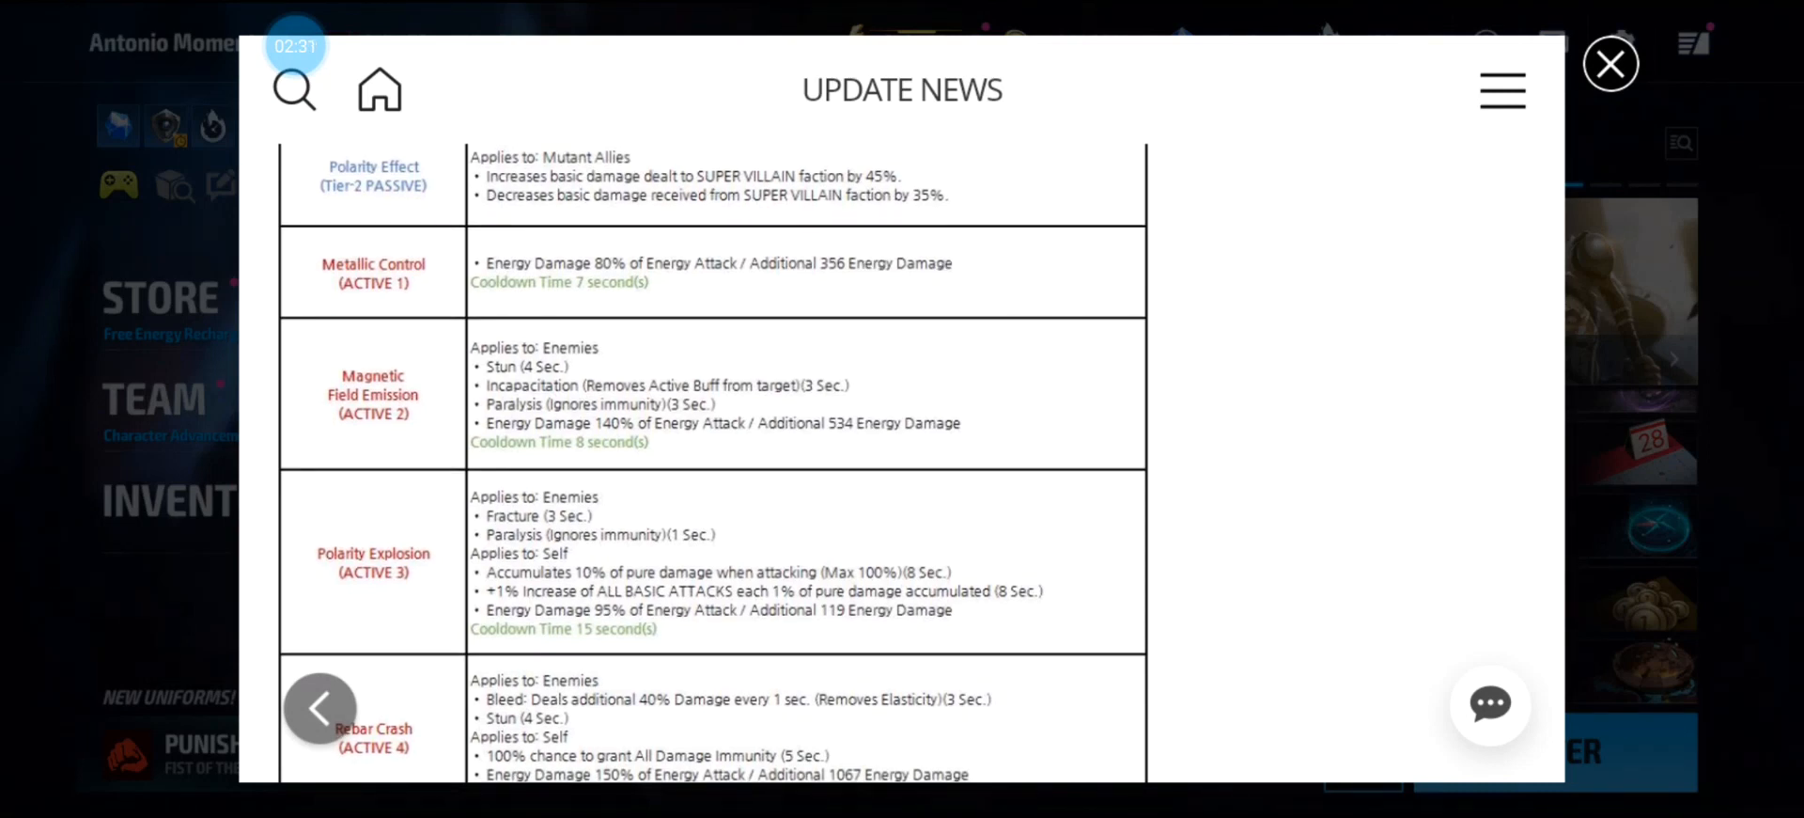
{"action": "scroll", "scroll_direction": "down", "scroll_amount": 3}
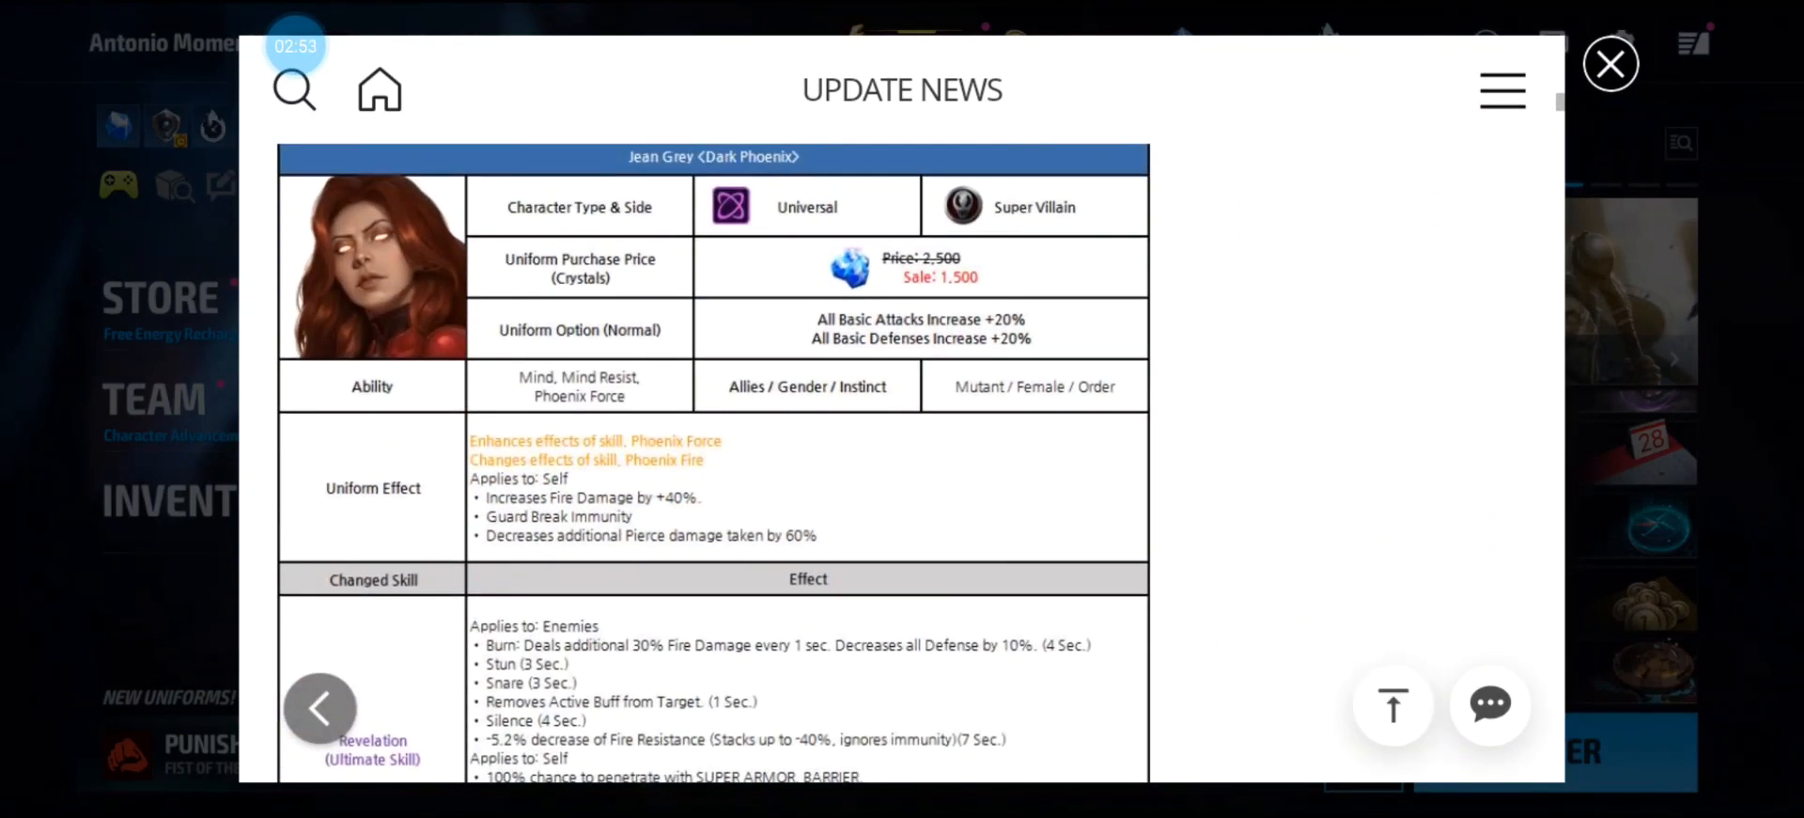
Read the Dark Phoenix Revelation, Resurrection and Phoenix Rising rows, down to Psionic Sphere.
{"action": "left_click", "coordinate": [294, 90]}
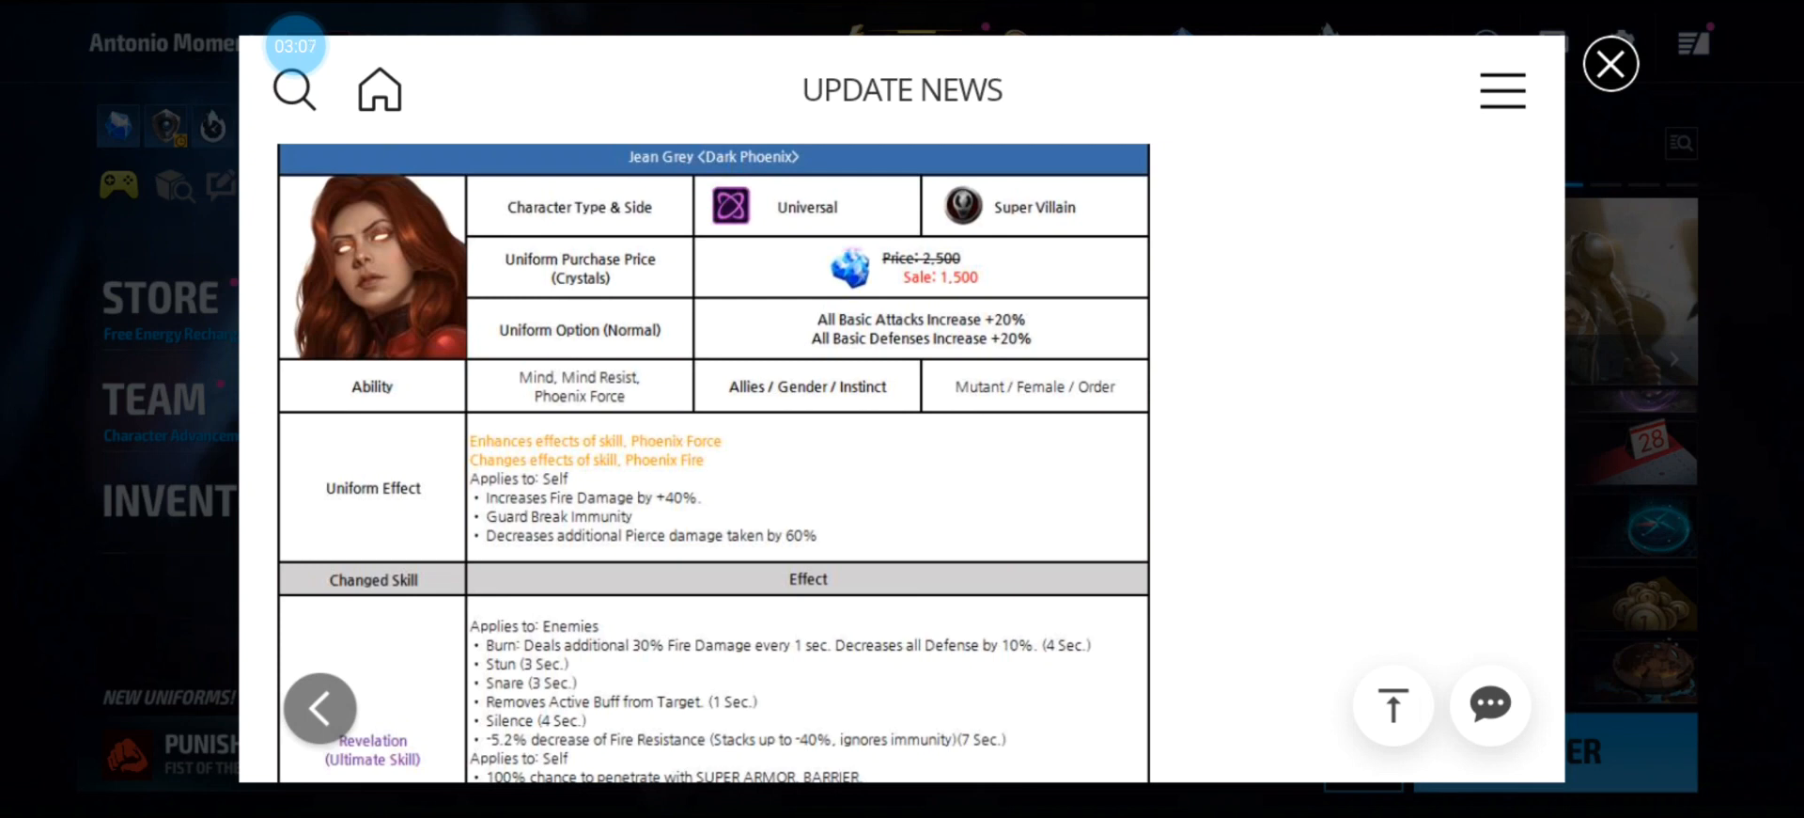
{"action": "scroll", "scroll_direction": "down", "scroll_amount": 3}
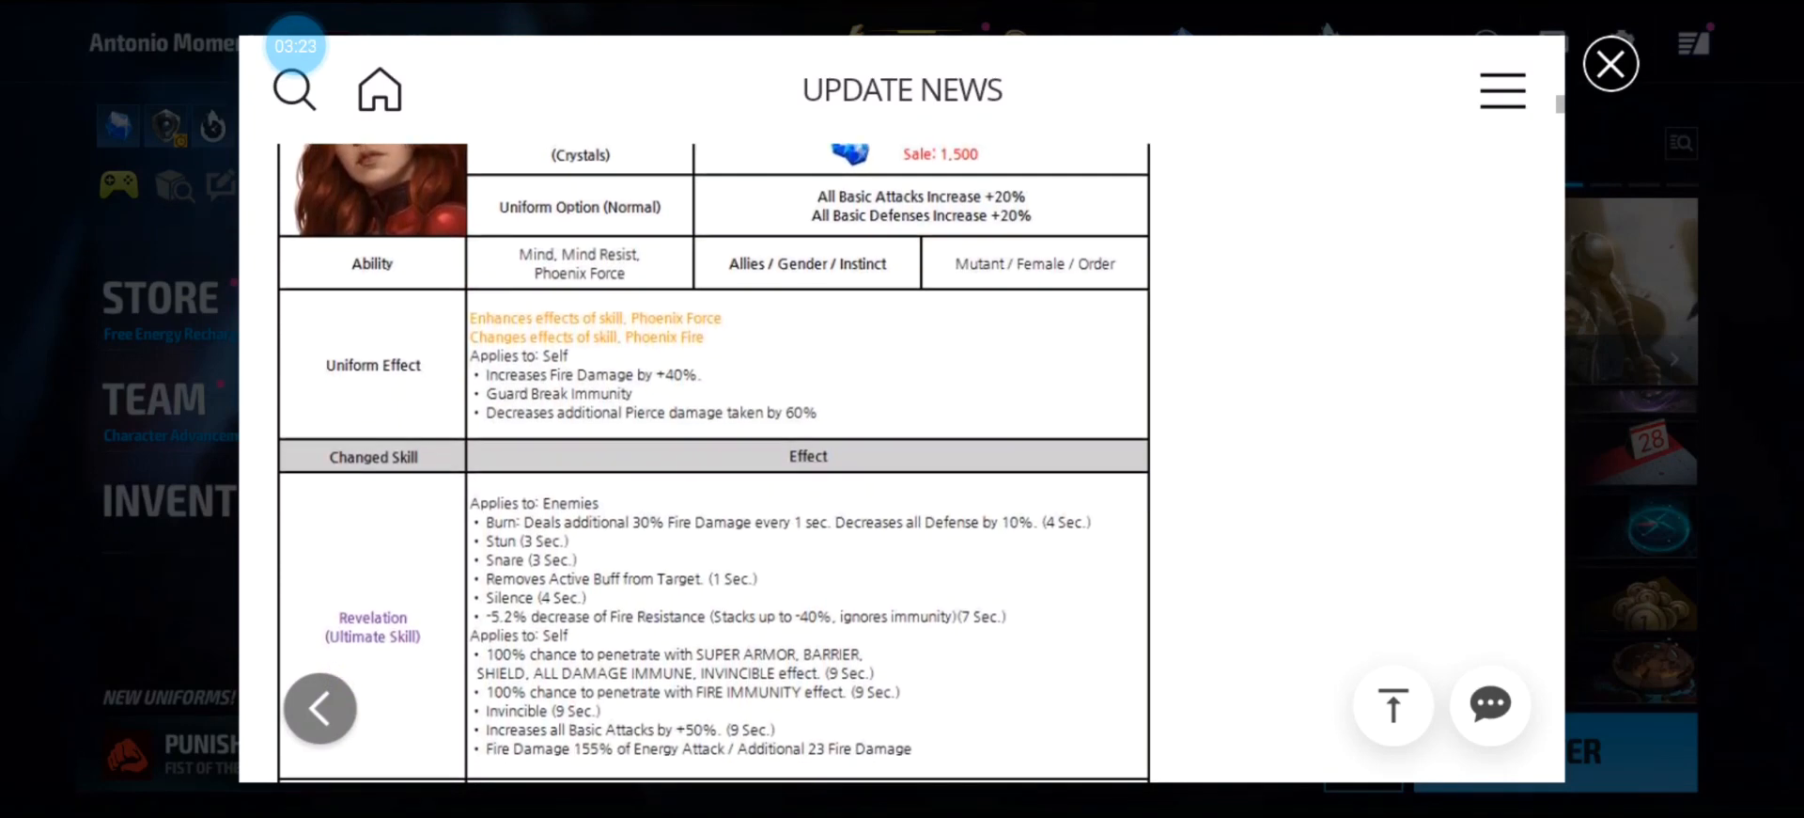
{"action": "scroll", "scroll_direction": "down", "scroll_amount": 3}
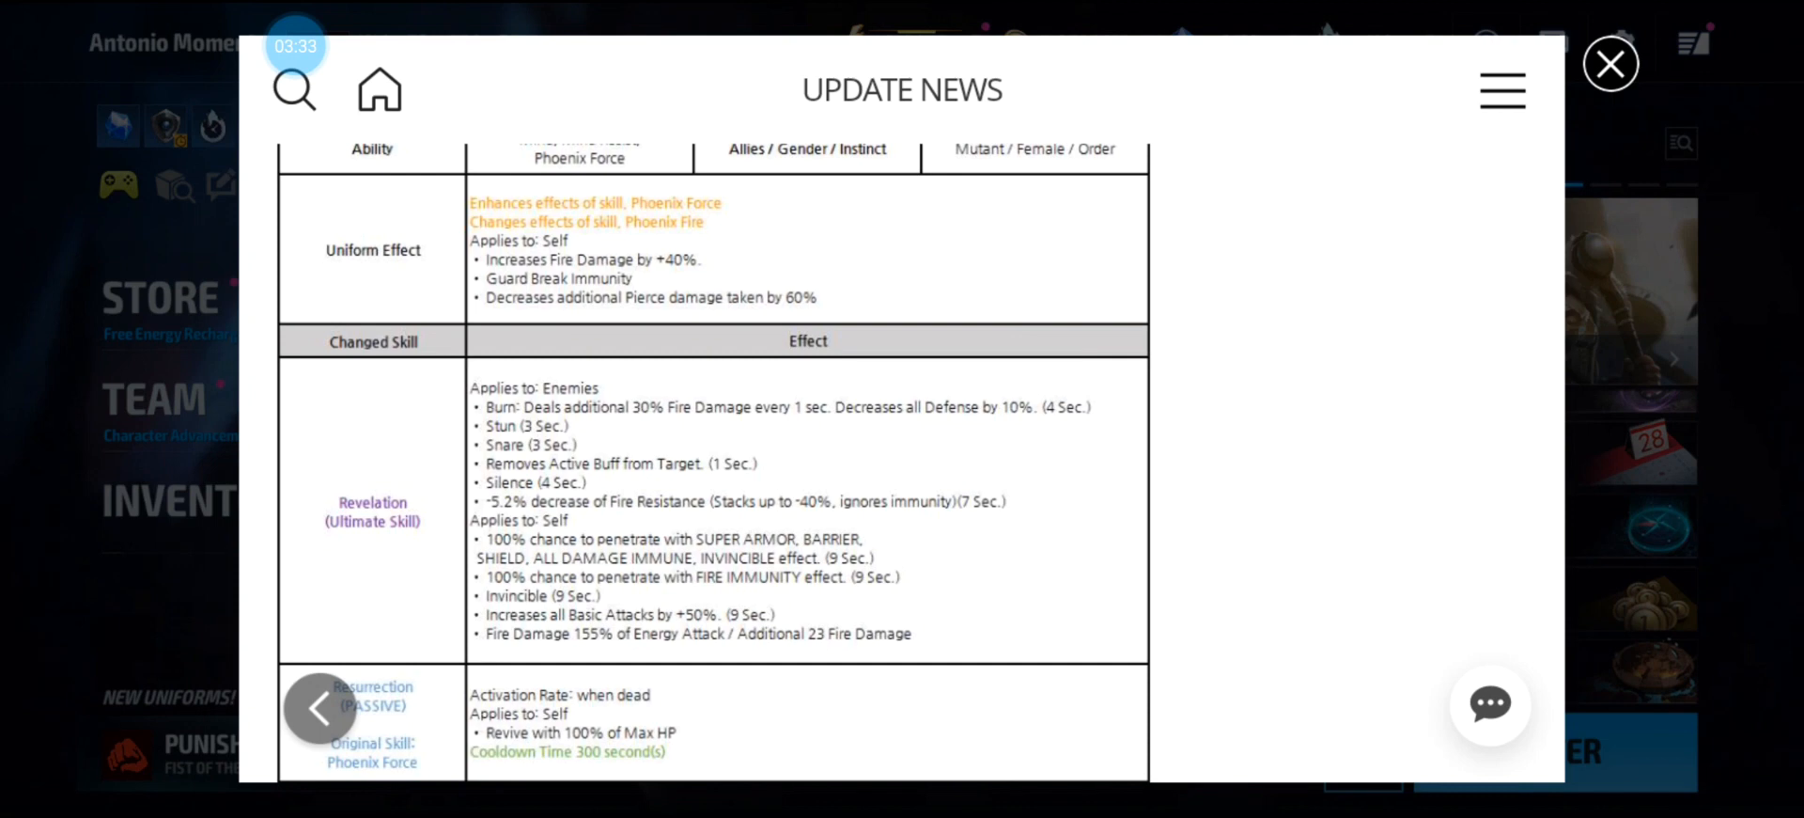
{"action": "scroll", "scroll_direction": "down", "scroll_amount": 3}
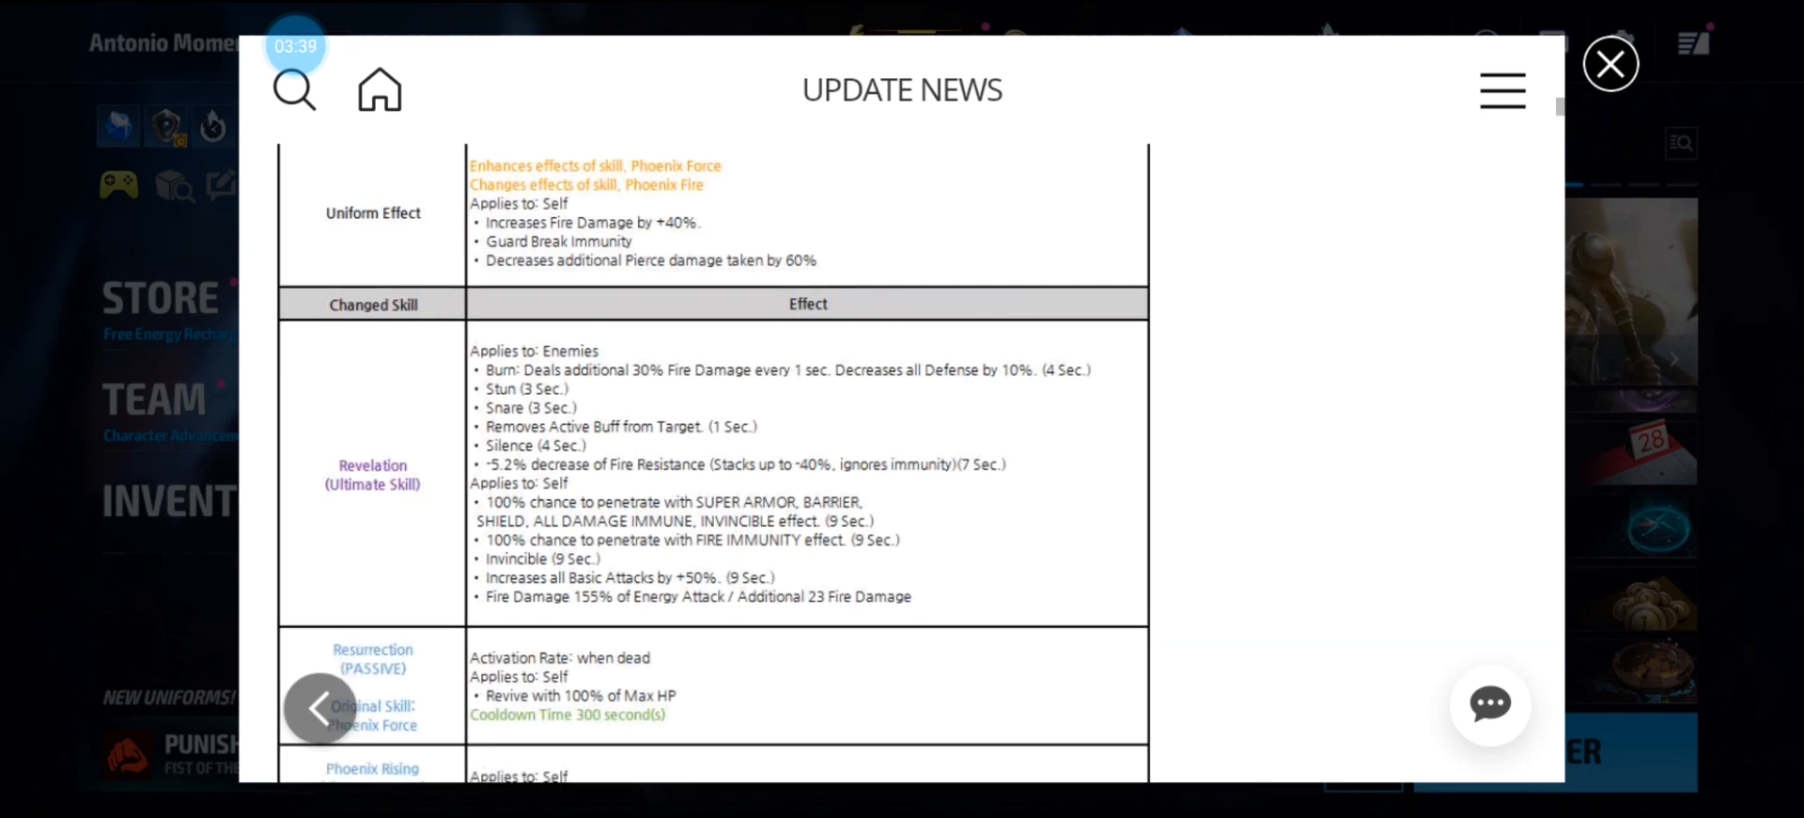
{"action": "scroll", "scroll_direction": "down", "scroll_amount": 3}
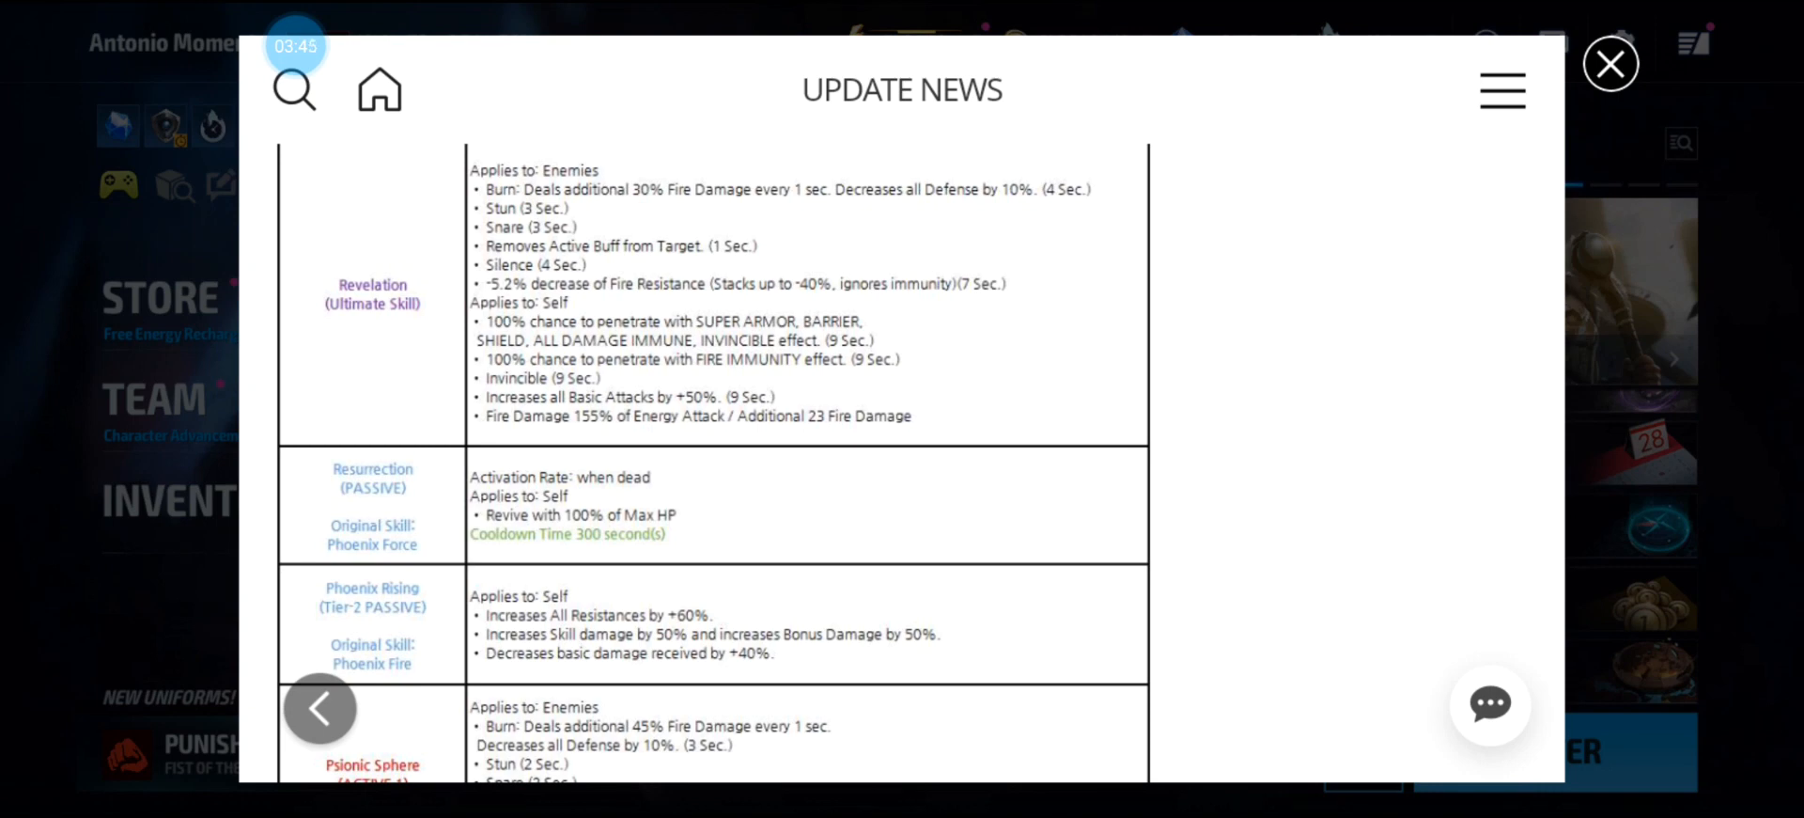
Scroll past the Psionic Sphere and Phoenix Drive rows to Corrupted Flame (Active 3).
{"action": "scroll", "scroll_direction": "down", "scroll_amount": 3}
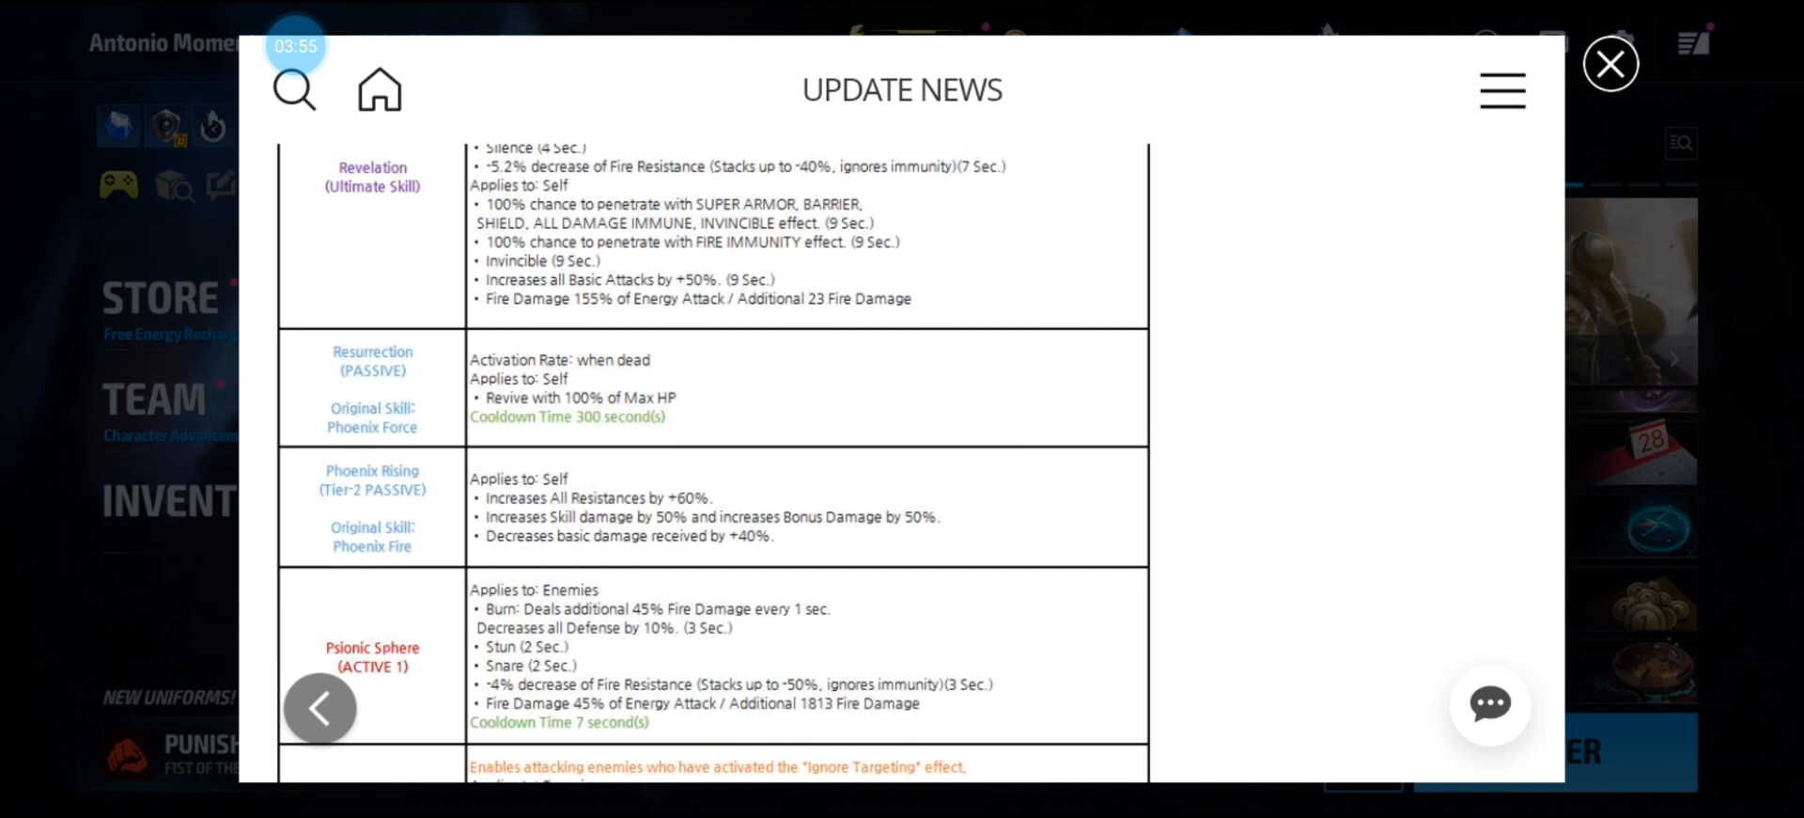
{"action": "scroll", "scroll_direction": "down", "scroll_amount": 3}
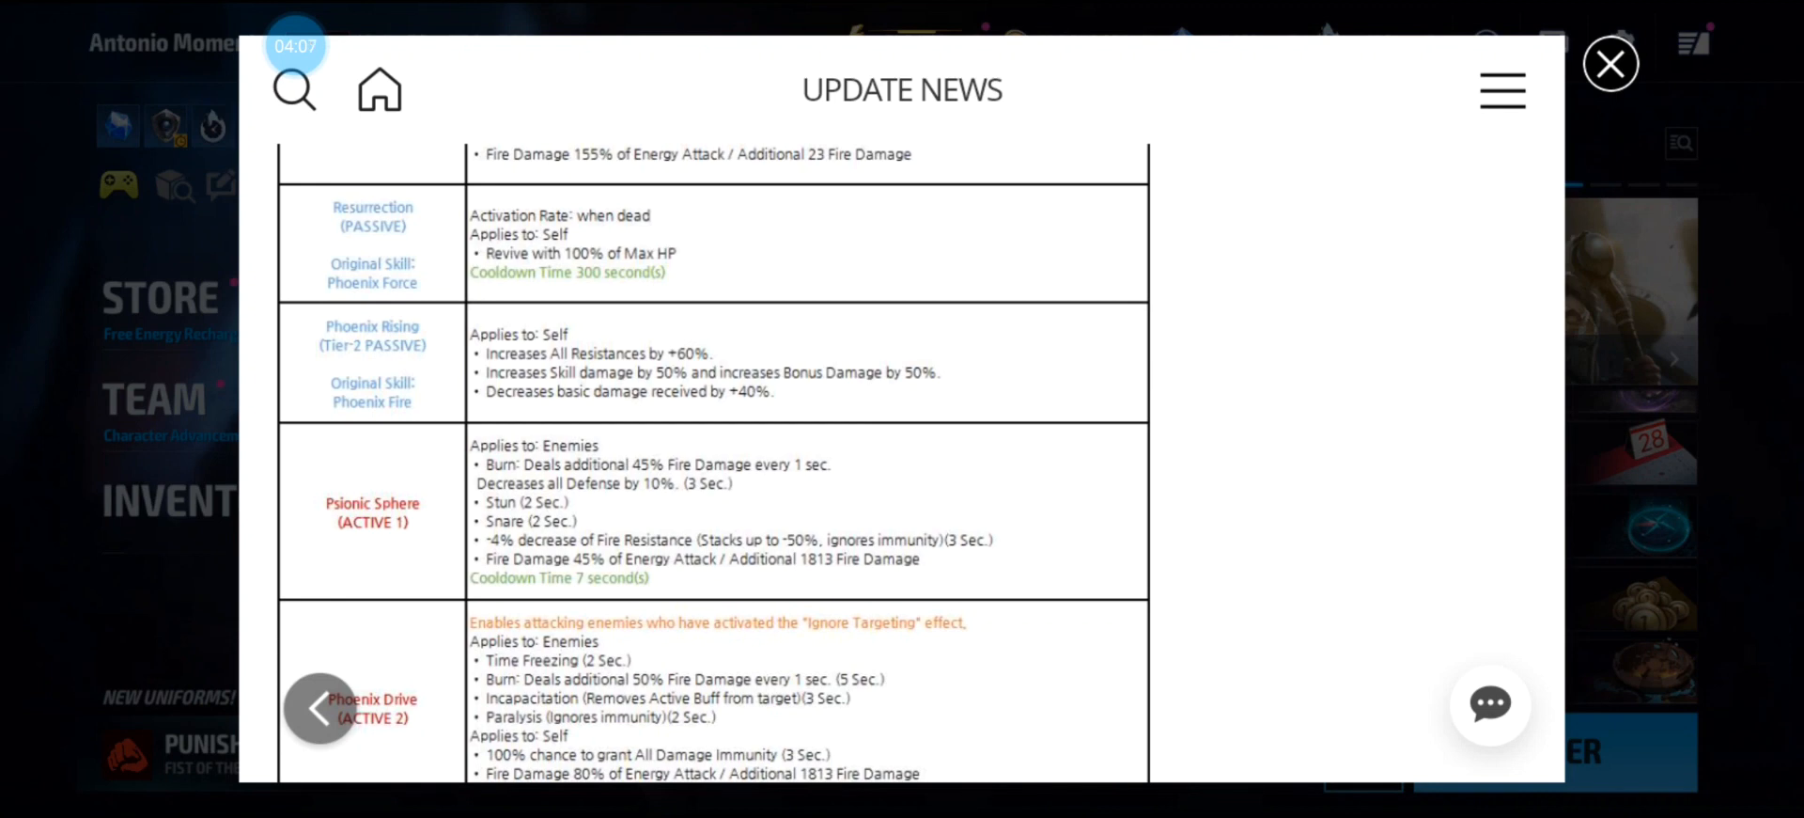
{"action": "scroll", "scroll_direction": "down", "scroll_amount": 3}
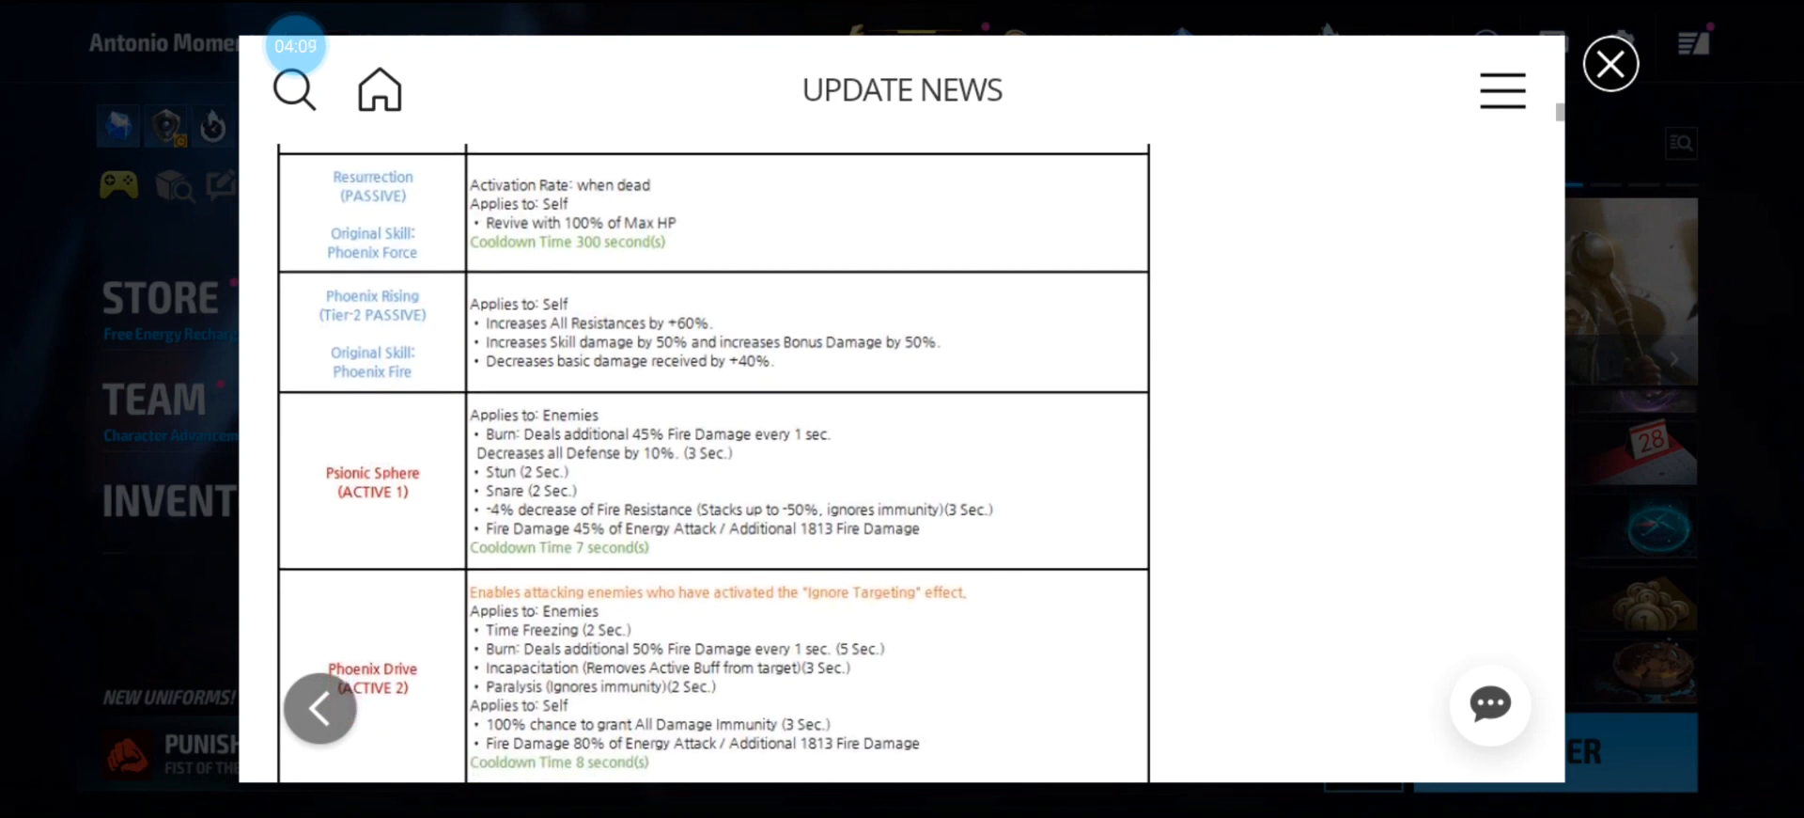
{"action": "scroll", "scroll_direction": "down", "scroll_amount": 3}
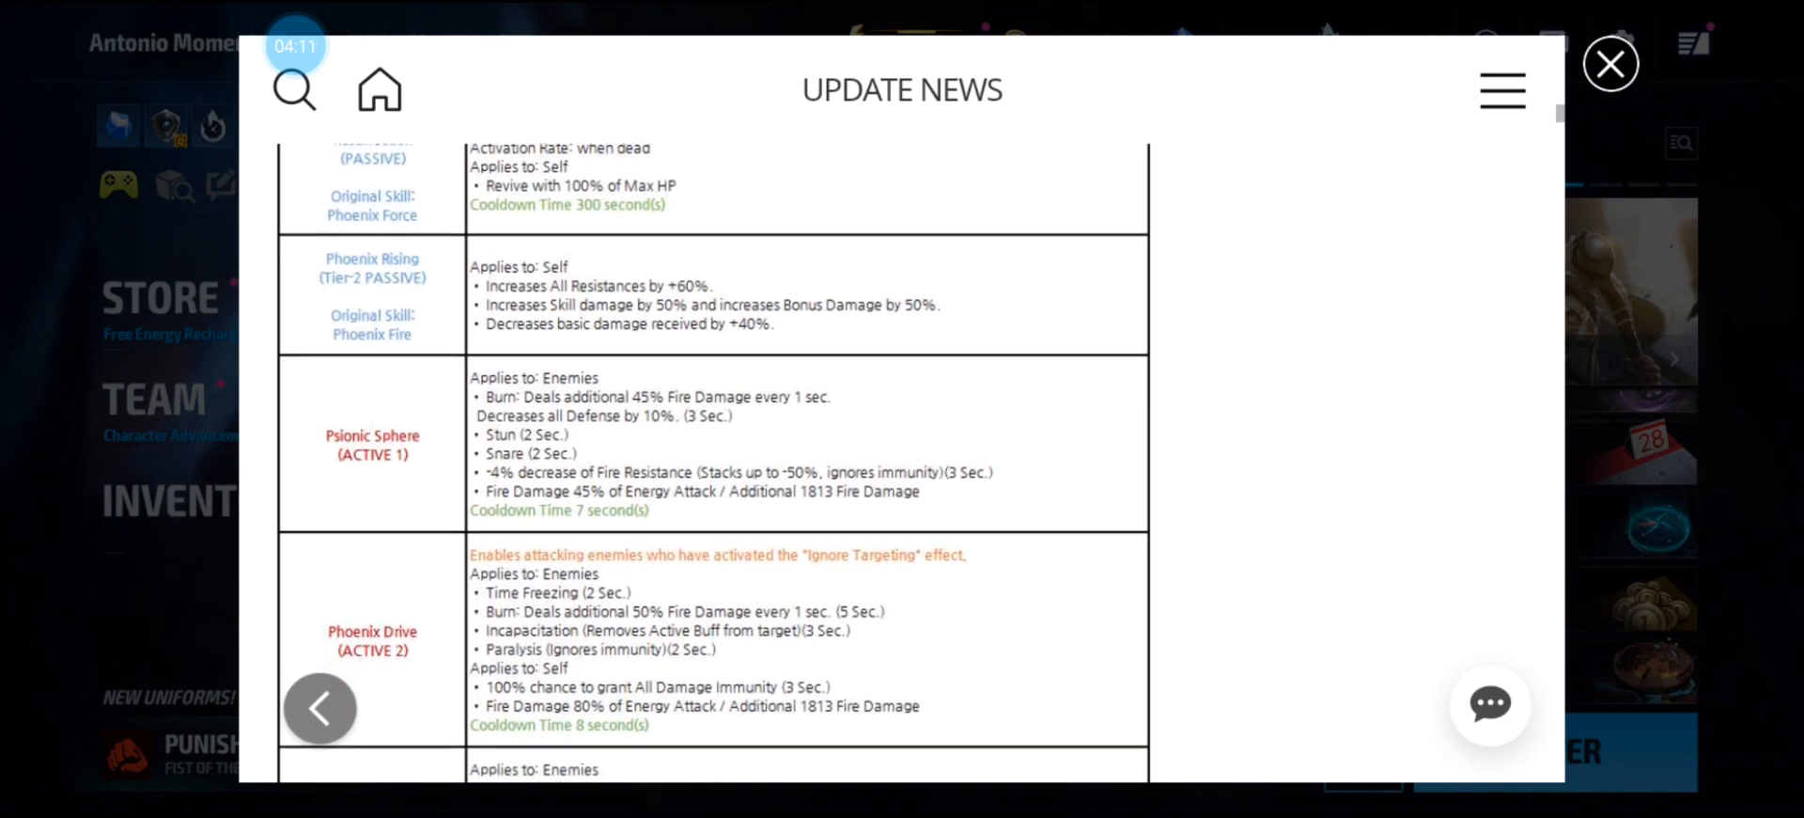
{"action": "scroll", "scroll_direction": "down", "scroll_amount": 3}
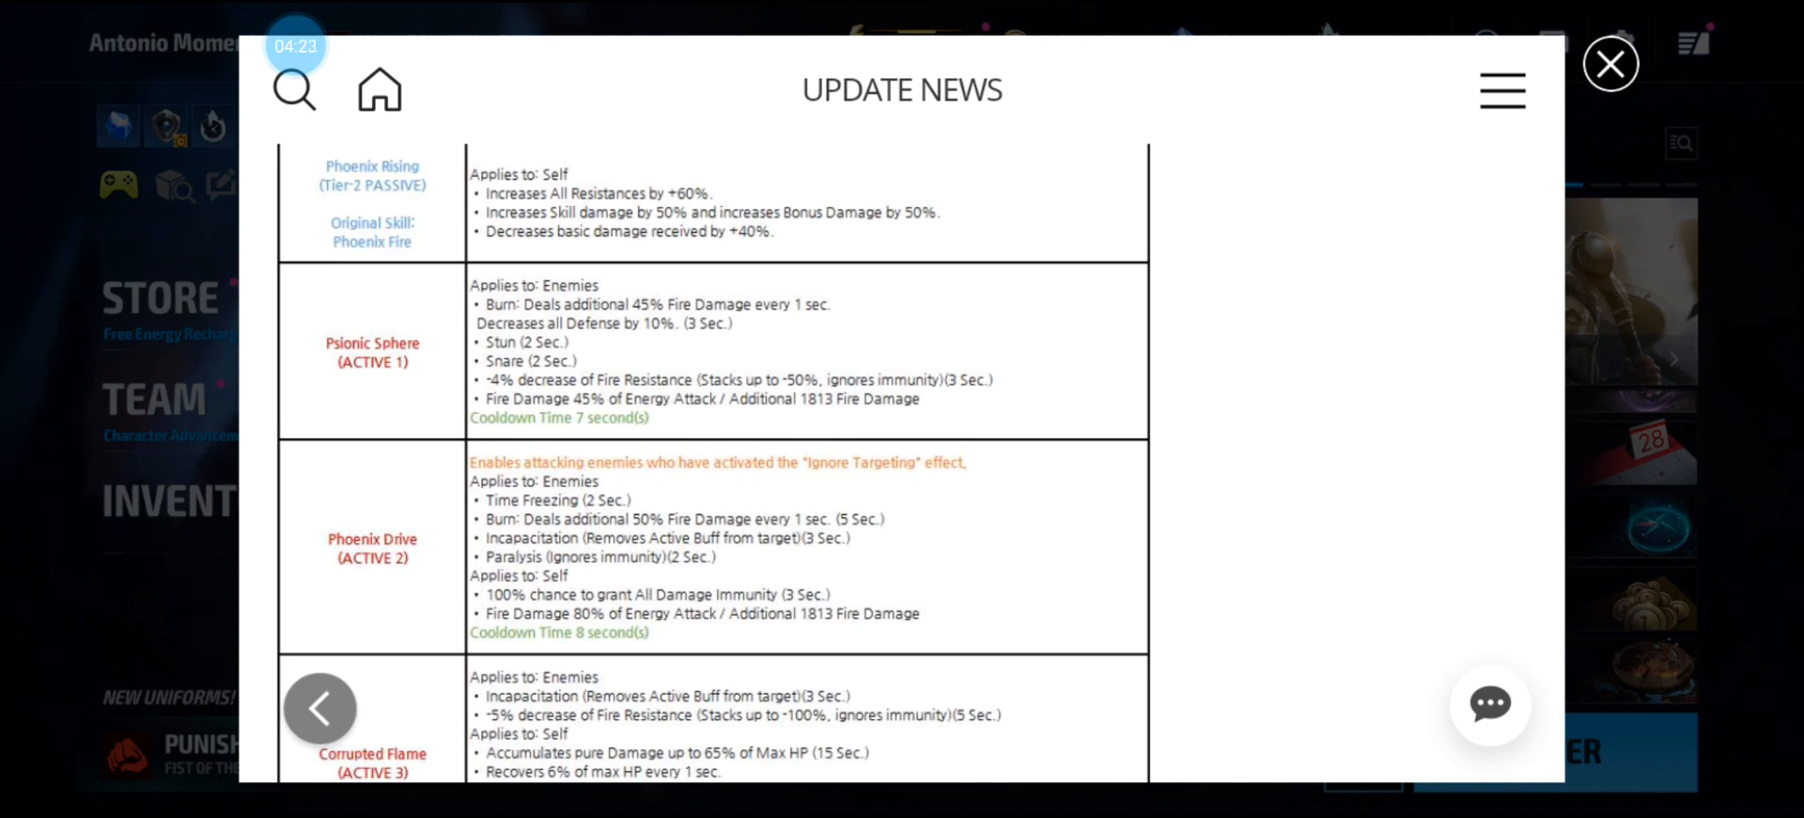
Read the Psionic Burn and Dark Descent rows, scrolling to the © 2022 MARVEL line.
{"action": "scroll", "scroll_direction": "down", "scroll_amount": 3}
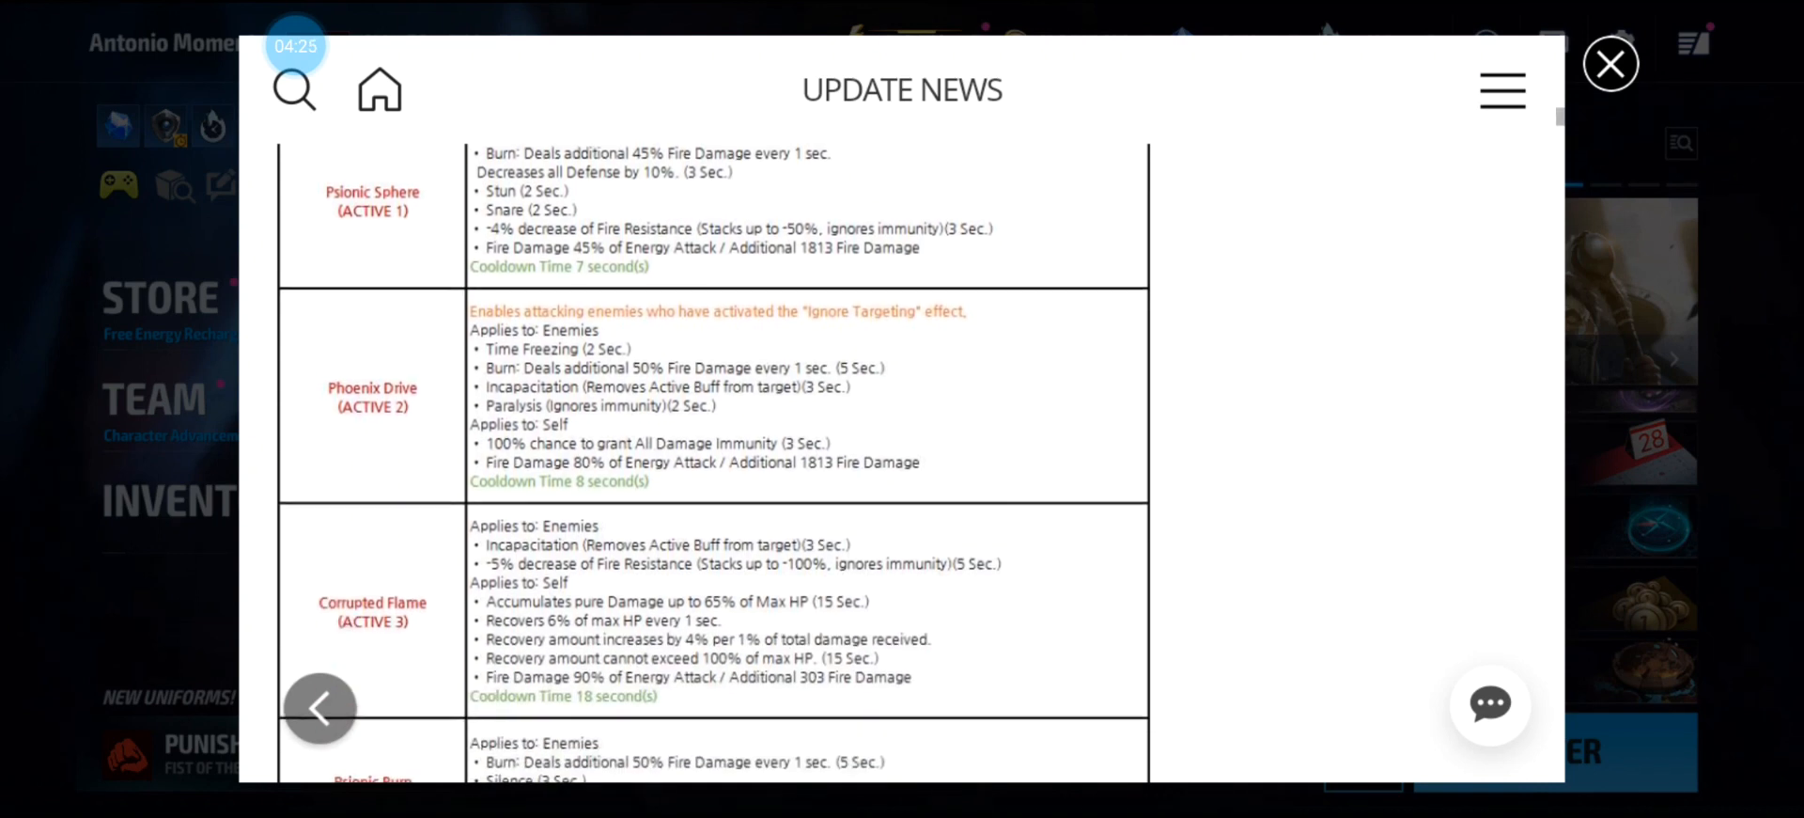
{"action": "scroll", "scroll_direction": "down", "scroll_amount": 3}
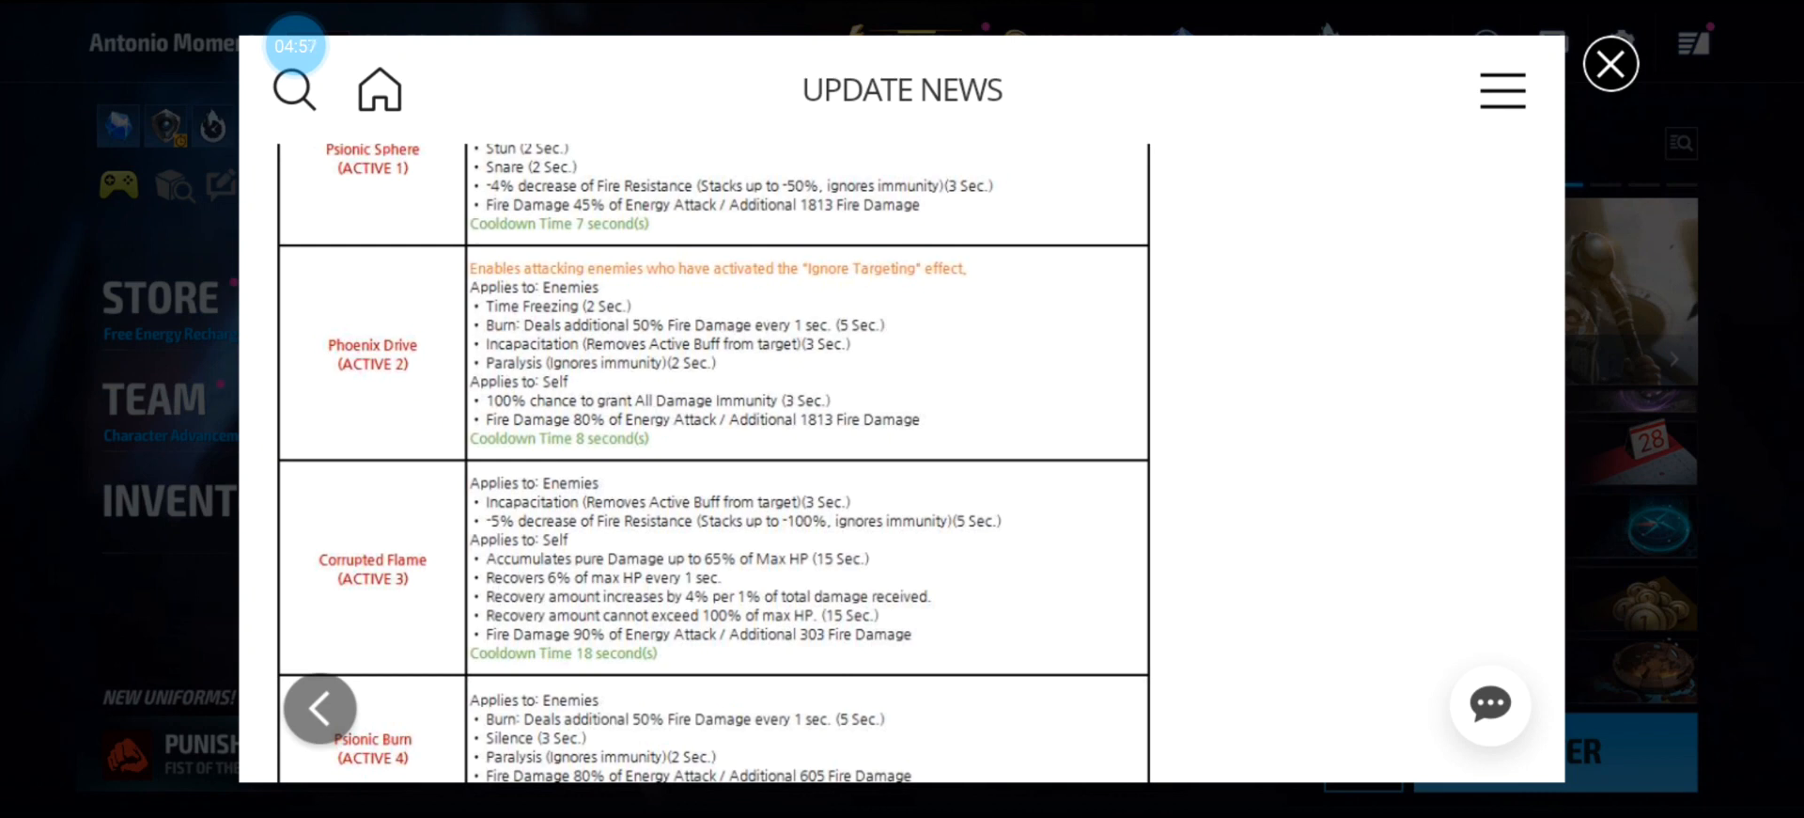
{"action": "scroll", "scroll_direction": "down", "scroll_amount": 3}
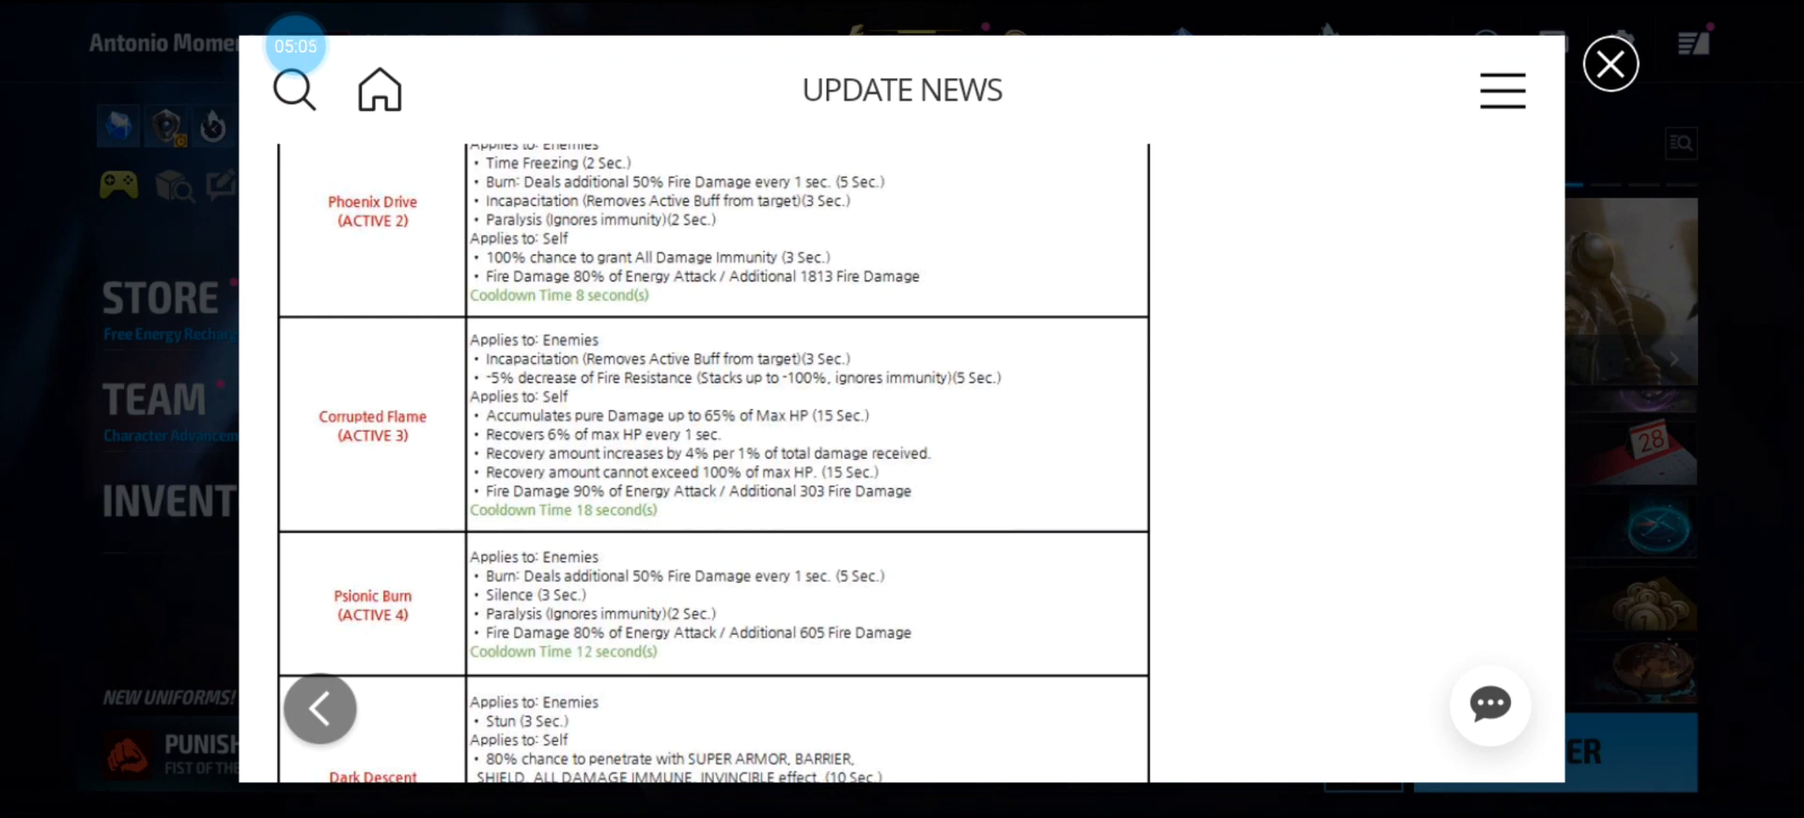
{"action": "scroll", "scroll_direction": "down", "scroll_amount": 3}
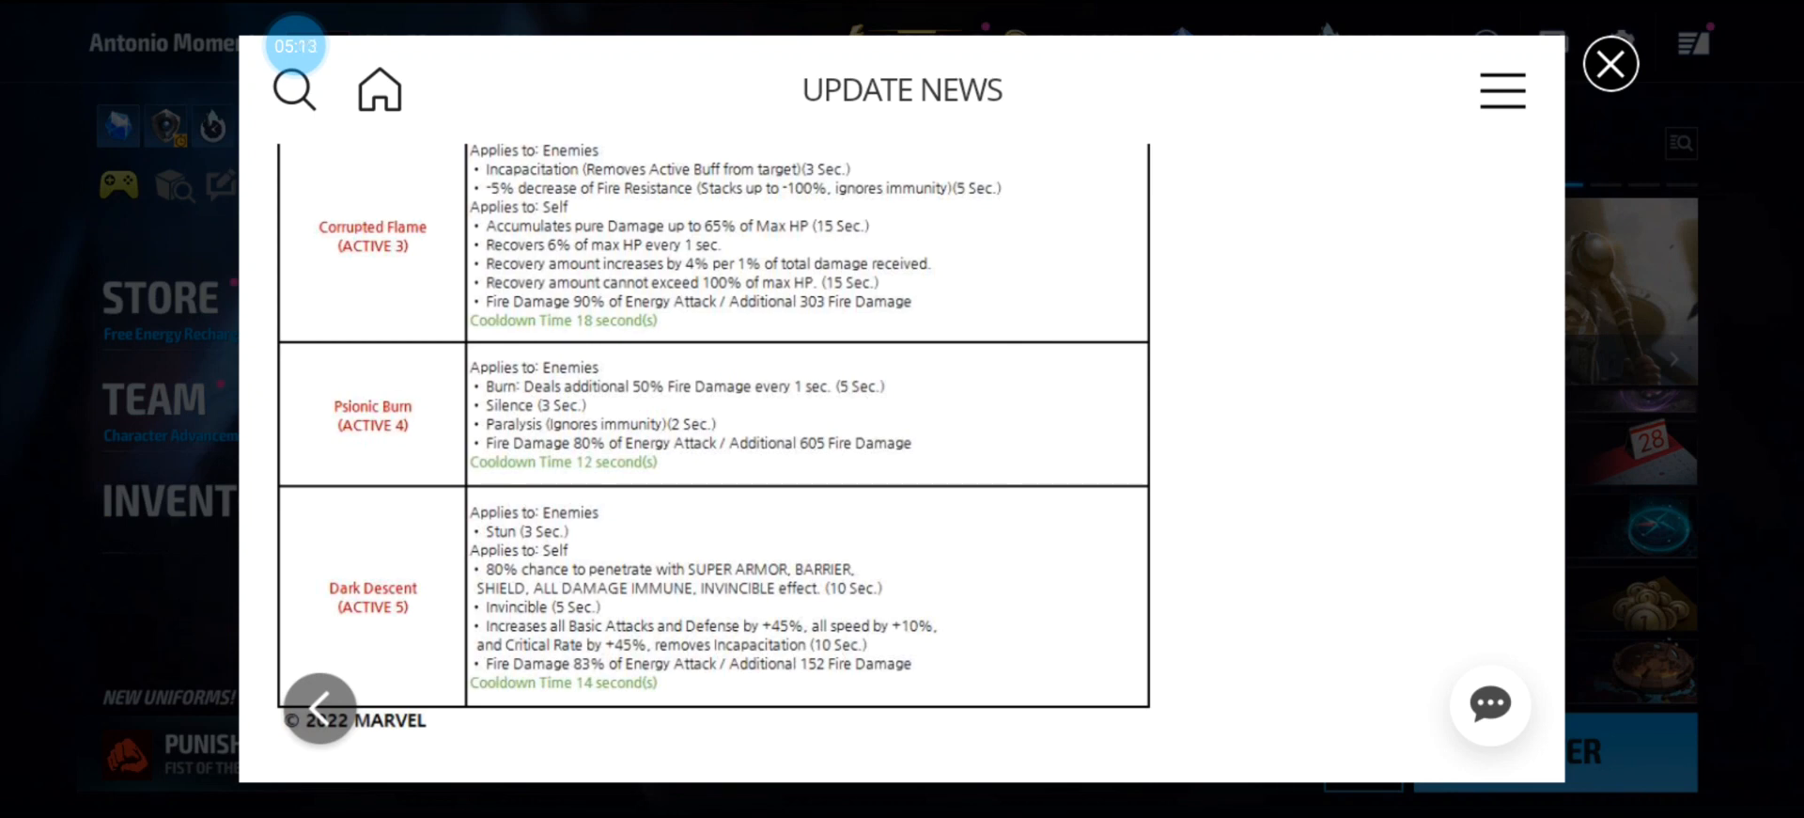
{"action": "scroll", "scroll_direction": "down", "scroll_amount": 3}
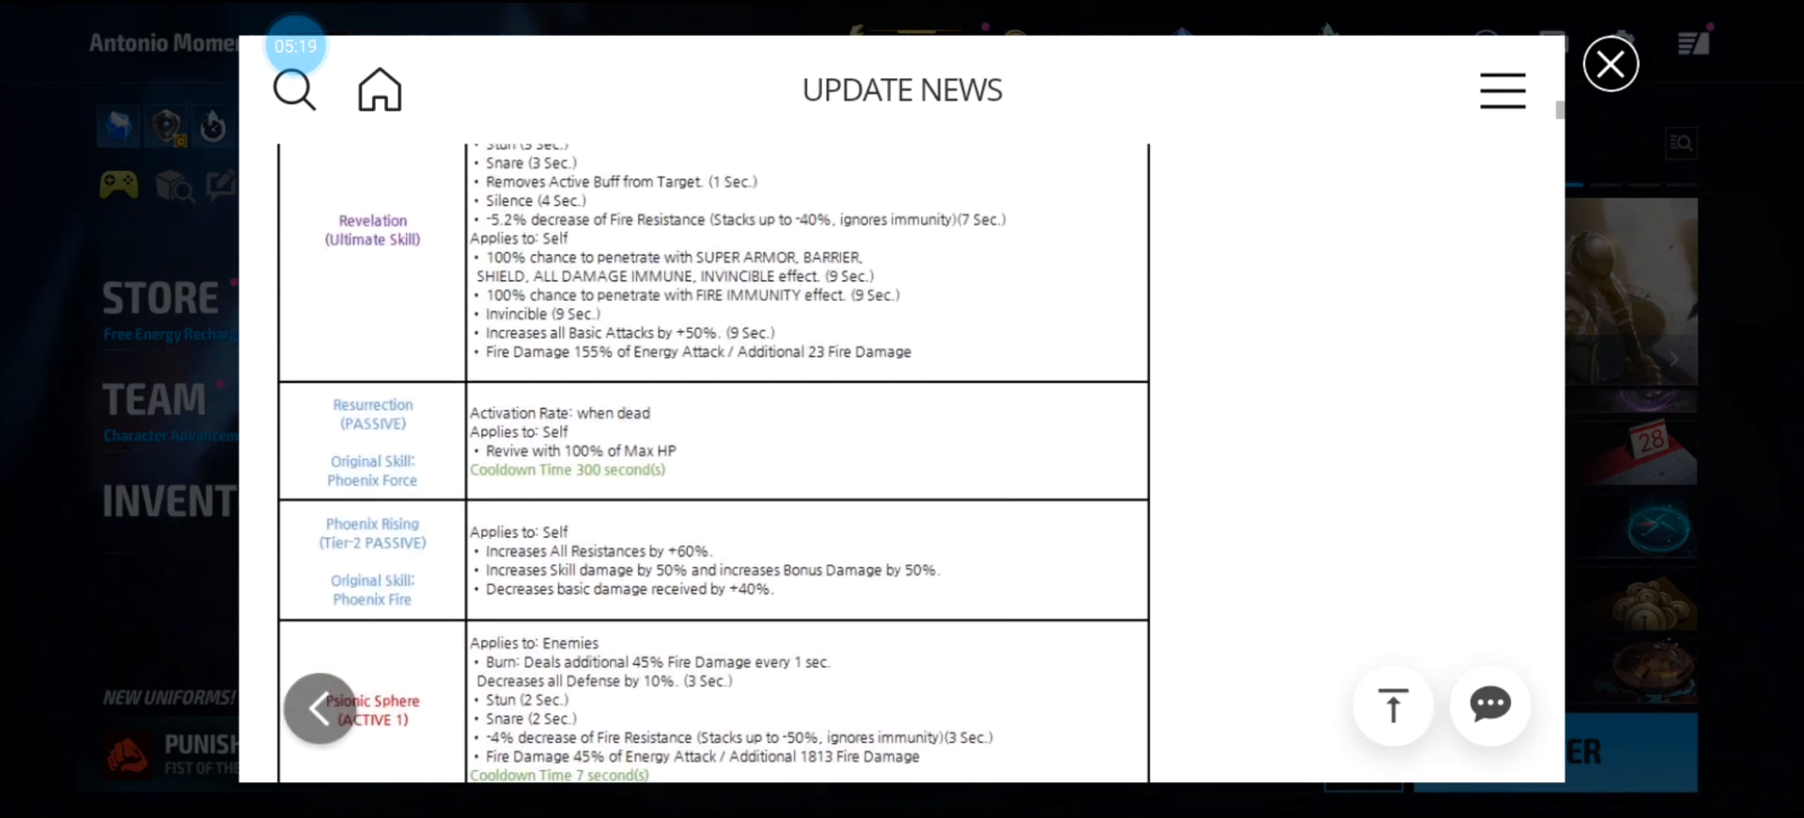
{"action": "scroll", "scroll_direction": "down", "scroll_amount": 3}
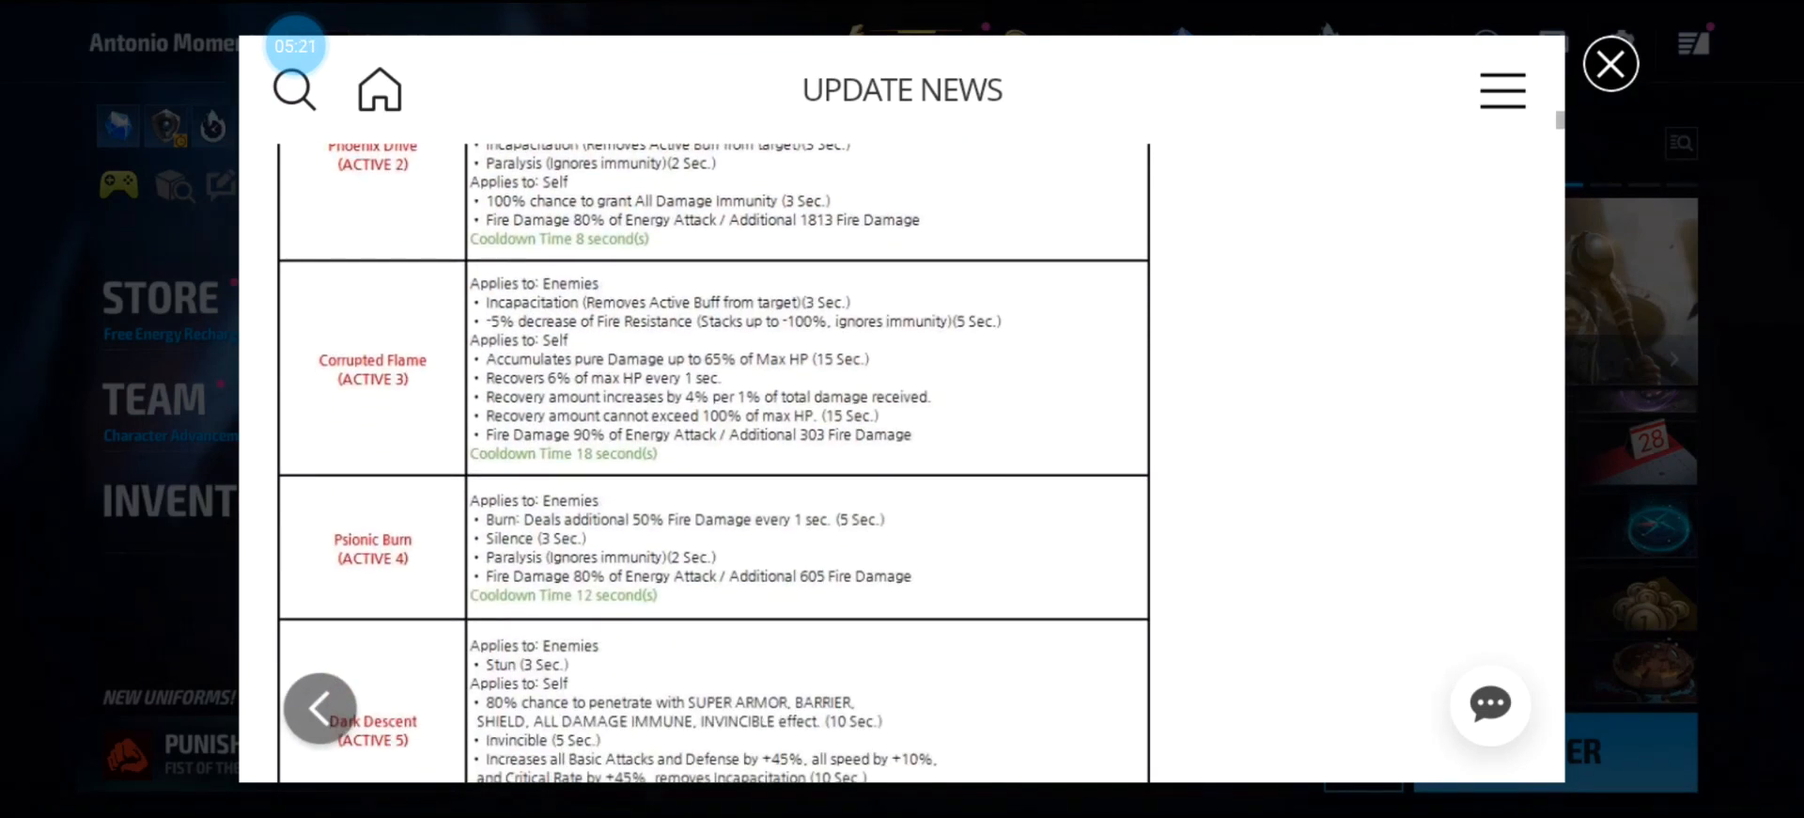
{"action": "scroll", "scroll_direction": "down", "scroll_amount": 3}
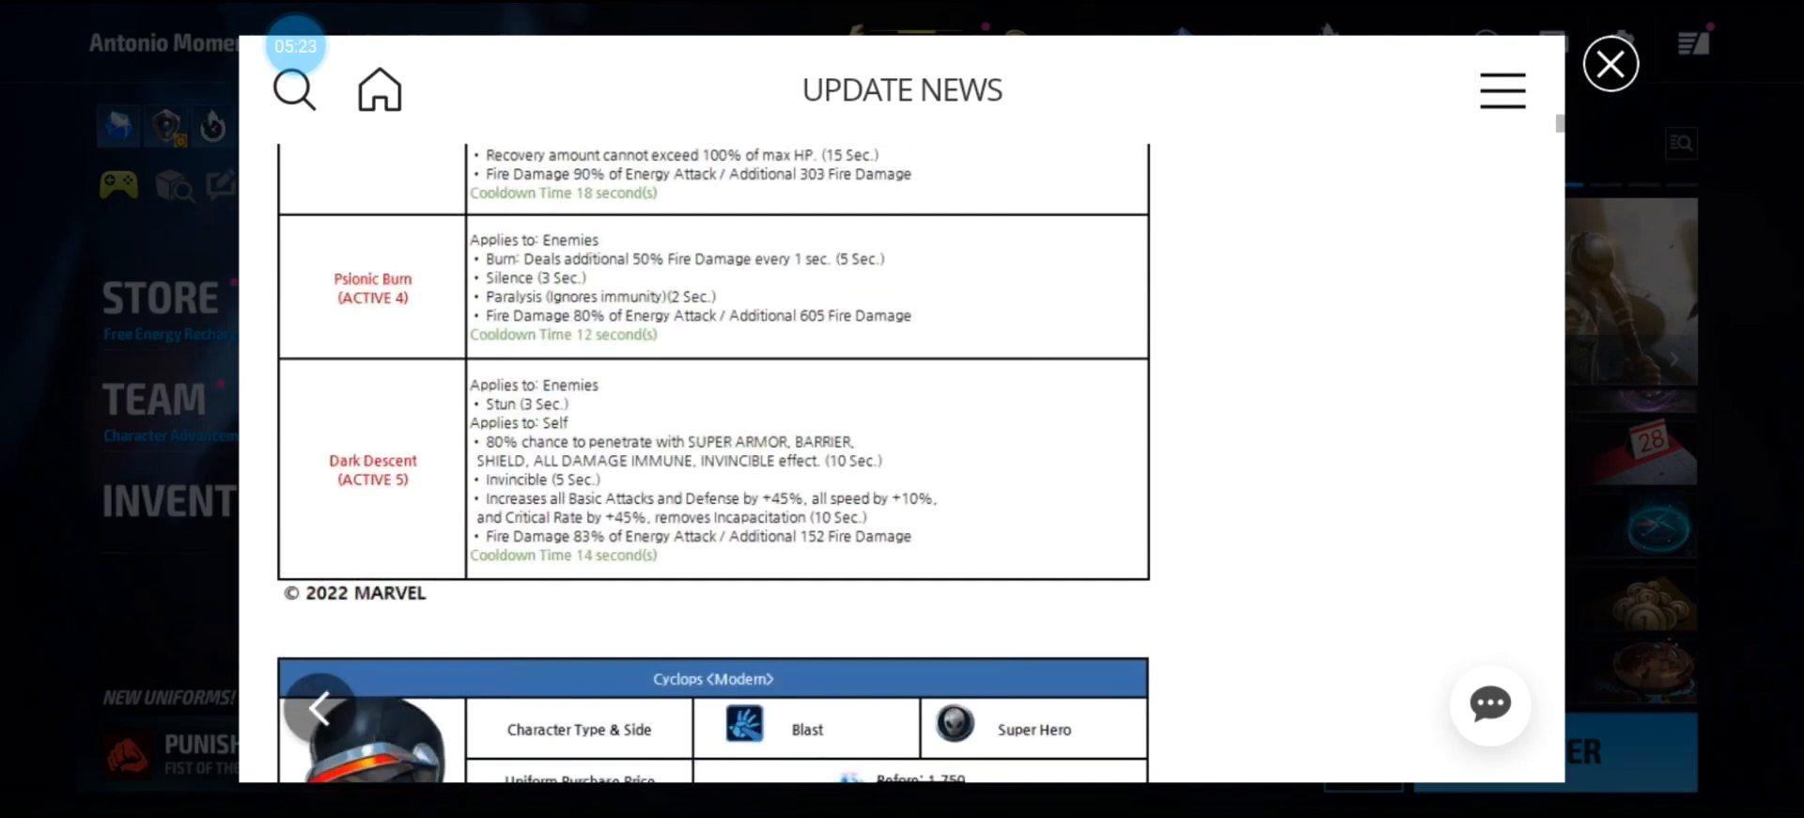
Read the Cyclops (Modern) skill rows through Ties of Fate, reaching the Beast <All-New X-Men> table.
{"action": "scroll", "scroll_direction": "down", "scroll_amount": 3}
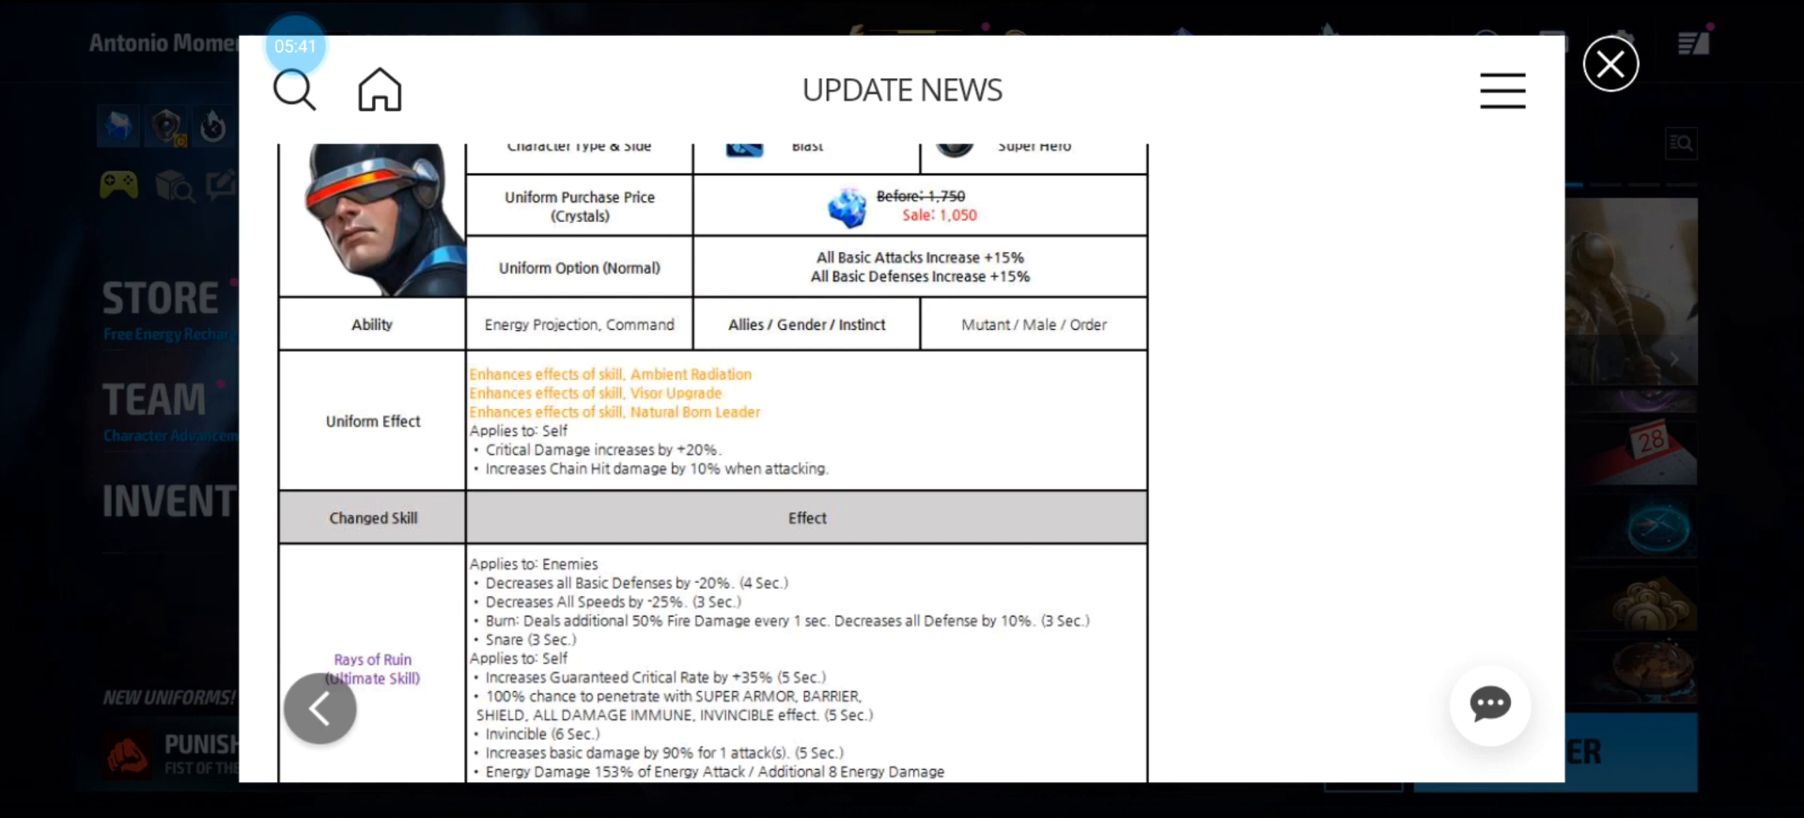
{"action": "scroll", "scroll_direction": "down", "scroll_amount": 3}
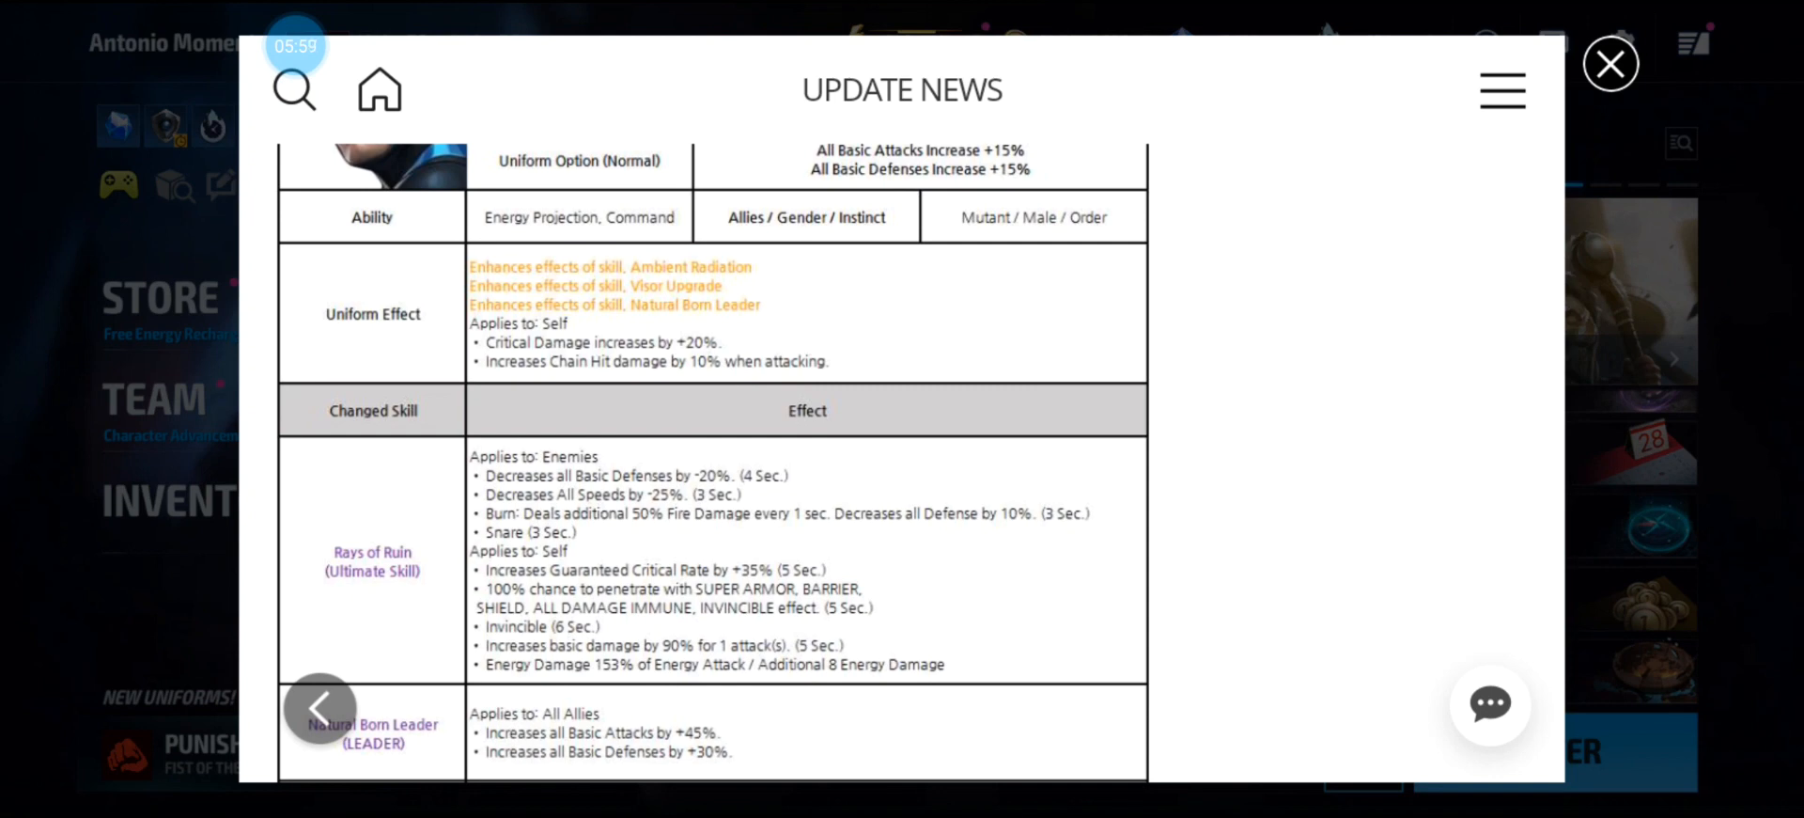
{"action": "scroll", "scroll_direction": "down", "scroll_amount": 3}
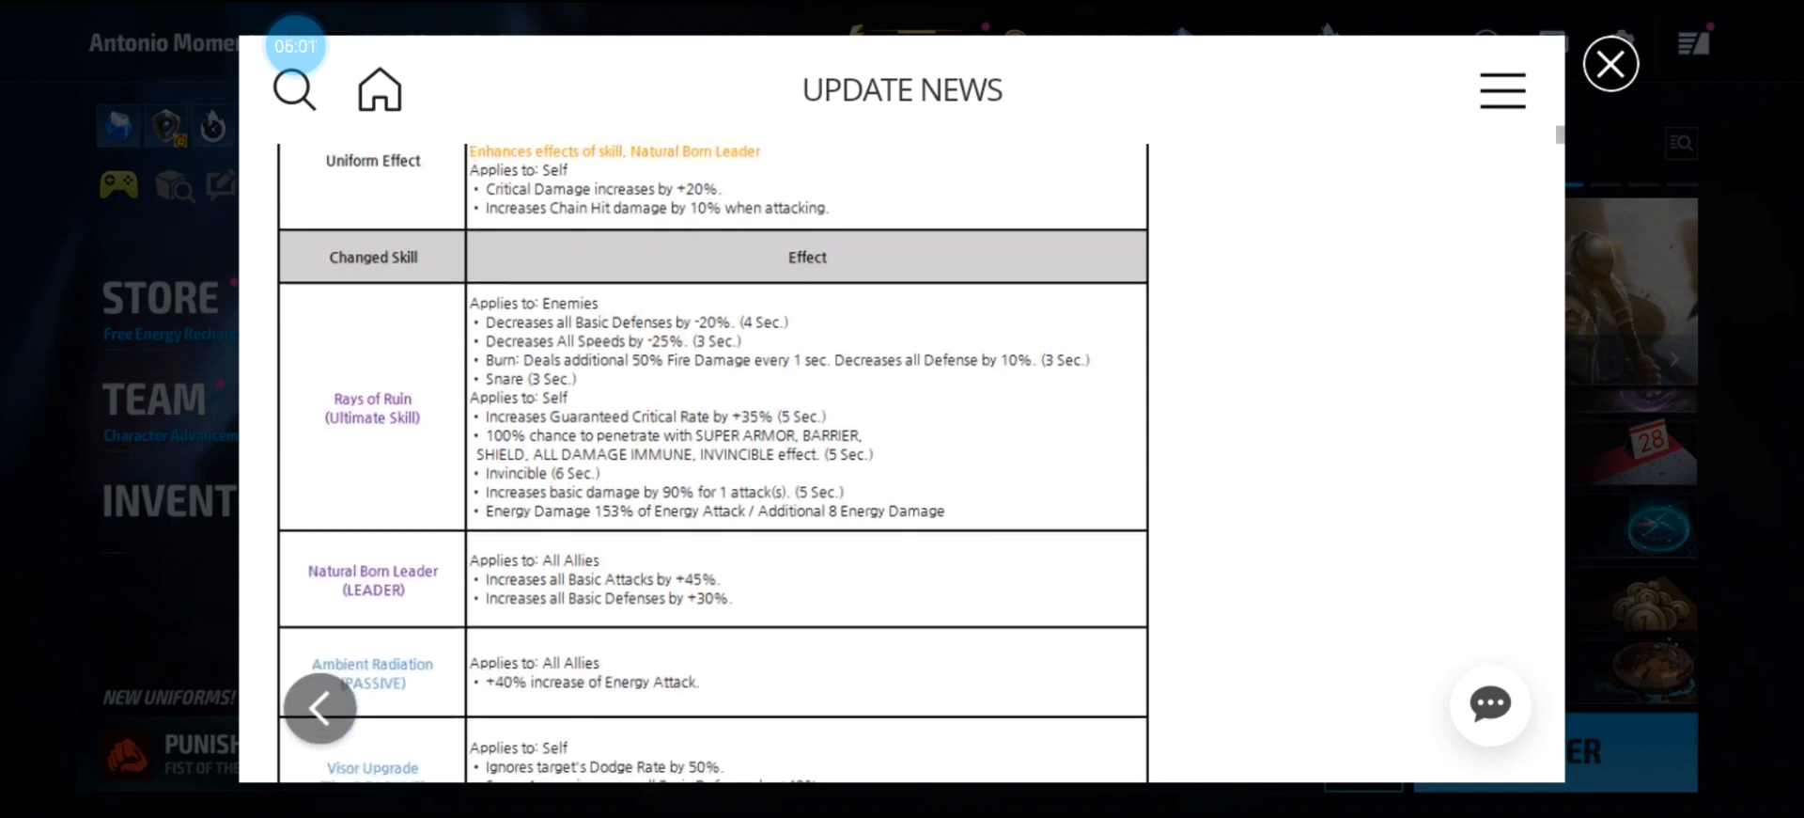
{"action": "scroll", "scroll_direction": "down", "scroll_amount": 3}
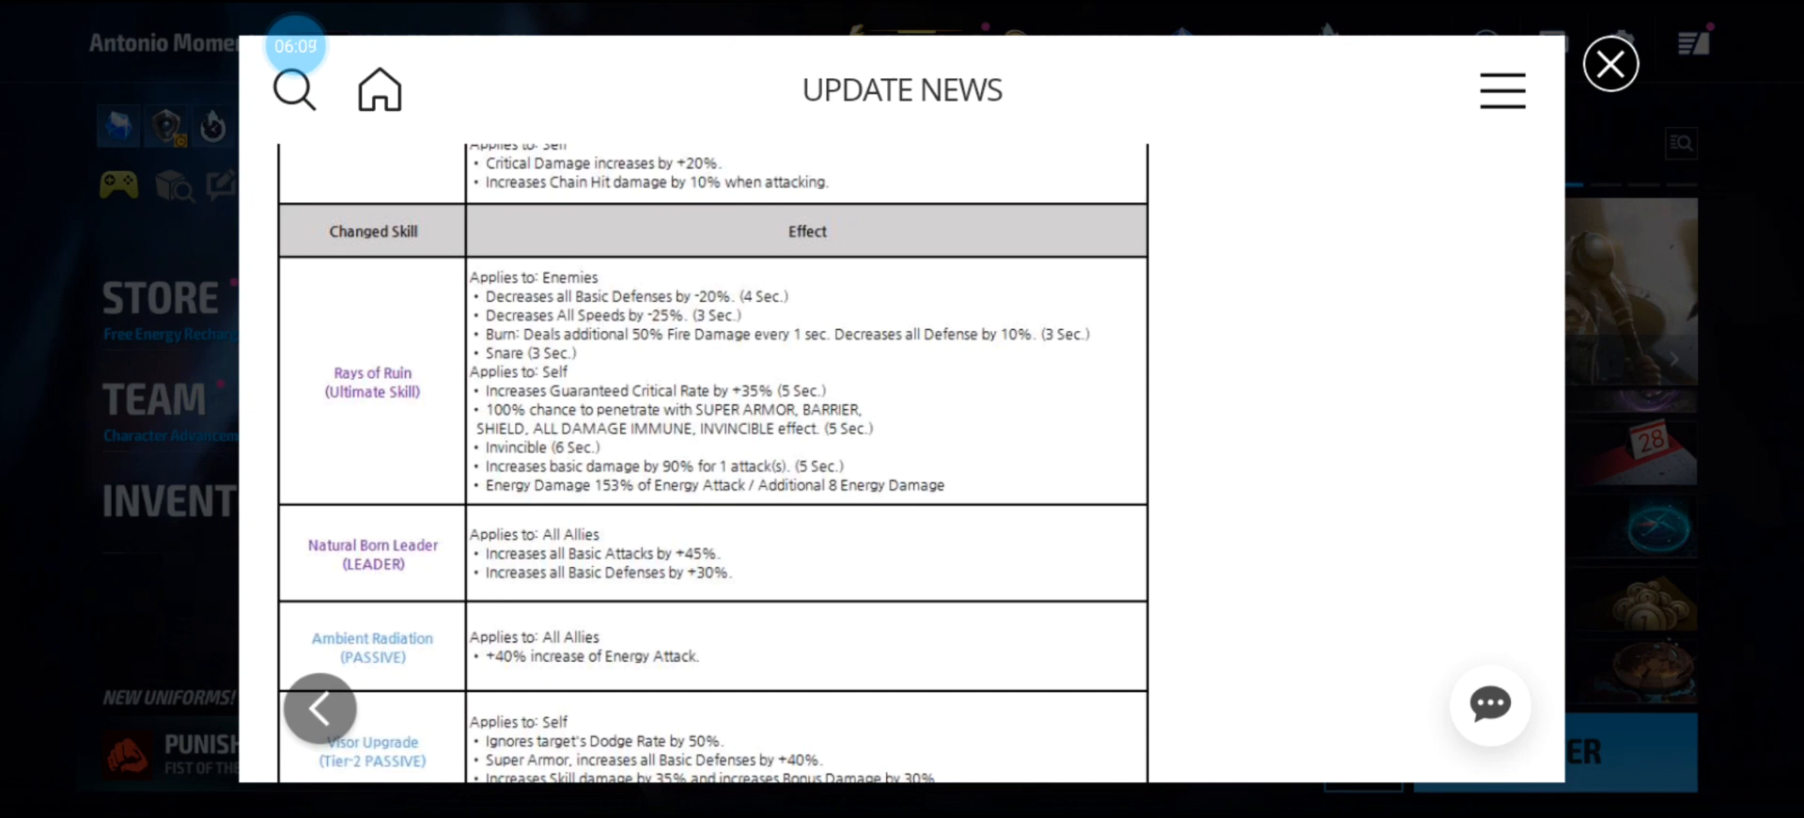
{"action": "scroll", "scroll_direction": "down", "scroll_amount": 3}
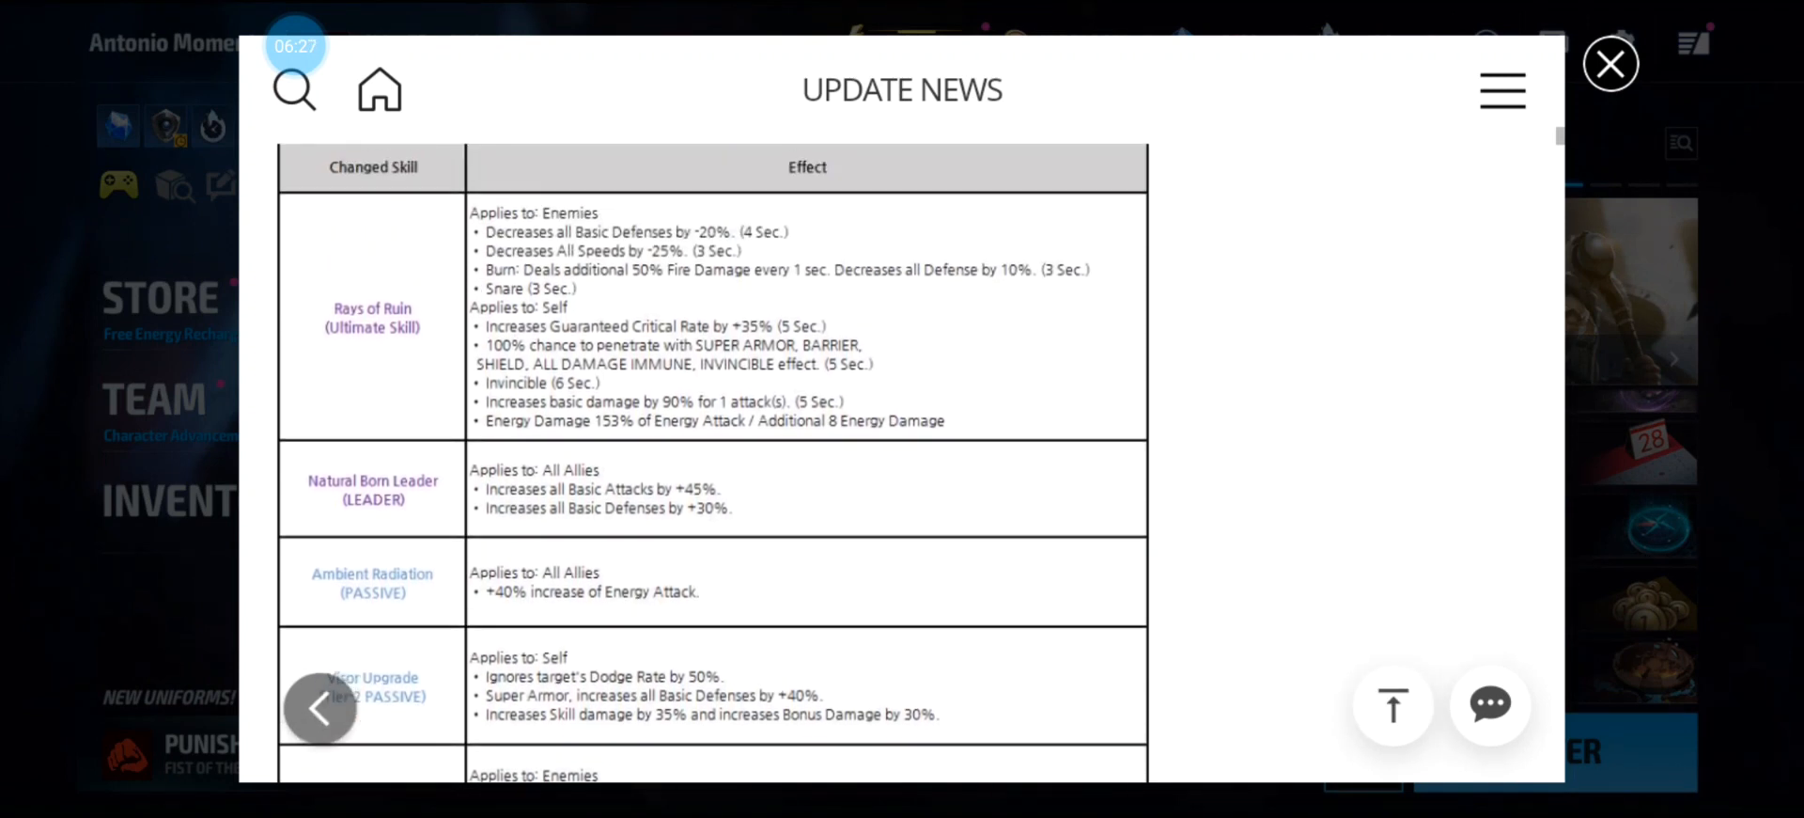
{"action": "scroll", "scroll_direction": "down", "scroll_amount": 3}
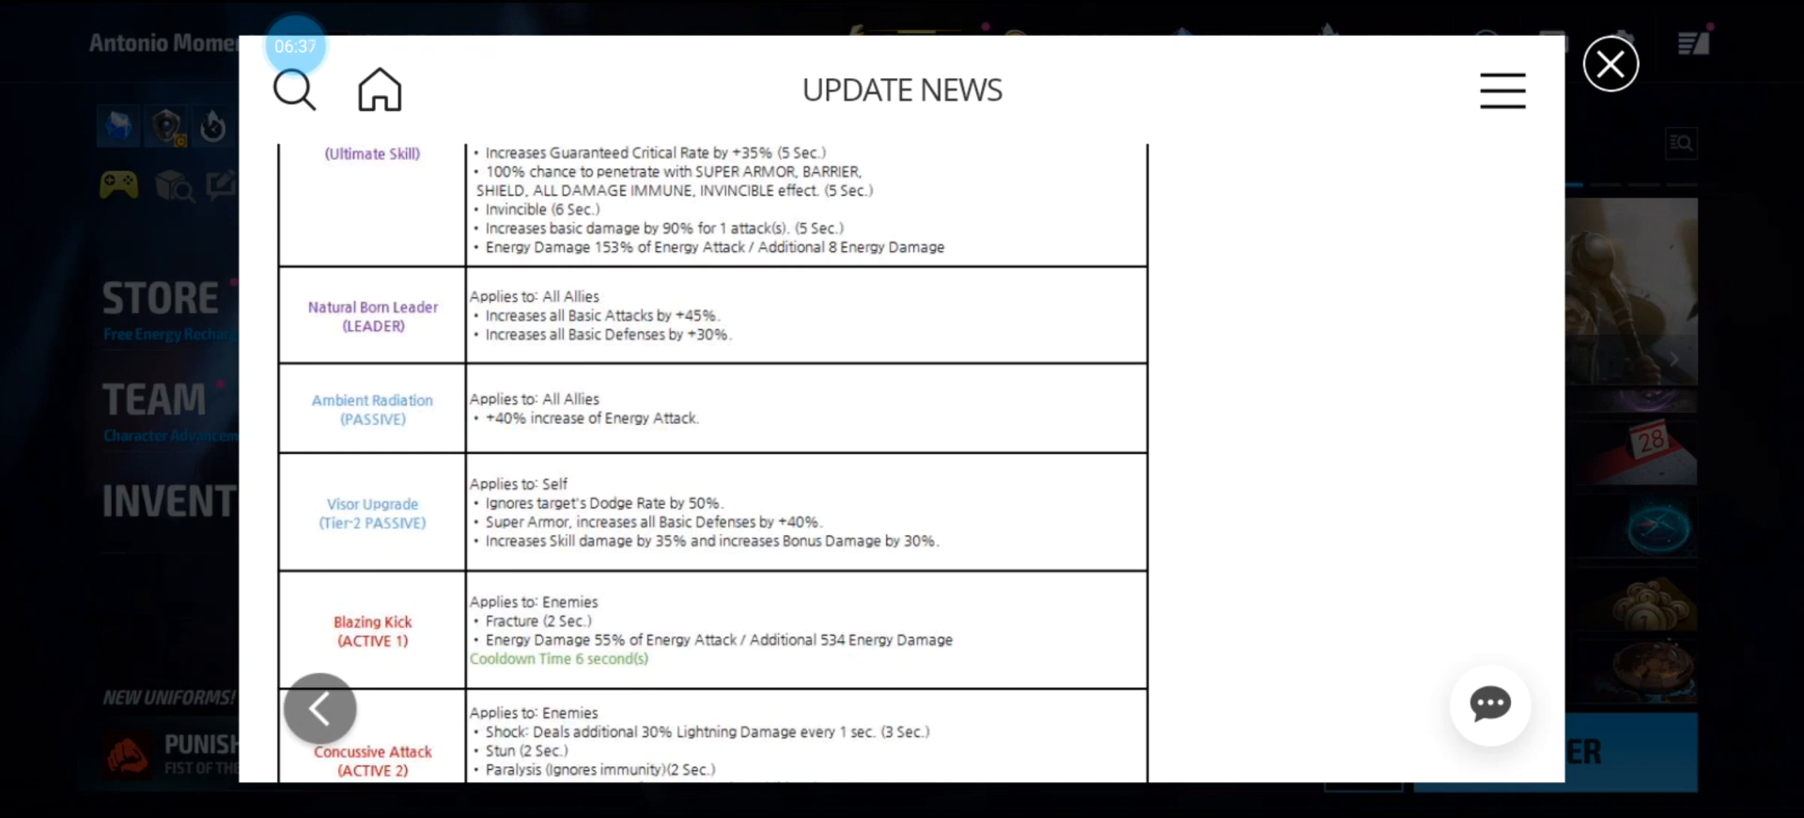
{"action": "scroll", "scroll_direction": "down", "scroll_amount": 3}
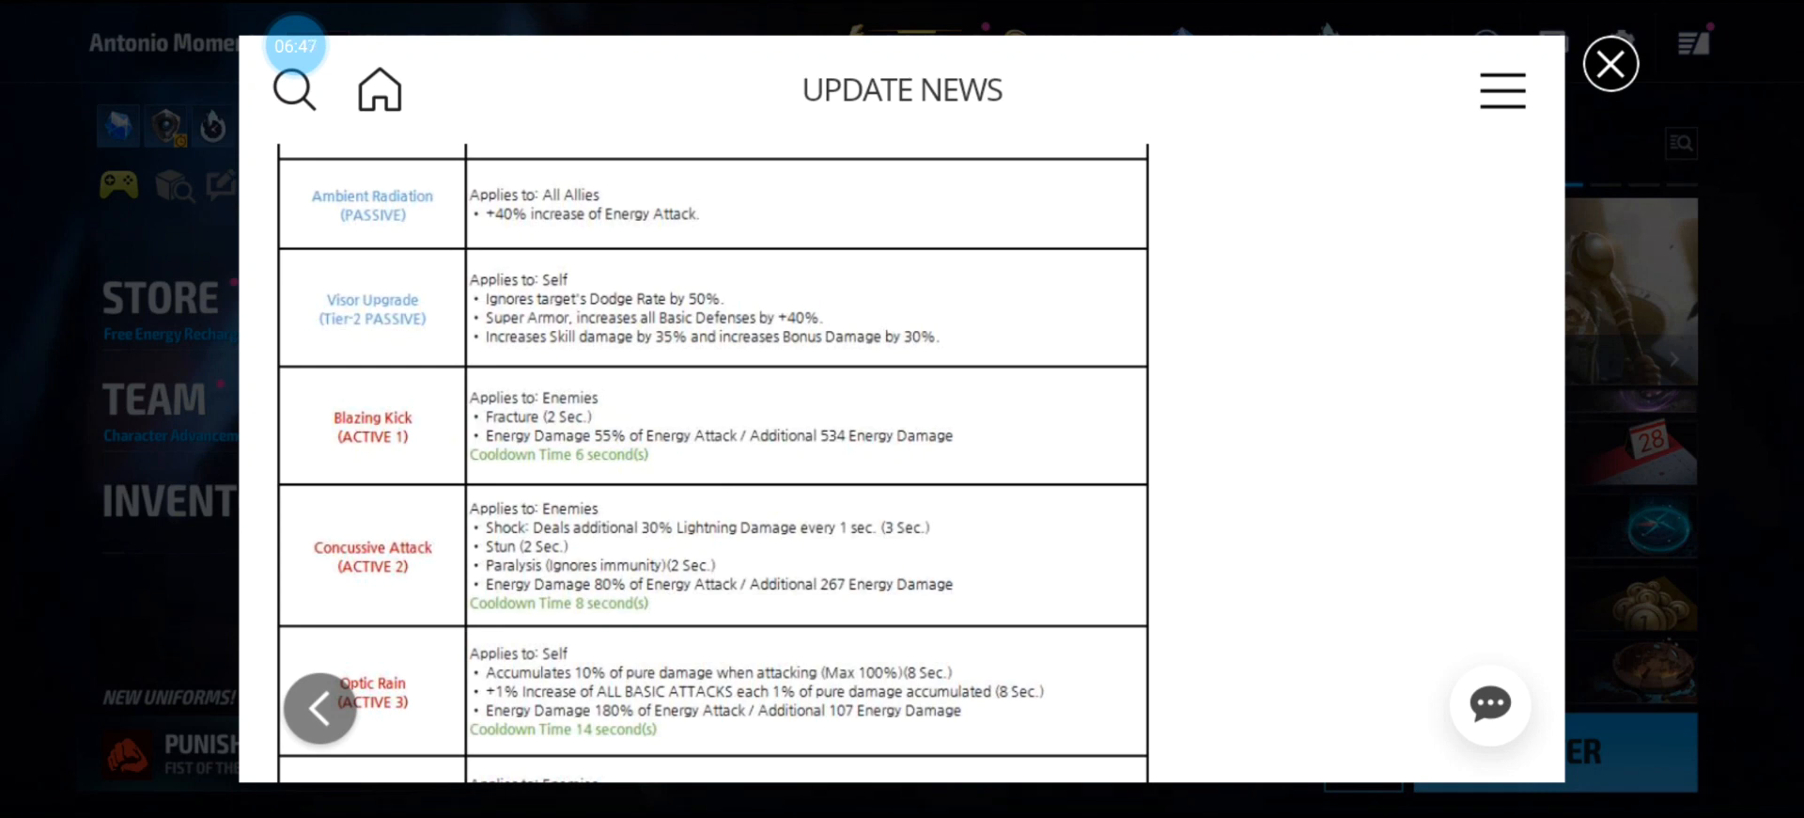
{"action": "scroll", "scroll_direction": "down", "scroll_amount": 3}
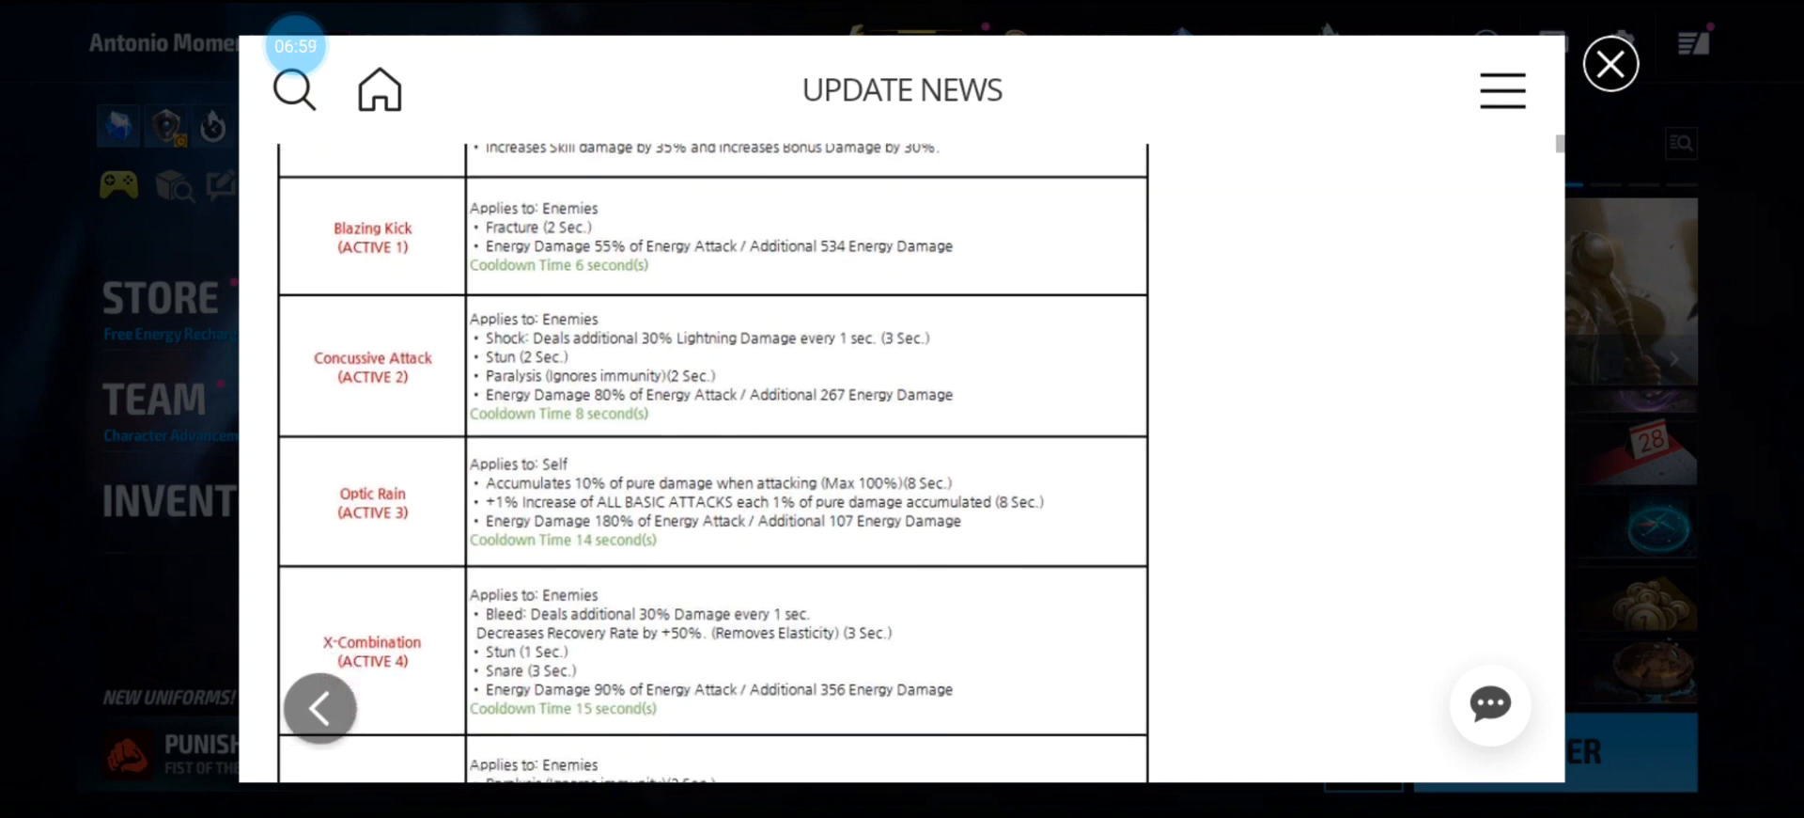
{"action": "scroll", "scroll_direction": "down", "scroll_amount": 3}
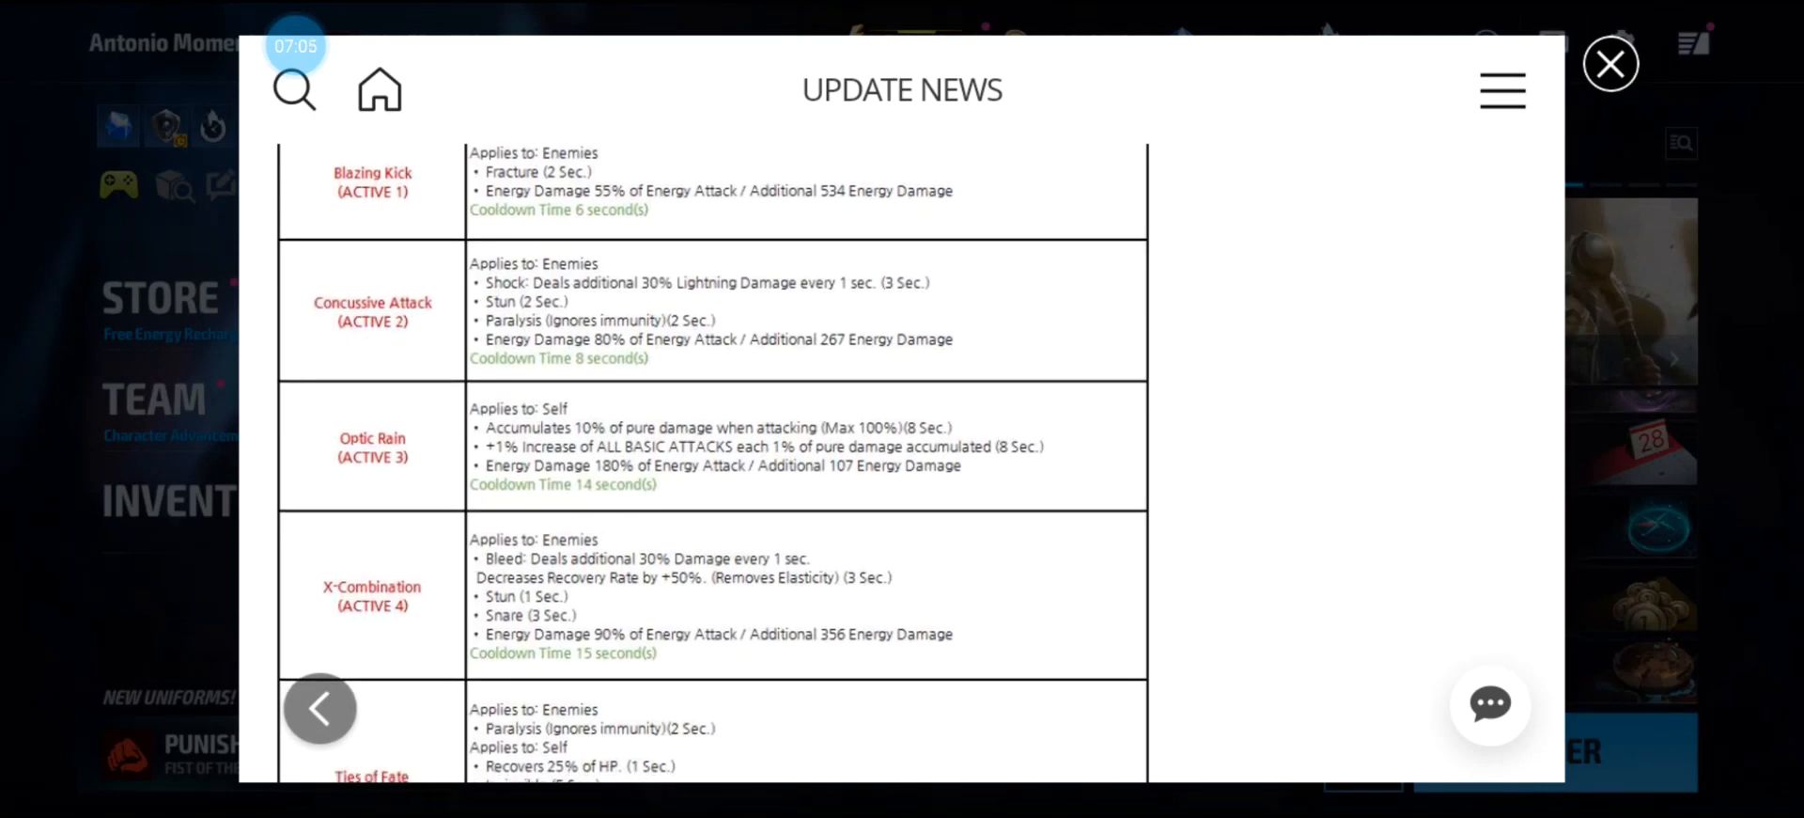
{"action": "scroll", "scroll_direction": "down", "scroll_amount": 3}
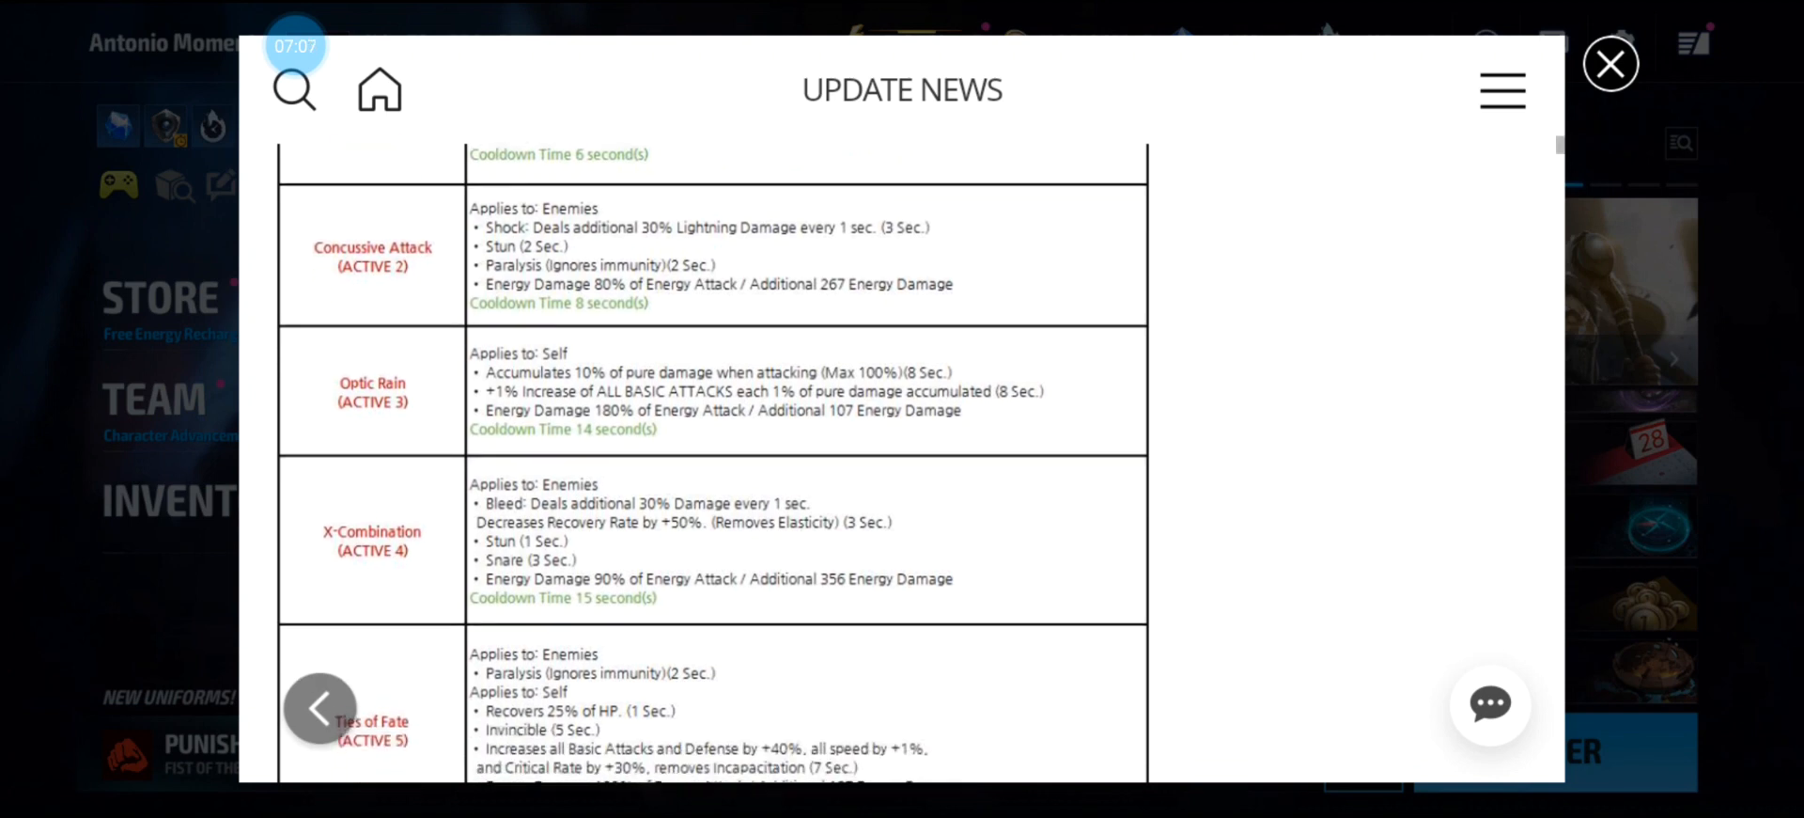
{"action": "scroll", "scroll_direction": "down", "scroll_amount": 3}
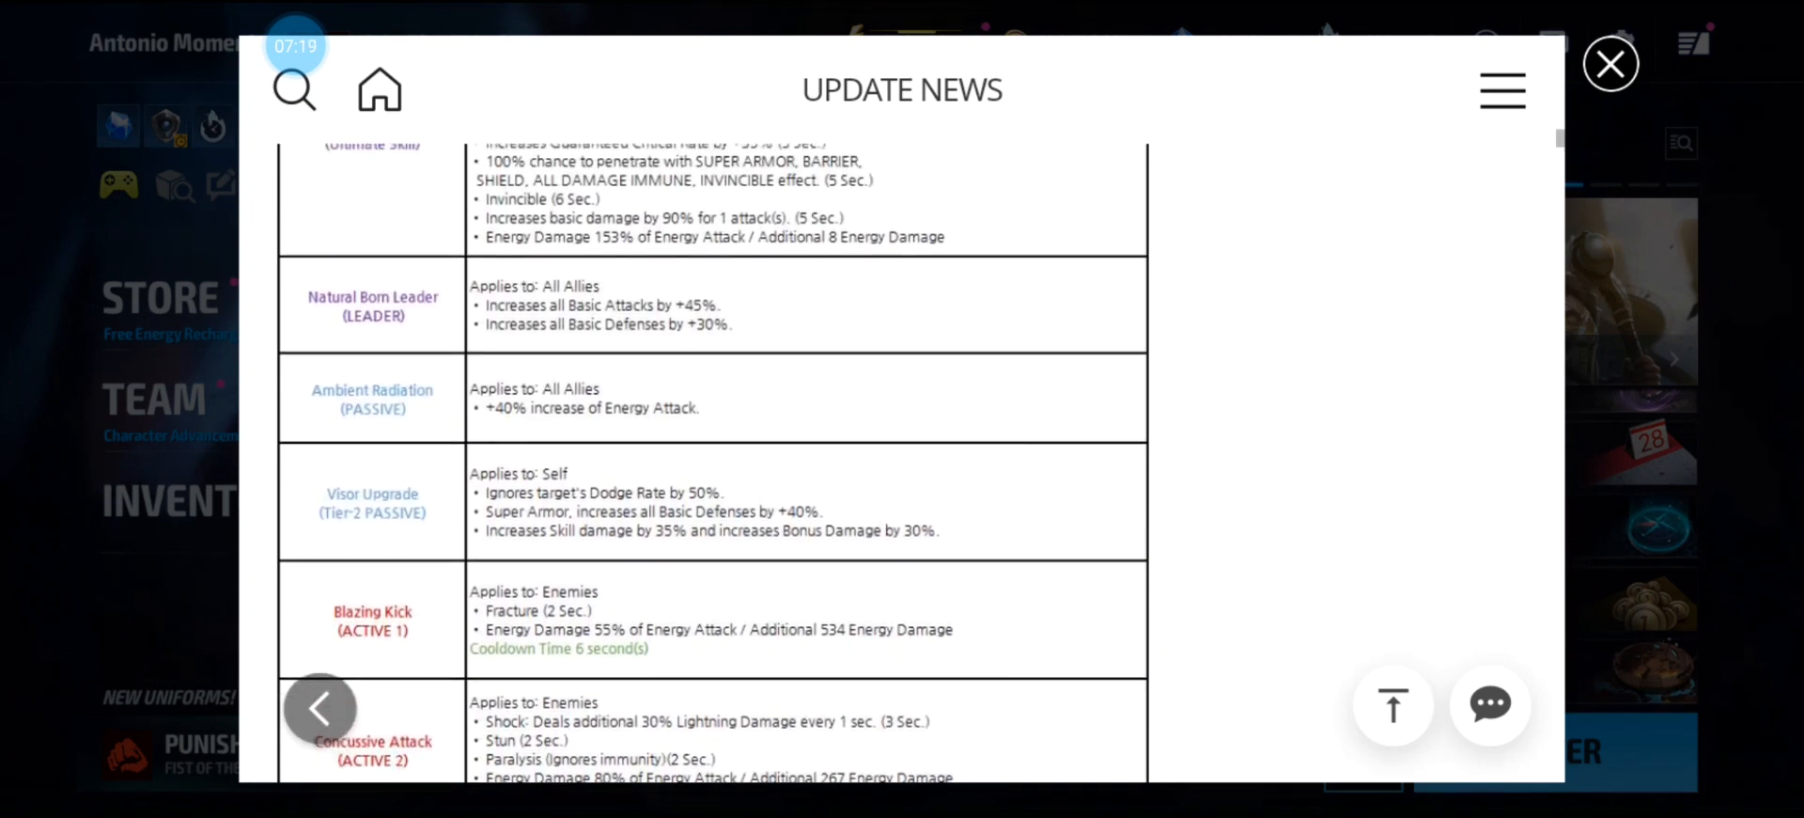
{"action": "scroll", "scroll_direction": "down", "scroll_amount": 3}
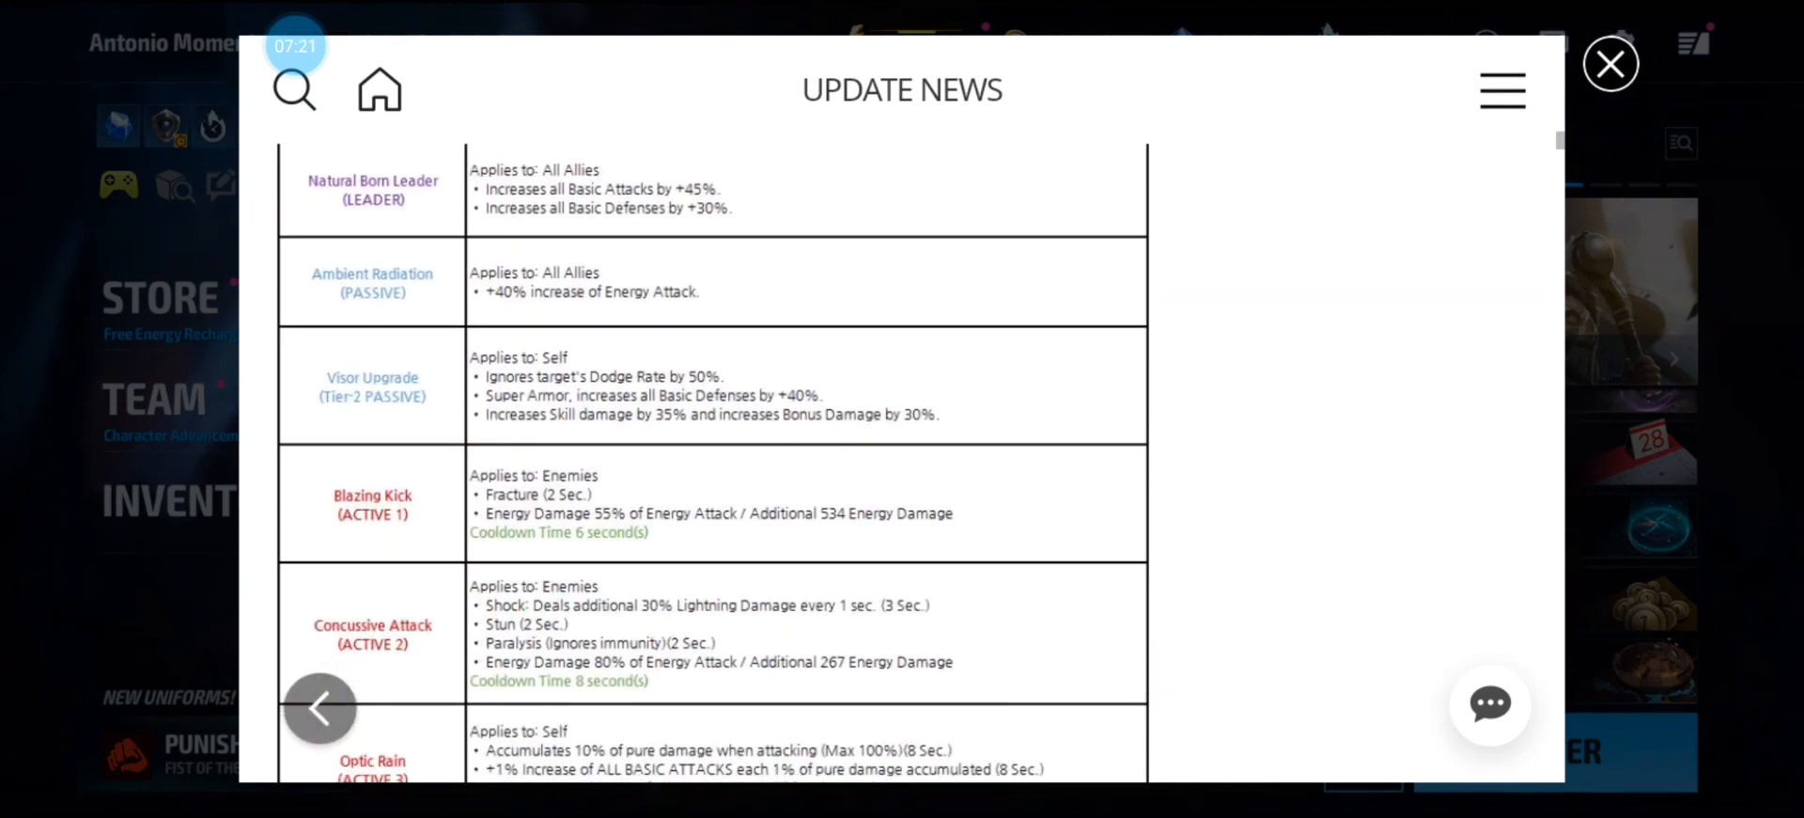
{"action": "scroll", "scroll_direction": "down", "scroll_amount": 3}
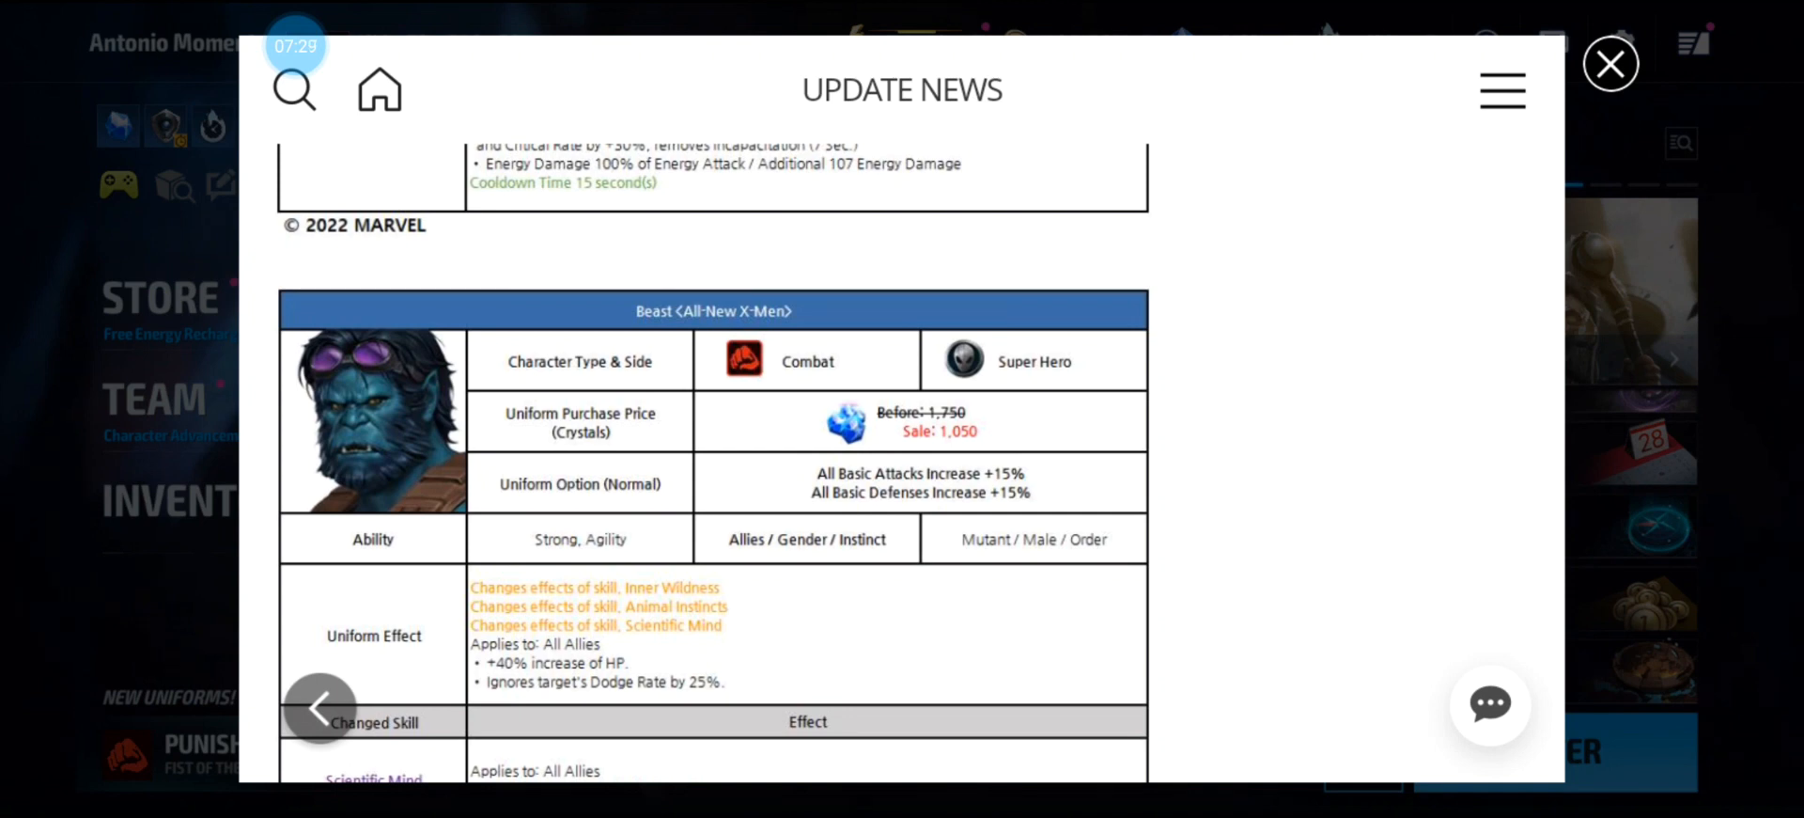
Read Beast's skill rows from Scientific Mind through Instinctual Attack.
{"action": "scroll", "scroll_direction": "down", "scroll_amount": 3}
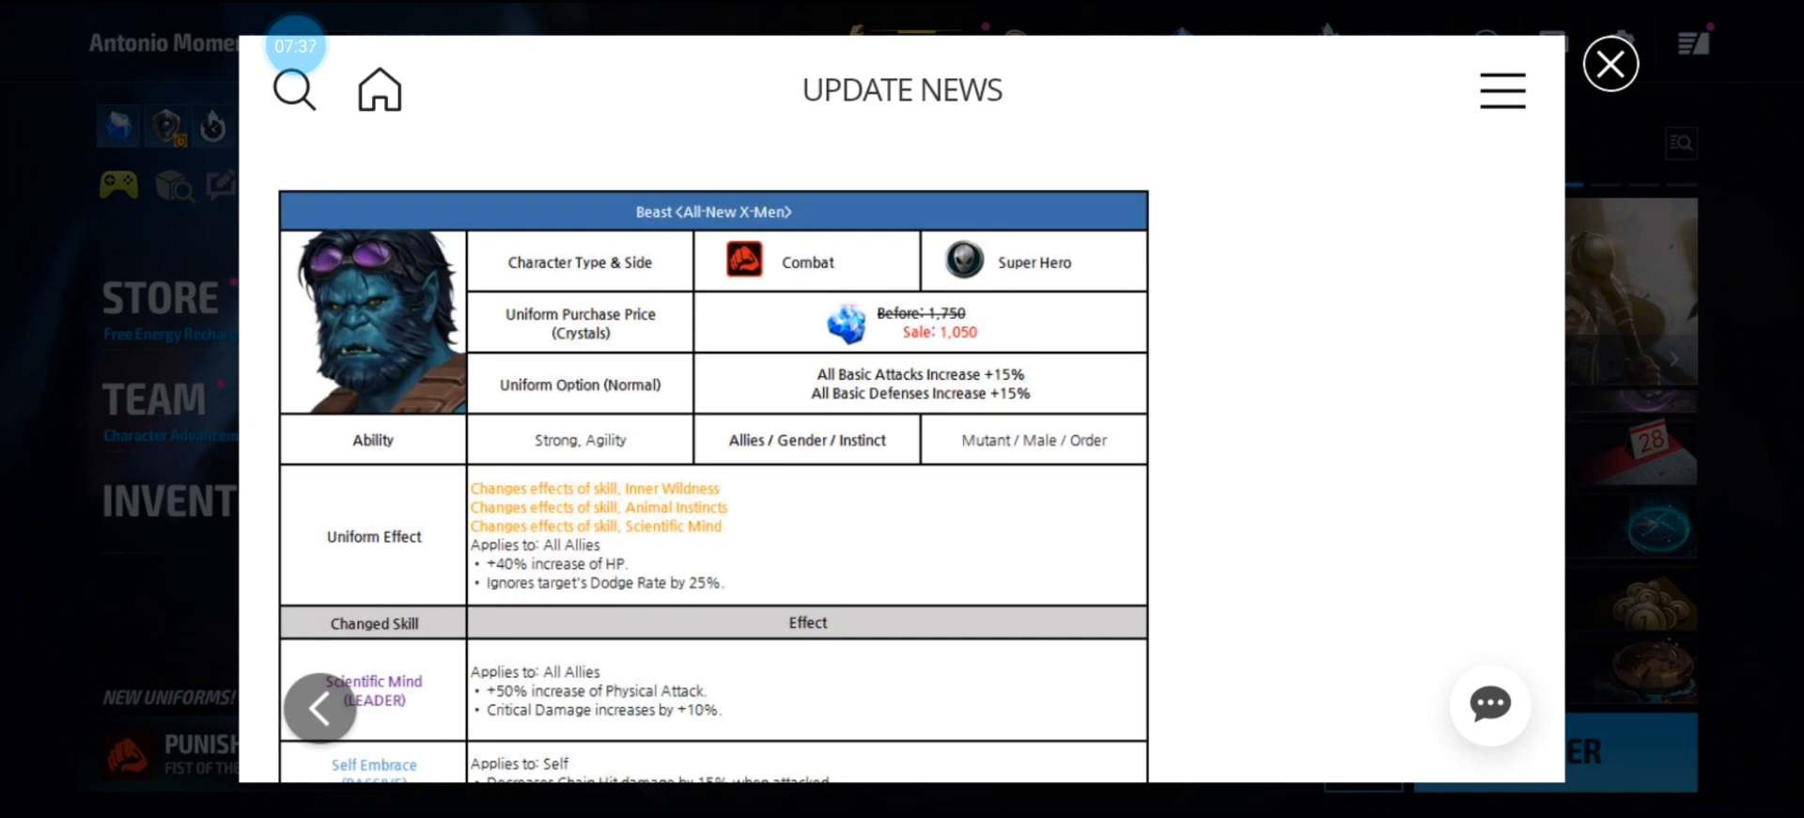
{"action": "scroll", "scroll_direction": "down", "scroll_amount": 3}
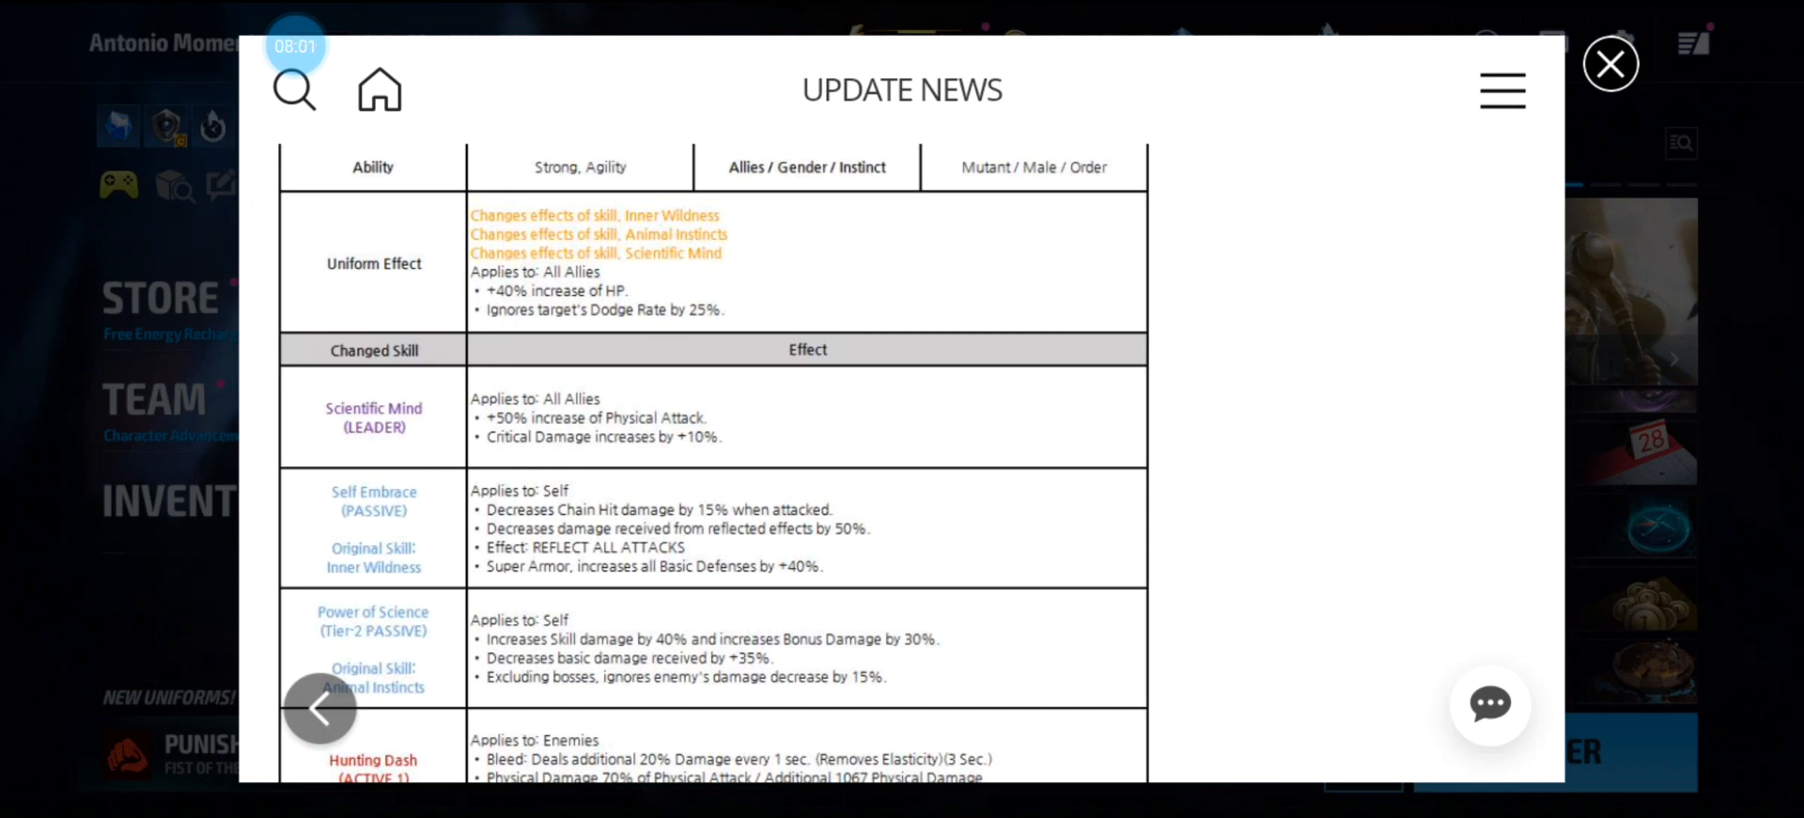
{"action": "scroll", "scroll_direction": "down", "scroll_amount": 3}
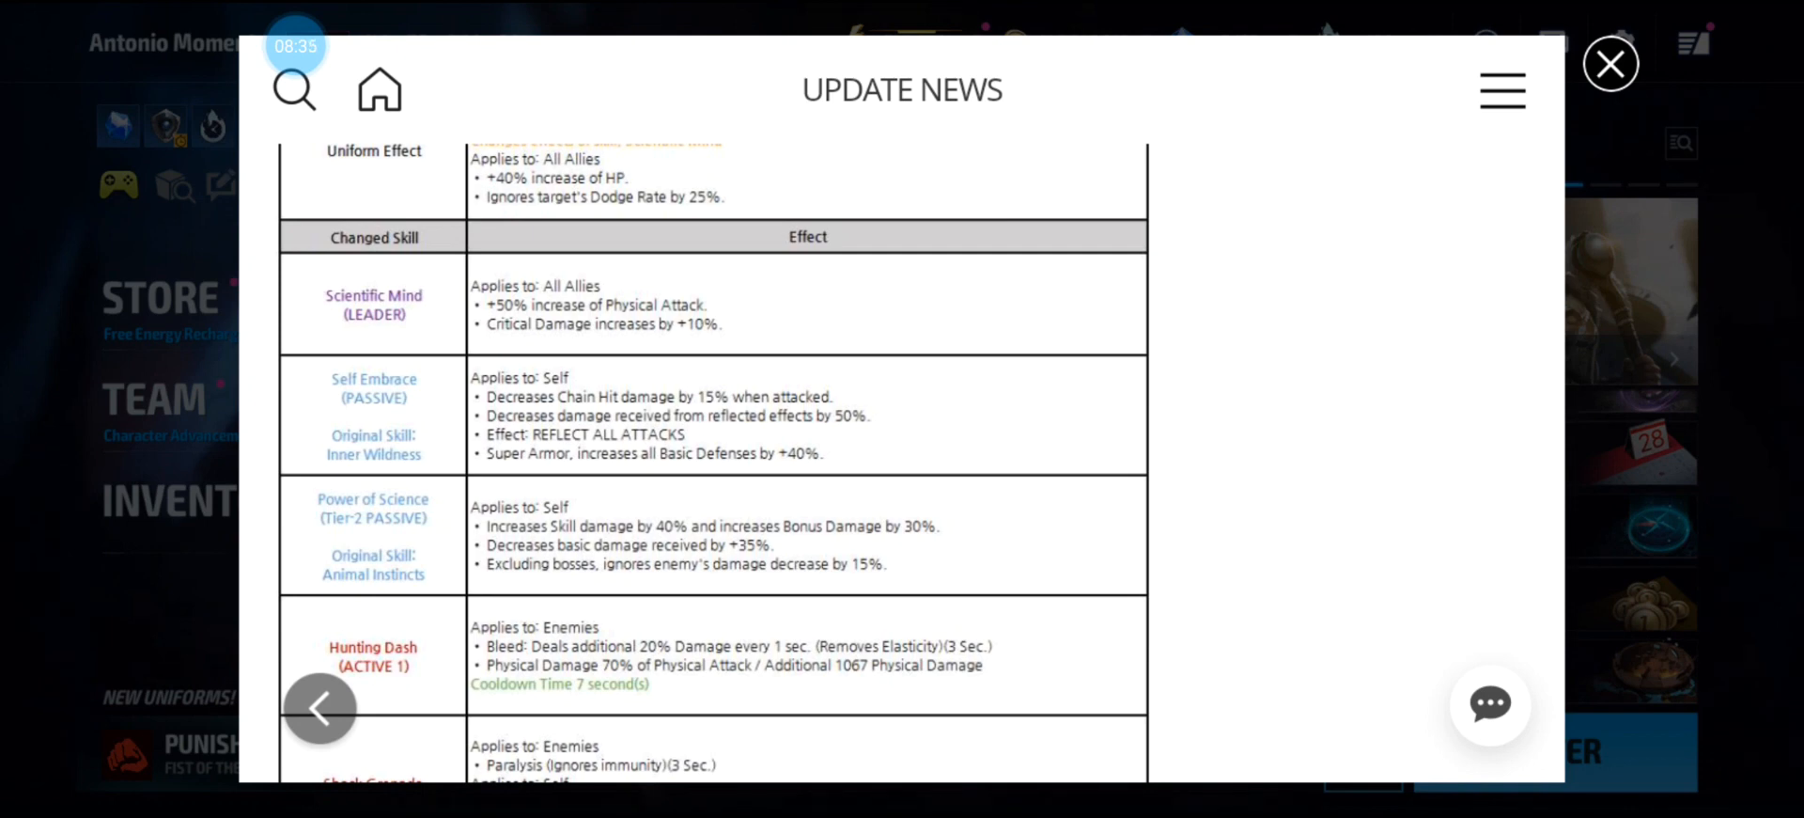
{"action": "scroll", "scroll_direction": "down", "scroll_amount": 3}
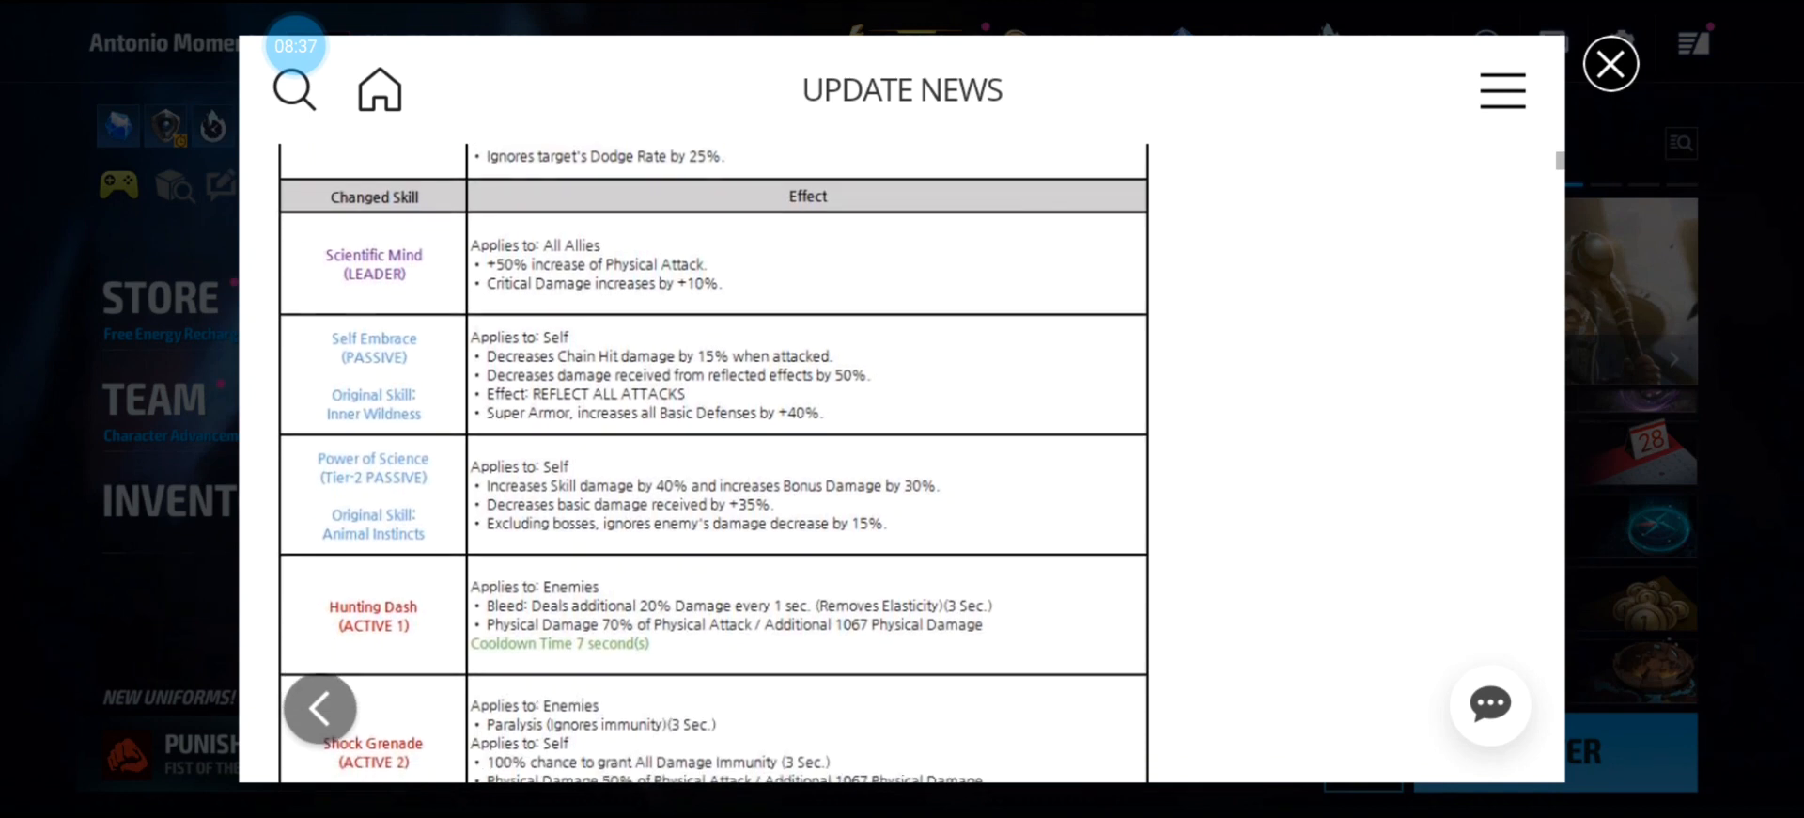
{"action": "scroll", "scroll_direction": "down", "scroll_amount": 3}
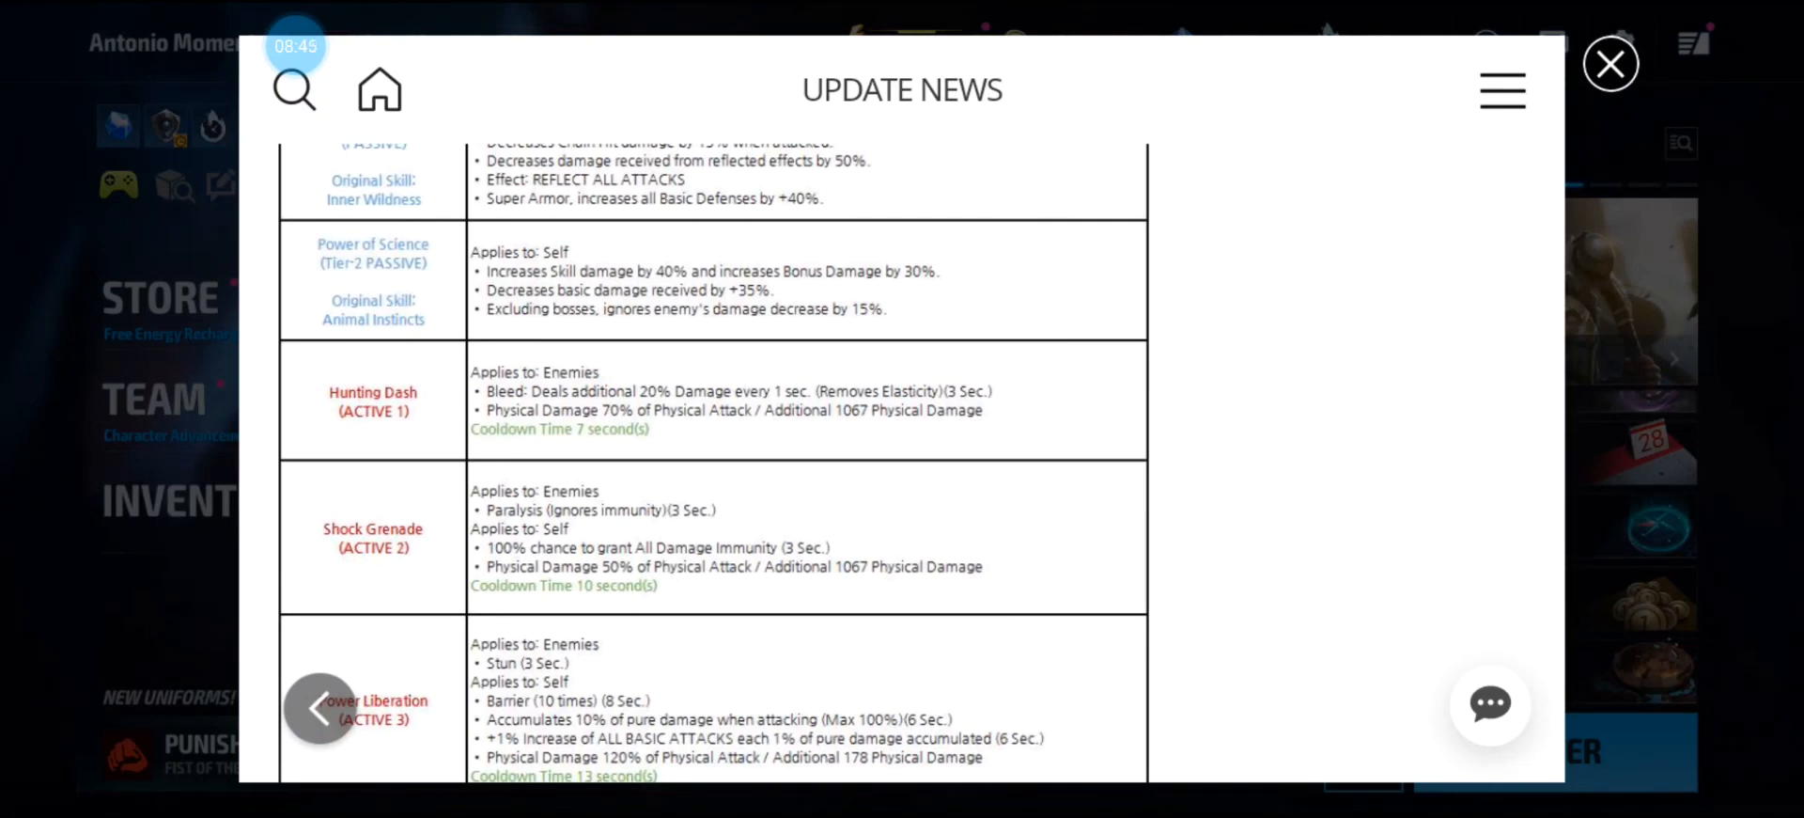
{"action": "scroll", "scroll_direction": "down", "scroll_amount": 3}
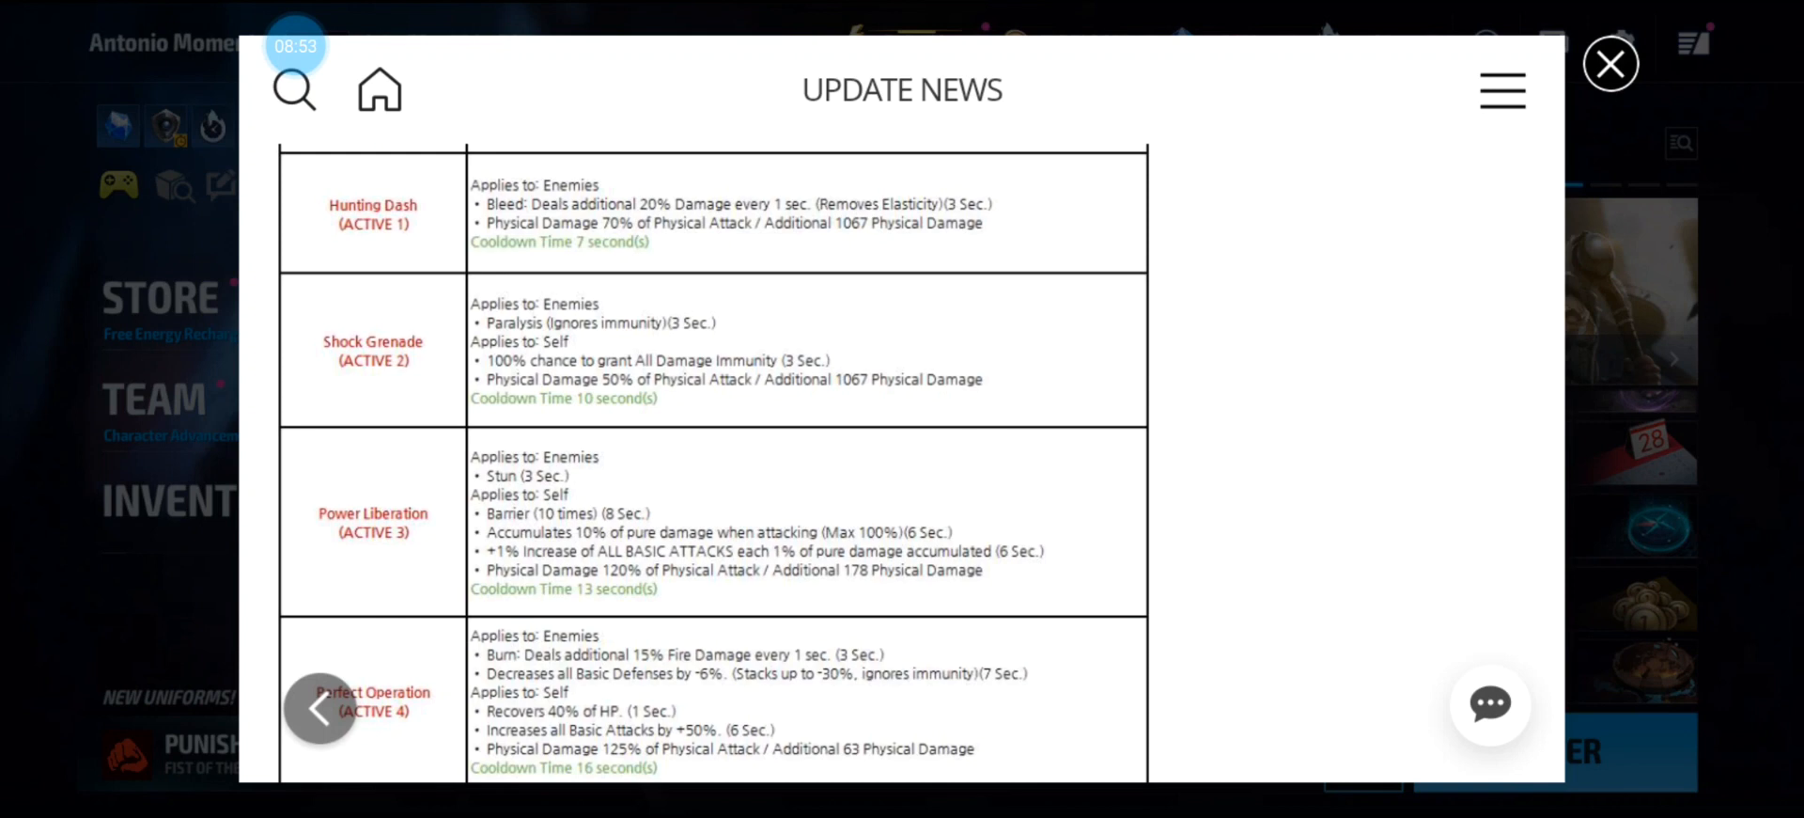
{"action": "scroll", "scroll_direction": "down", "scroll_amount": 3}
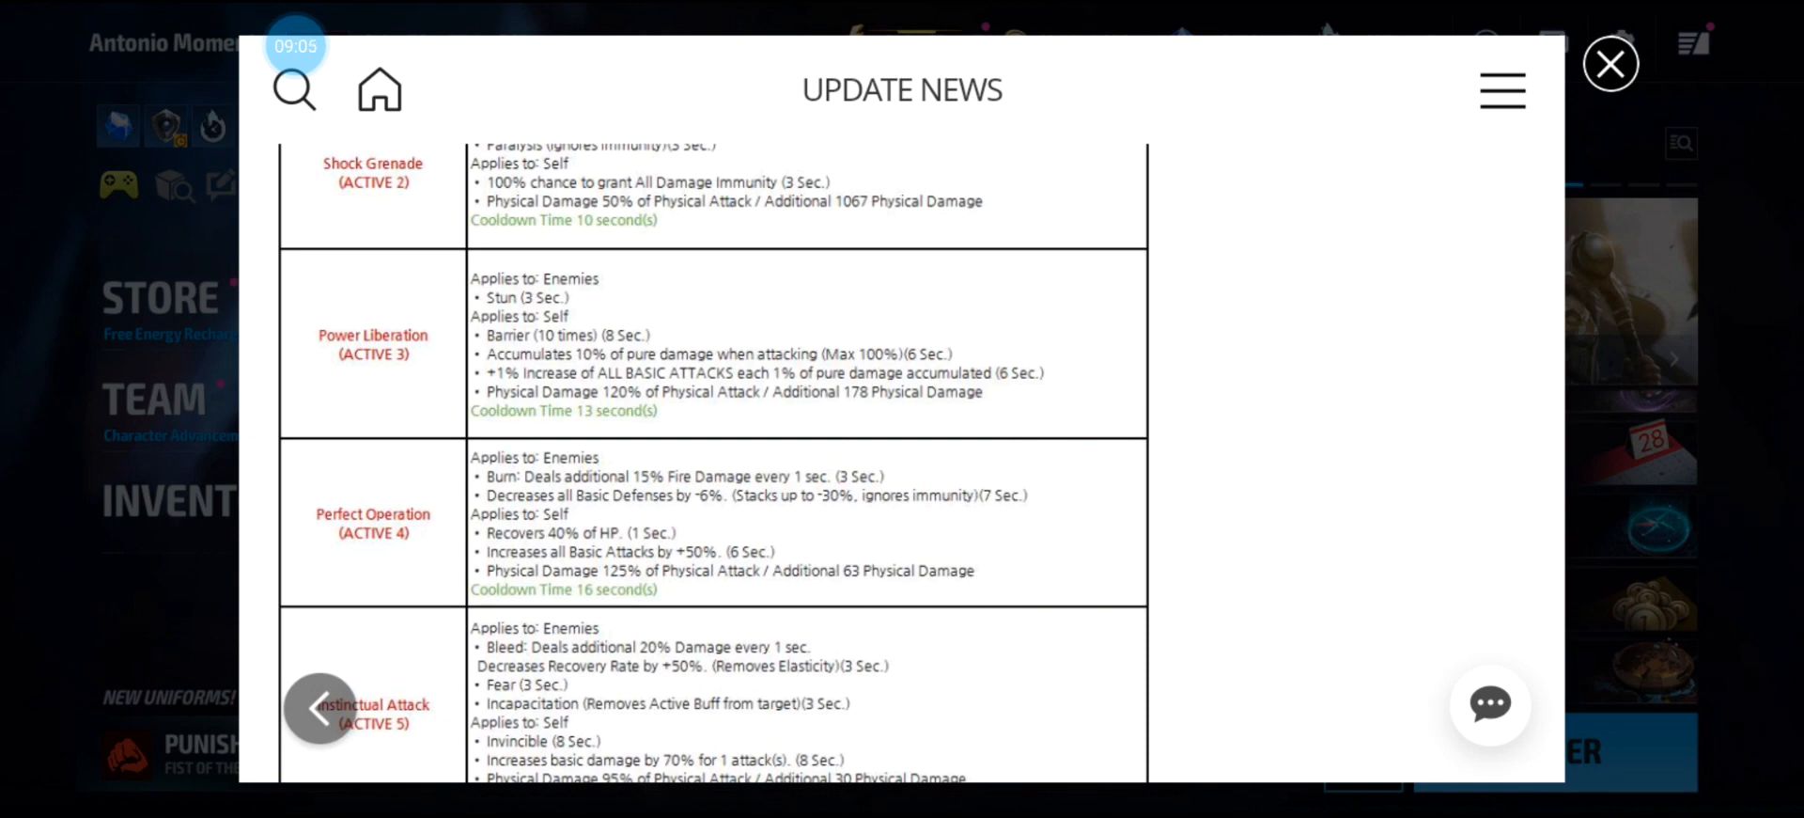
{"action": "scroll", "scroll_direction": "down", "scroll_amount": 3}
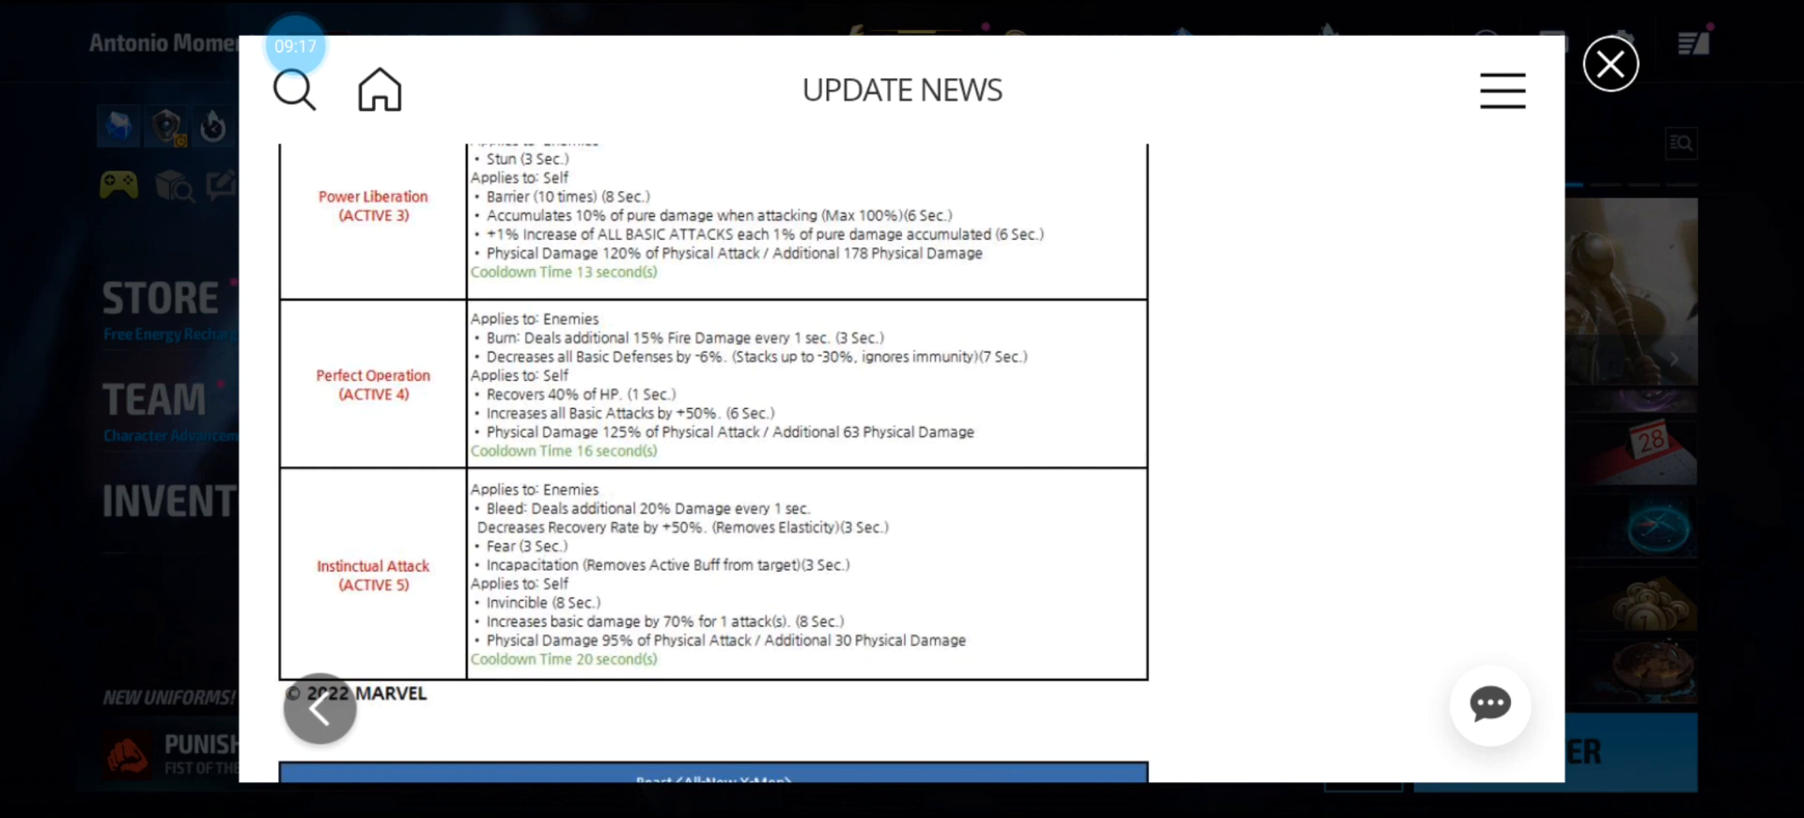
{"action": "scroll", "scroll_direction": "down", "scroll_amount": 3}
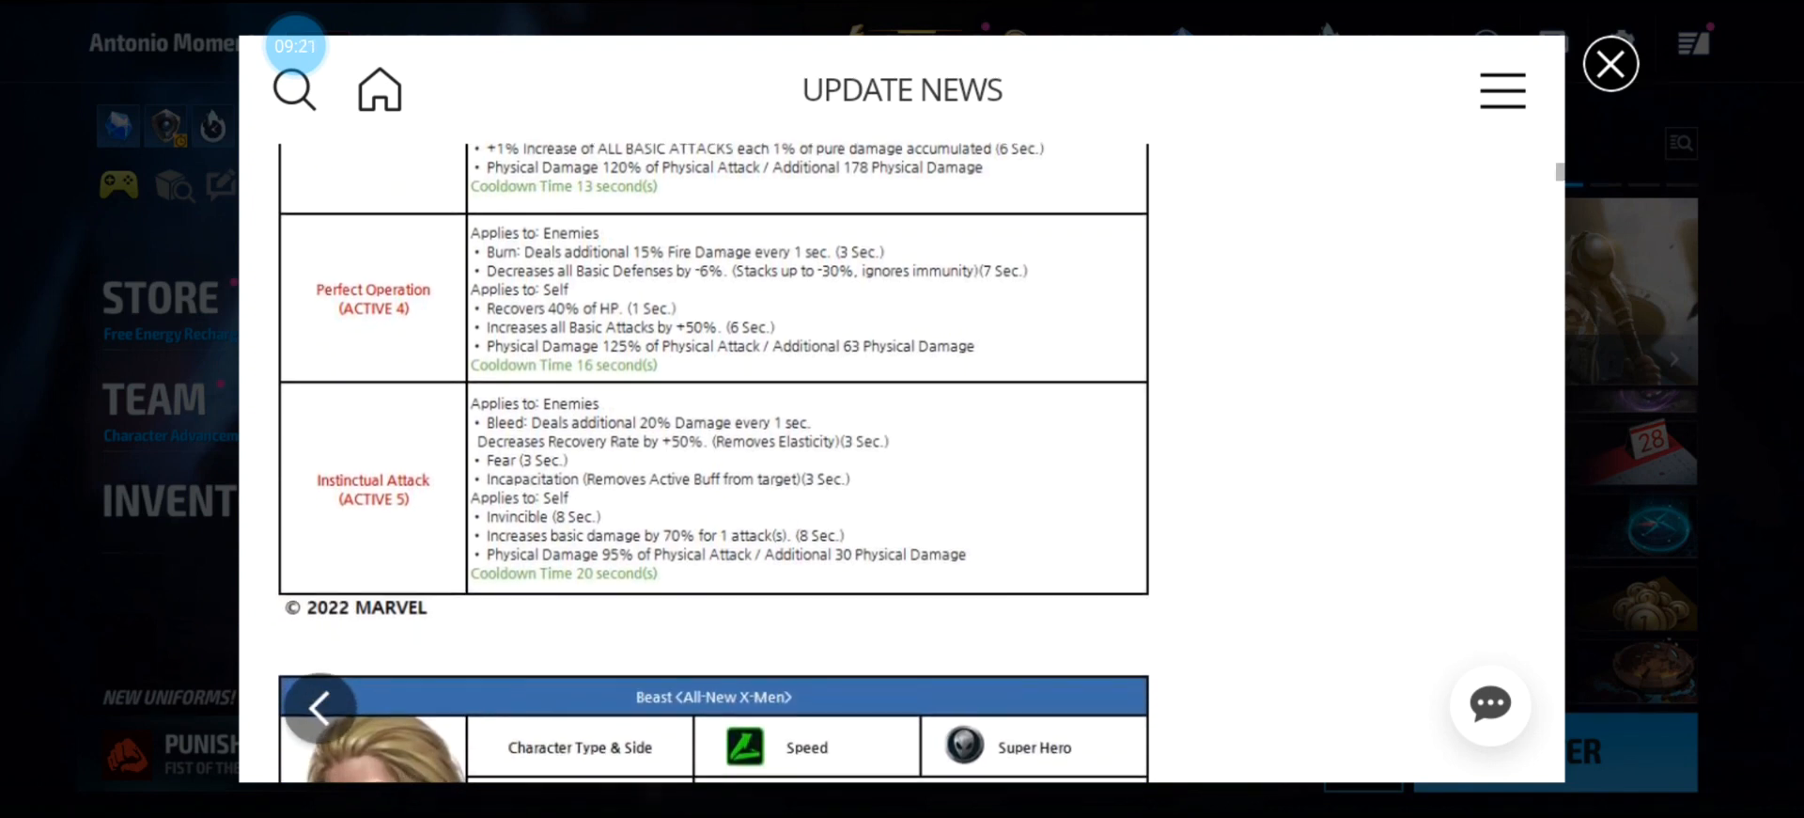
Read the Wing Rush, Steel Wings and Luminous Blast rows, reaching the Polaris Tier-3 heading.
{"action": "scroll", "scroll_direction": "down", "scroll_amount": 3}
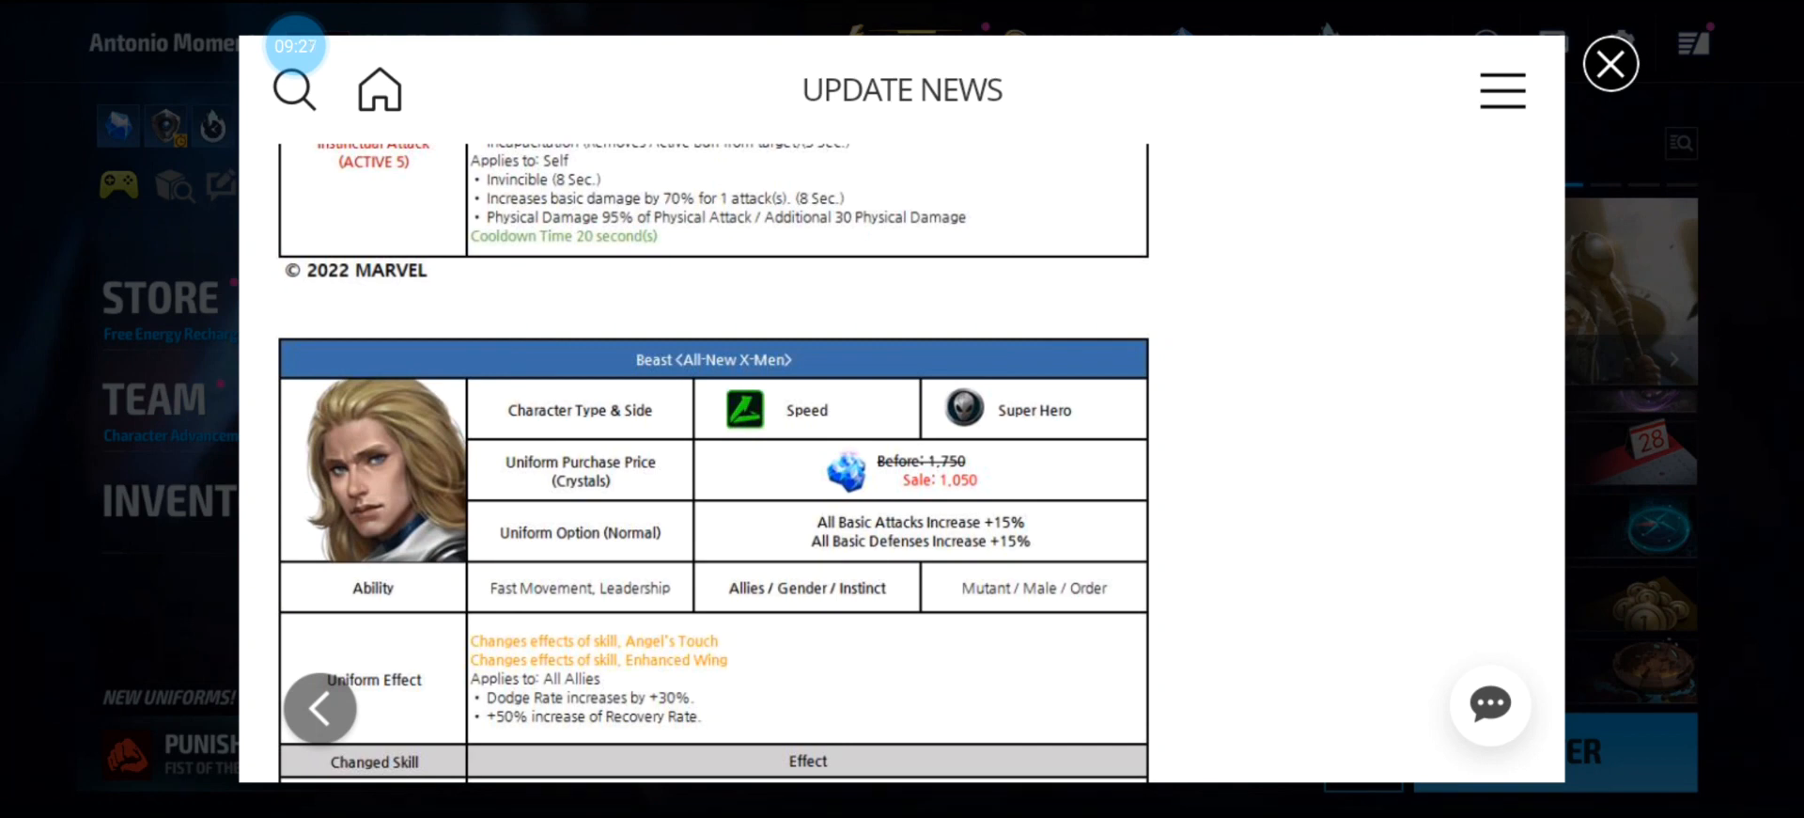
{"action": "scroll", "scroll_direction": "down", "scroll_amount": 3}
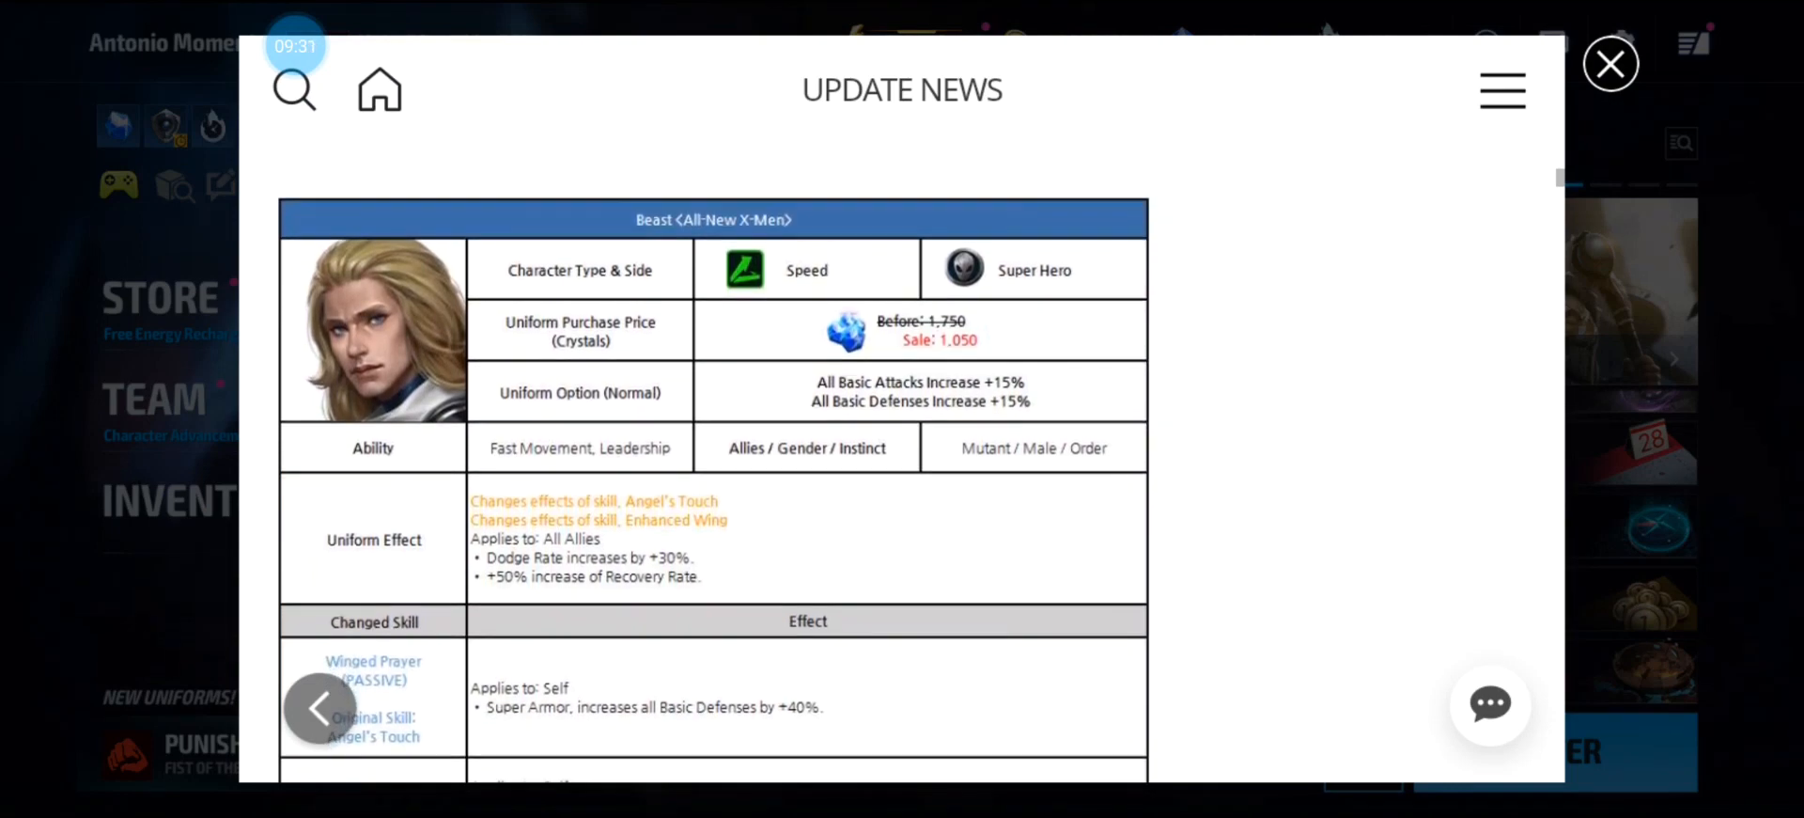
{"action": "scroll", "scroll_direction": "down", "scroll_amount": 3}
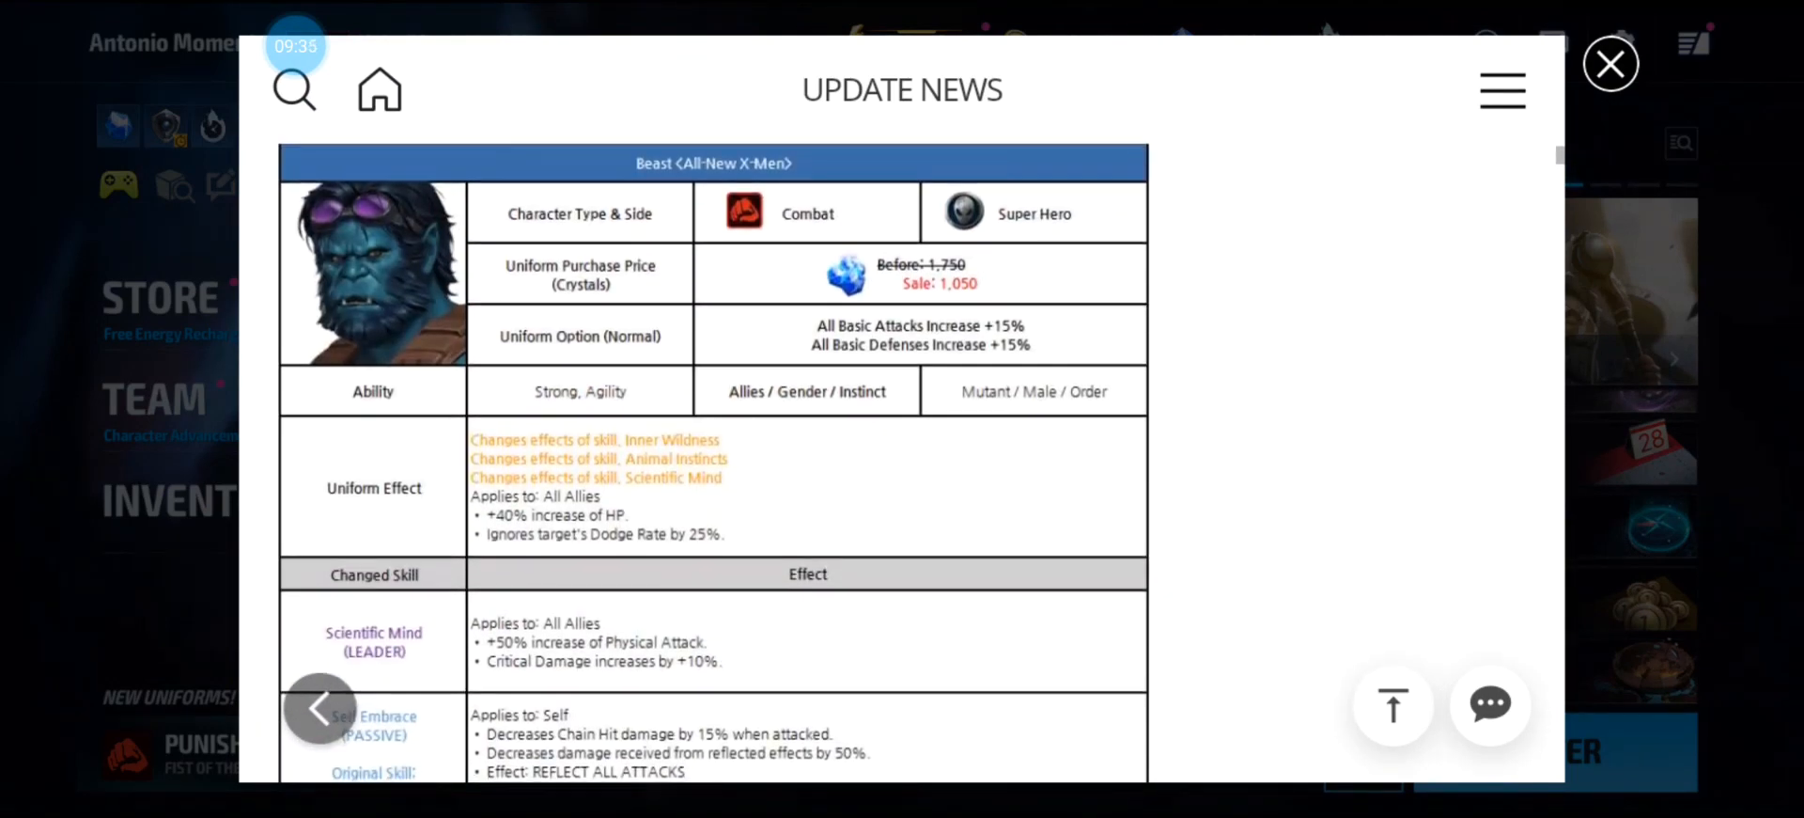
{"action": "scroll", "scroll_direction": "down", "scroll_amount": 3}
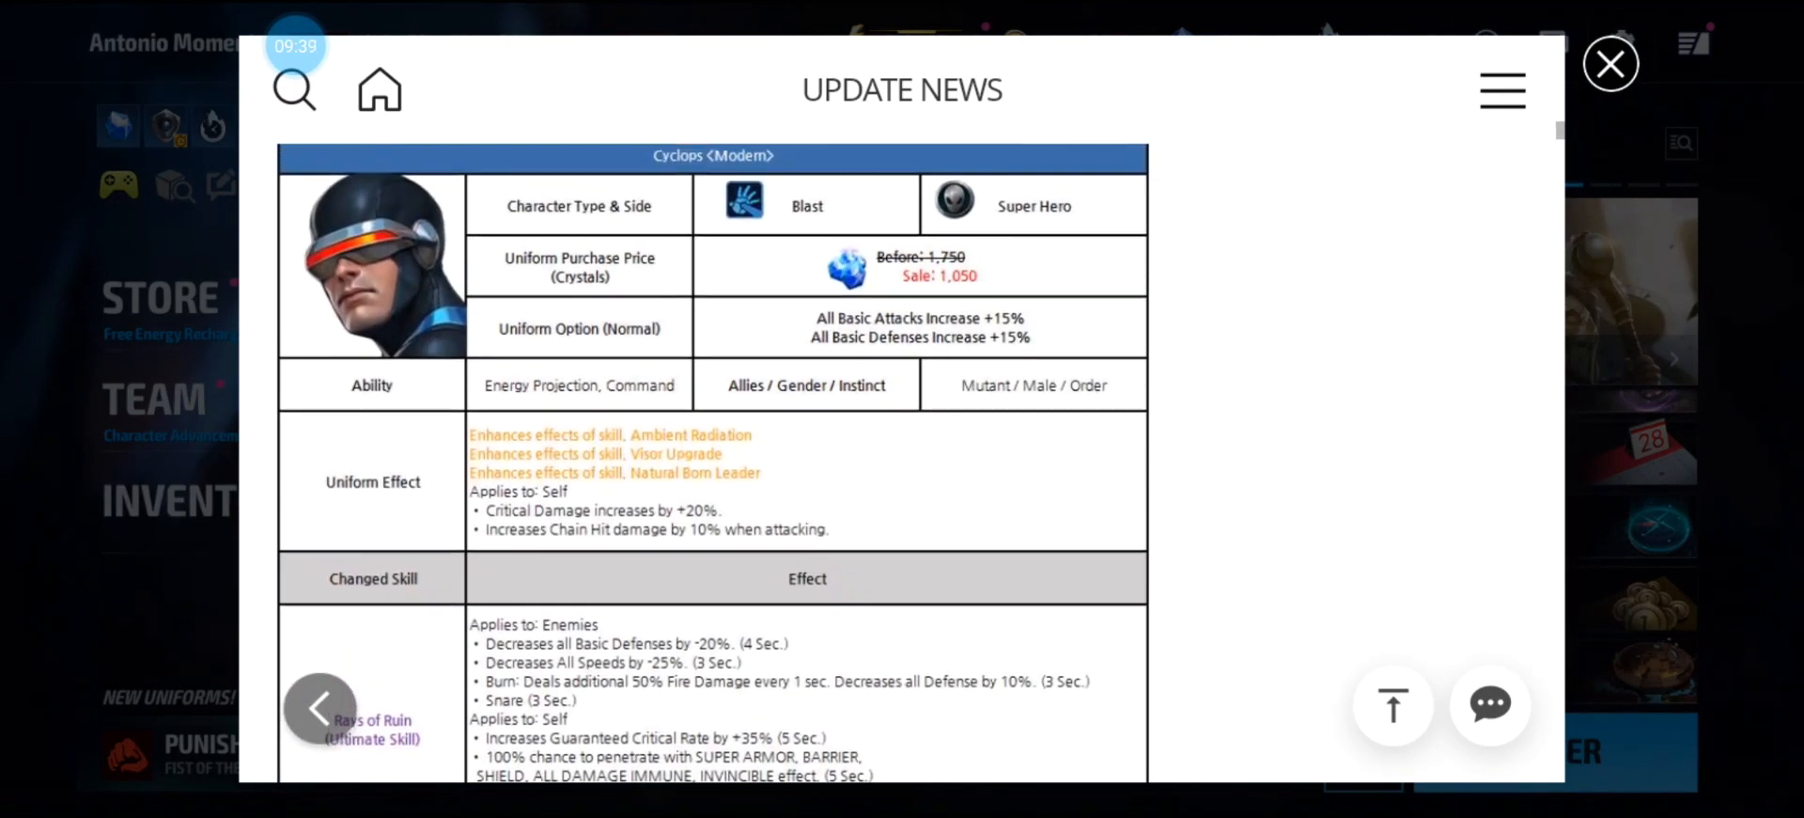
{"action": "scroll", "scroll_direction": "down", "scroll_amount": 3}
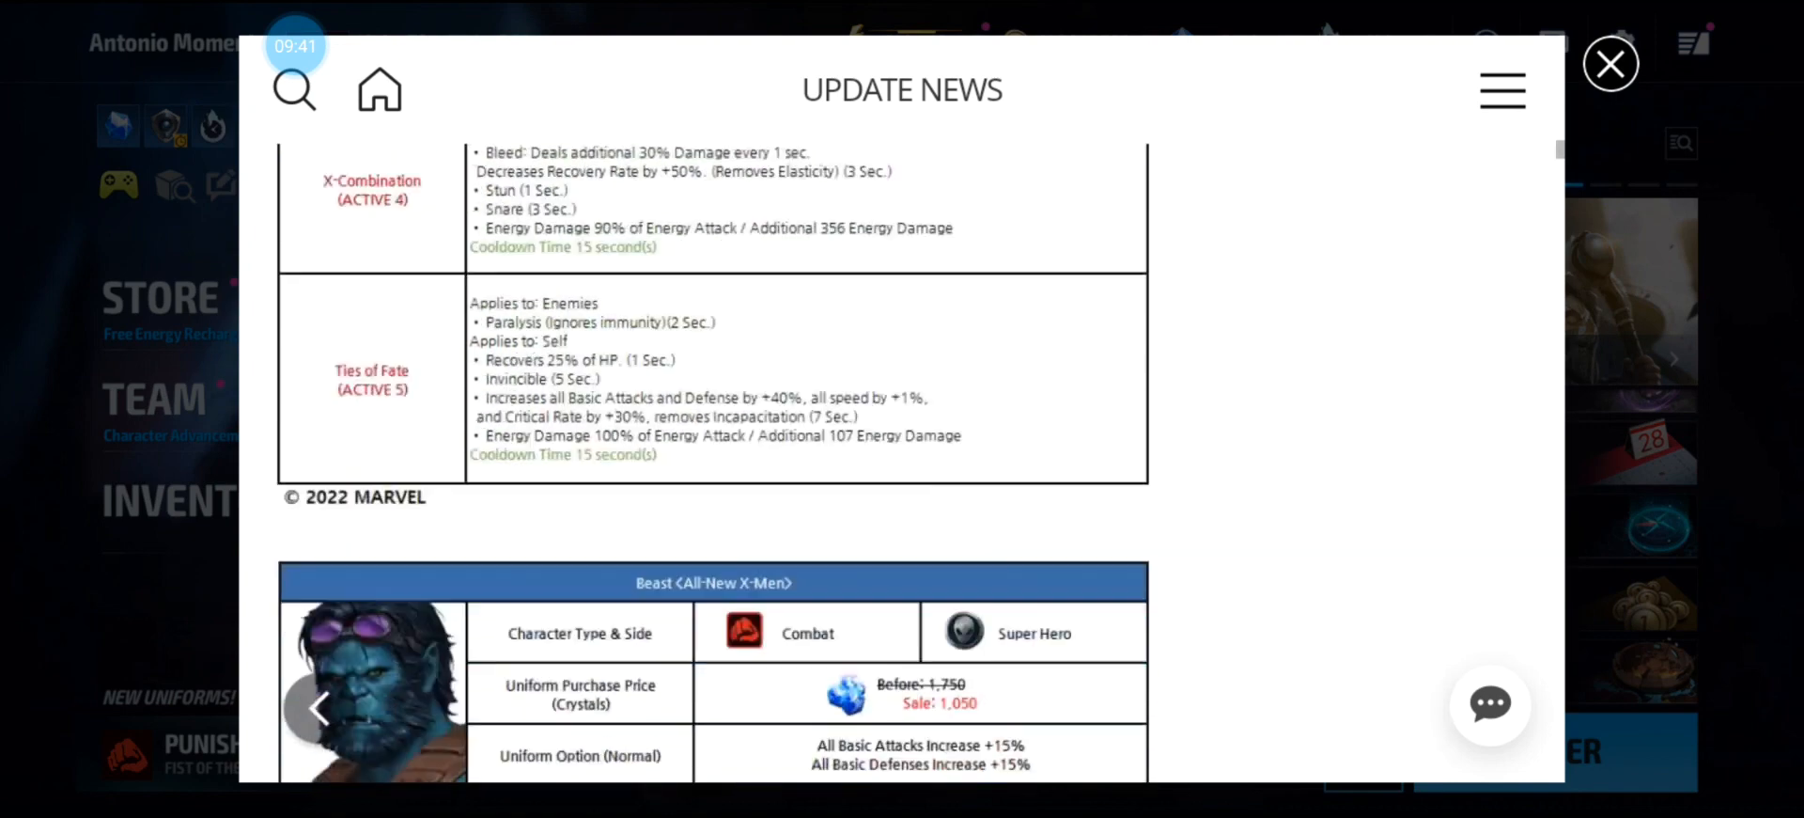
{"action": "scroll", "scroll_direction": "down", "scroll_amount": 3}
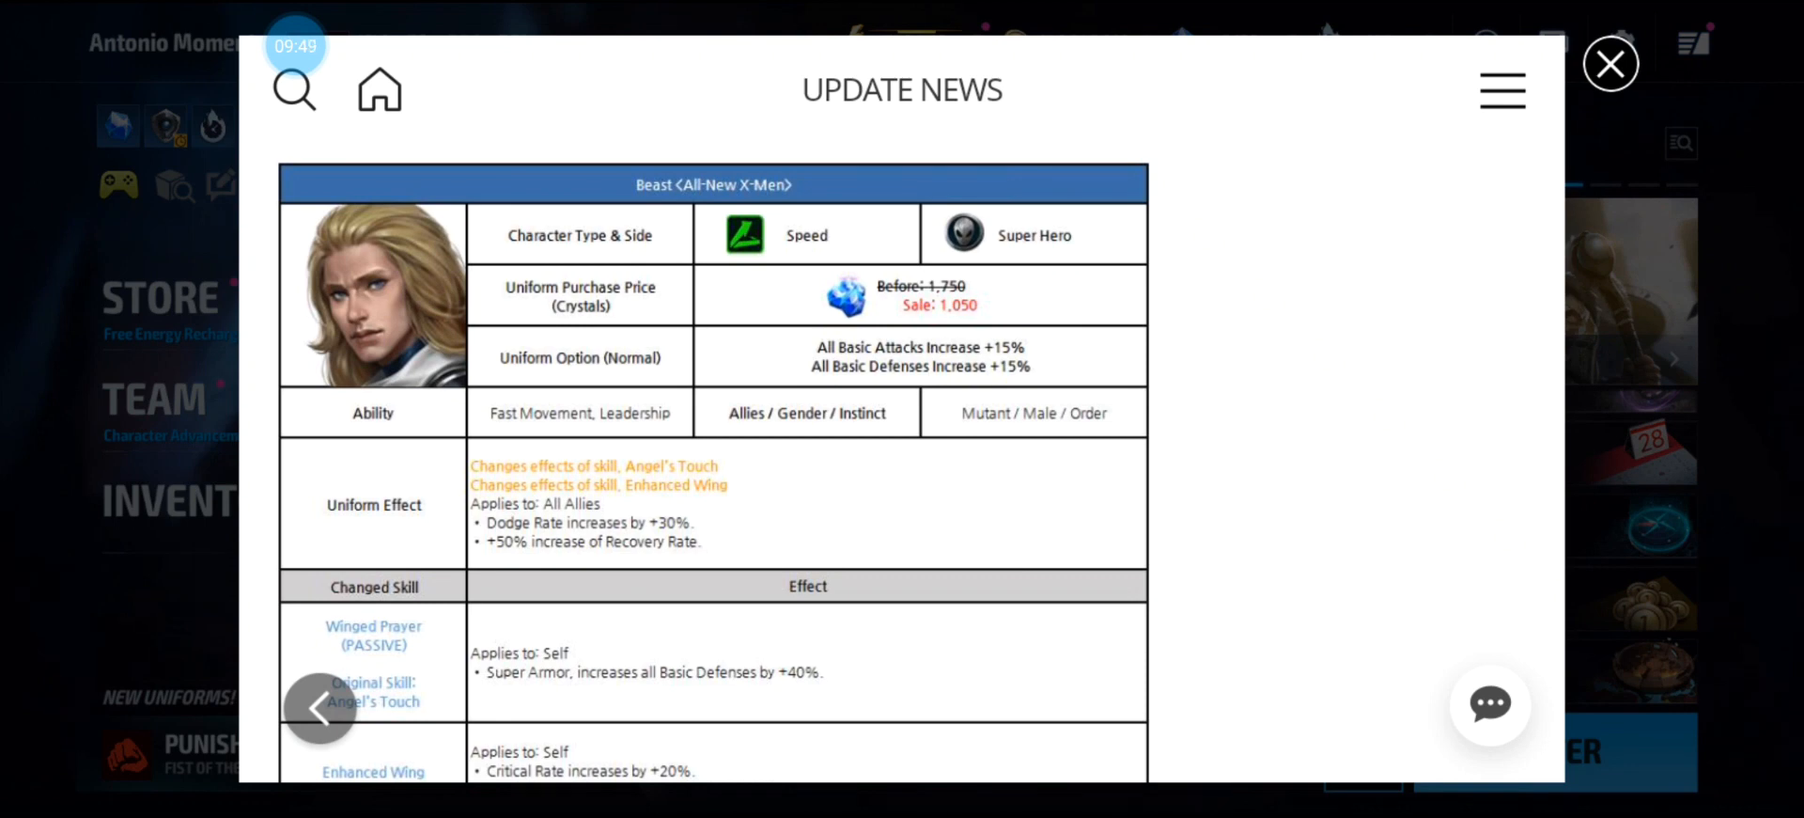
{"action": "scroll", "scroll_direction": "down", "scroll_amount": 3}
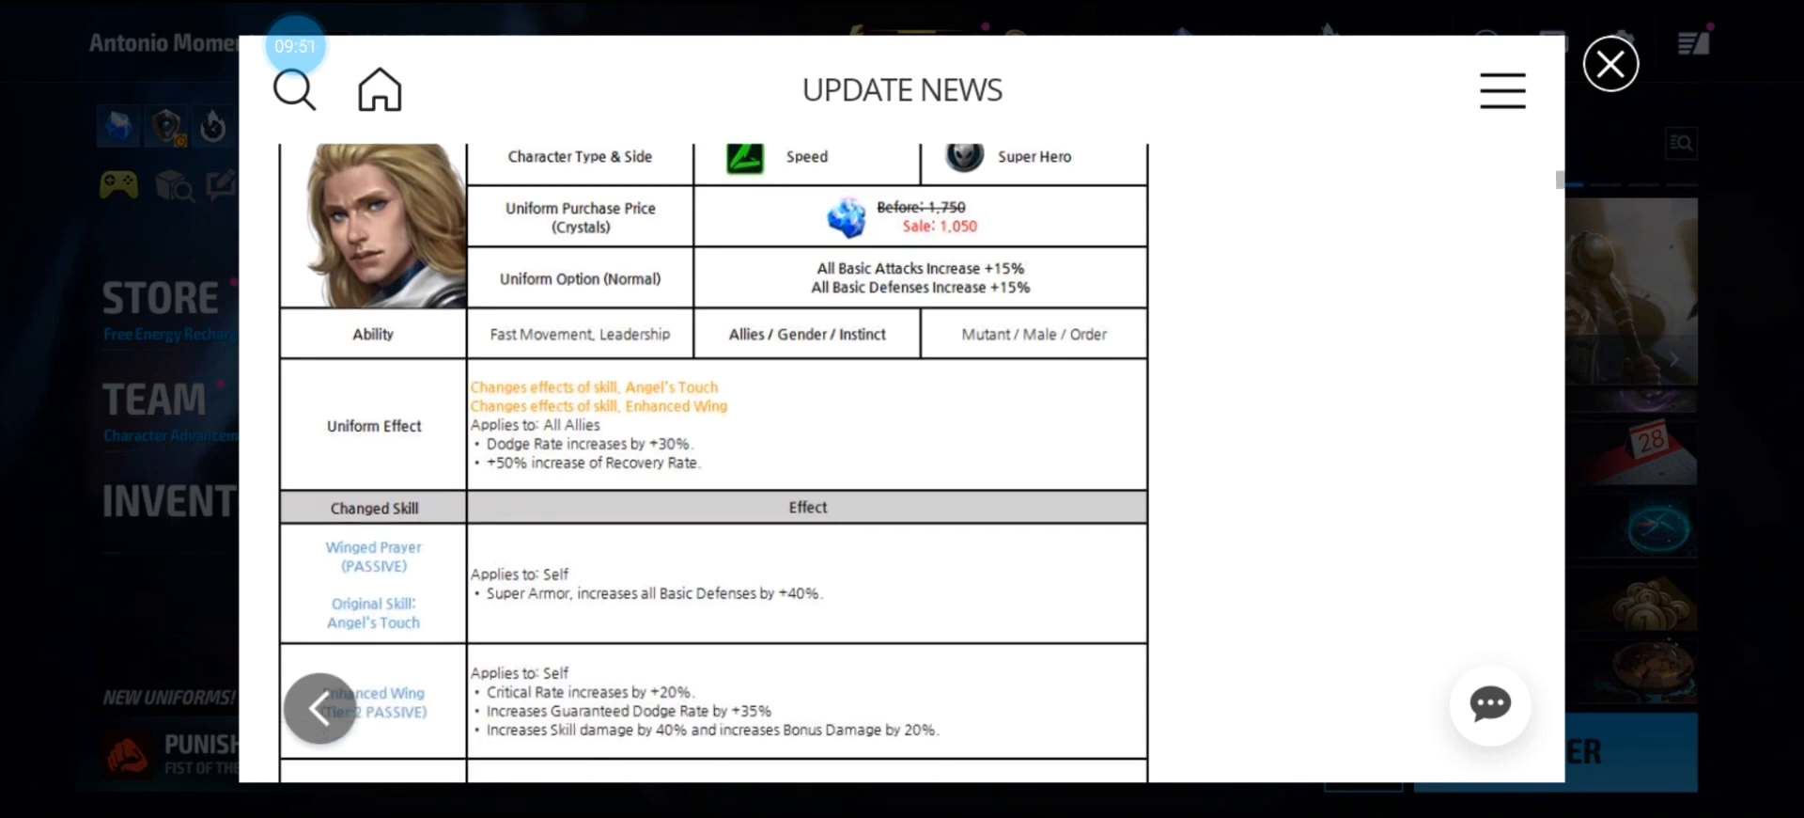
{"action": "scroll", "scroll_direction": "down", "scroll_amount": 3}
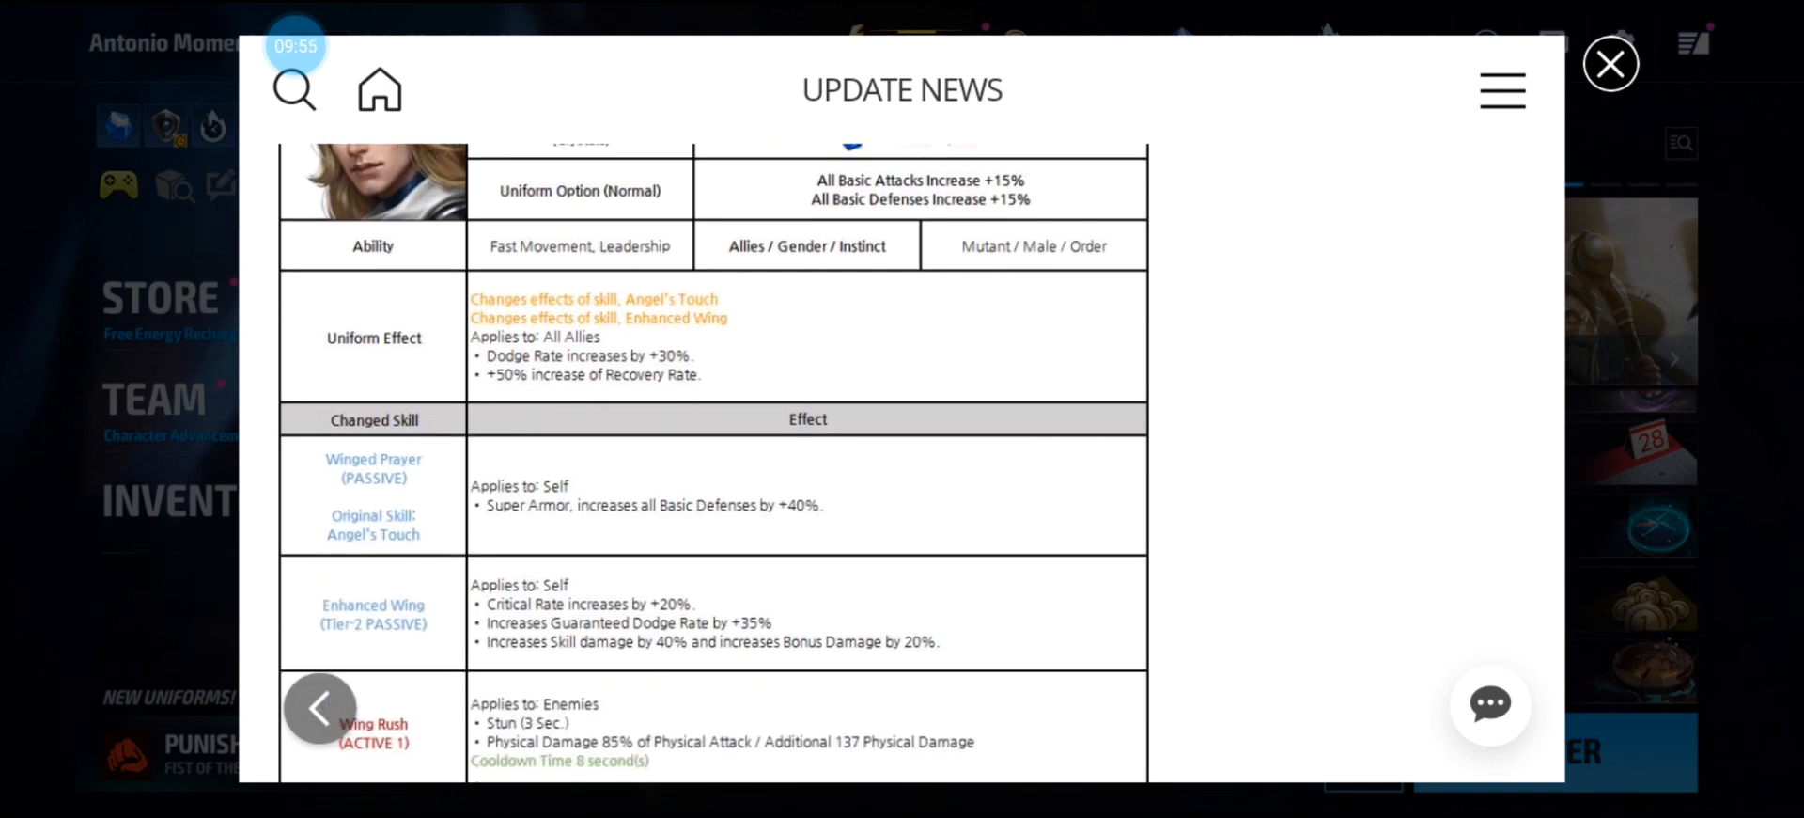
{"action": "scroll", "scroll_direction": "down", "scroll_amount": 3}
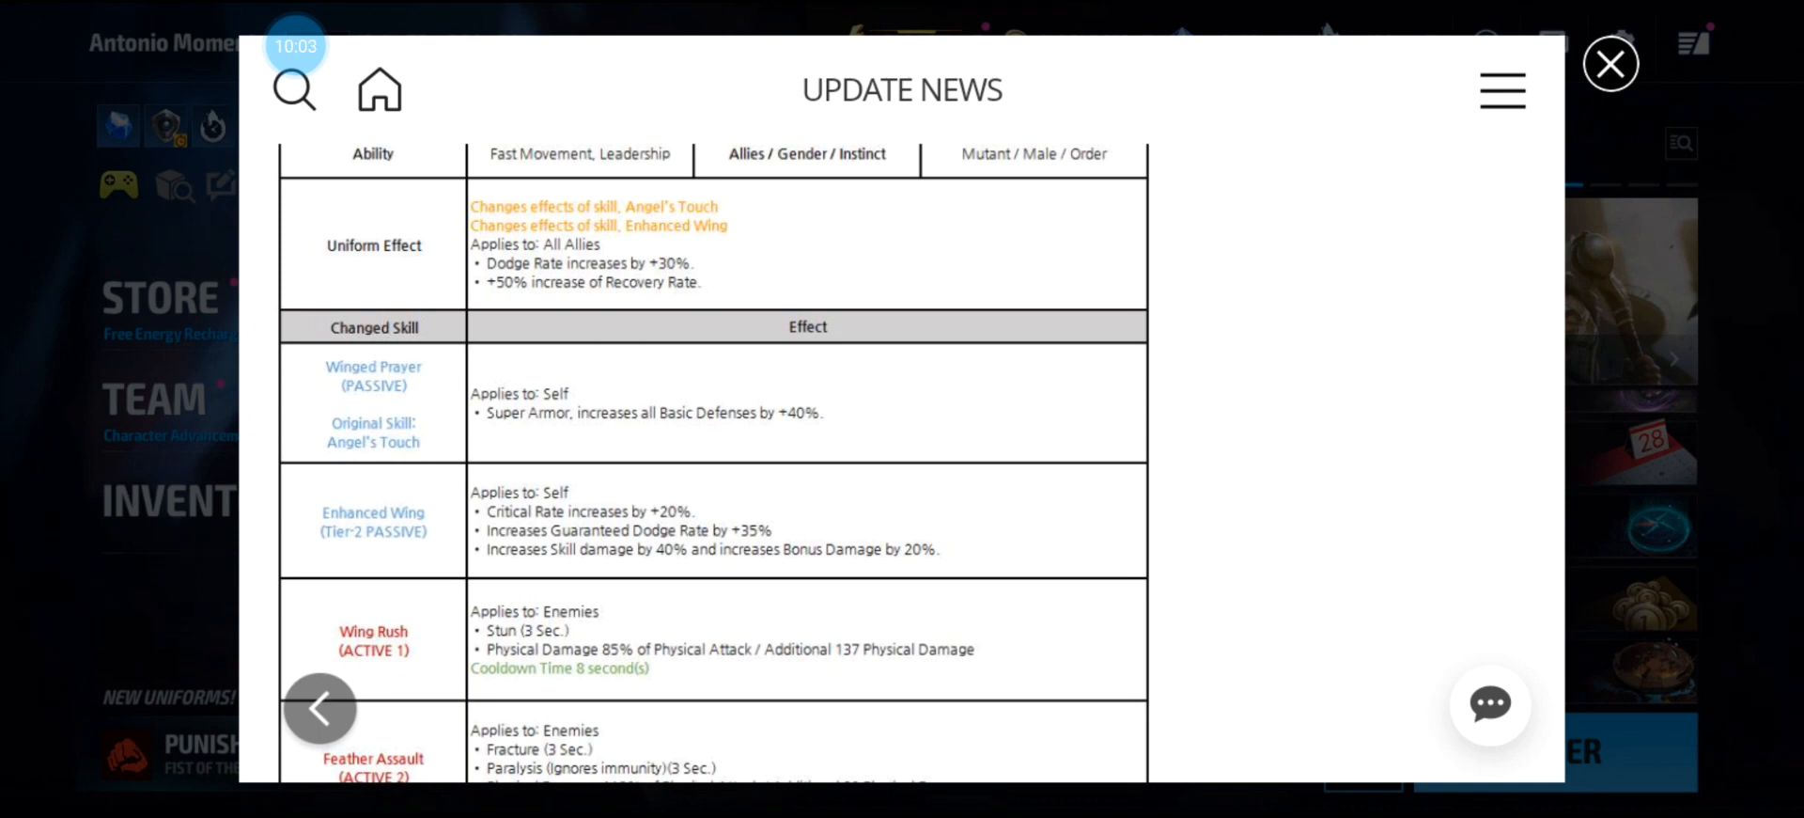
{"action": "scroll", "scroll_direction": "down", "scroll_amount": 3}
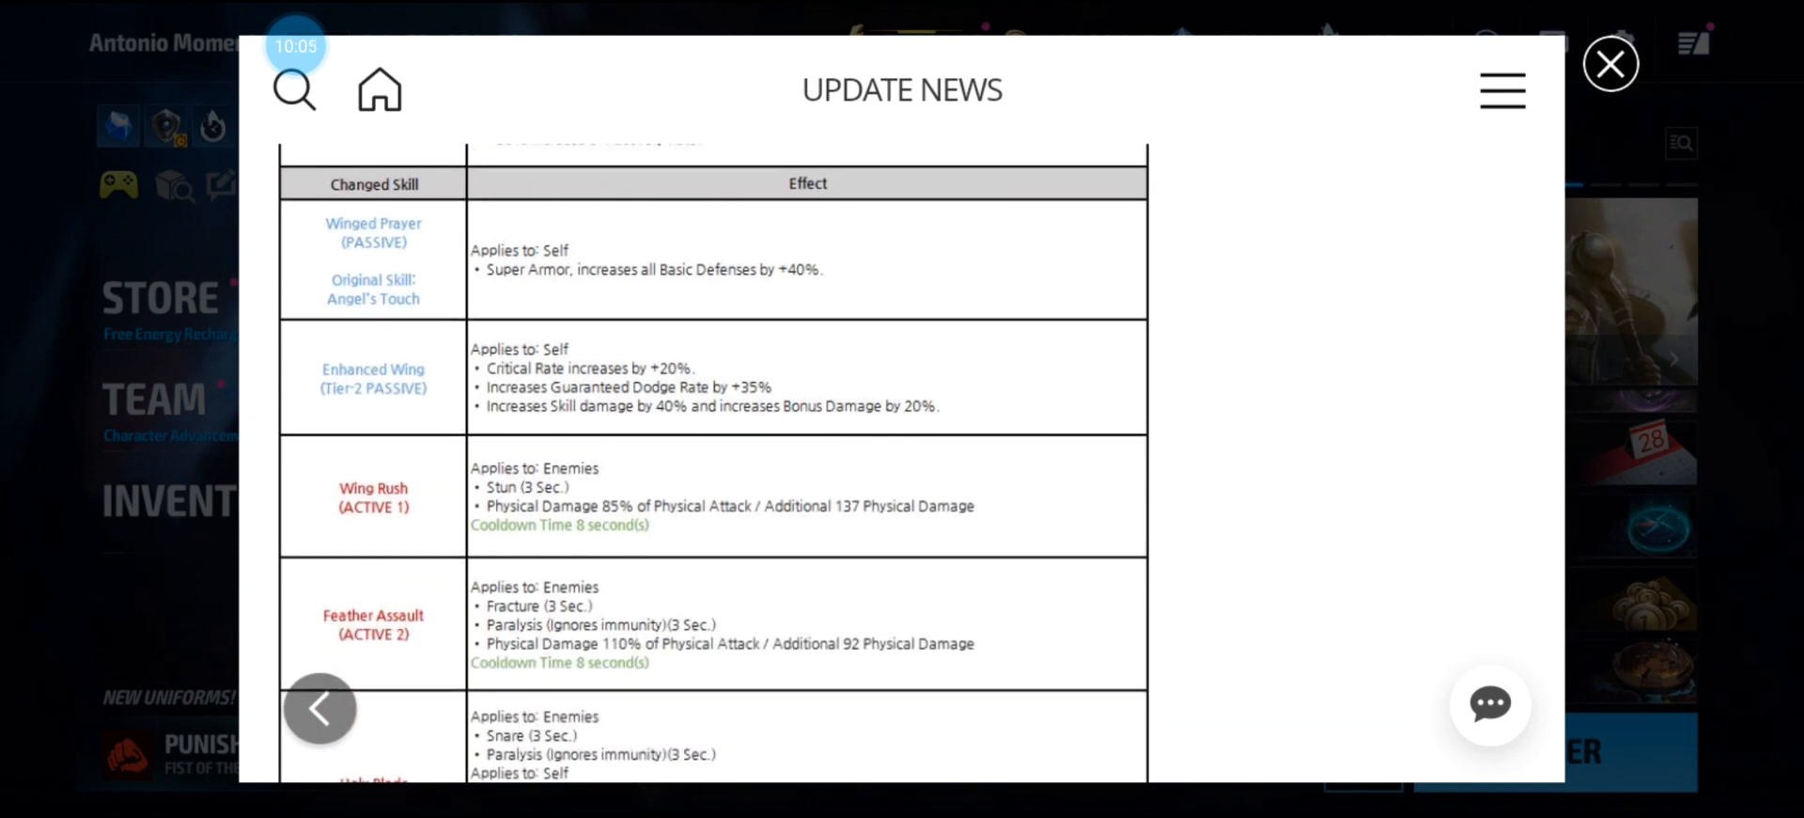
{"action": "scroll", "scroll_direction": "down", "scroll_amount": 3}
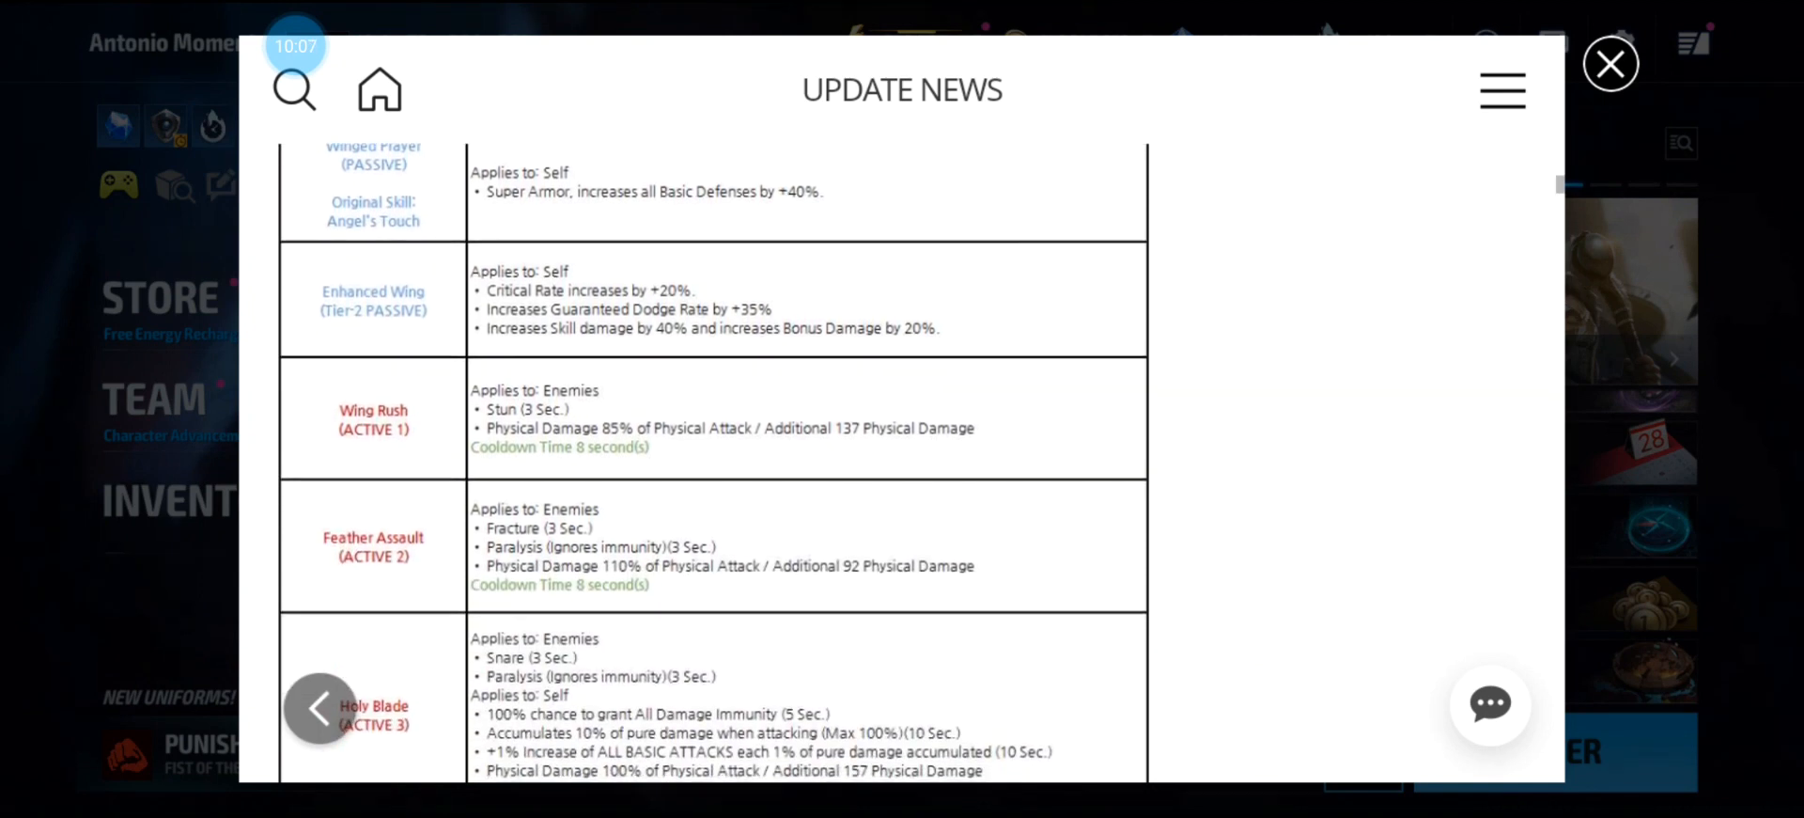
{"action": "scroll", "scroll_direction": "down", "scroll_amount": 3}
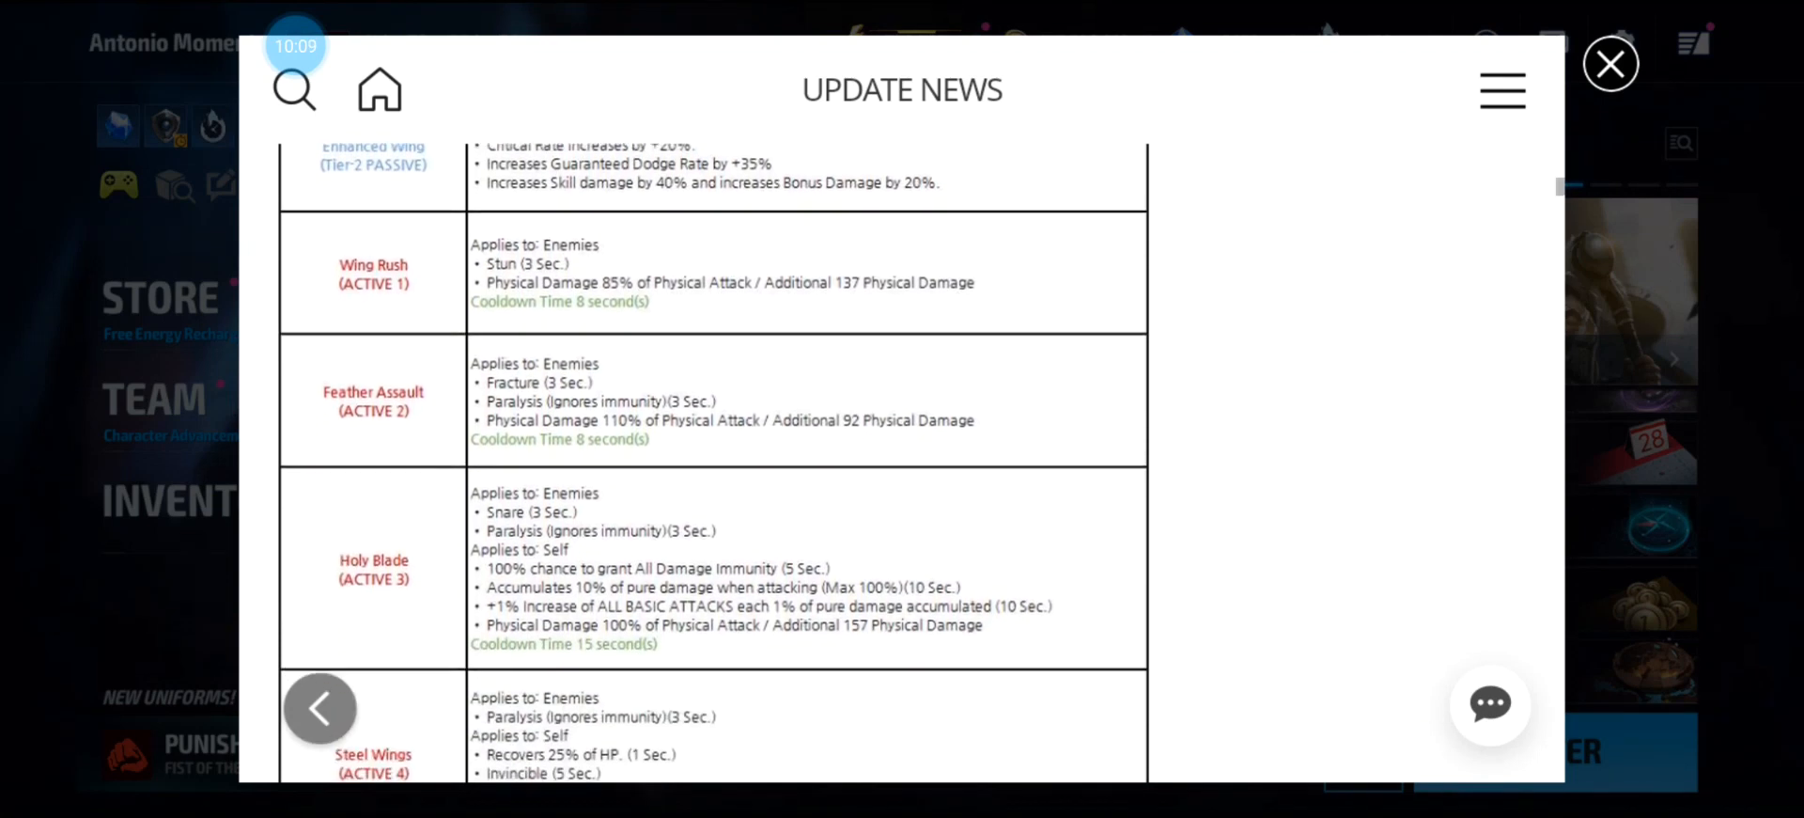
{"action": "scroll", "scroll_direction": "down", "scroll_amount": 3}
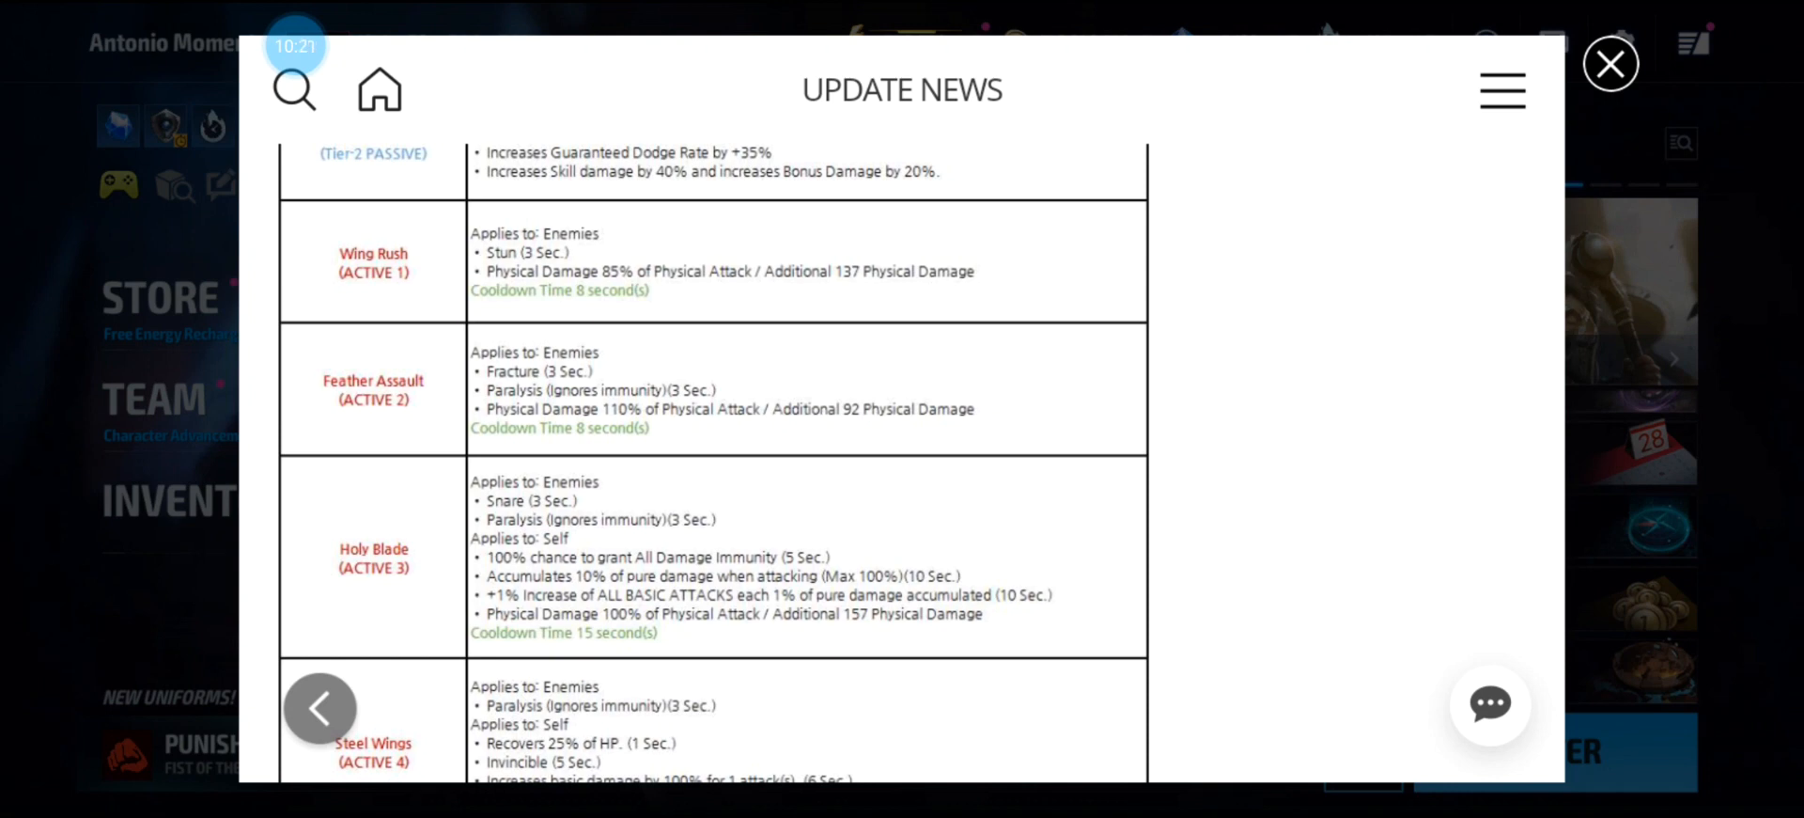
{"action": "scroll", "scroll_direction": "down", "scroll_amount": 3}
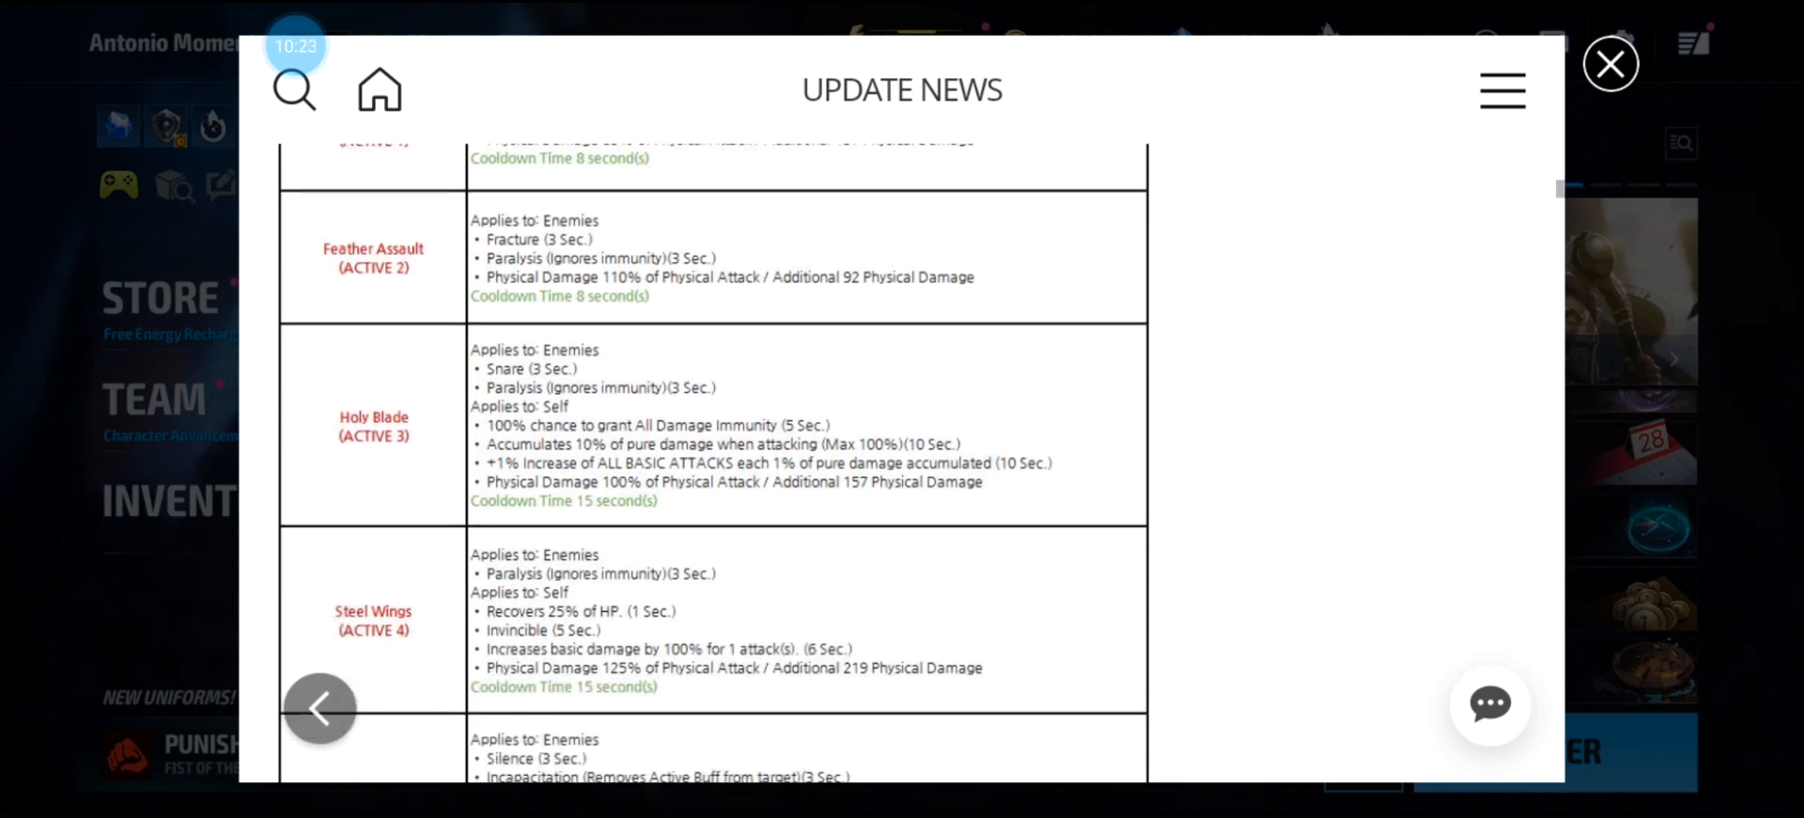
{"action": "scroll", "scroll_direction": "down", "scroll_amount": 3}
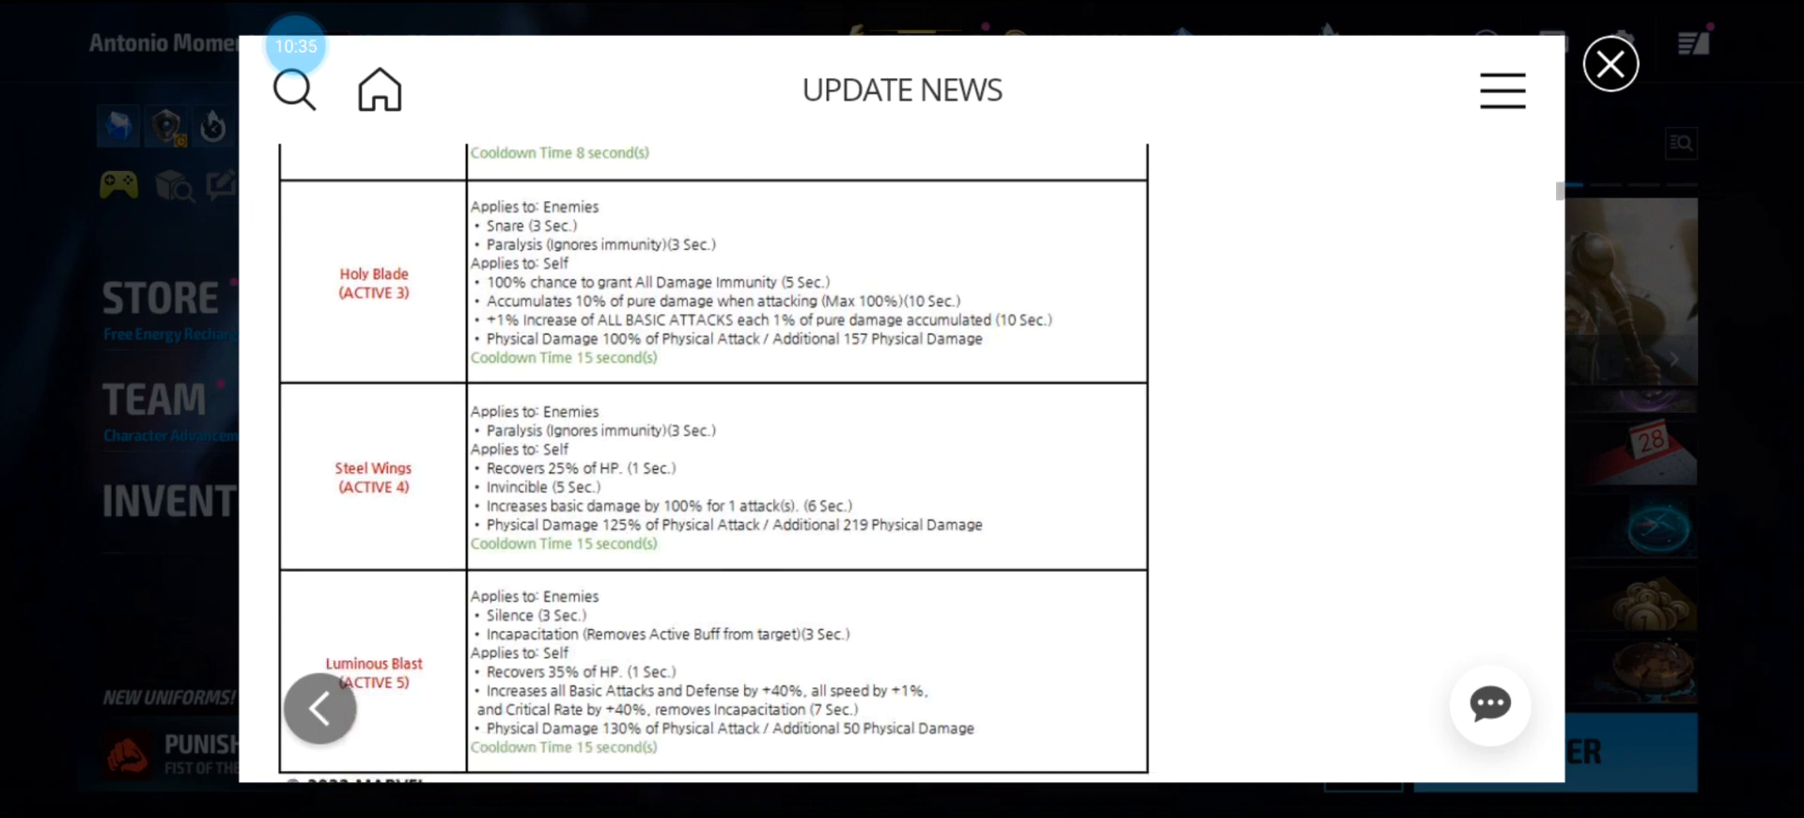
{"action": "scroll", "scroll_direction": "down", "scroll_amount": 3}
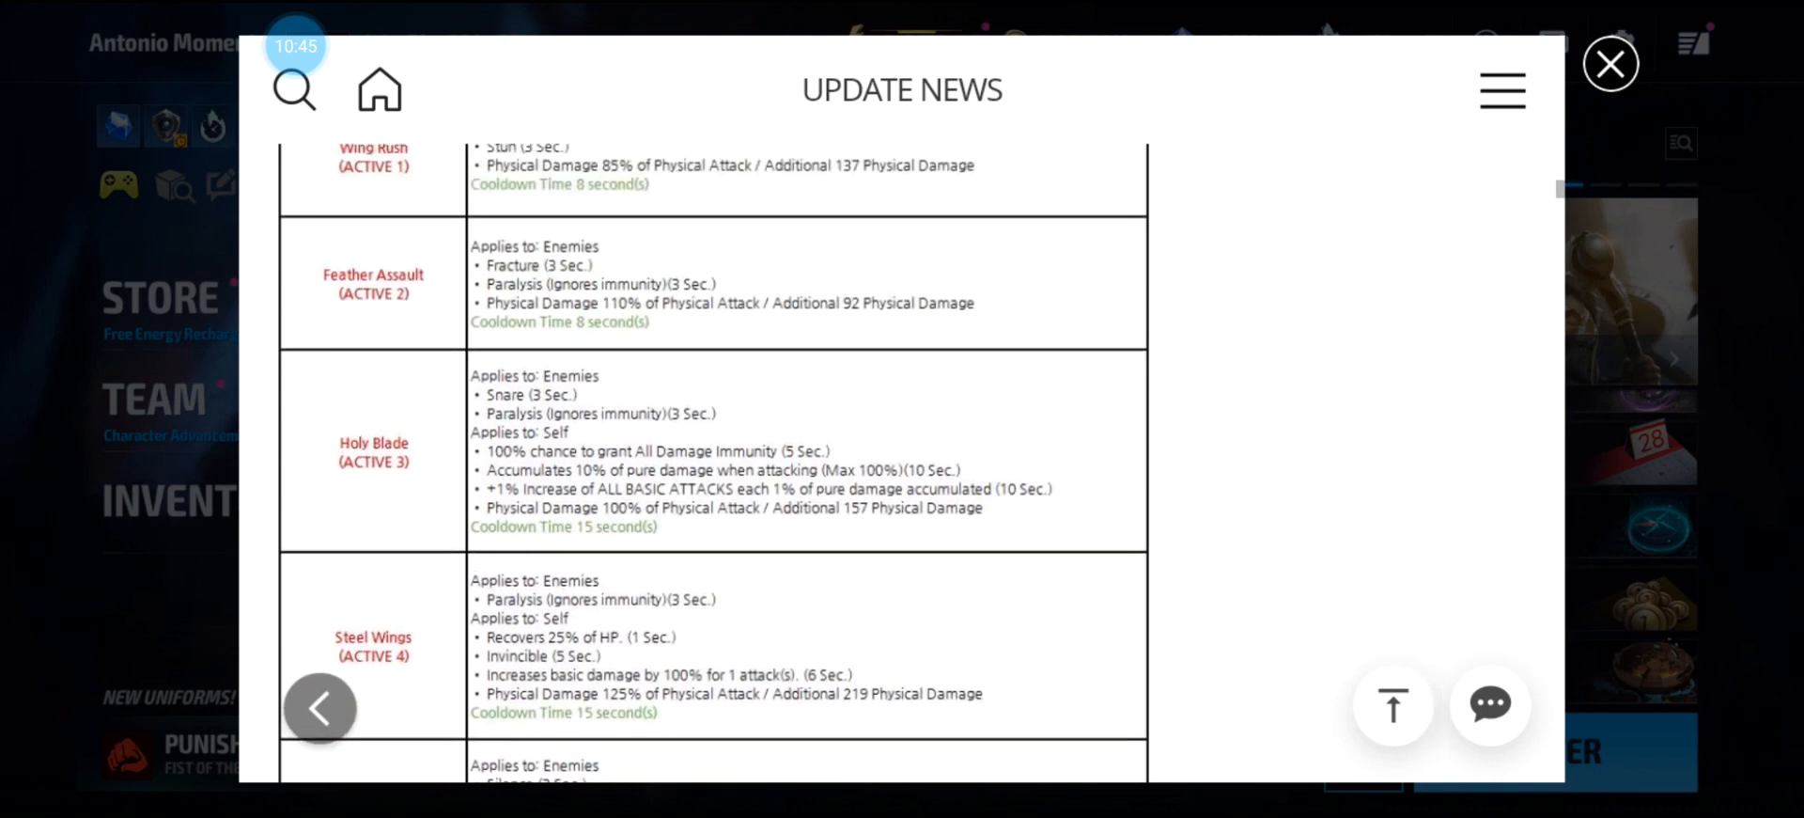
{"action": "scroll", "scroll_direction": "down", "scroll_amount": 3}
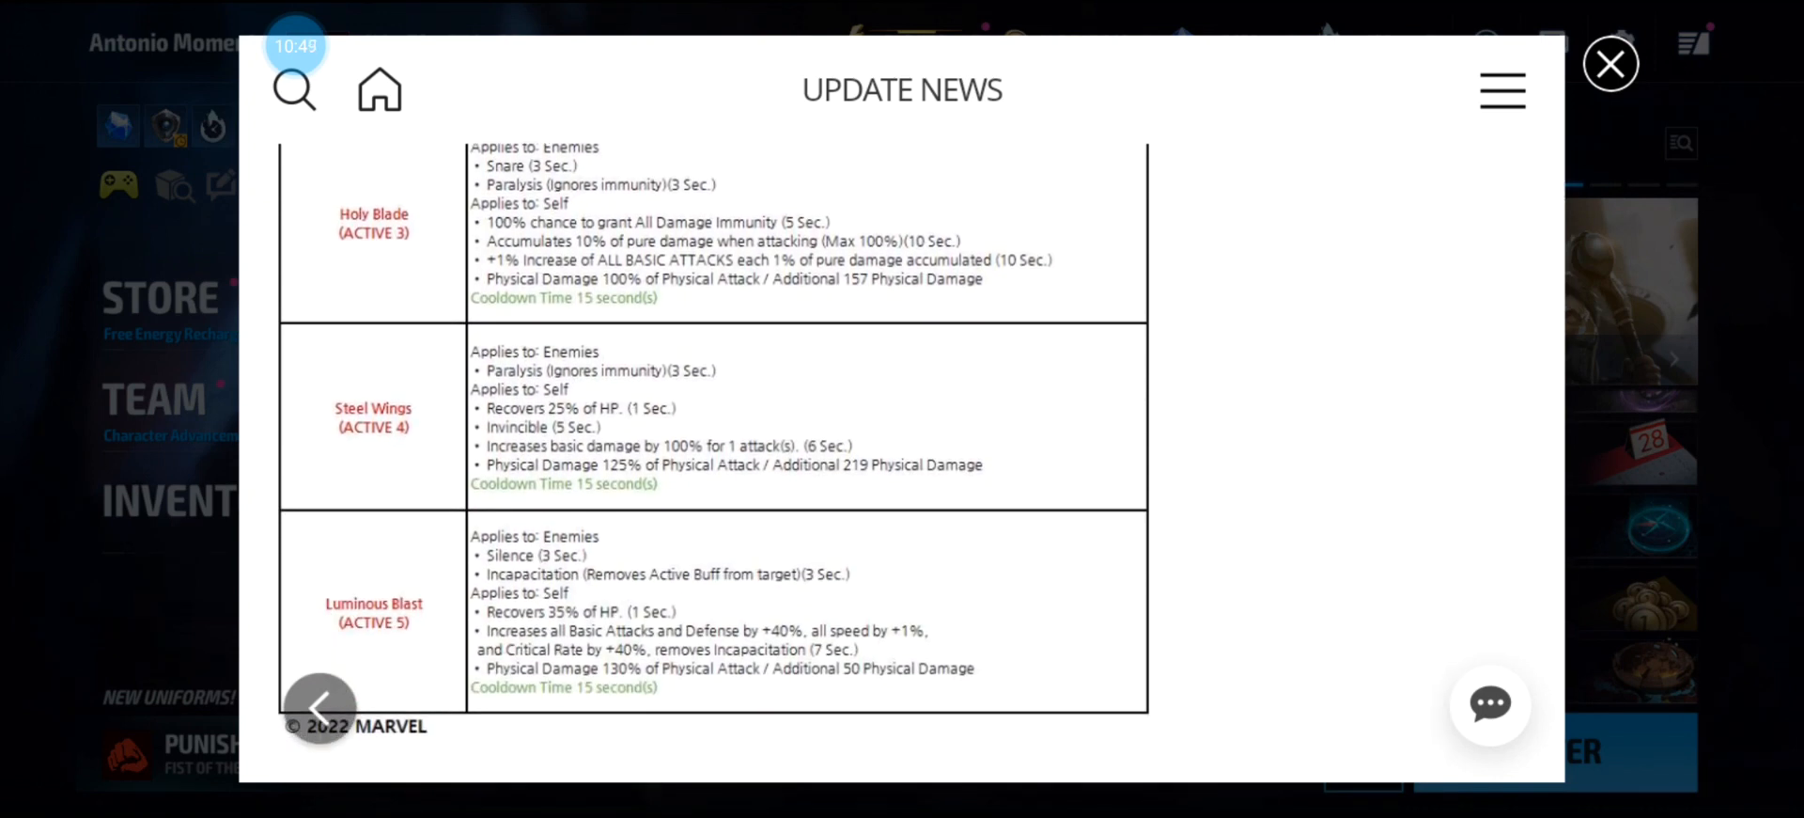
{"action": "scroll", "scroll_direction": "down", "scroll_amount": 3}
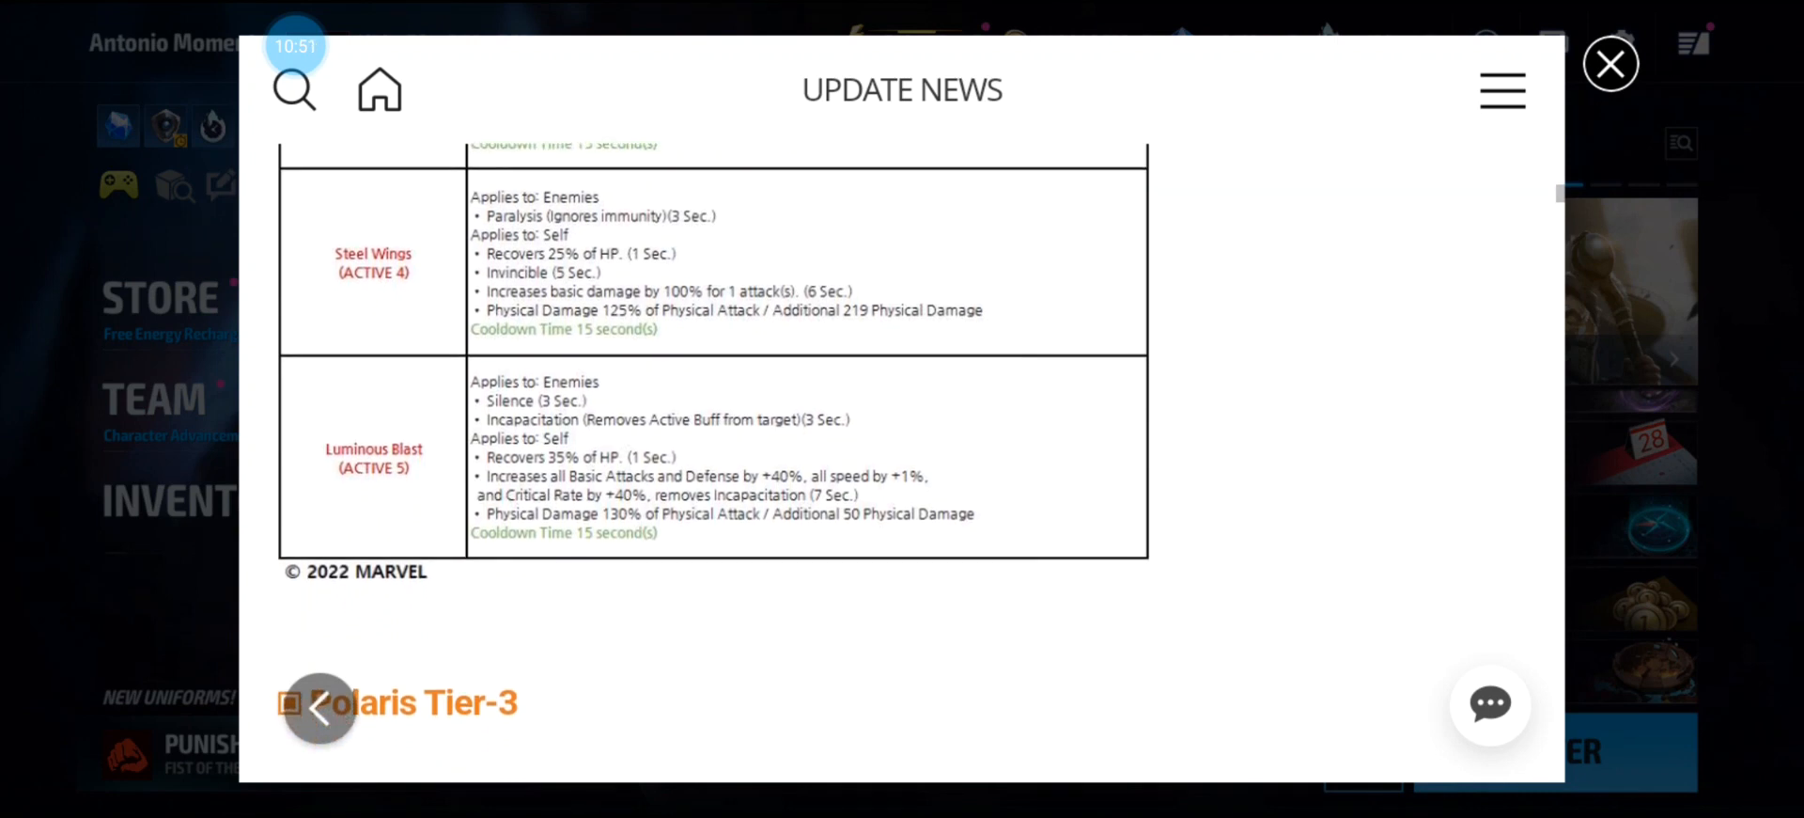
Read past the Polaris Tier-3 Polarity Prison skill to the Jean Grey Tier-4 section.
{"action": "scroll", "scroll_direction": "down", "scroll_amount": 3}
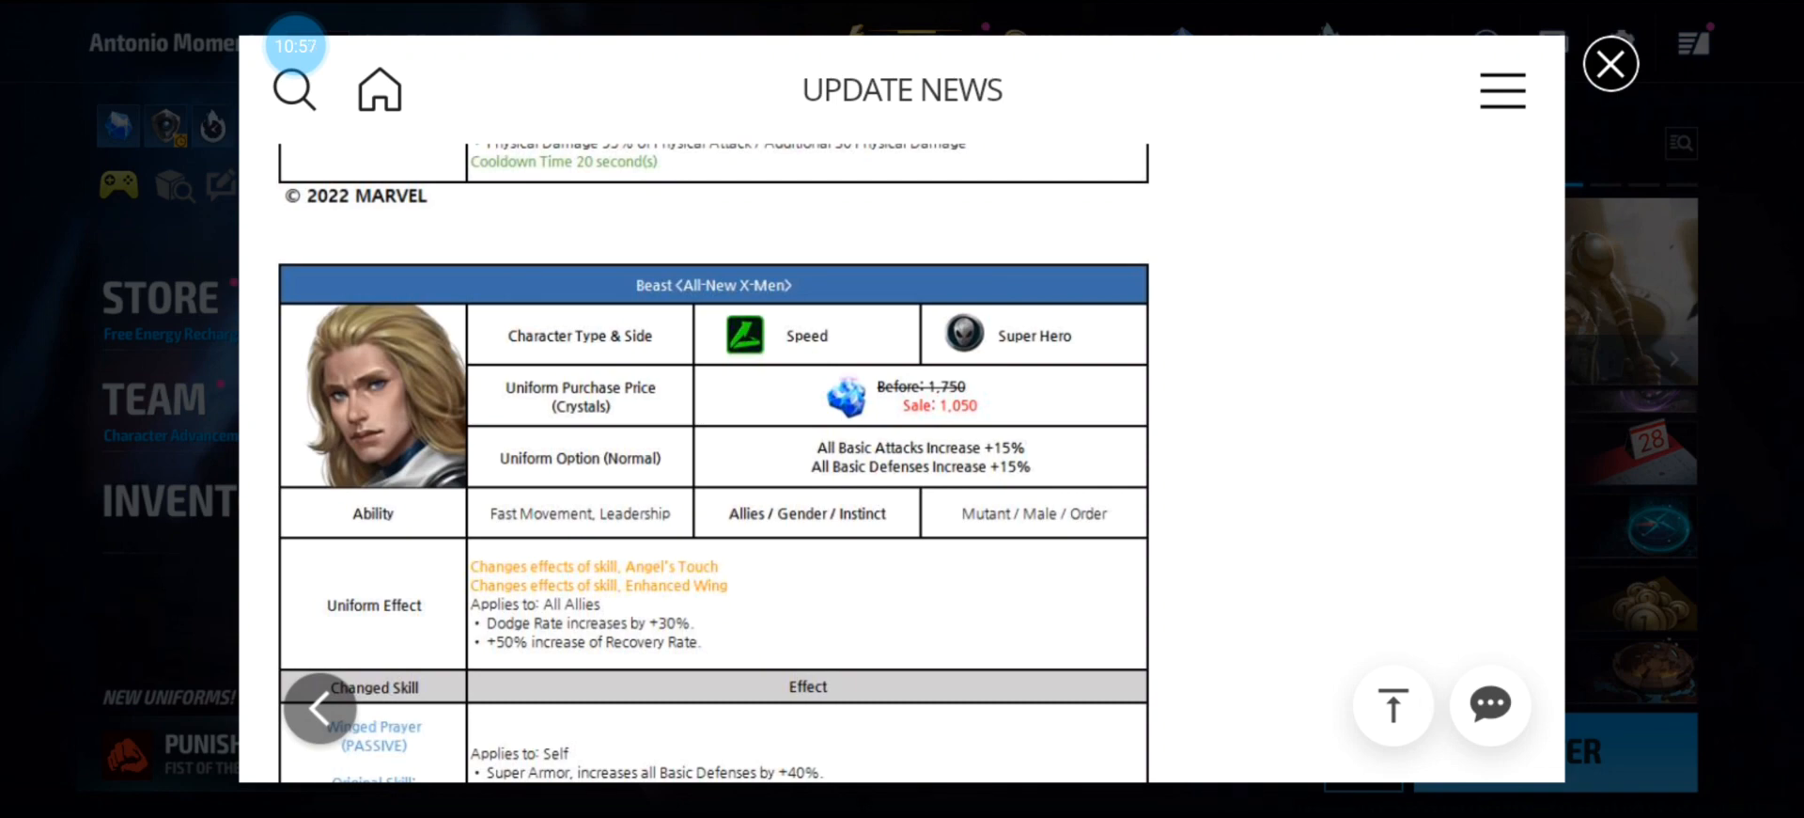
{"action": "scroll", "scroll_direction": "down", "scroll_amount": 3}
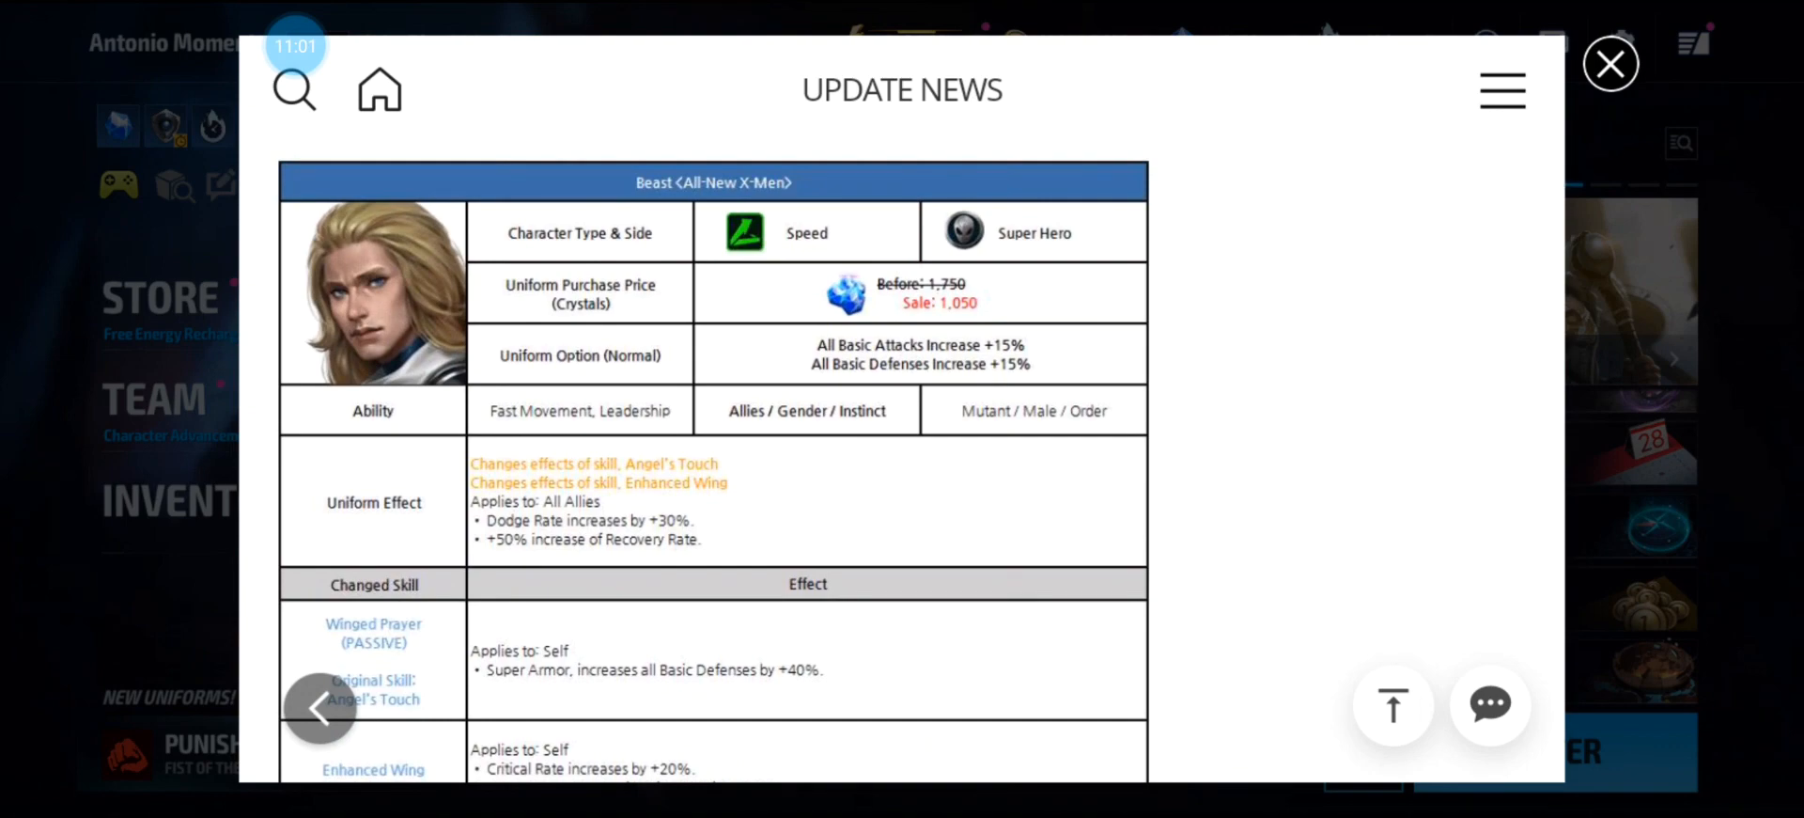
{"action": "scroll", "scroll_direction": "down", "scroll_amount": 3}
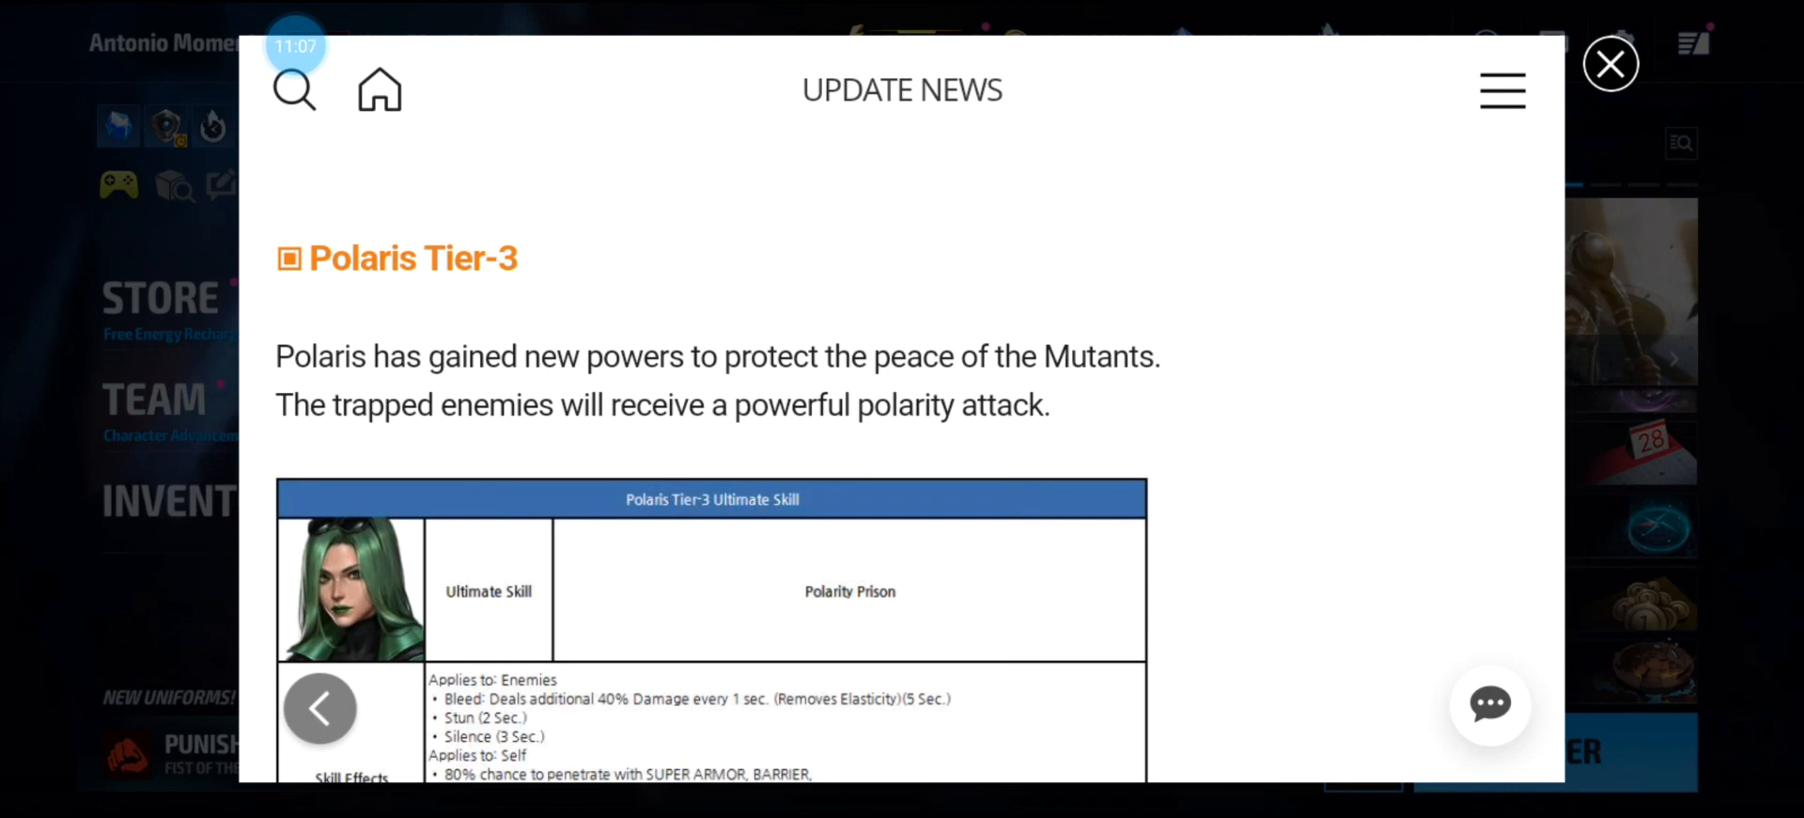
{"action": "scroll", "scroll_direction": "down", "scroll_amount": 3}
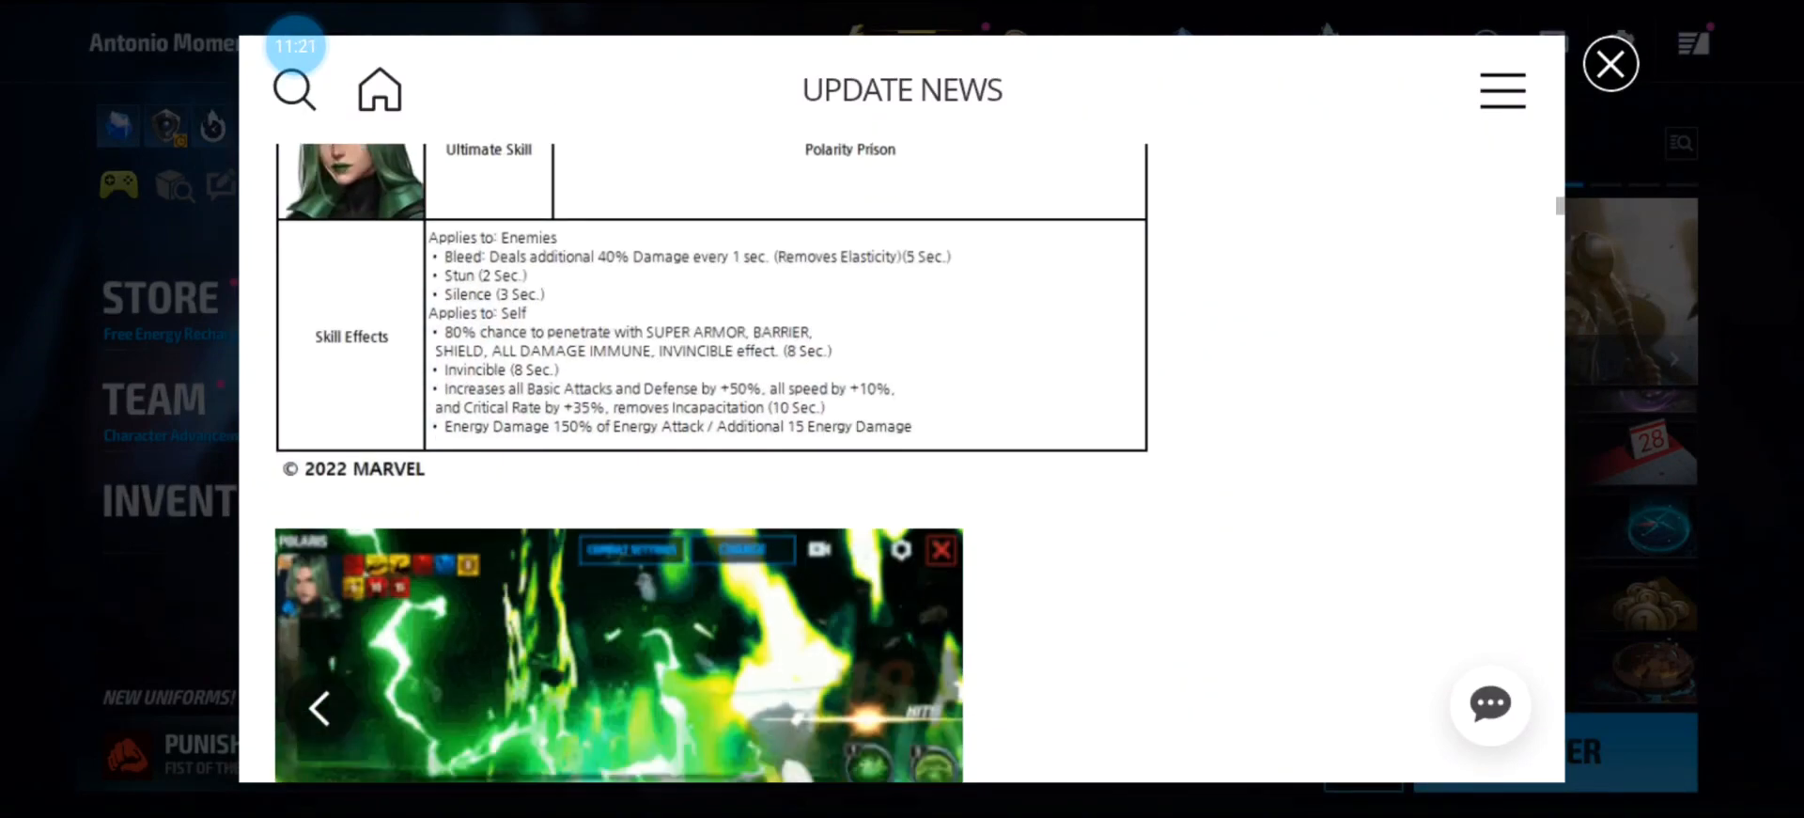
{"action": "scroll", "scroll_direction": "down", "scroll_amount": 3}
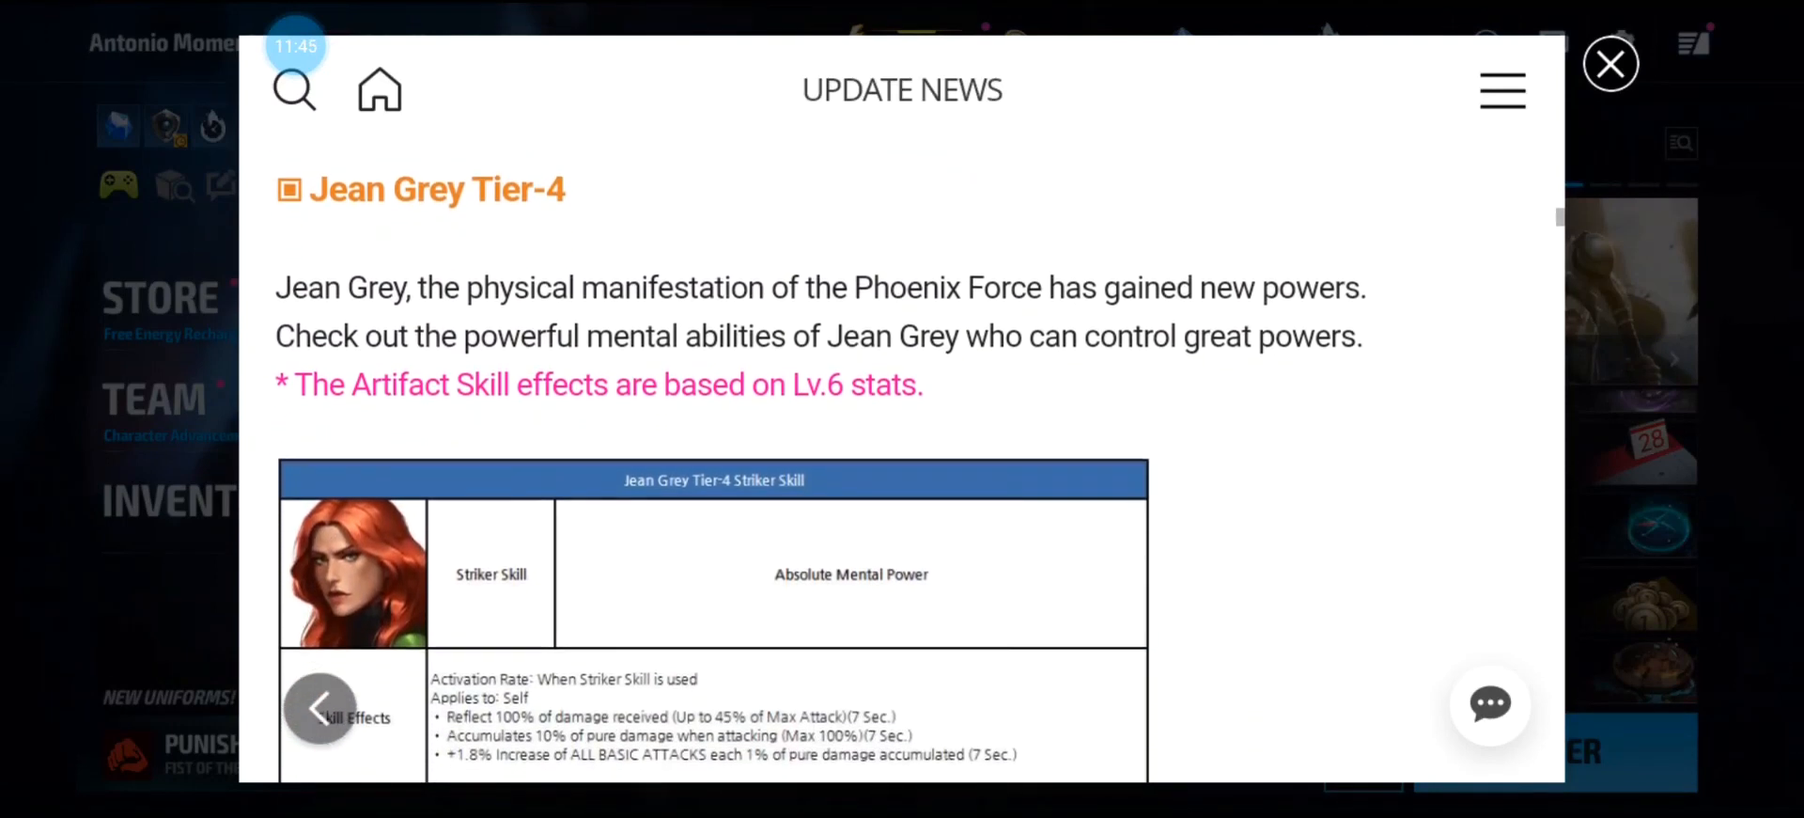
Scroll past Jean Grey's Tier-4 Absolute Mental Power striker skill table to Potential Awakening & Transcendence.
{"action": "scroll", "scroll_direction": "down", "scroll_amount": 3}
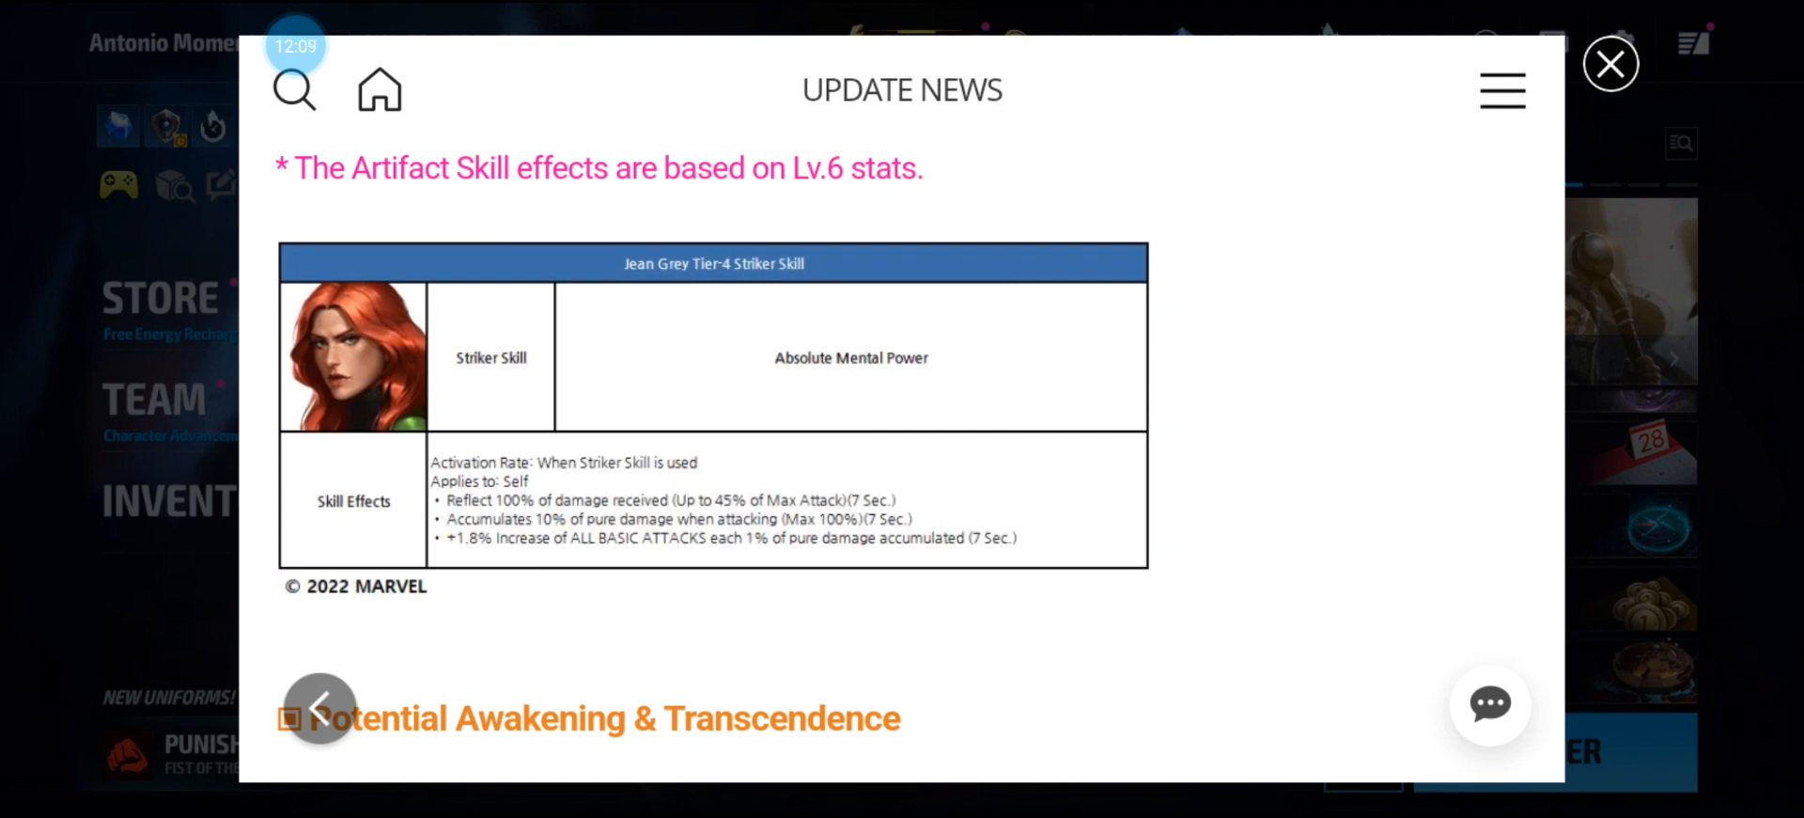
{"action": "scroll", "scroll_direction": "down", "scroll_amount": 3}
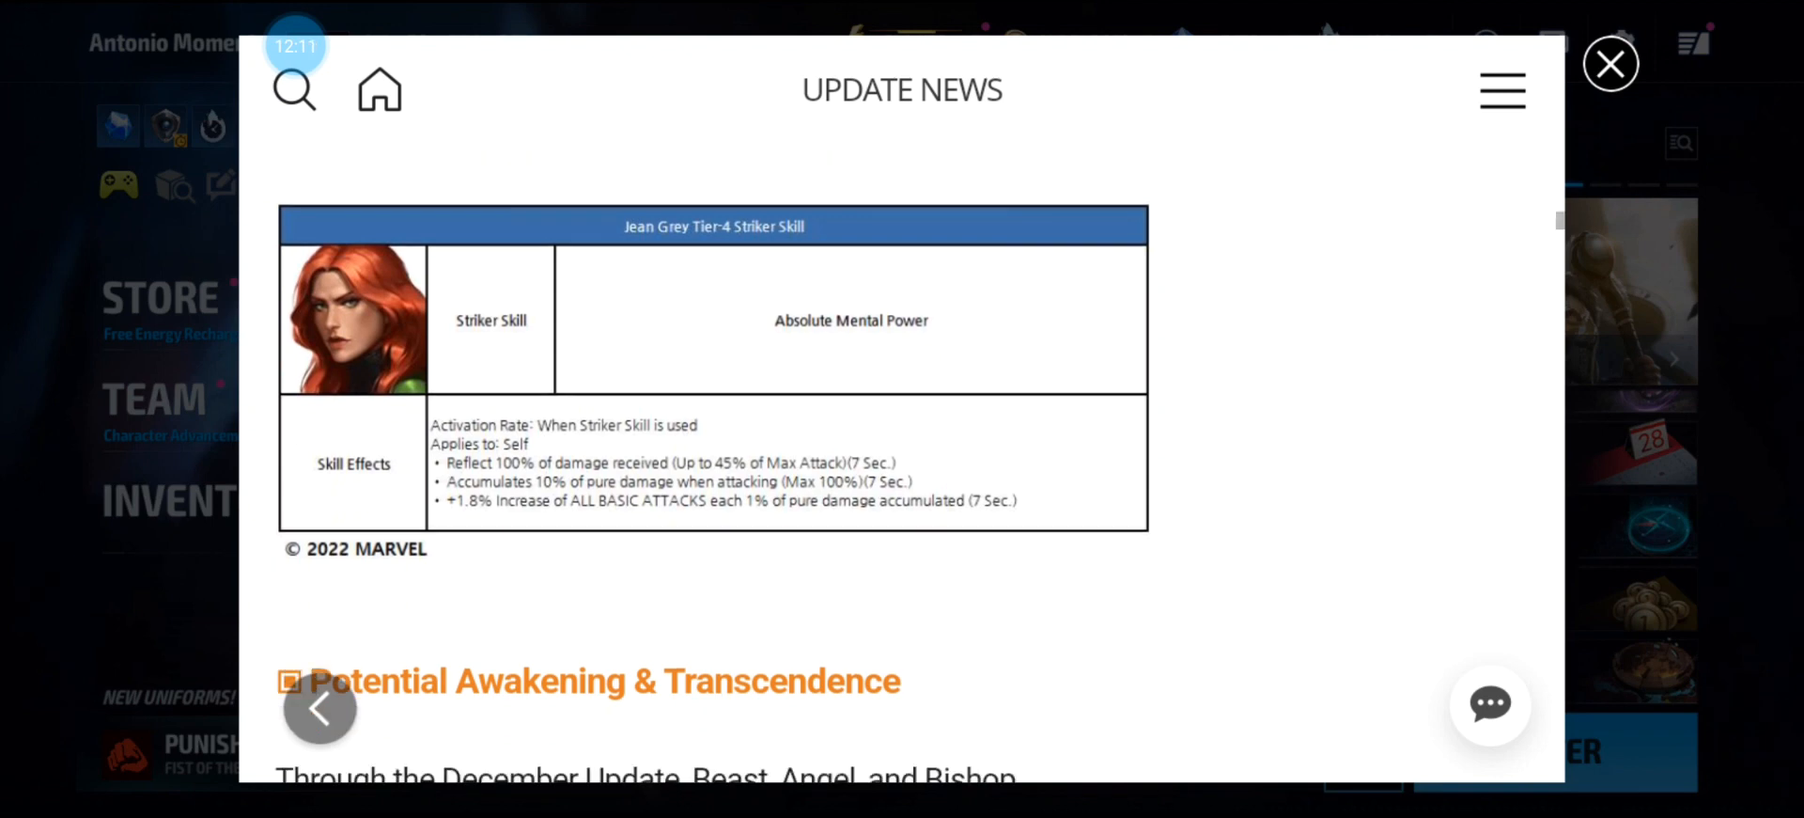
Scroll through the Beast, Angel and Bishop Awakened Skill tables down to the gameplay screenshots.
{"action": "scroll", "scroll_direction": "down", "scroll_amount": 3}
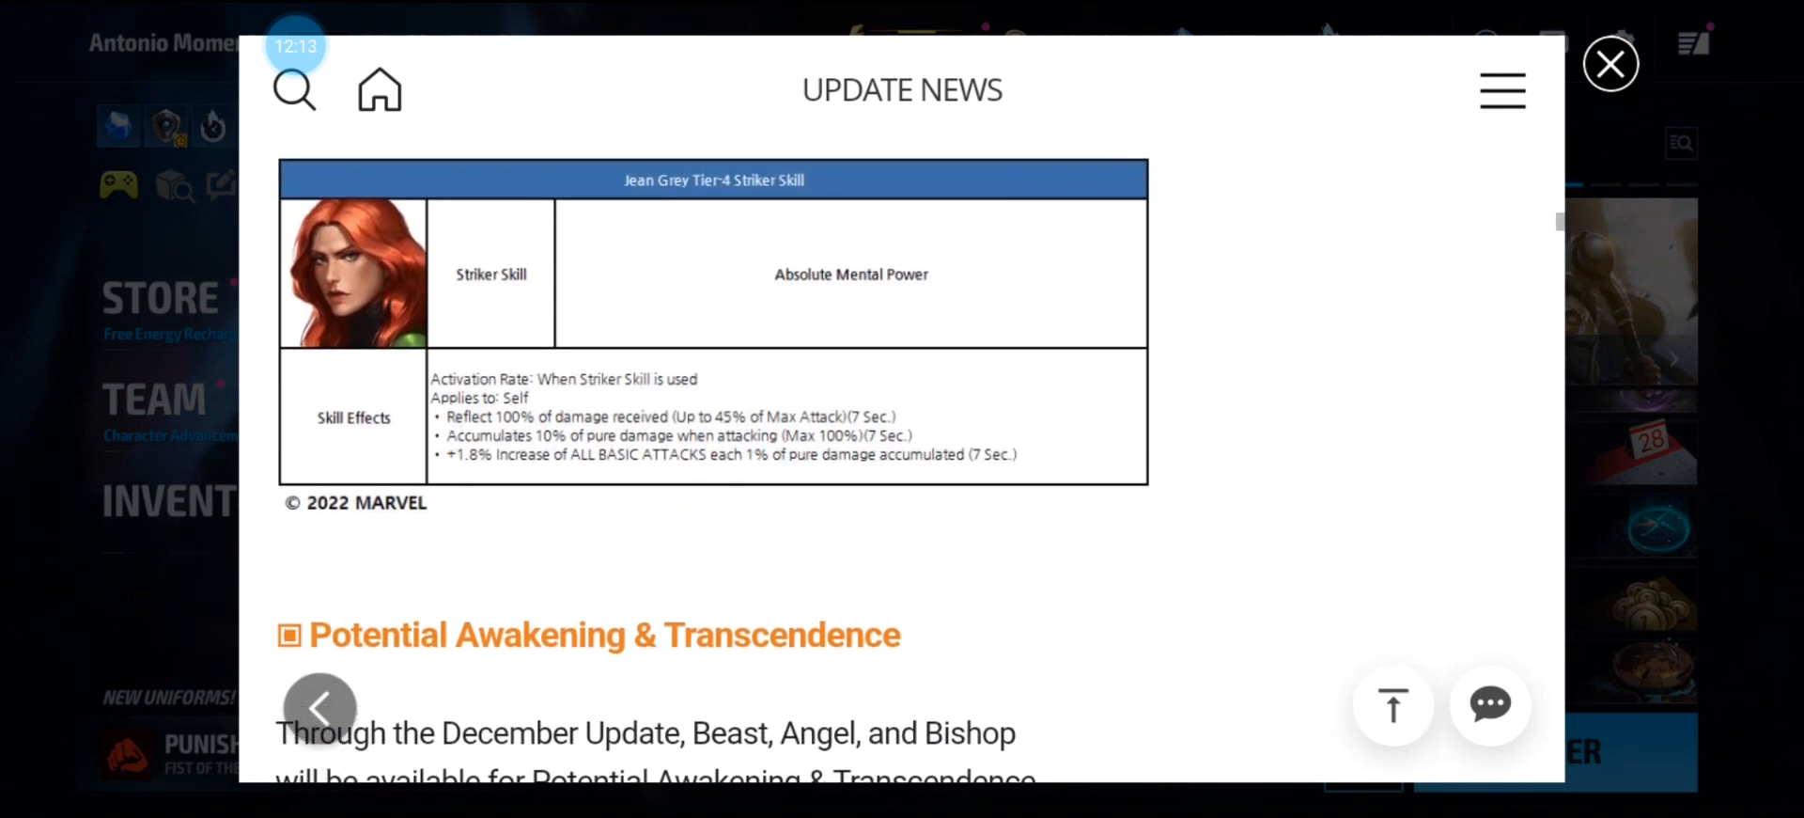
{"action": "scroll", "scroll_direction": "down", "scroll_amount": 3}
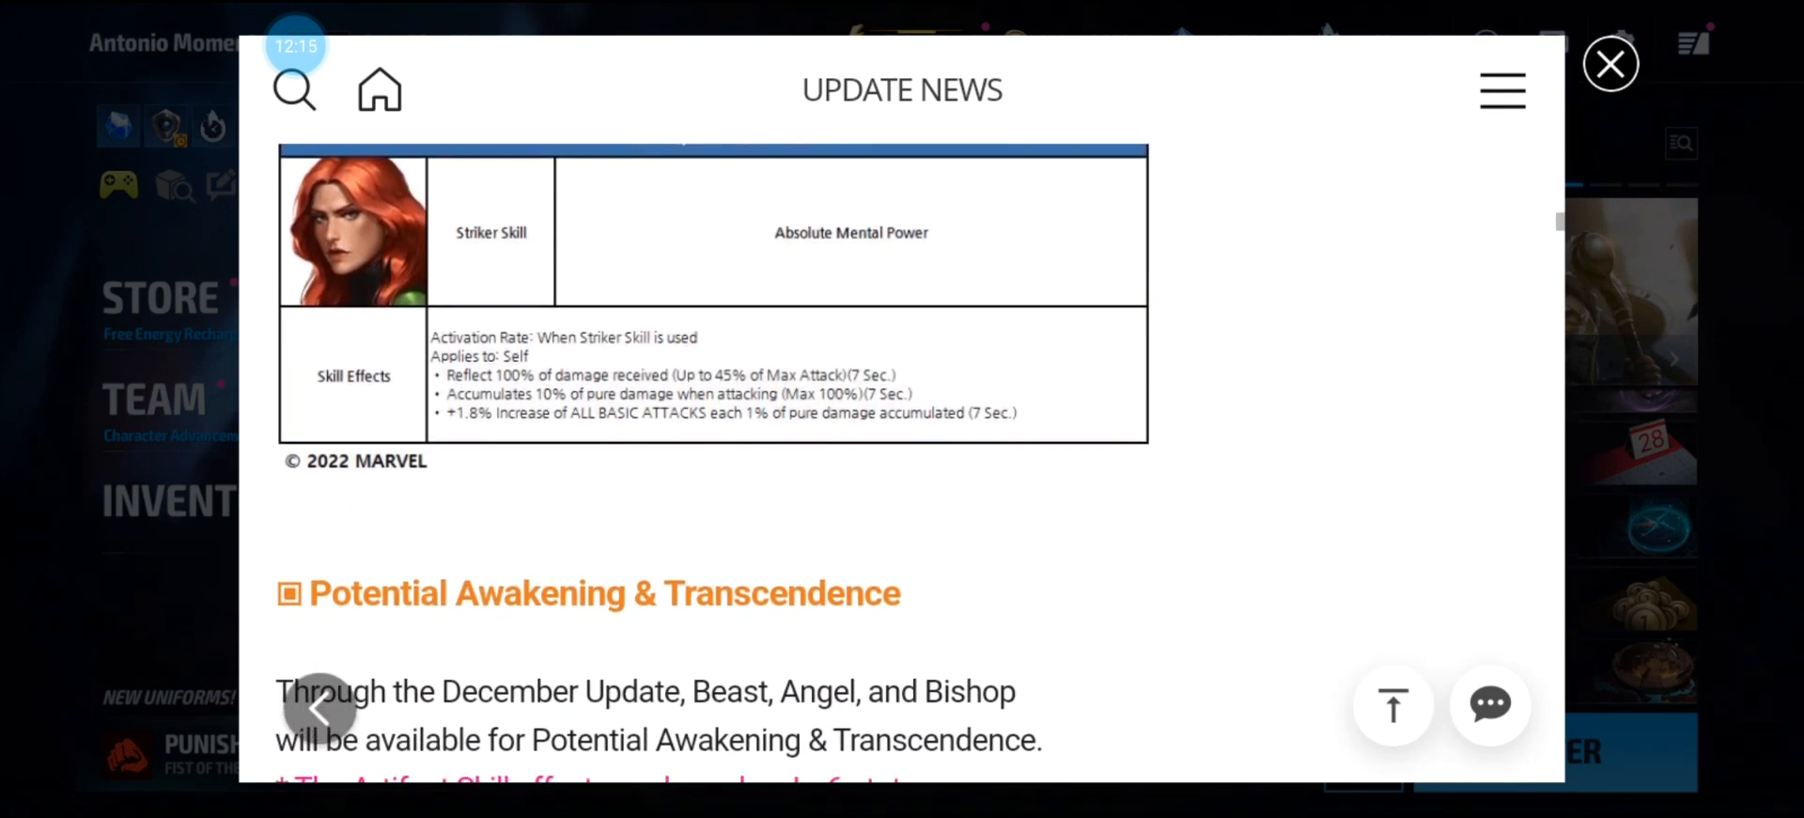
{"action": "scroll", "scroll_direction": "down", "scroll_amount": 3}
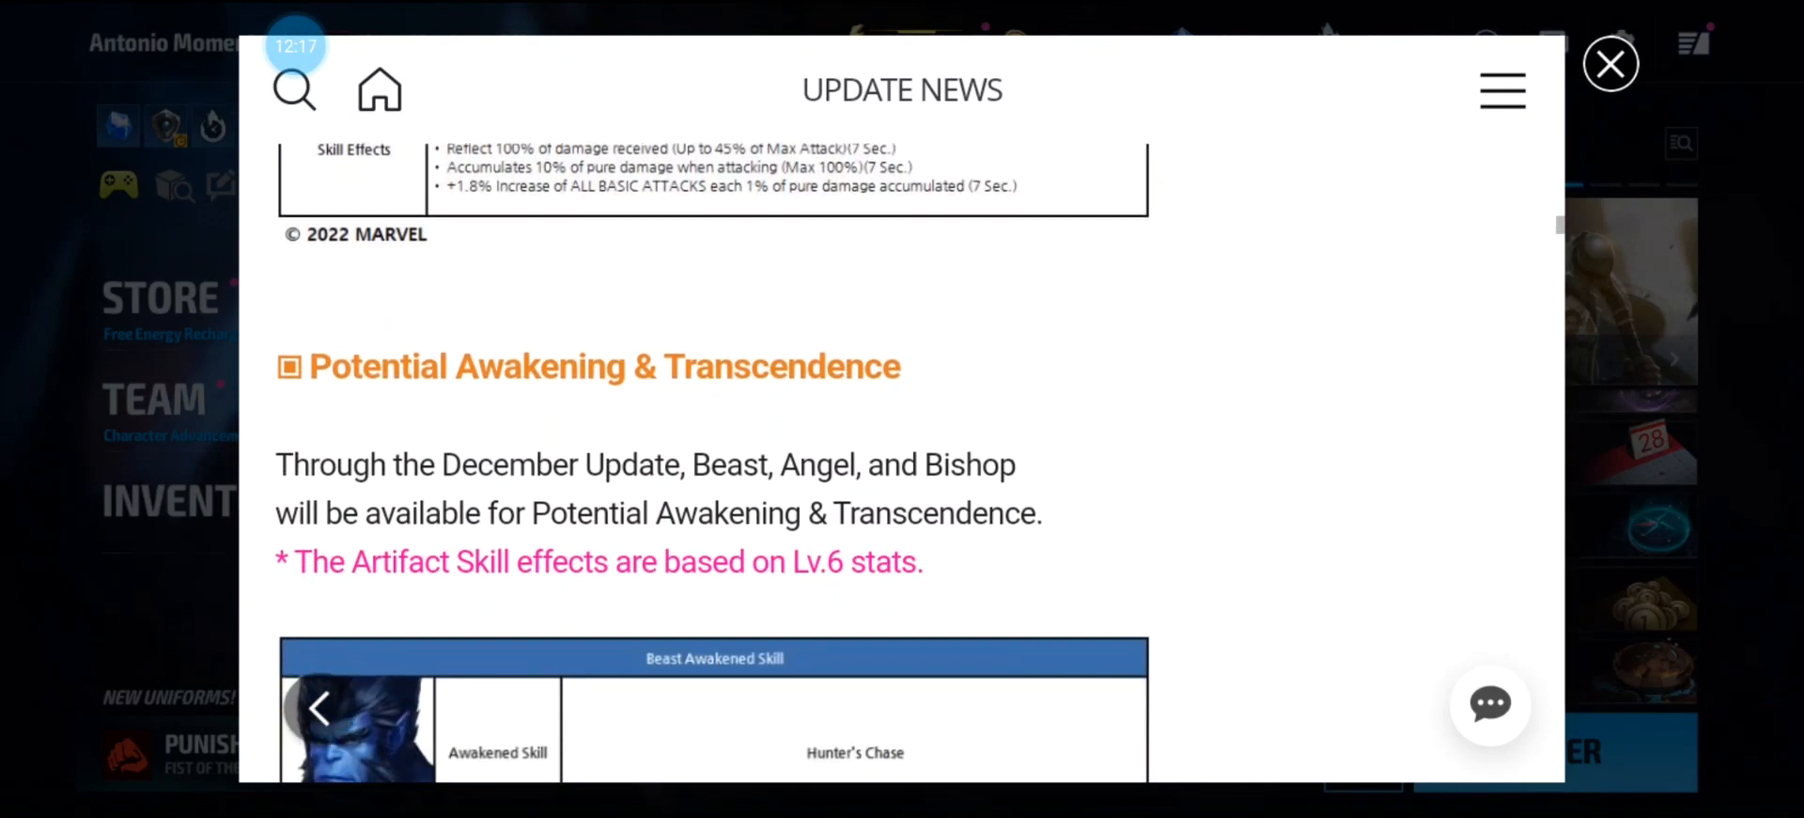
{"action": "scroll", "scroll_direction": "down", "scroll_amount": 3}
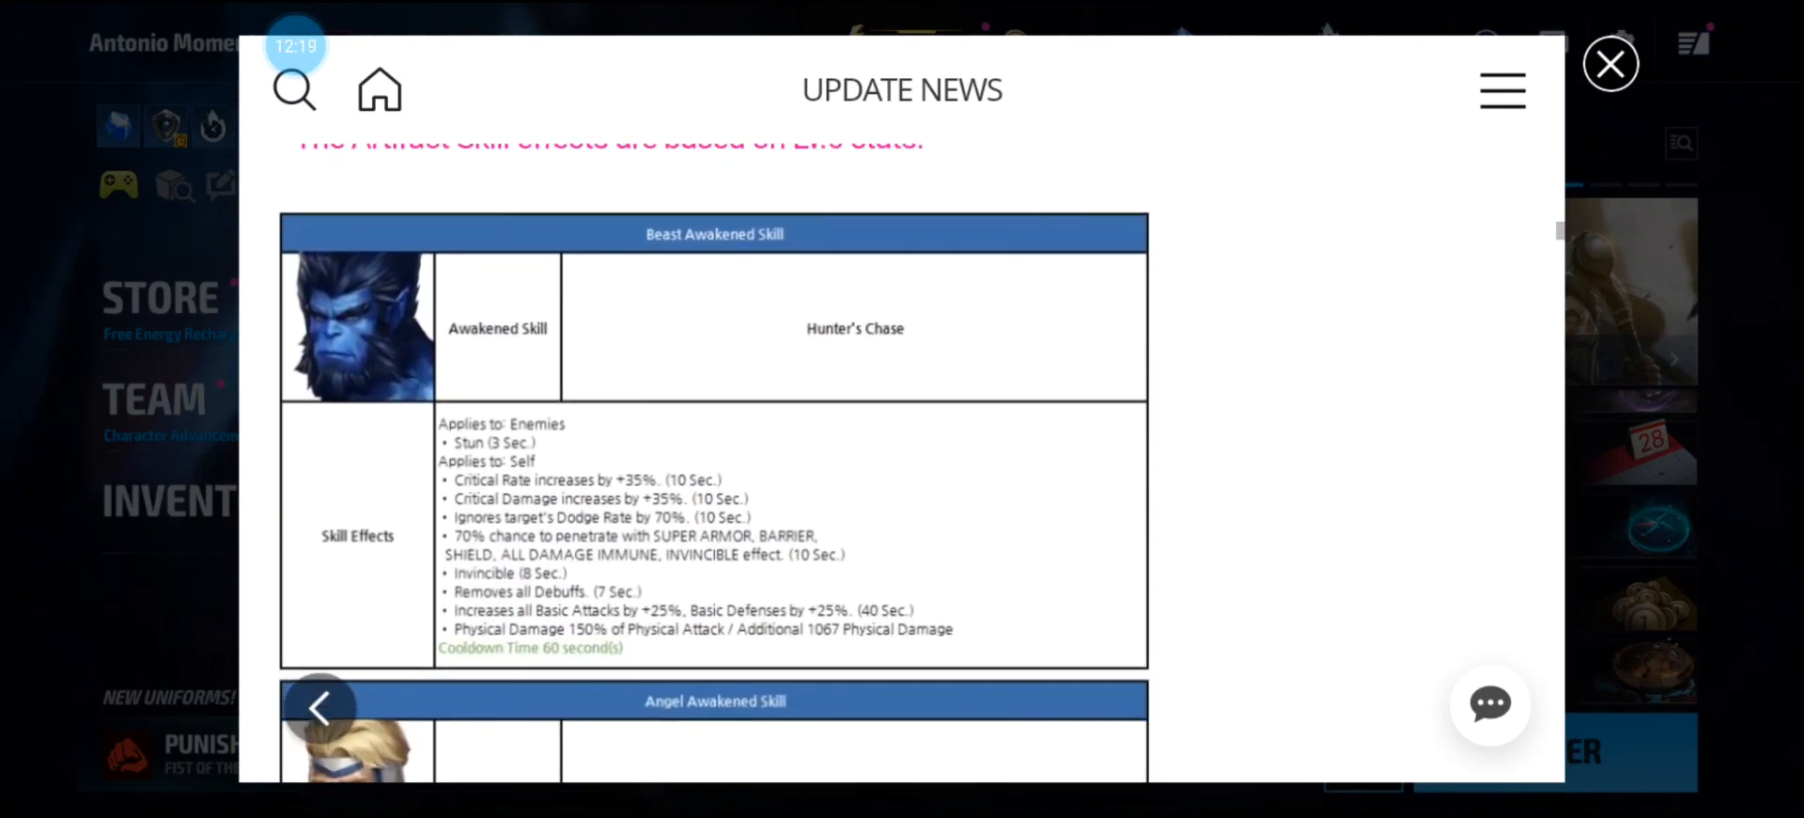
{"action": "scroll", "scroll_direction": "down", "scroll_amount": 3}
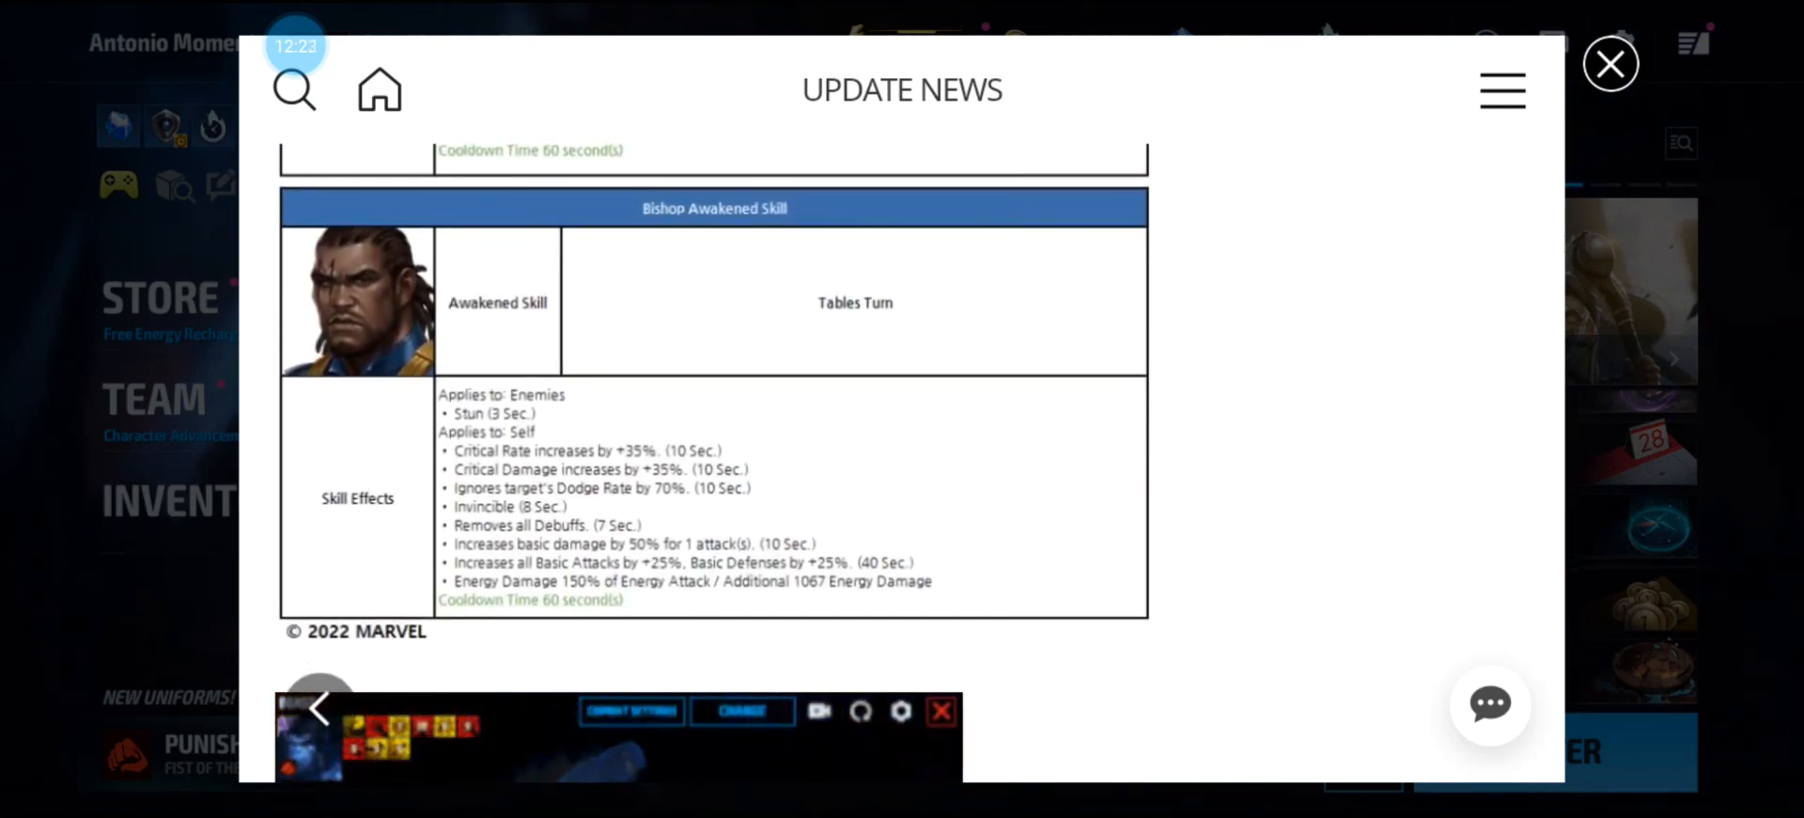
{"action": "scroll", "scroll_direction": "down", "scroll_amount": 3}
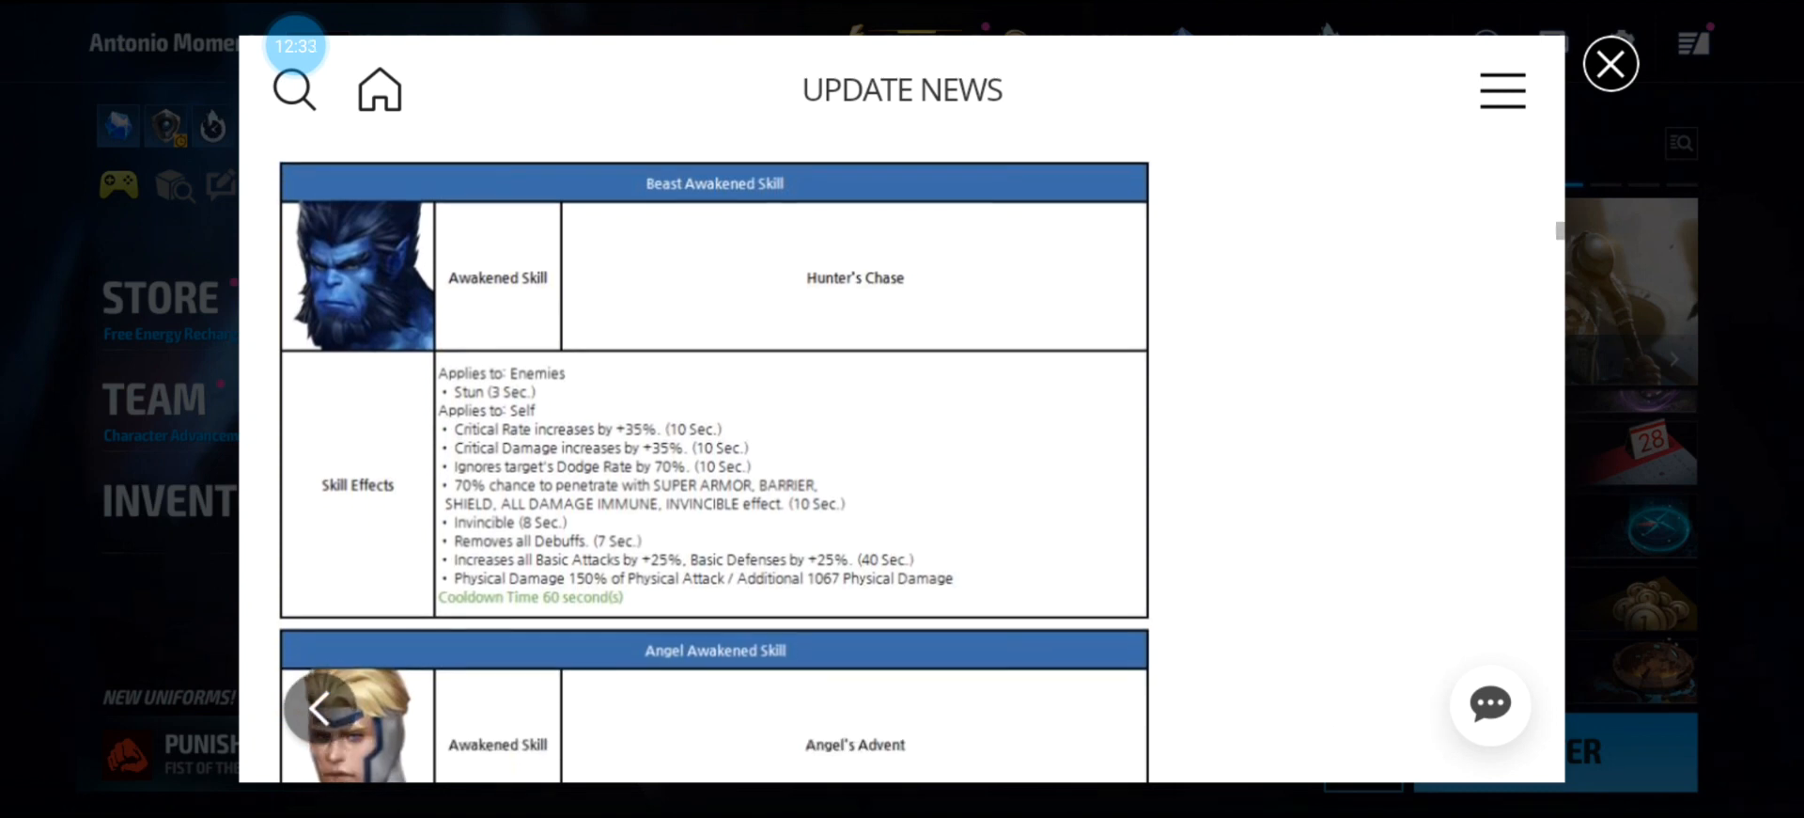
{"action": "scroll", "scroll_direction": "down", "scroll_amount": 3}
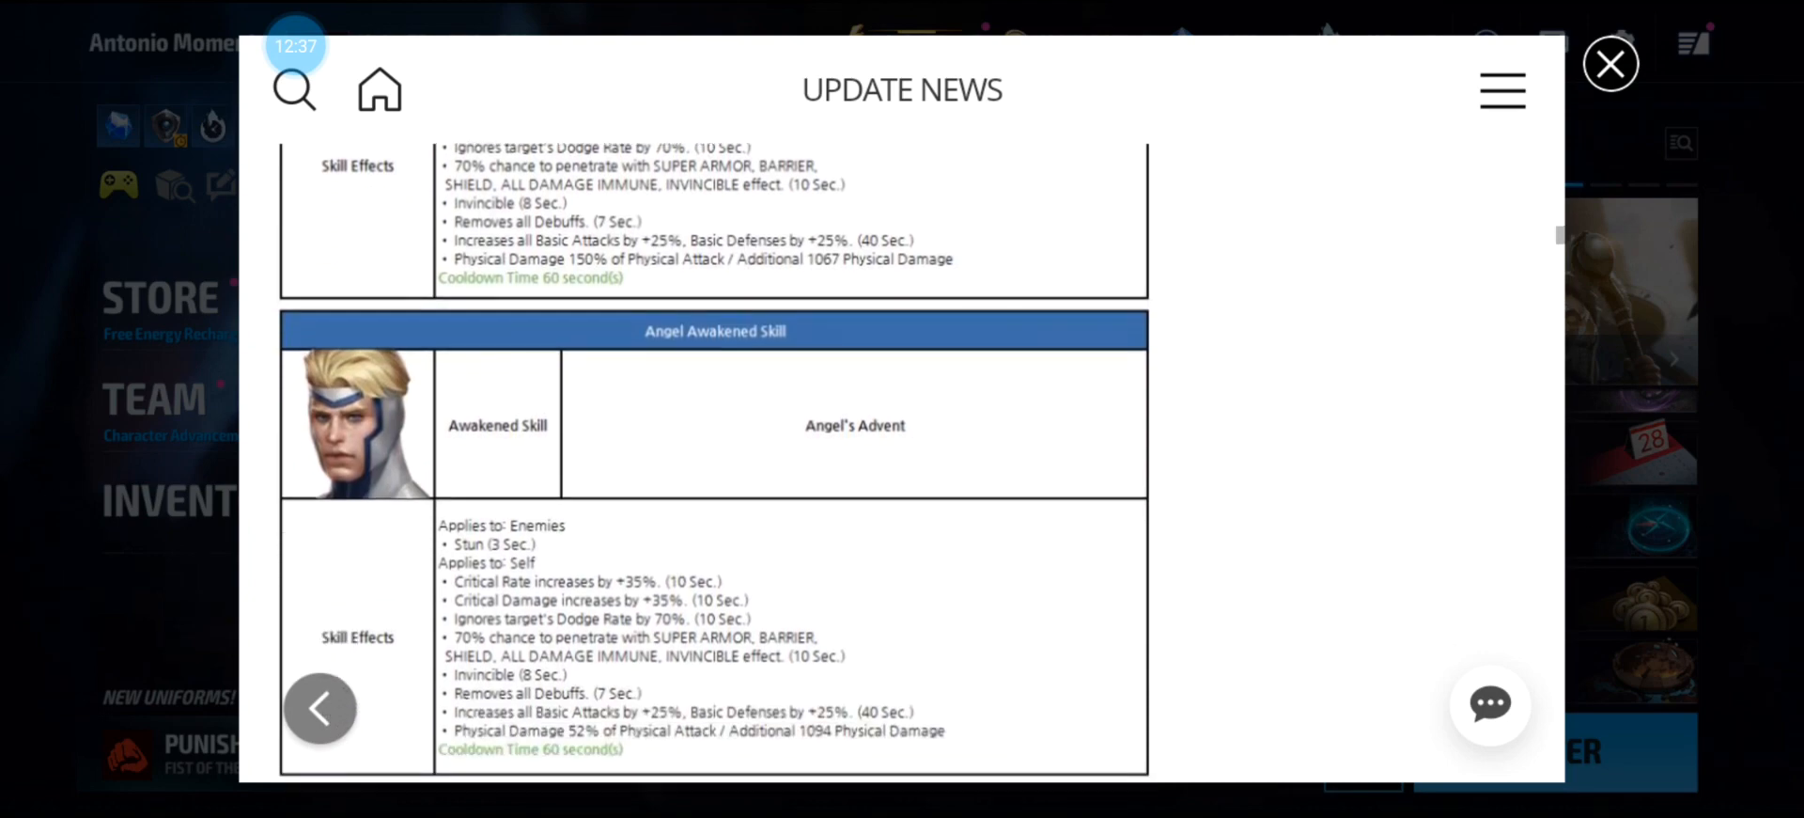
{"action": "scroll", "scroll_direction": "down", "scroll_amount": 3}
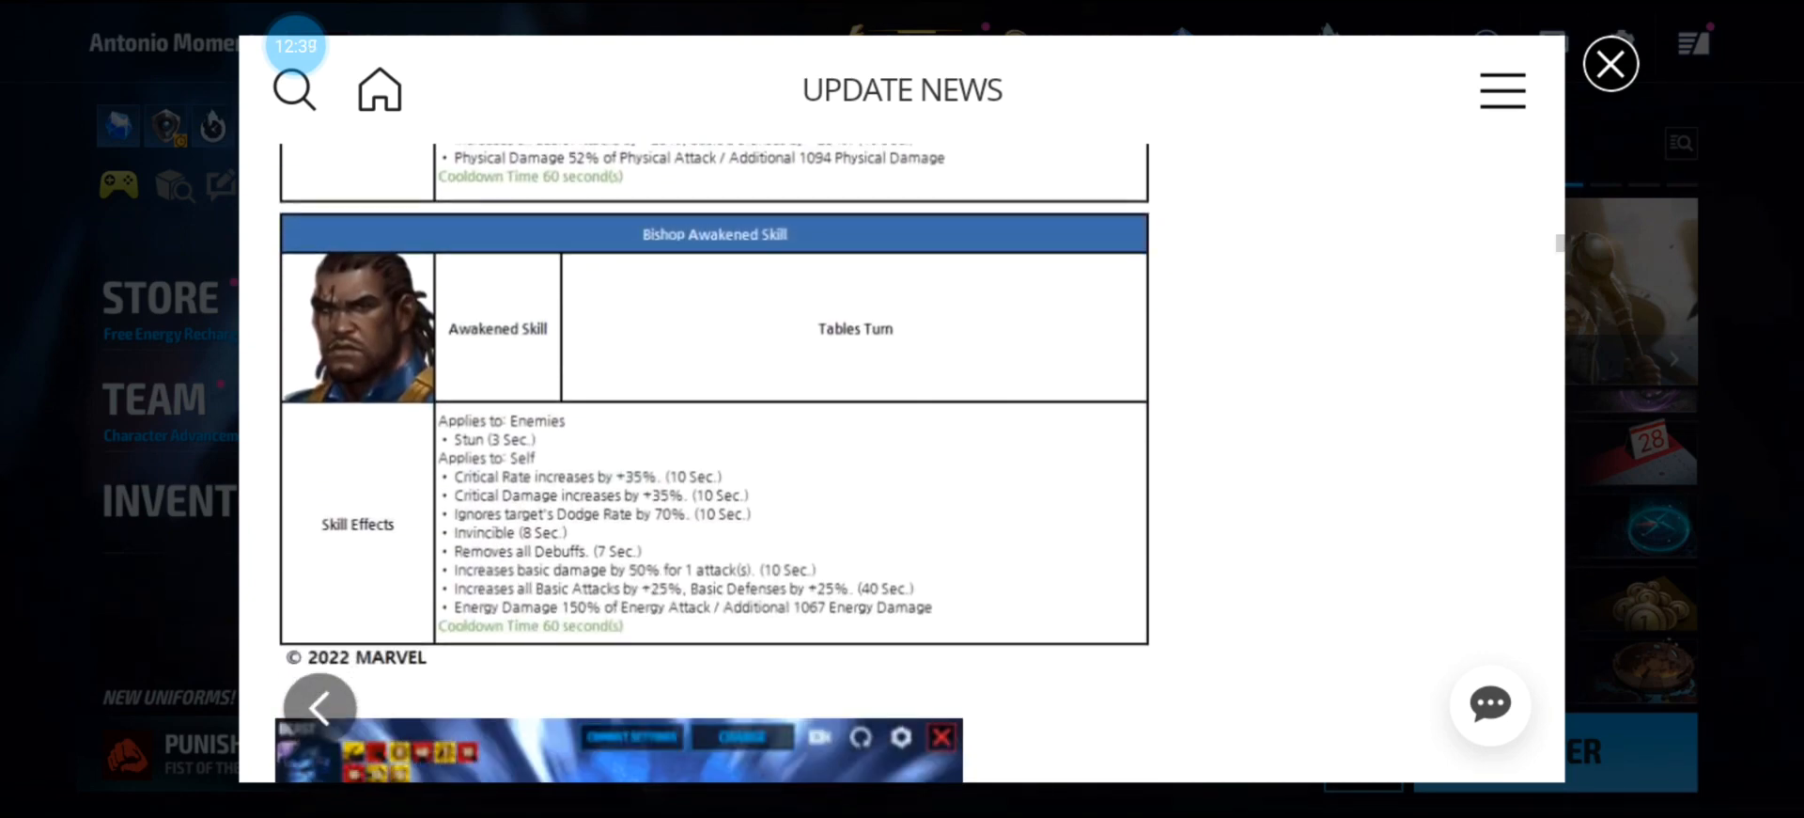
{"action": "scroll", "scroll_direction": "down", "scroll_amount": 3}
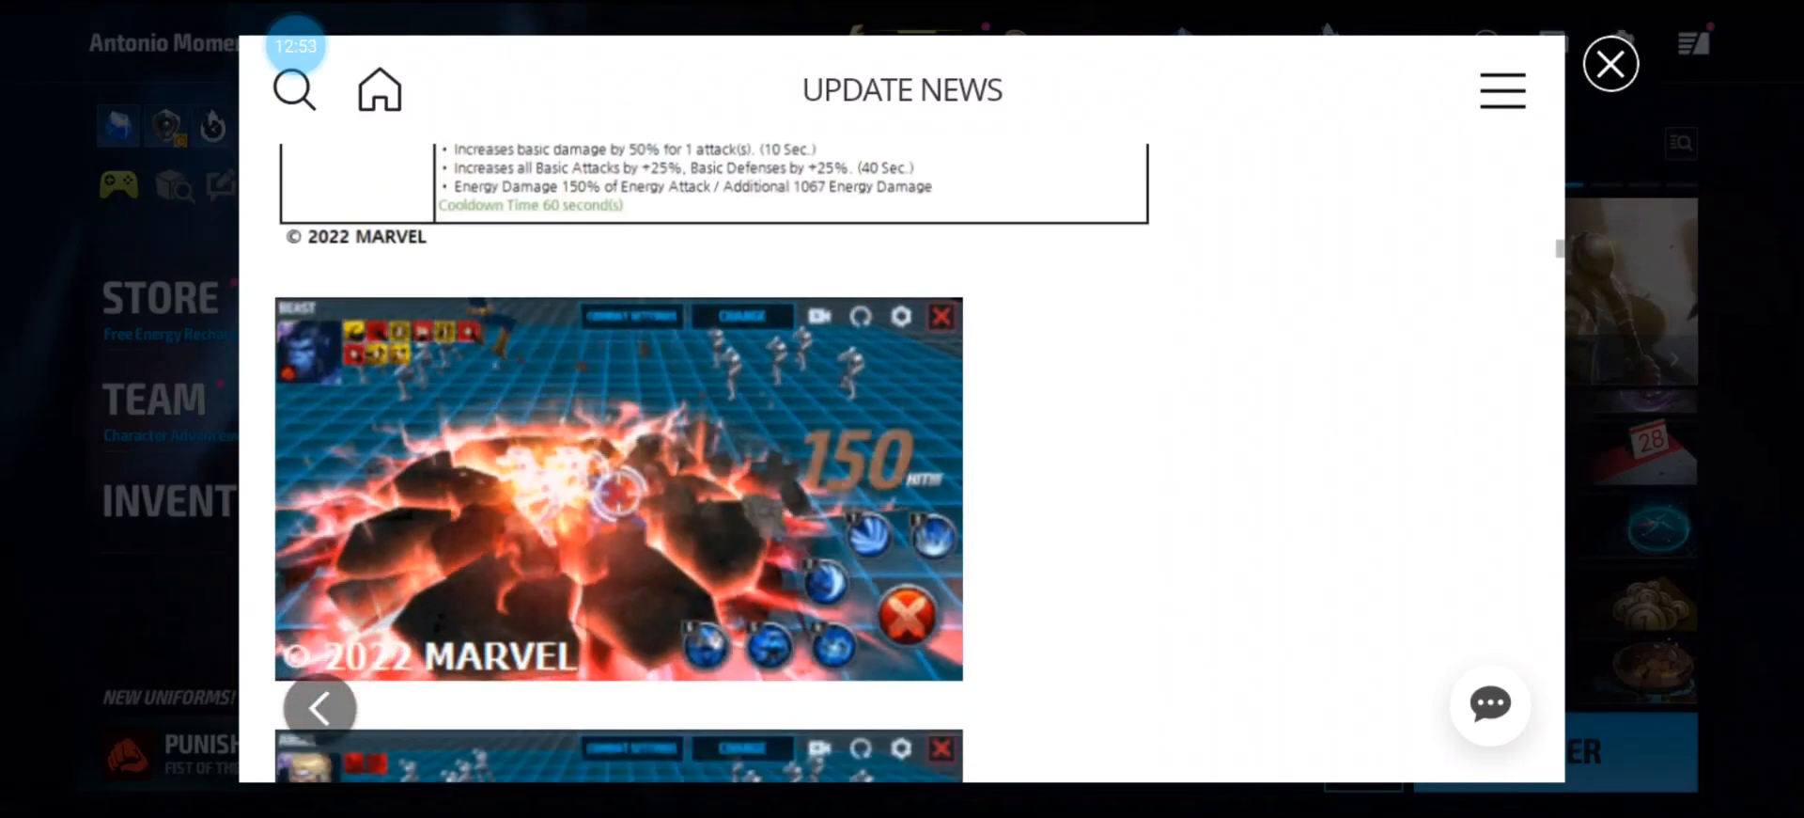
Scroll past the awakening gameplay images to the 'New World Boss Legend: Dark Phoenix' heading.
{"action": "scroll", "scroll_direction": "down", "scroll_amount": 3}
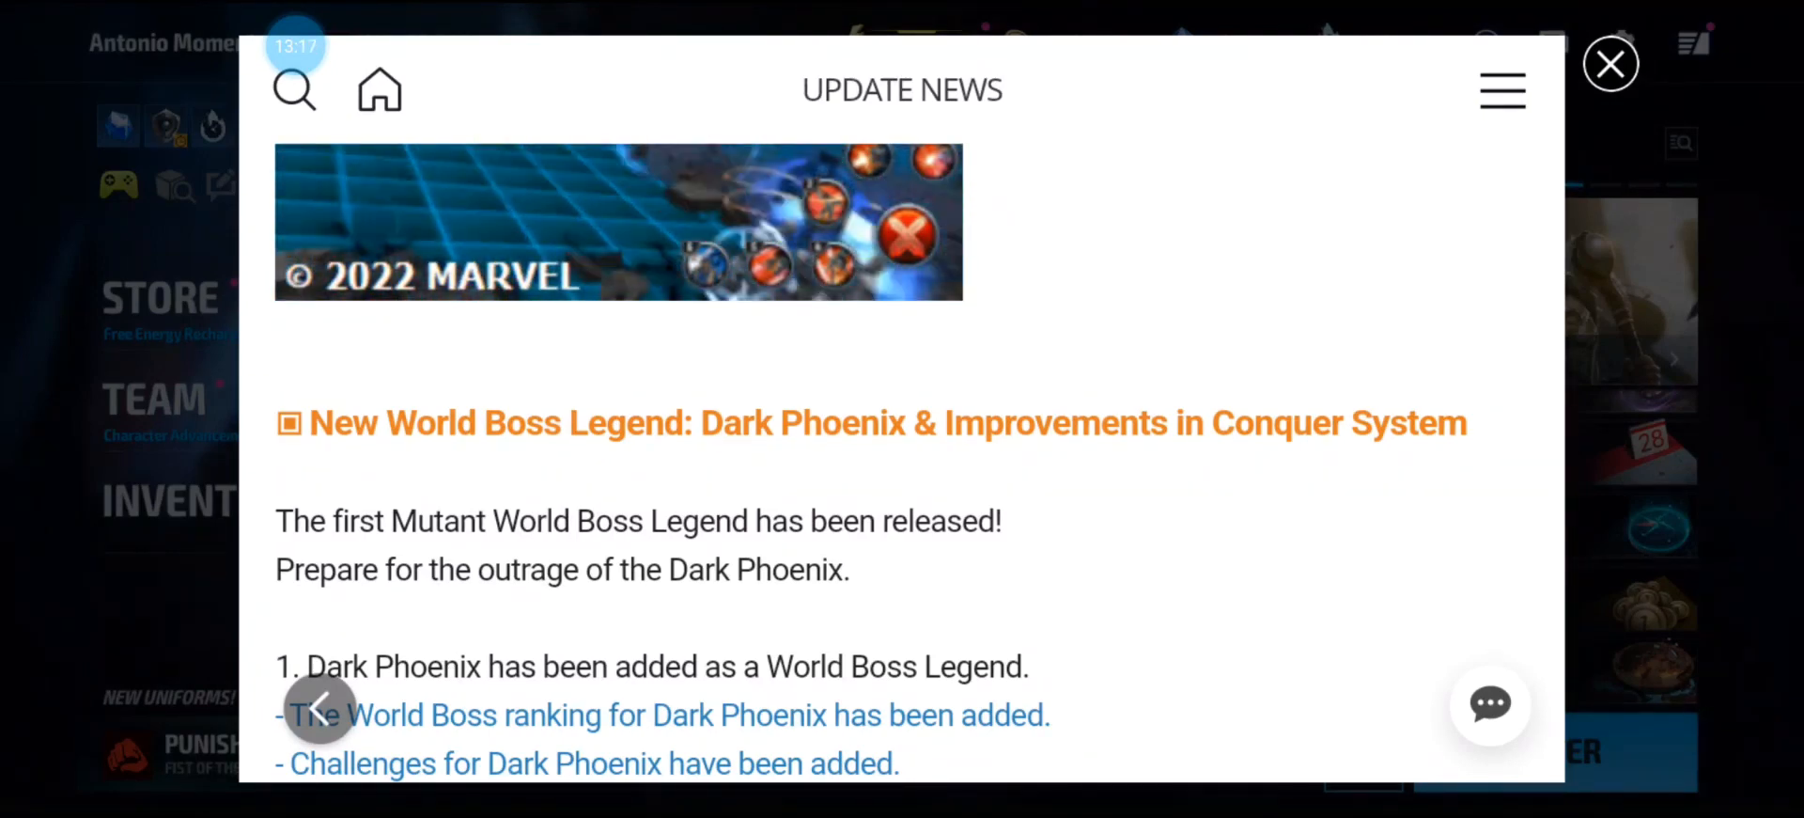
Scroll through the Dark Phoenix challenge and mission screenshots to the Legend Dark Phoenix Clear Reward table.
{"action": "scroll", "scroll_direction": "down", "scroll_amount": 3}
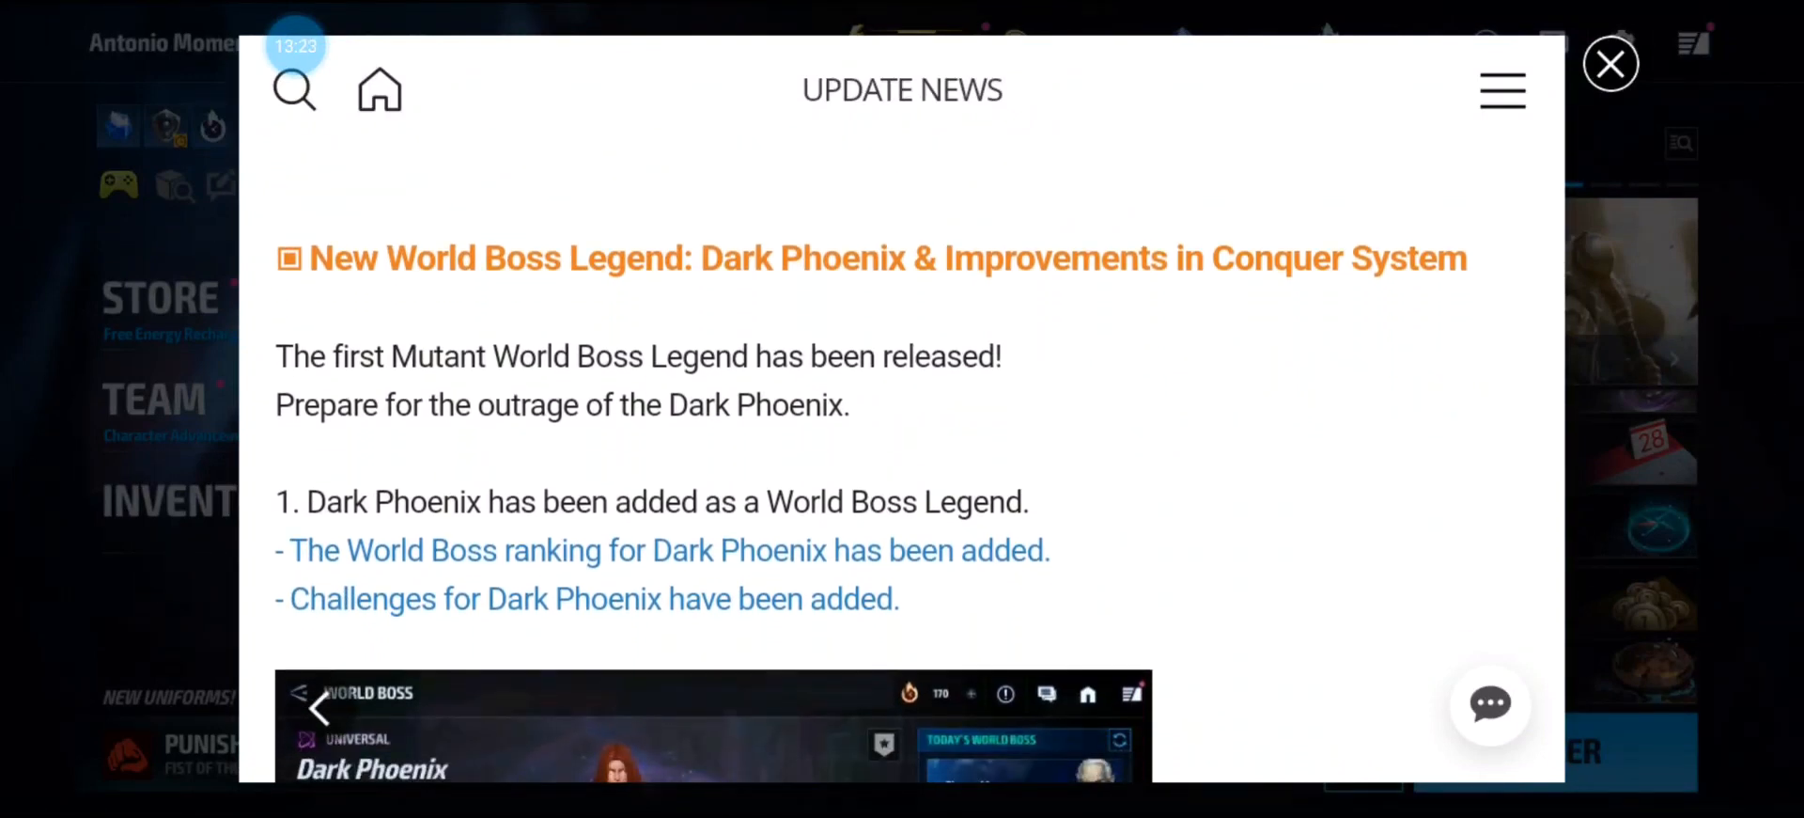
{"action": "scroll", "scroll_direction": "down", "scroll_amount": 3}
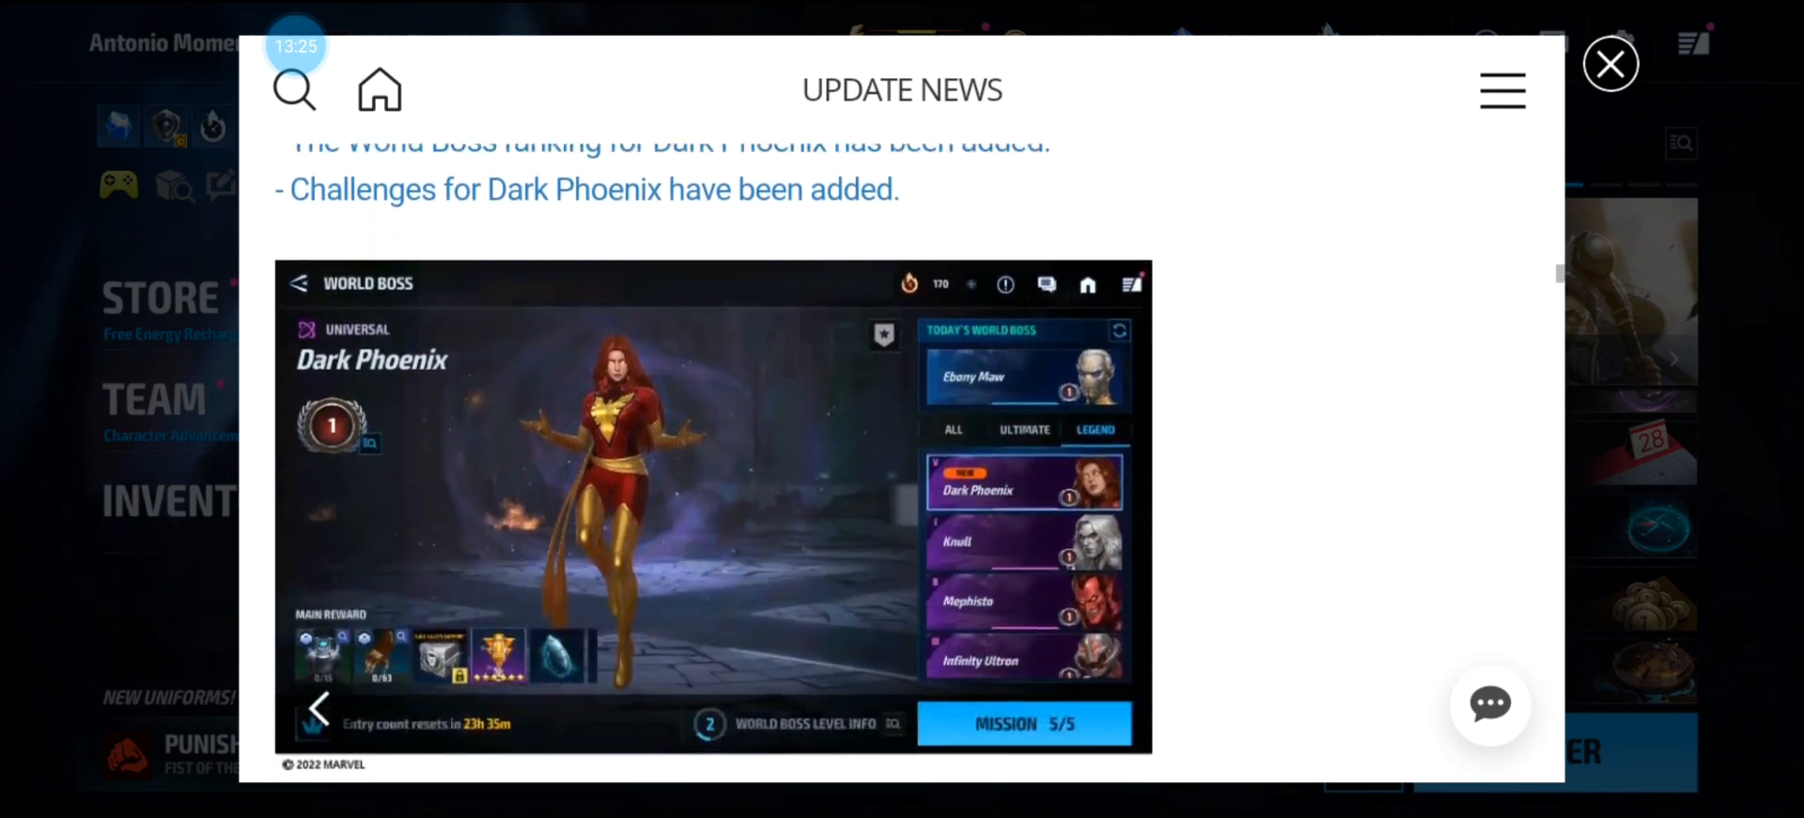
{"action": "scroll", "scroll_direction": "down", "scroll_amount": 3}
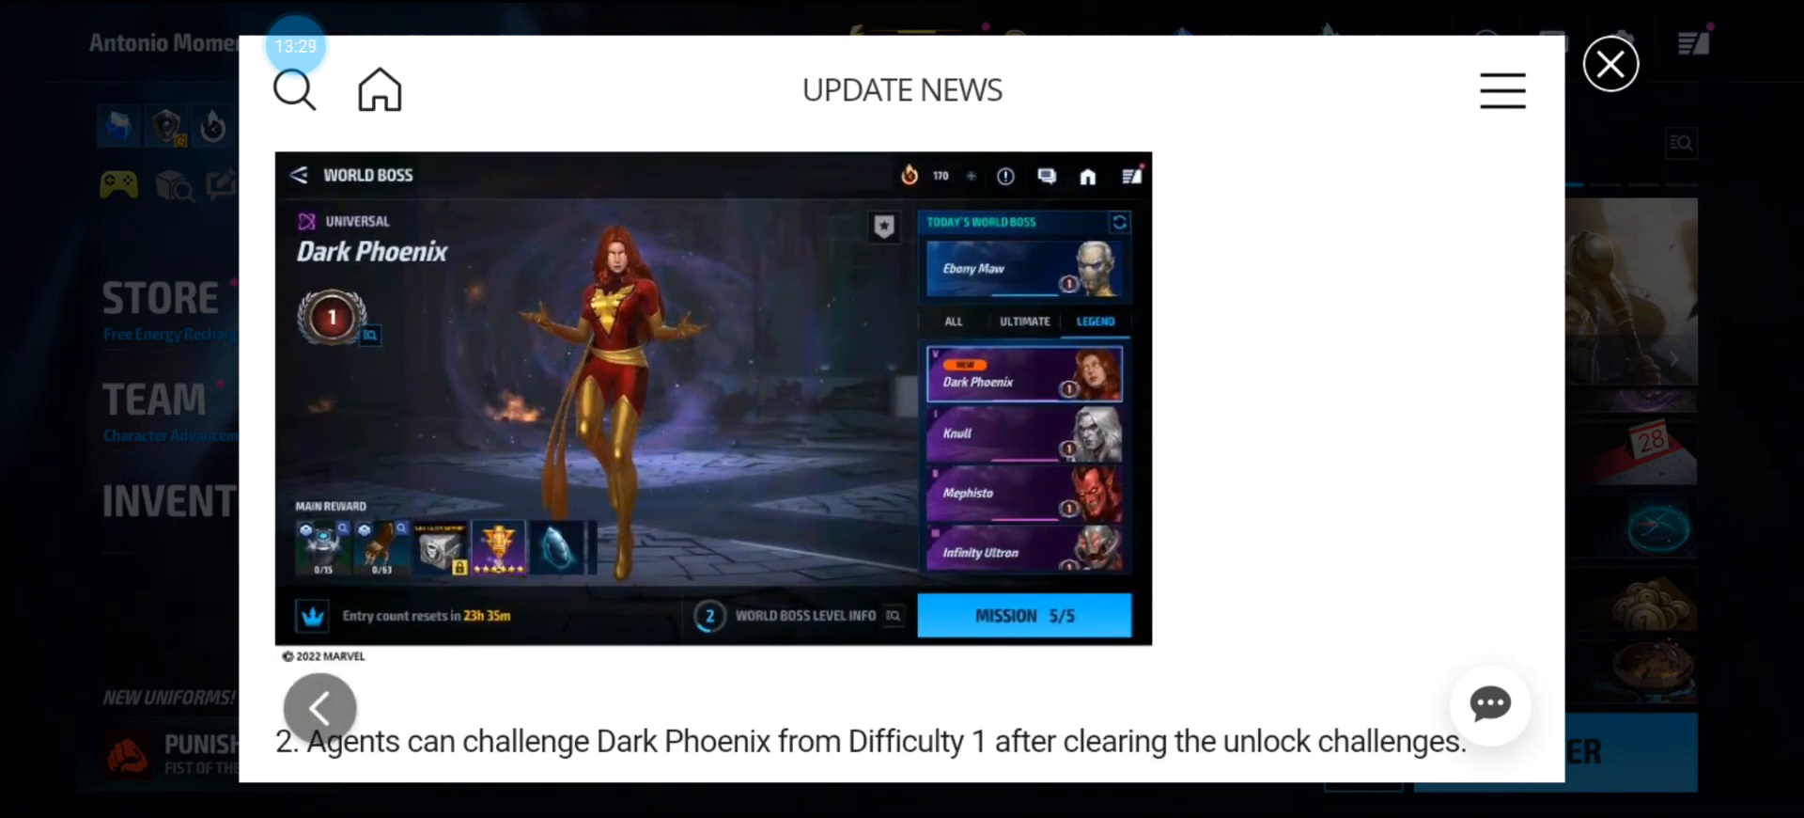
{"action": "scroll", "scroll_direction": "down", "scroll_amount": 3}
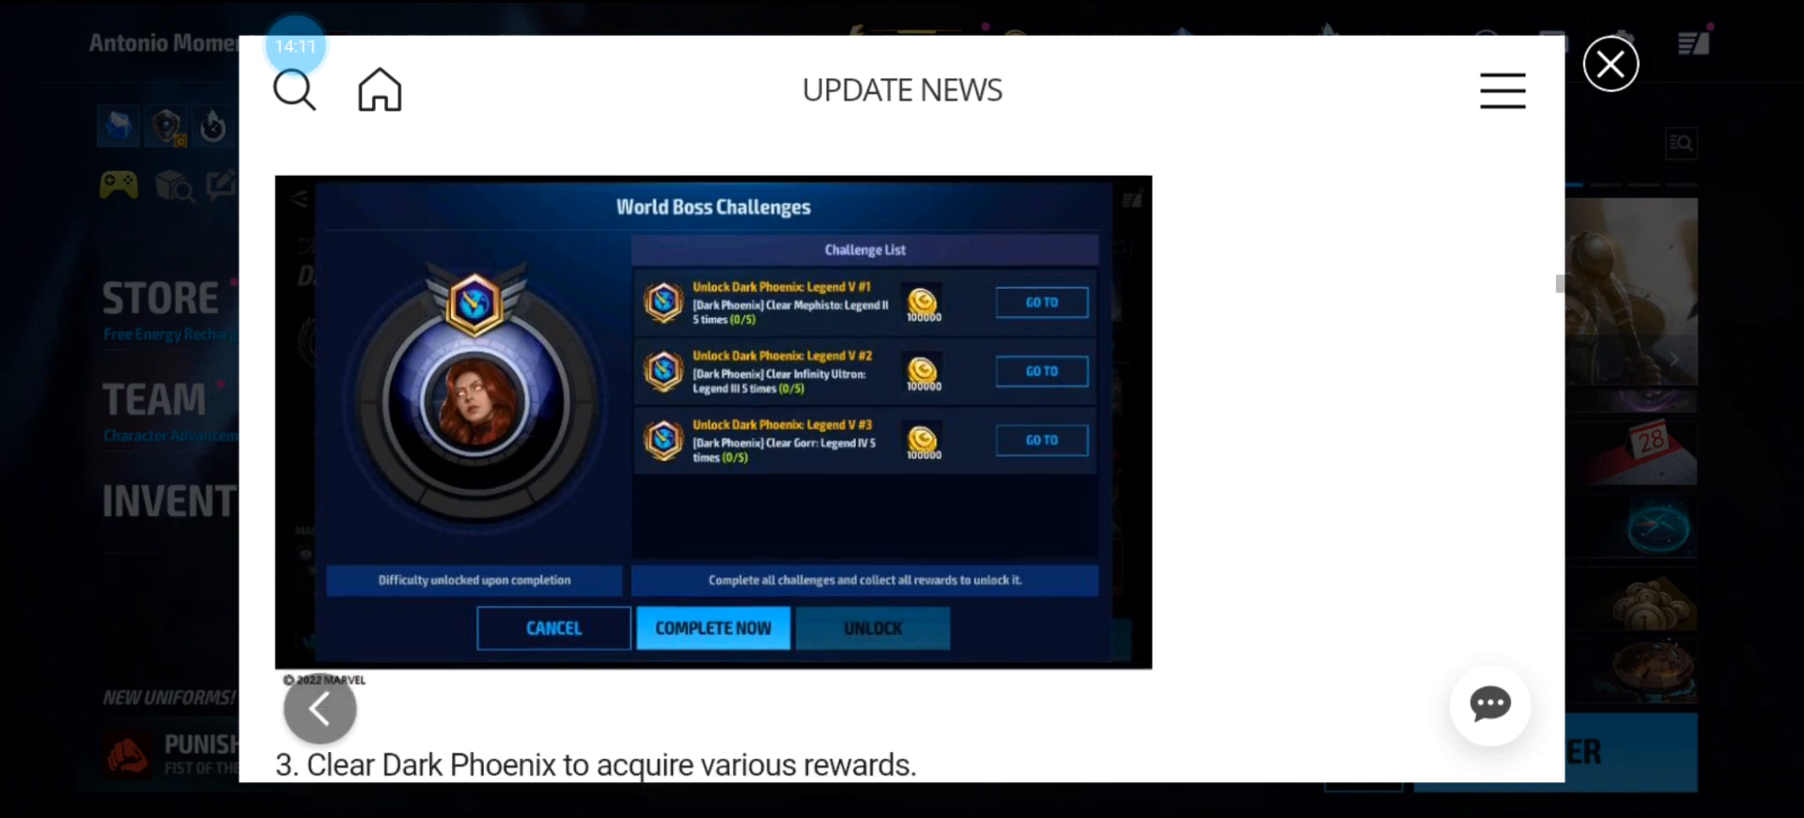
{"action": "scroll", "scroll_direction": "down", "scroll_amount": 3}
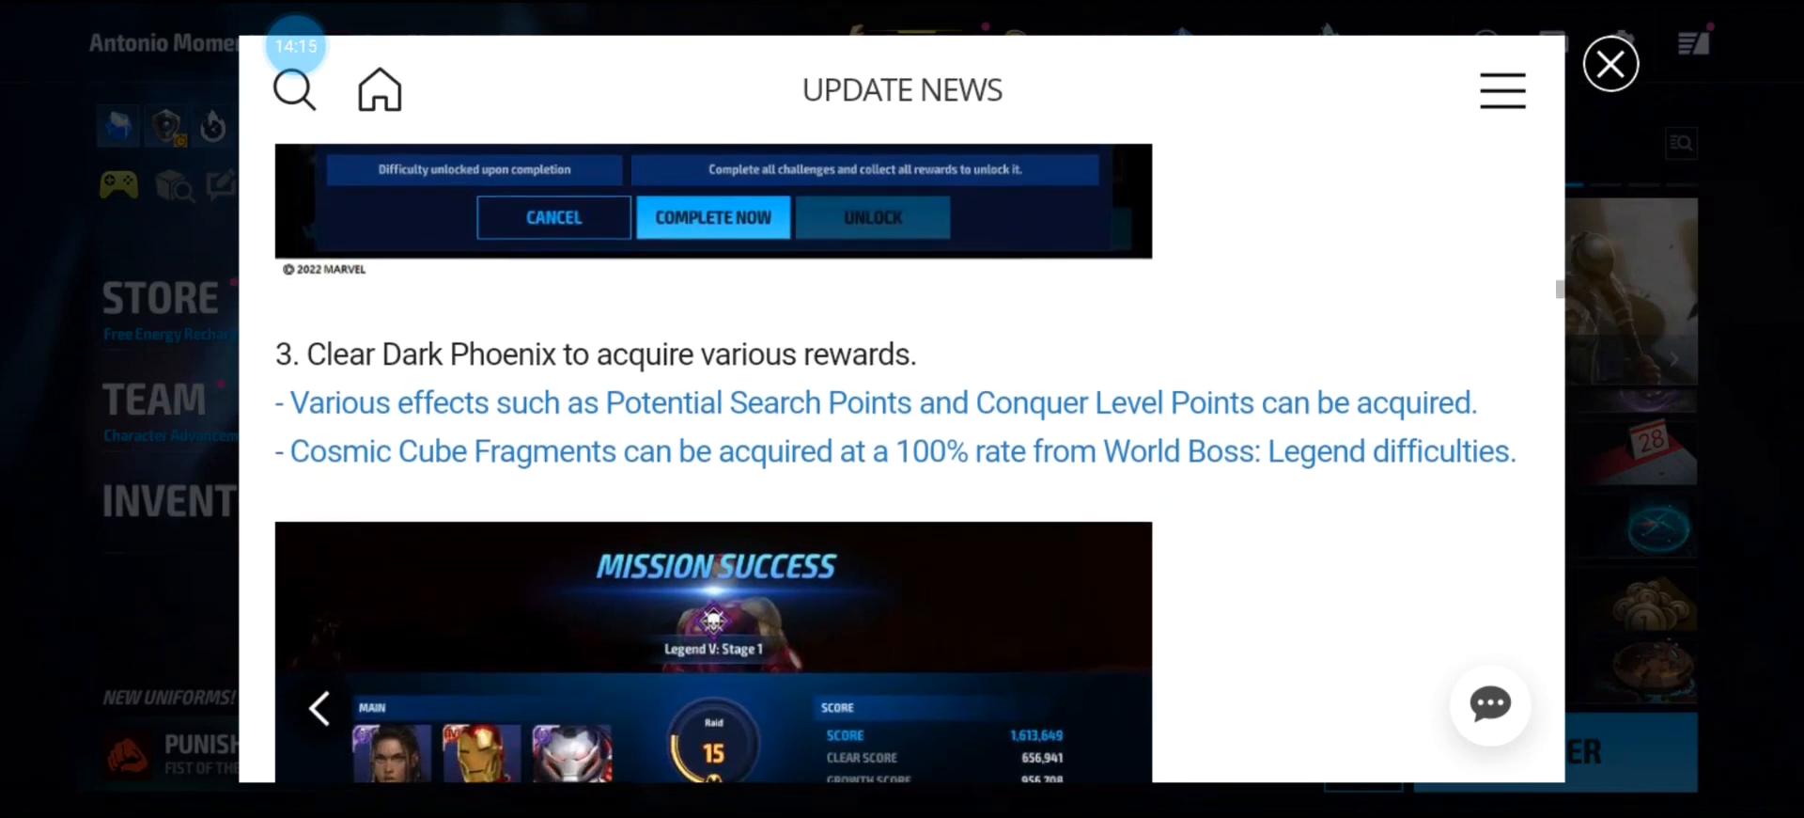
{"action": "scroll", "scroll_direction": "down", "scroll_amount": 3}
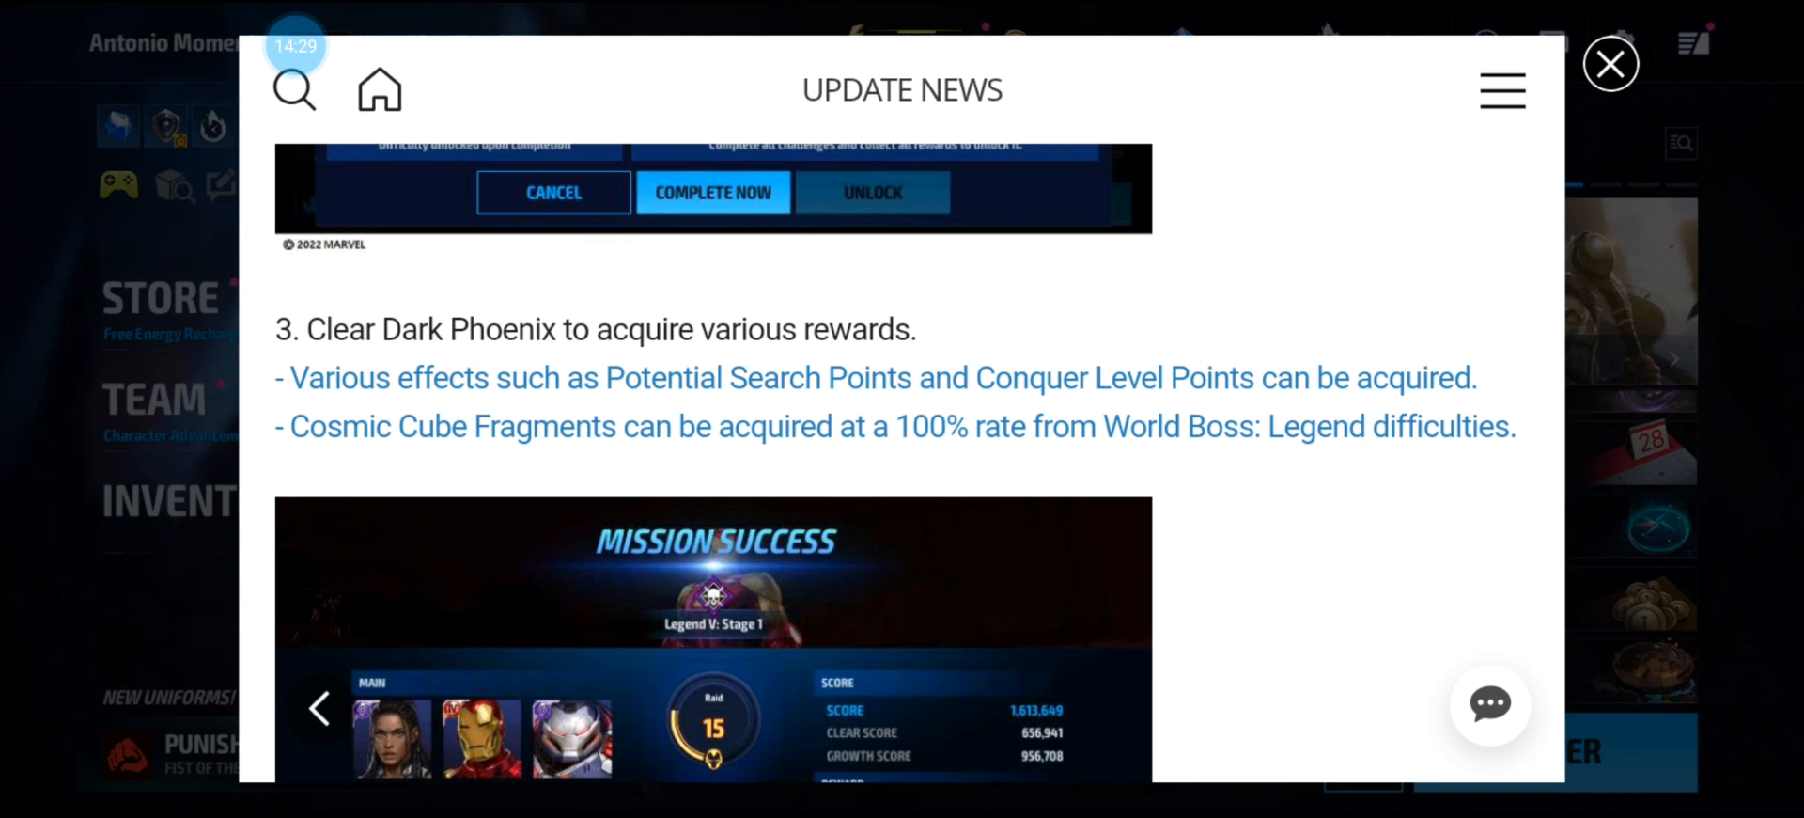
{"action": "scroll", "scroll_direction": "down", "scroll_amount": 3}
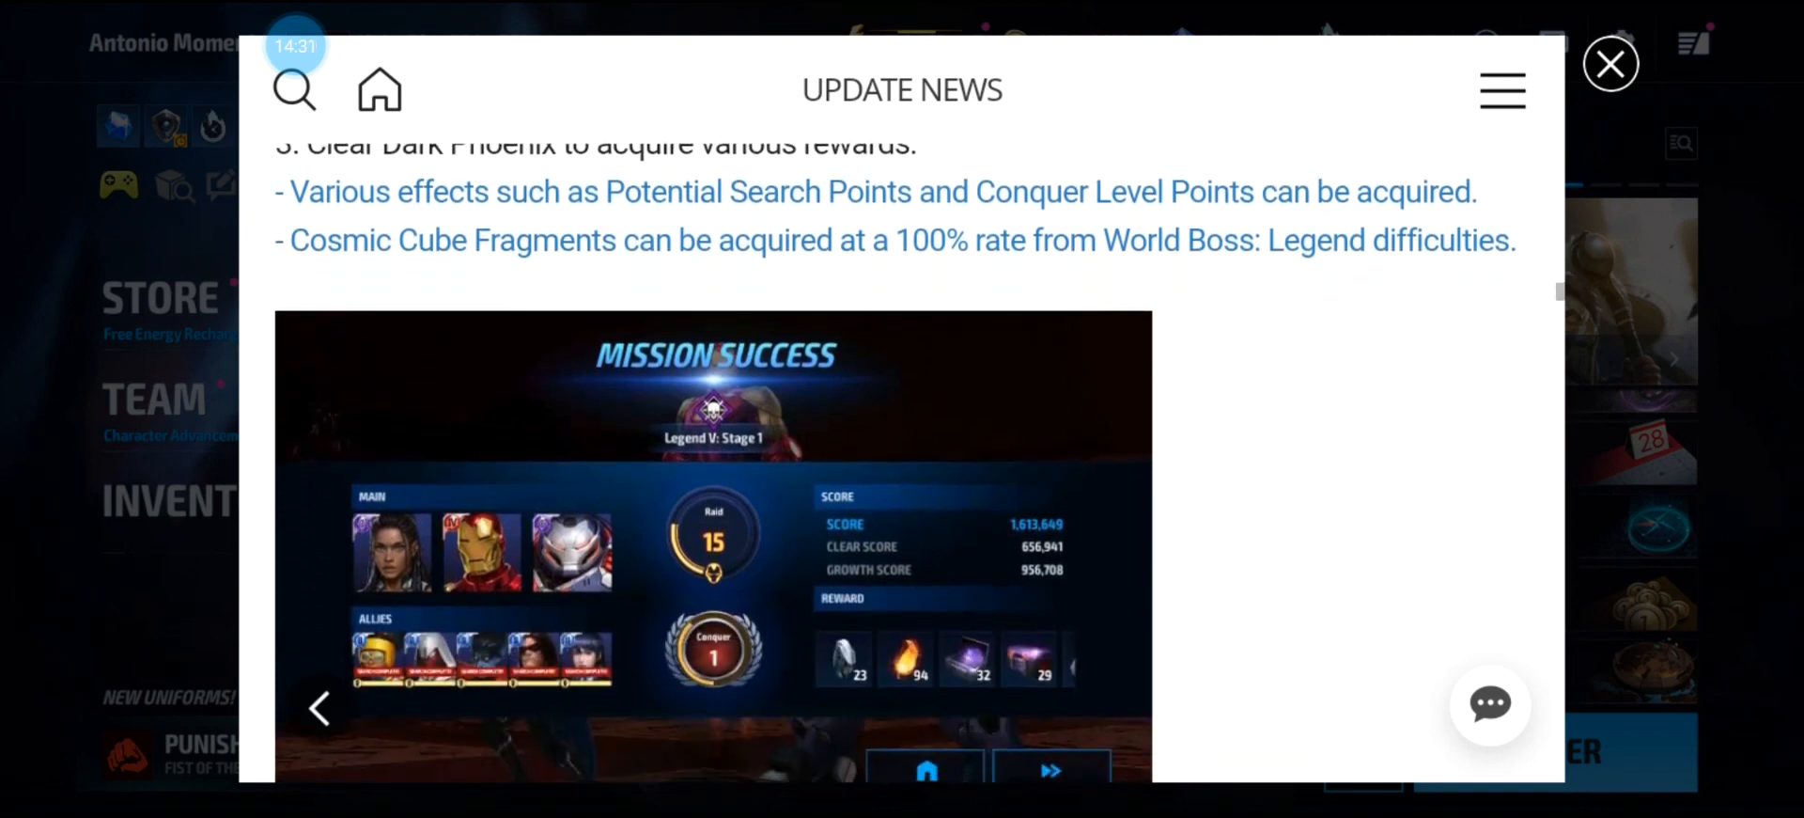
{"action": "scroll", "scroll_direction": "down", "scroll_amount": 3}
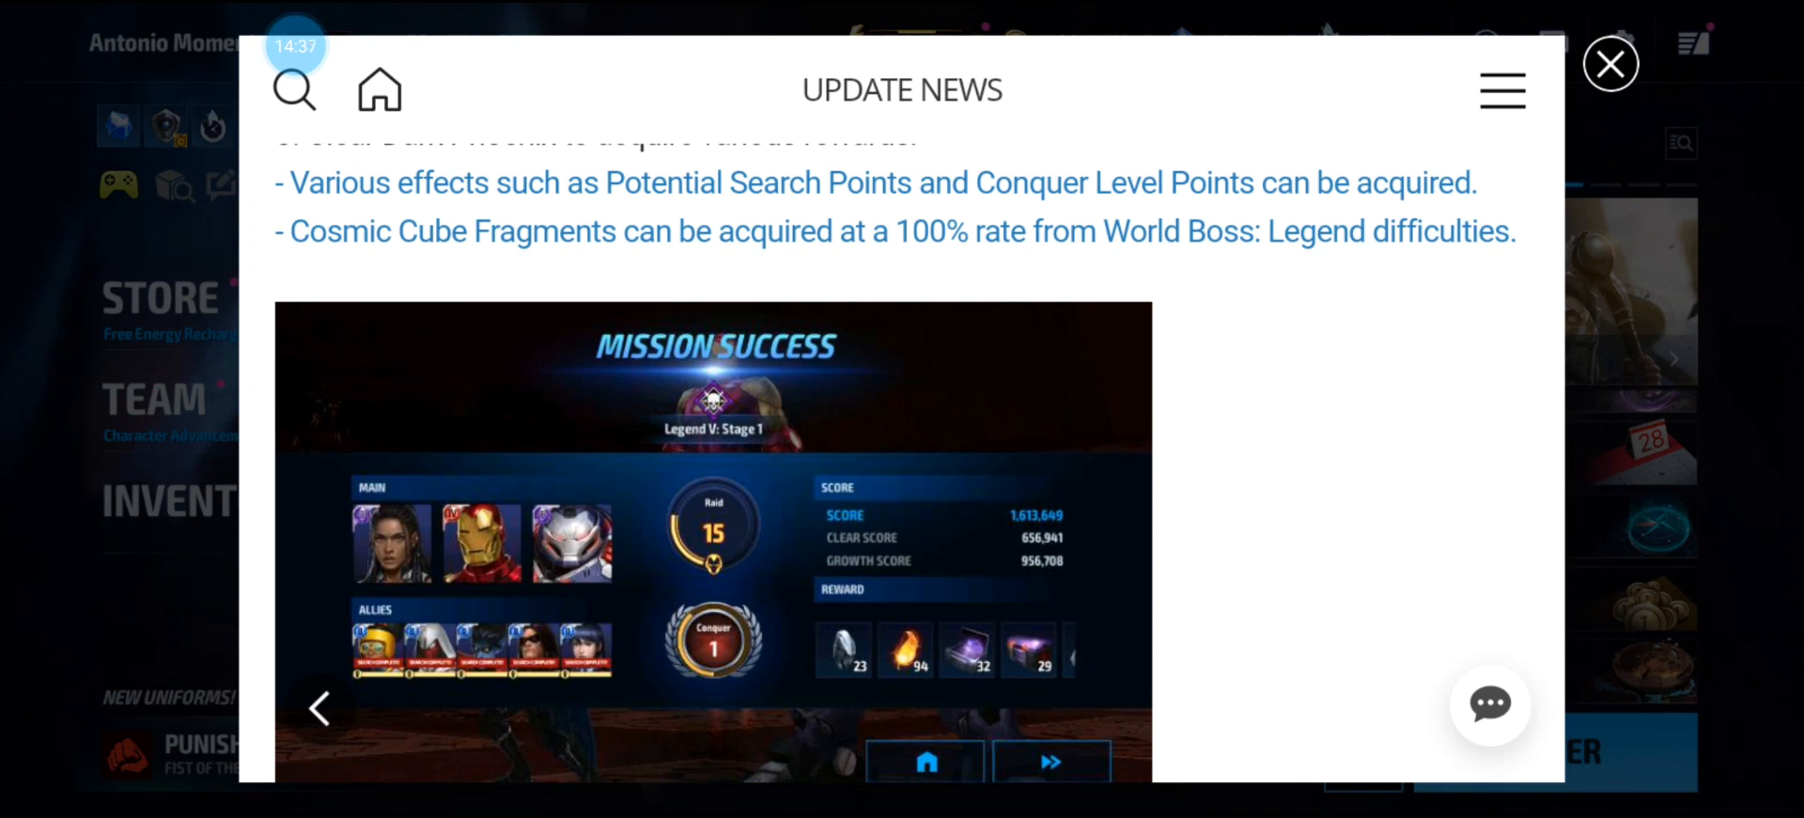
{"action": "scroll", "scroll_direction": "down", "scroll_amount": 3}
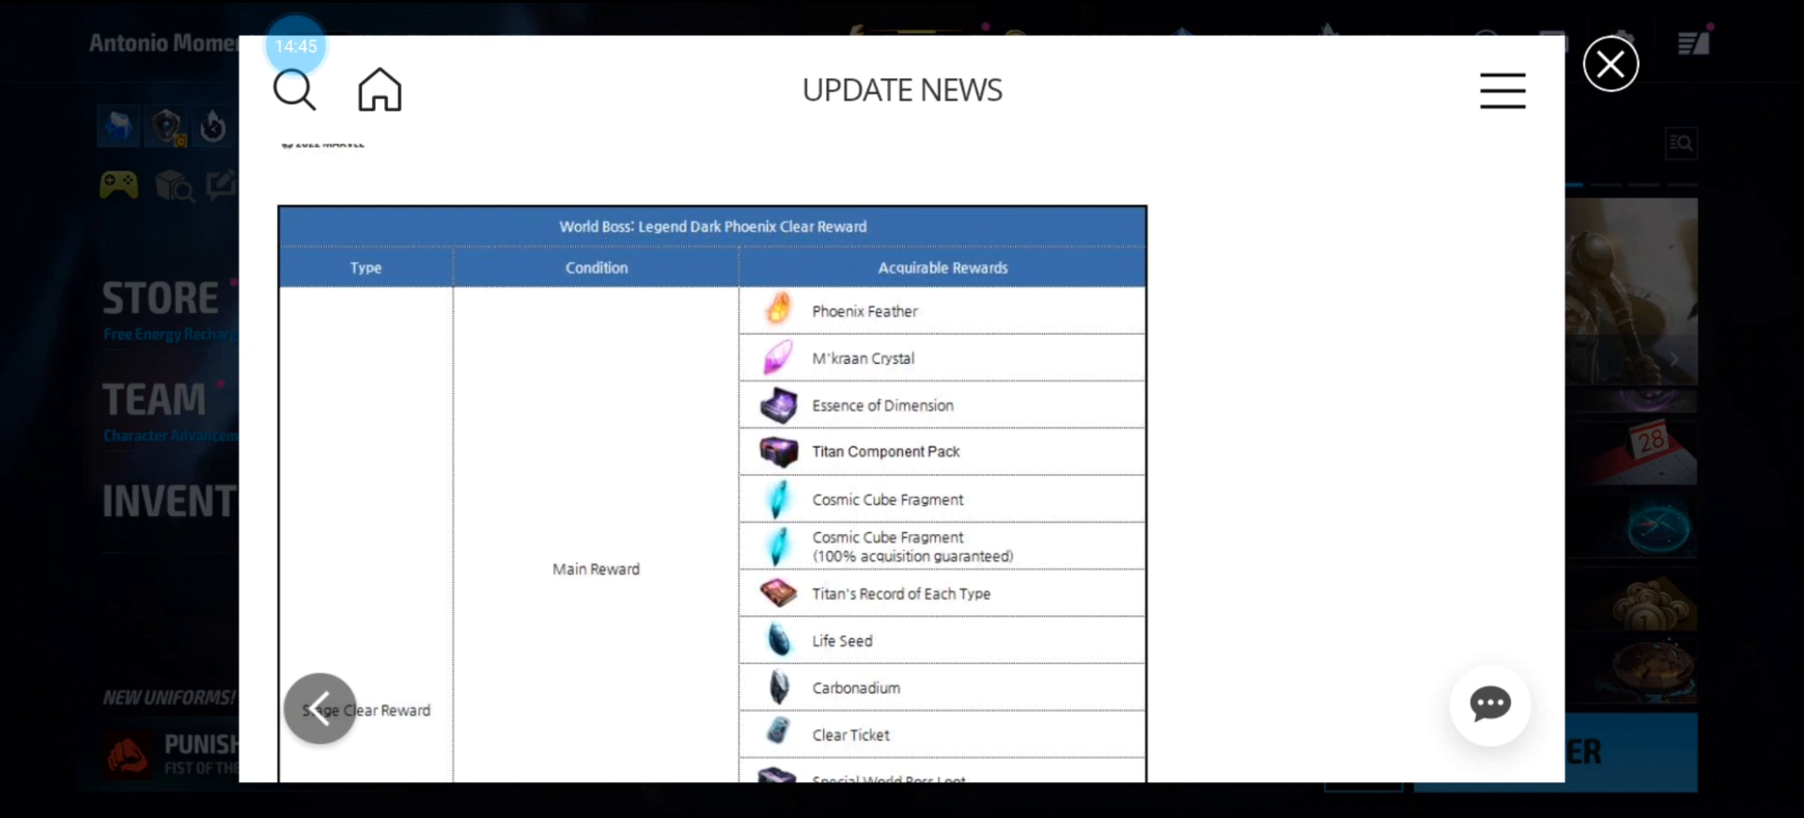
Scroll to the end of the Dark Phoenix clear reward table, reaching item 4, Conquer Effects.
{"action": "scroll", "scroll_direction": "down", "scroll_amount": 3}
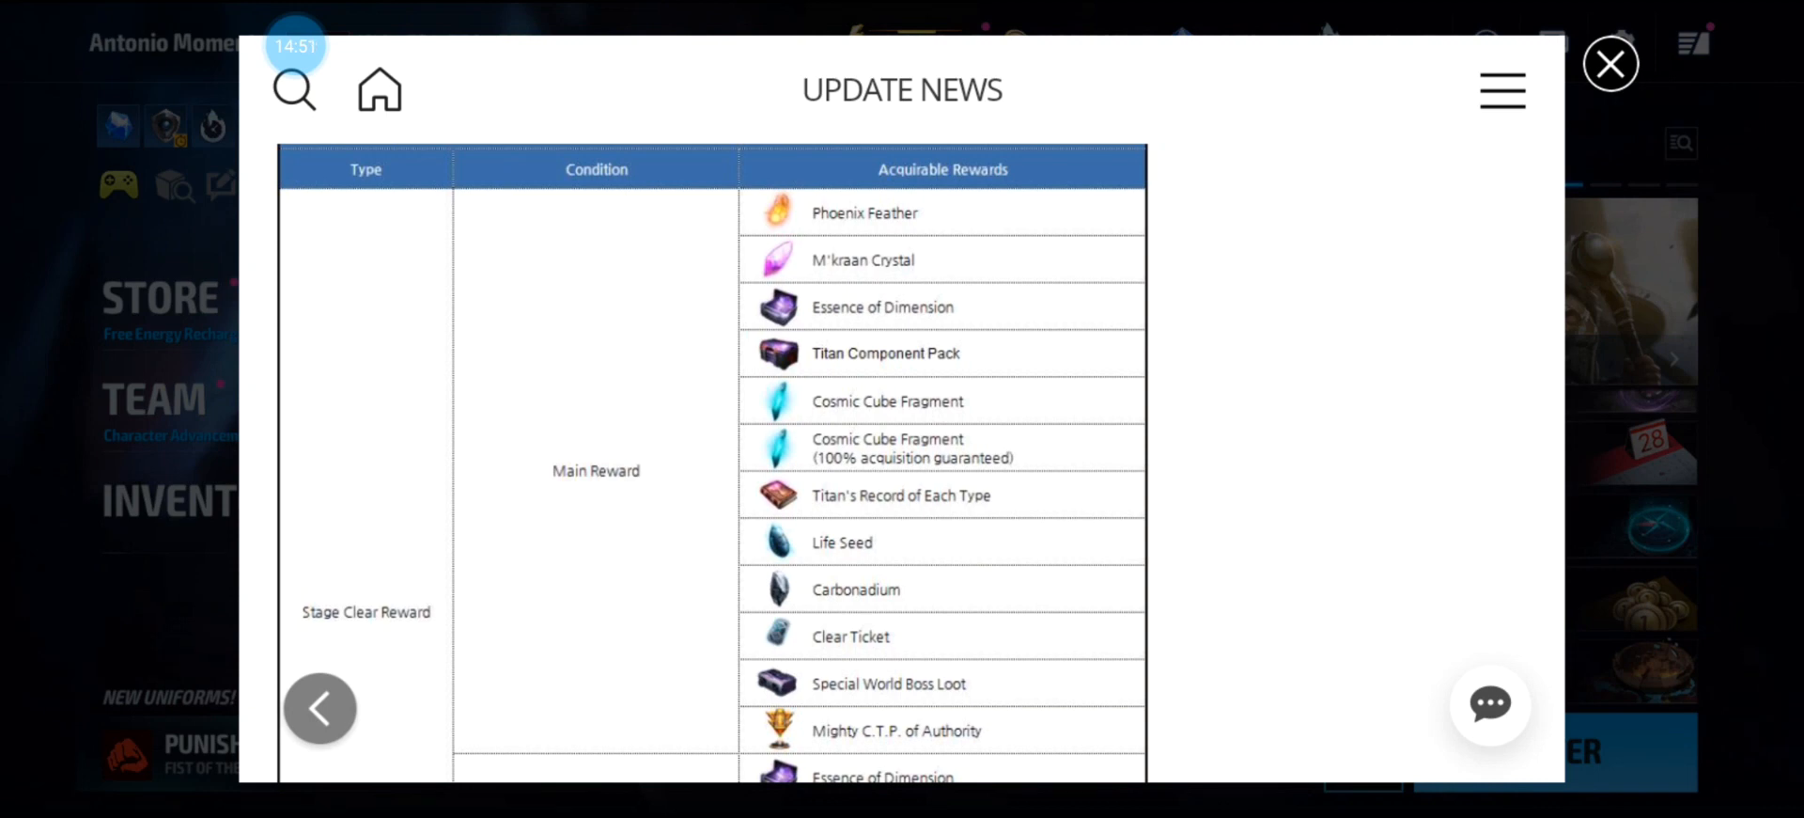
{"action": "scroll", "scroll_direction": "down", "scroll_amount": 3}
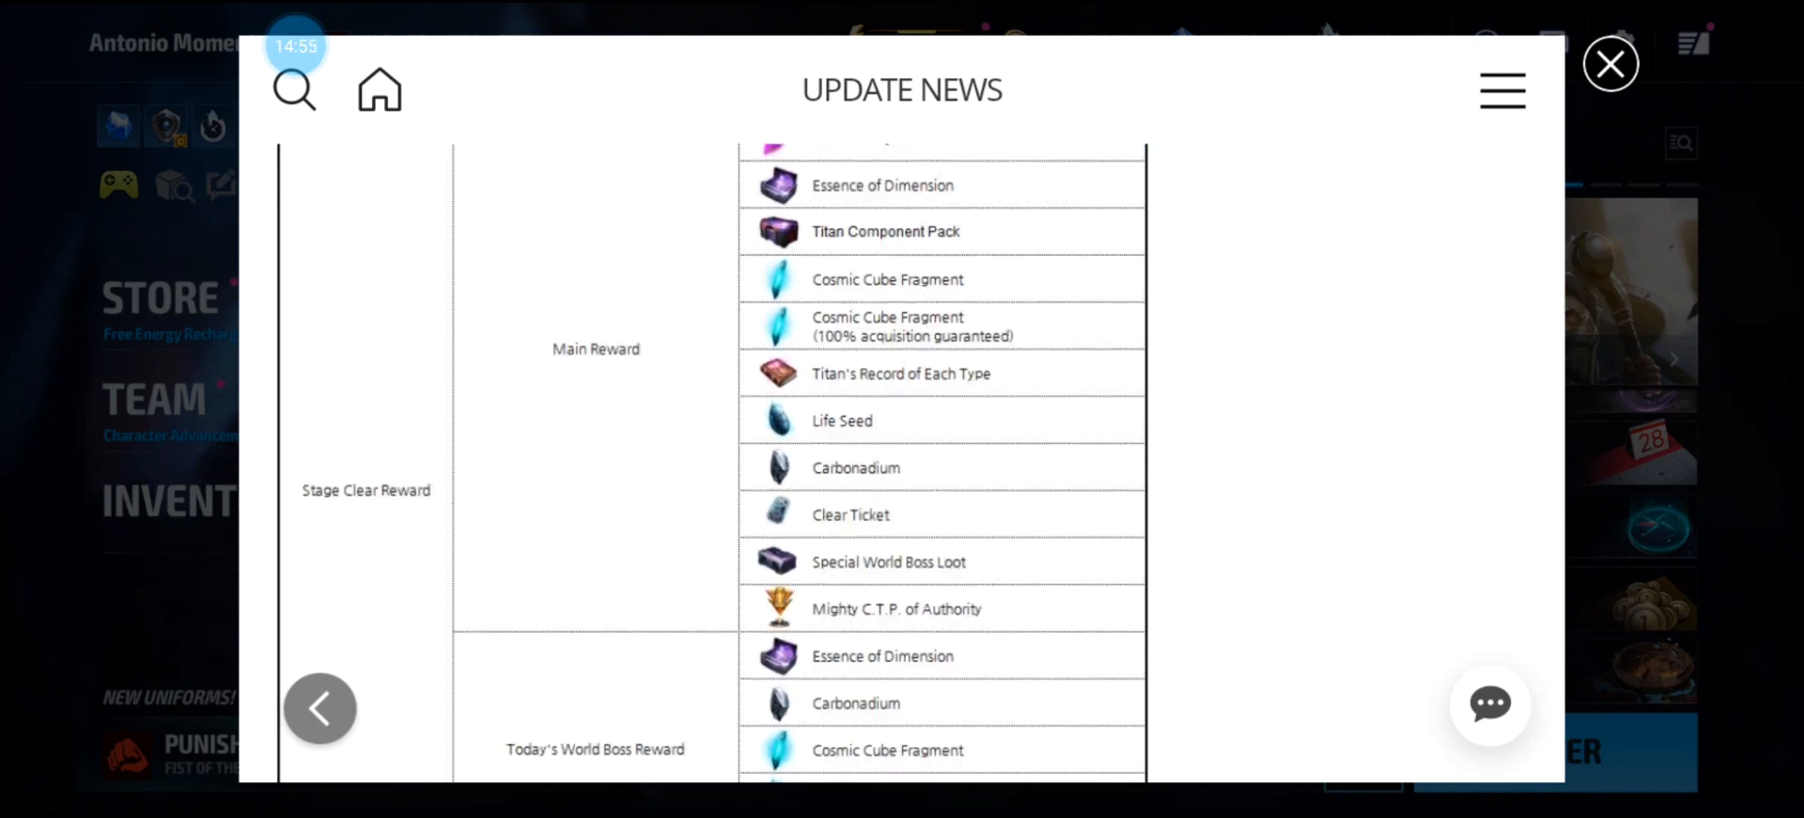
{"action": "scroll", "scroll_direction": "down", "scroll_amount": 3}
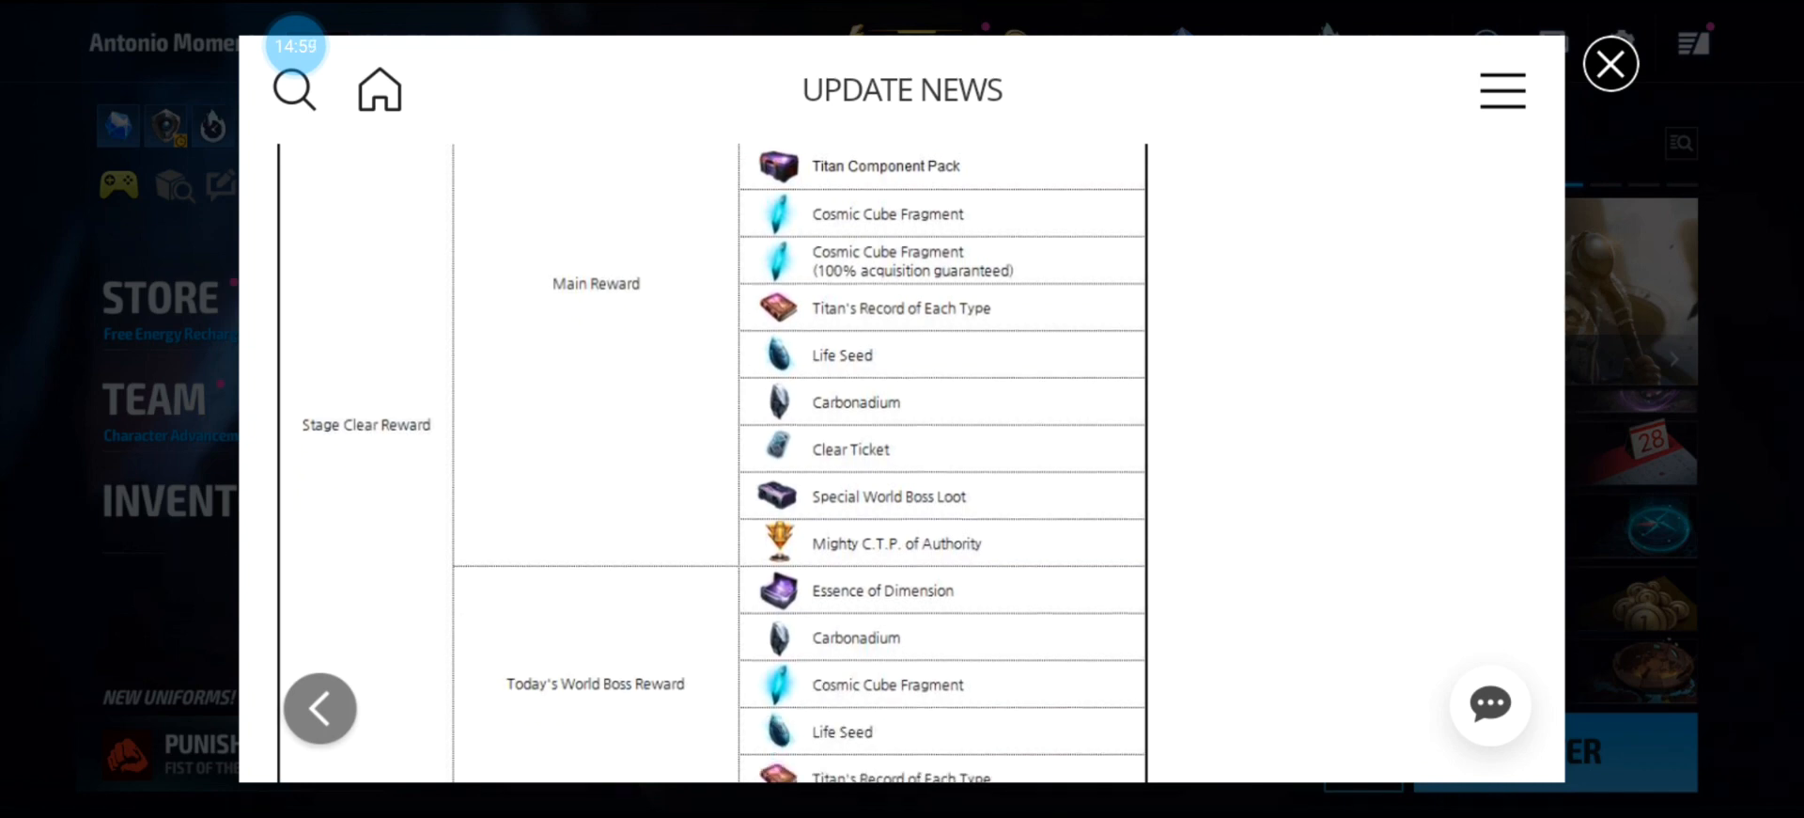
{"action": "scroll", "scroll_direction": "down", "scroll_amount": 3}
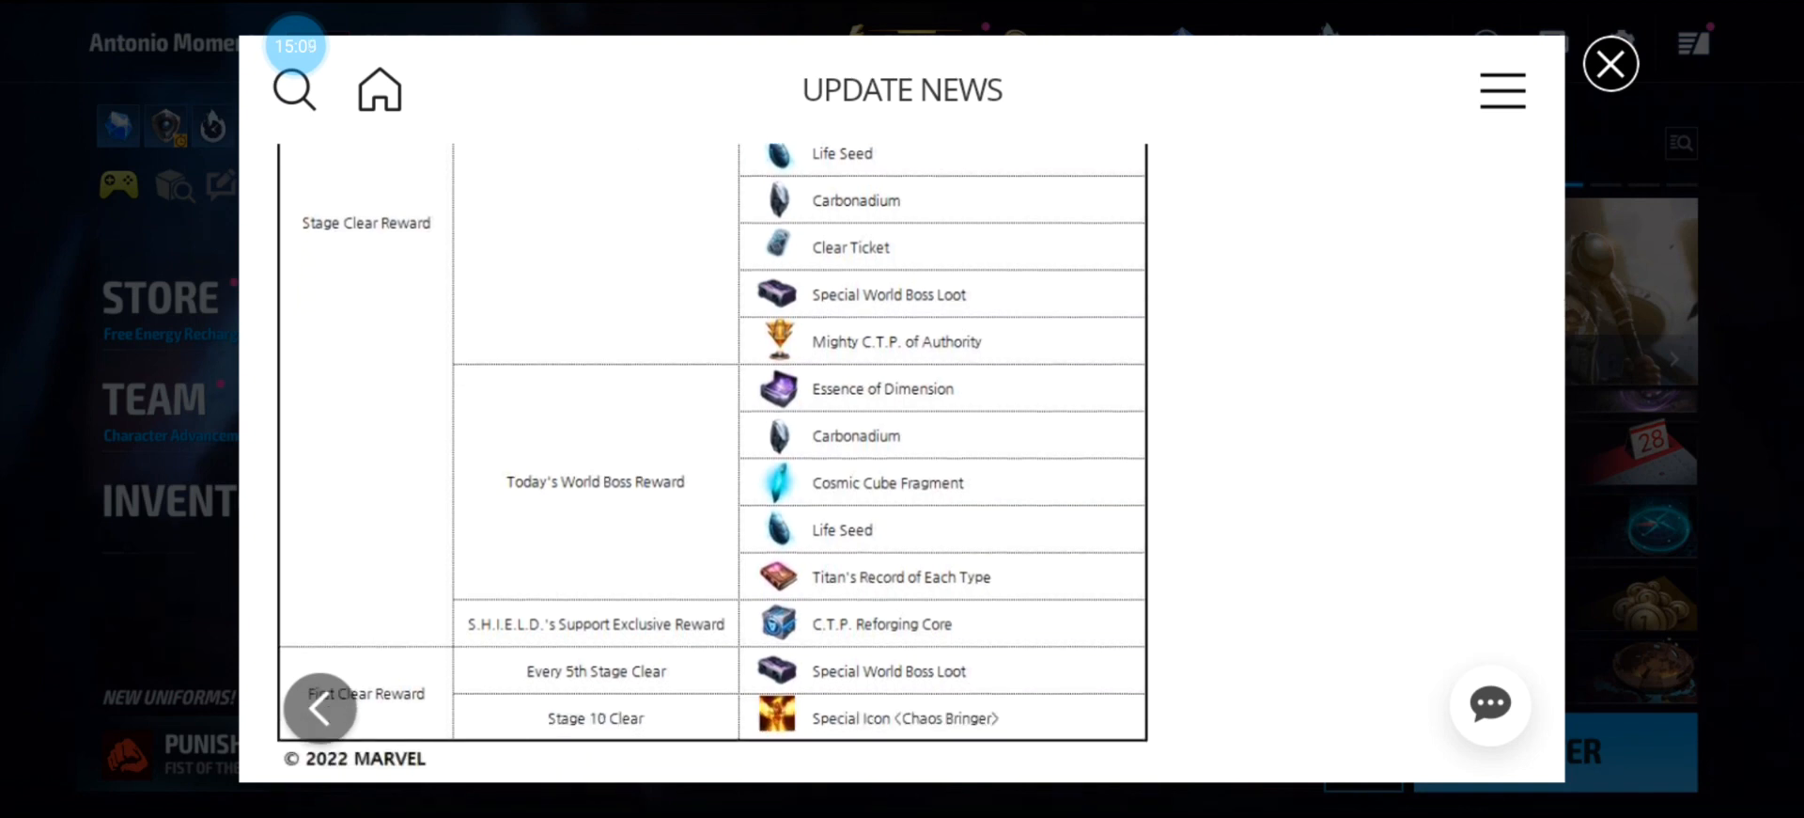
{"action": "scroll", "scroll_direction": "down", "scroll_amount": 3}
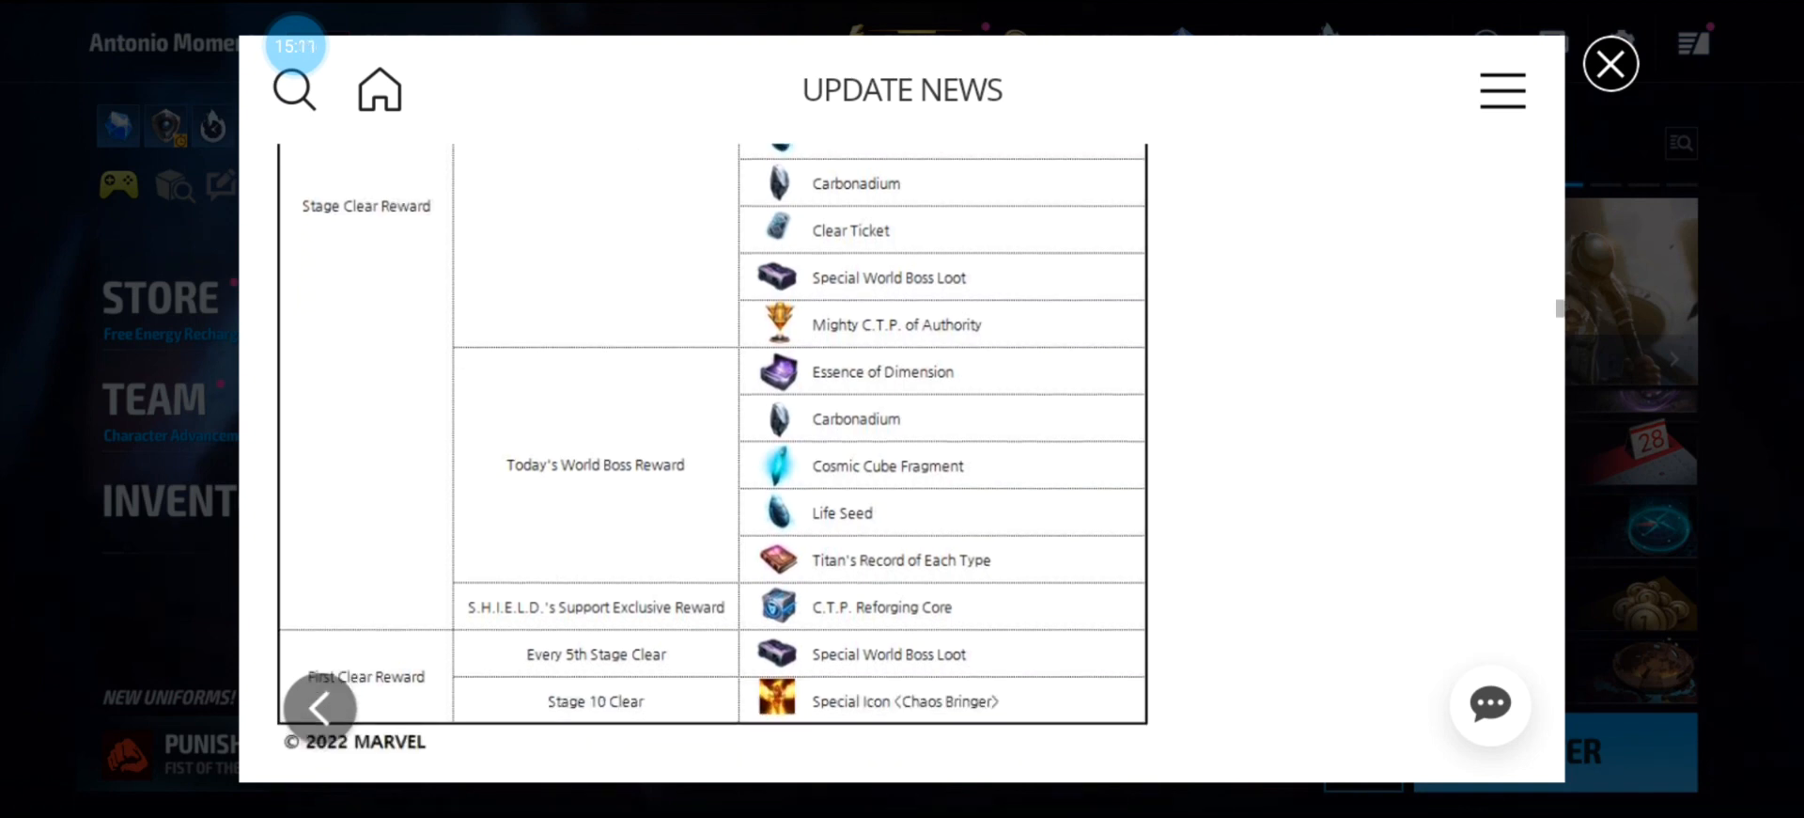
{"action": "scroll", "scroll_direction": "down", "scroll_amount": 3}
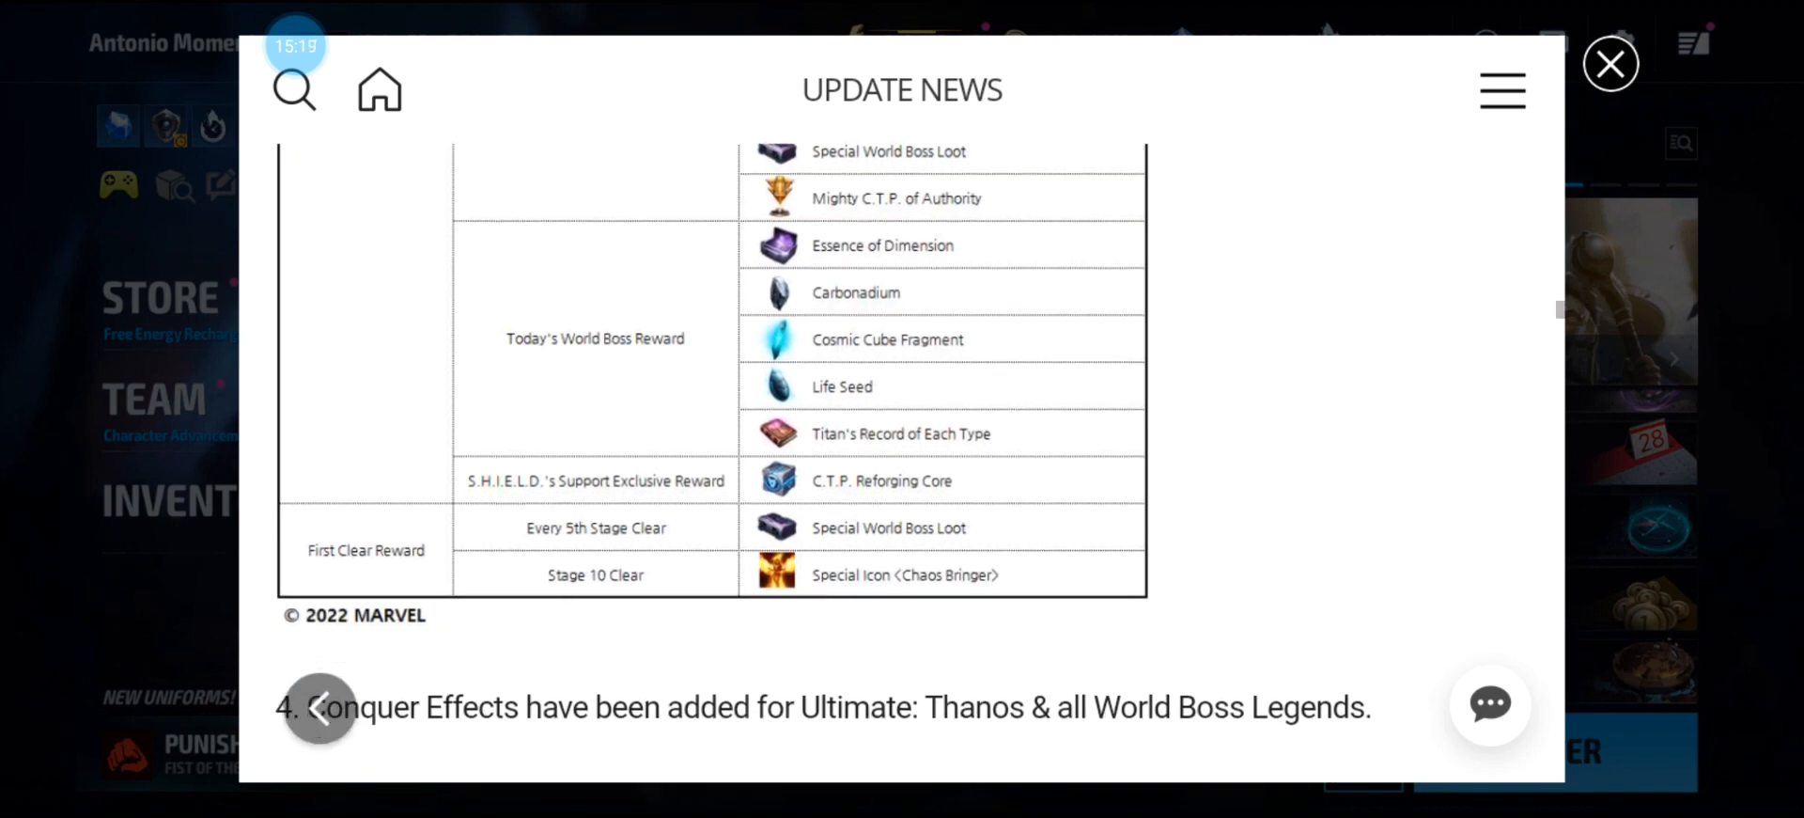
Scroll through the Conquer Effects text and Gorr screenshot to the Conquer Level 200 expansion item.
{"action": "scroll", "scroll_direction": "down", "scroll_amount": 3}
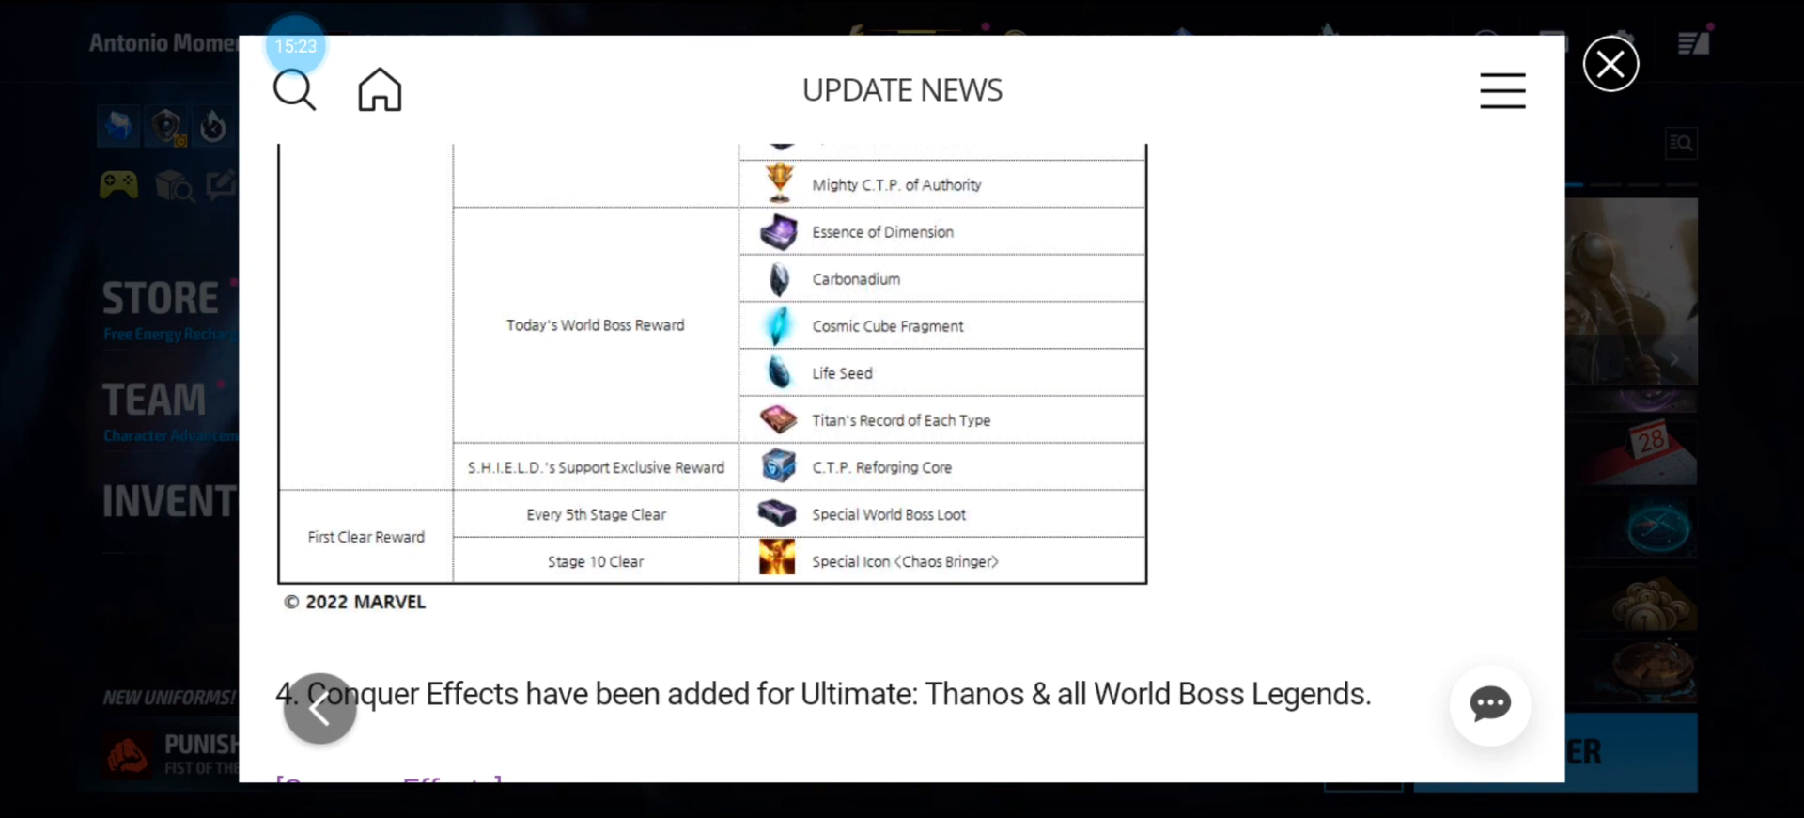
{"action": "scroll", "scroll_direction": "down", "scroll_amount": 3}
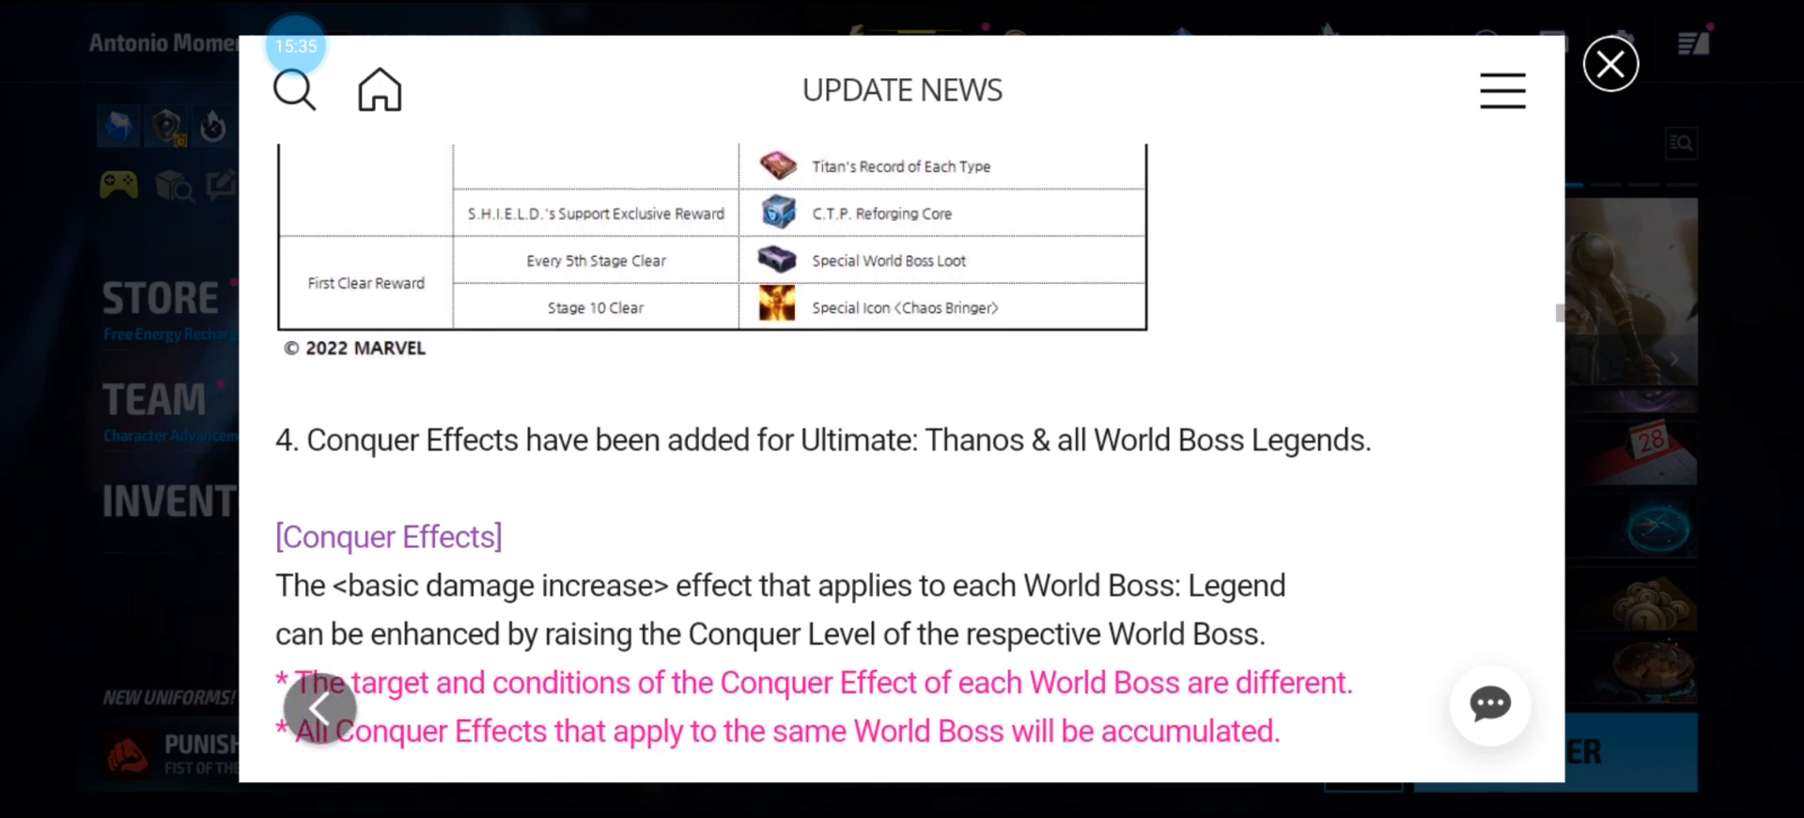
{"action": "scroll", "scroll_direction": "down", "scroll_amount": 3}
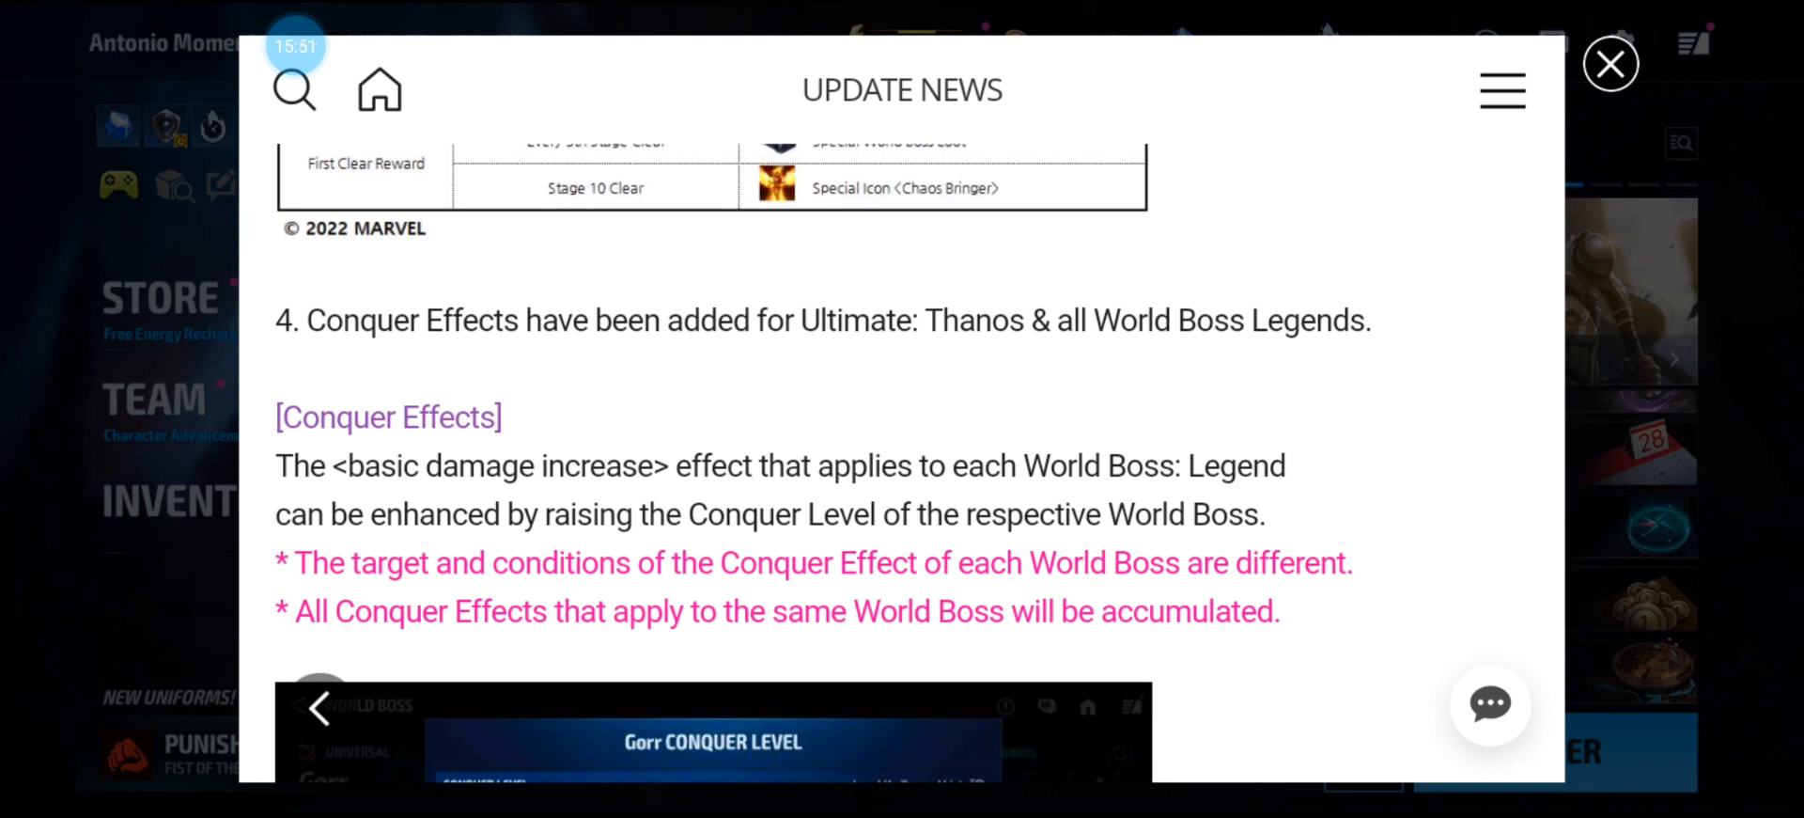
{"action": "scroll", "scroll_direction": "down", "scroll_amount": 3}
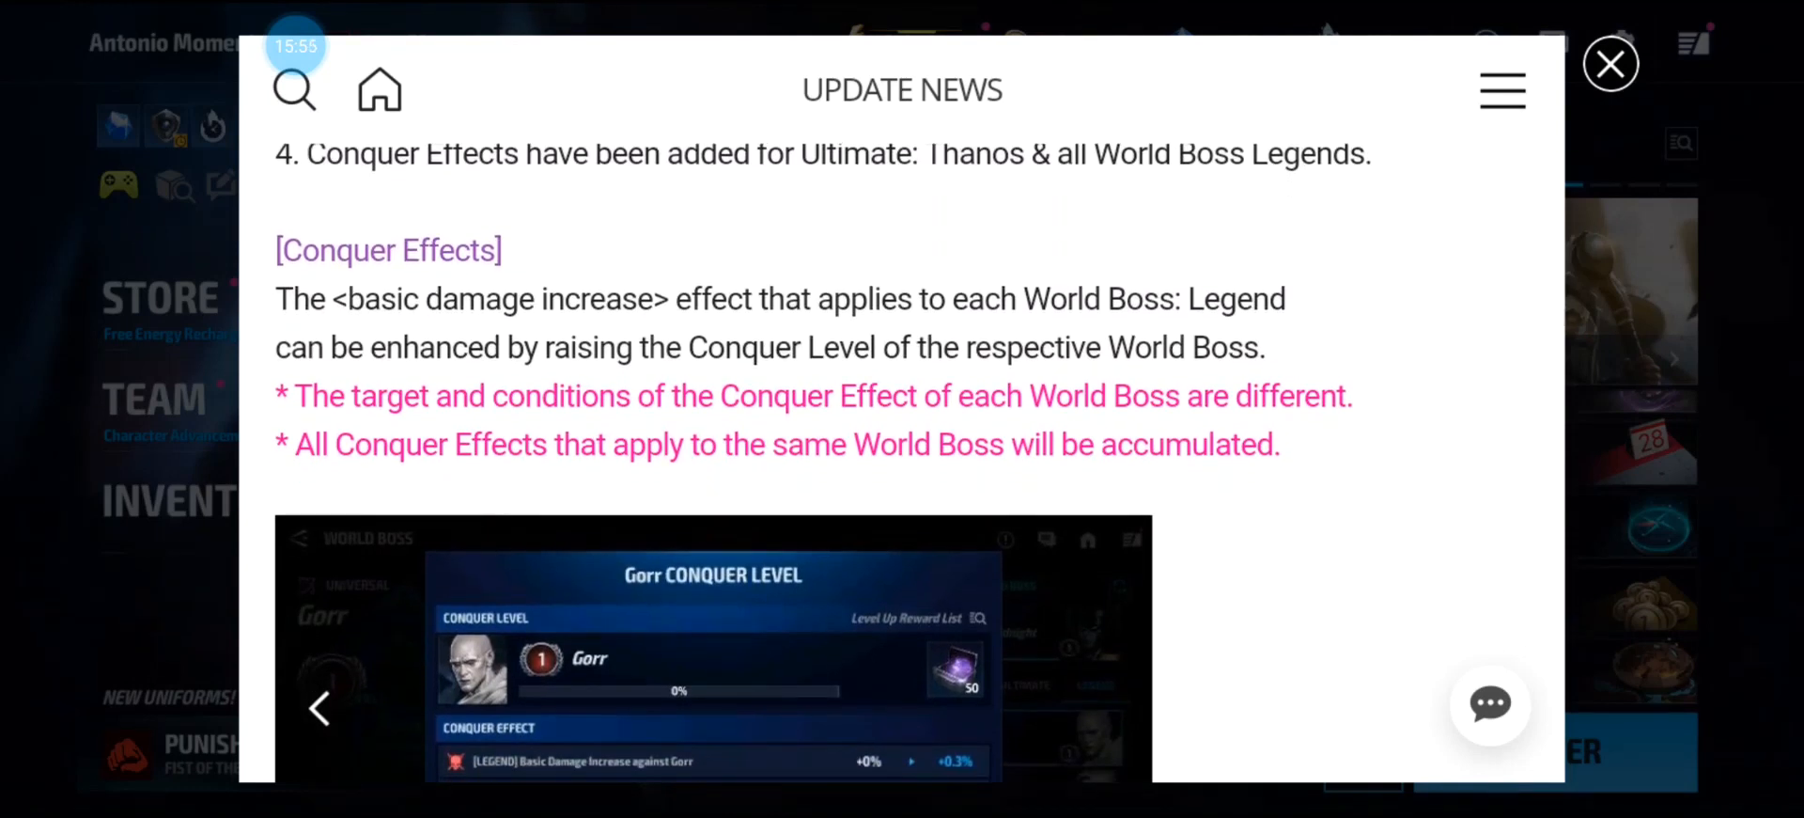
{"action": "scroll", "scroll_direction": "down", "scroll_amount": 3}
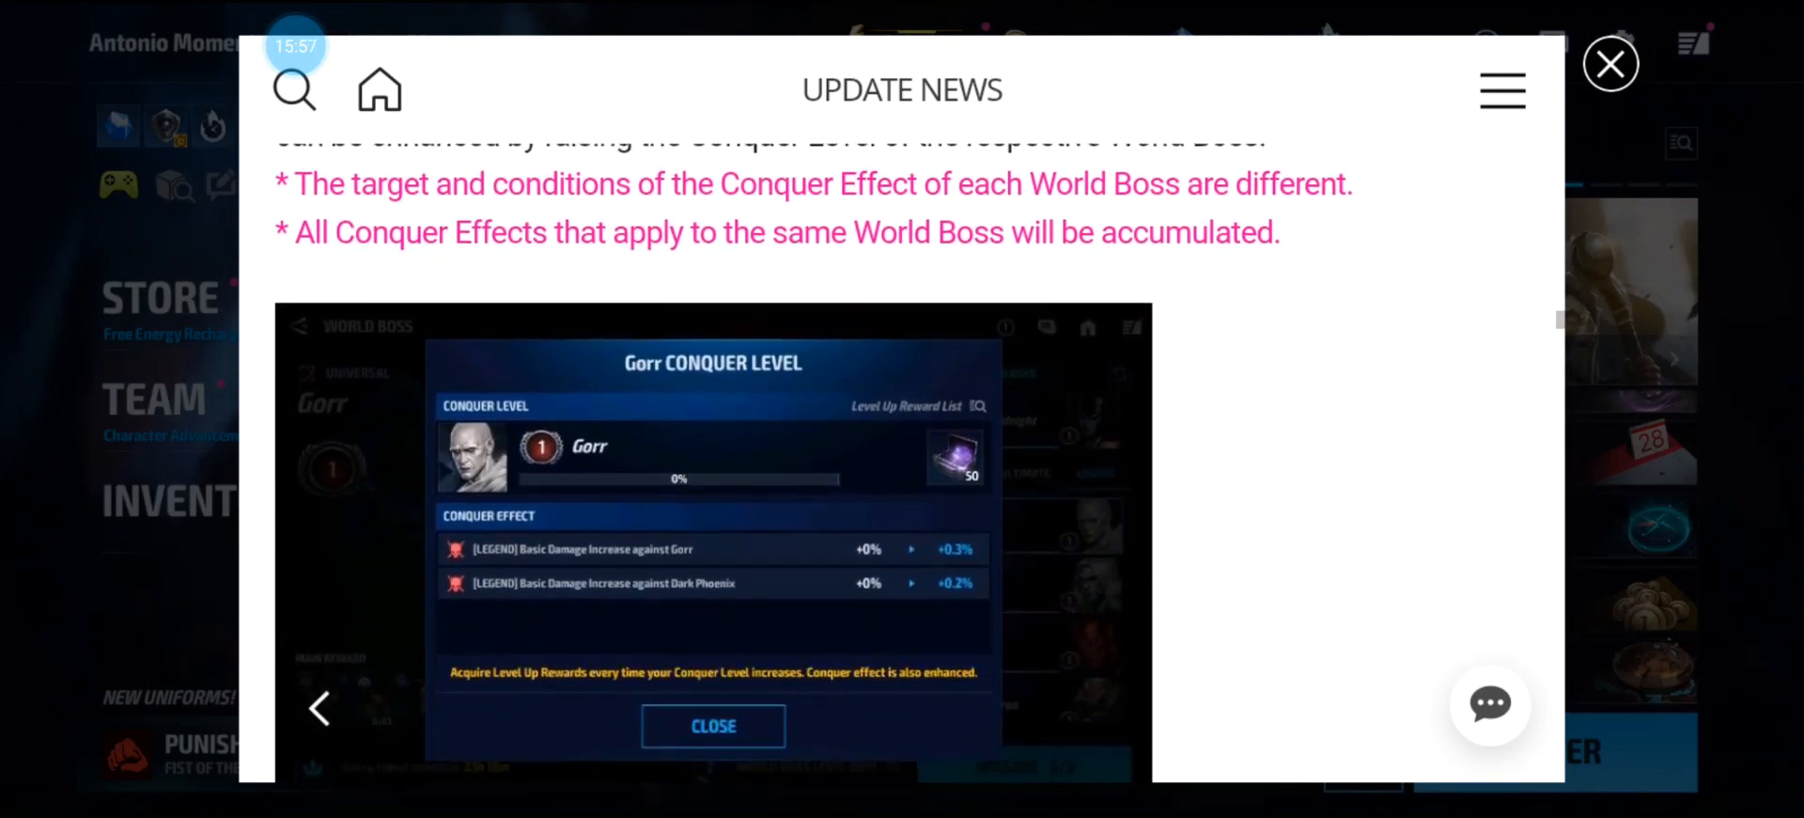
{"action": "scroll", "scroll_direction": "down", "scroll_amount": 3}
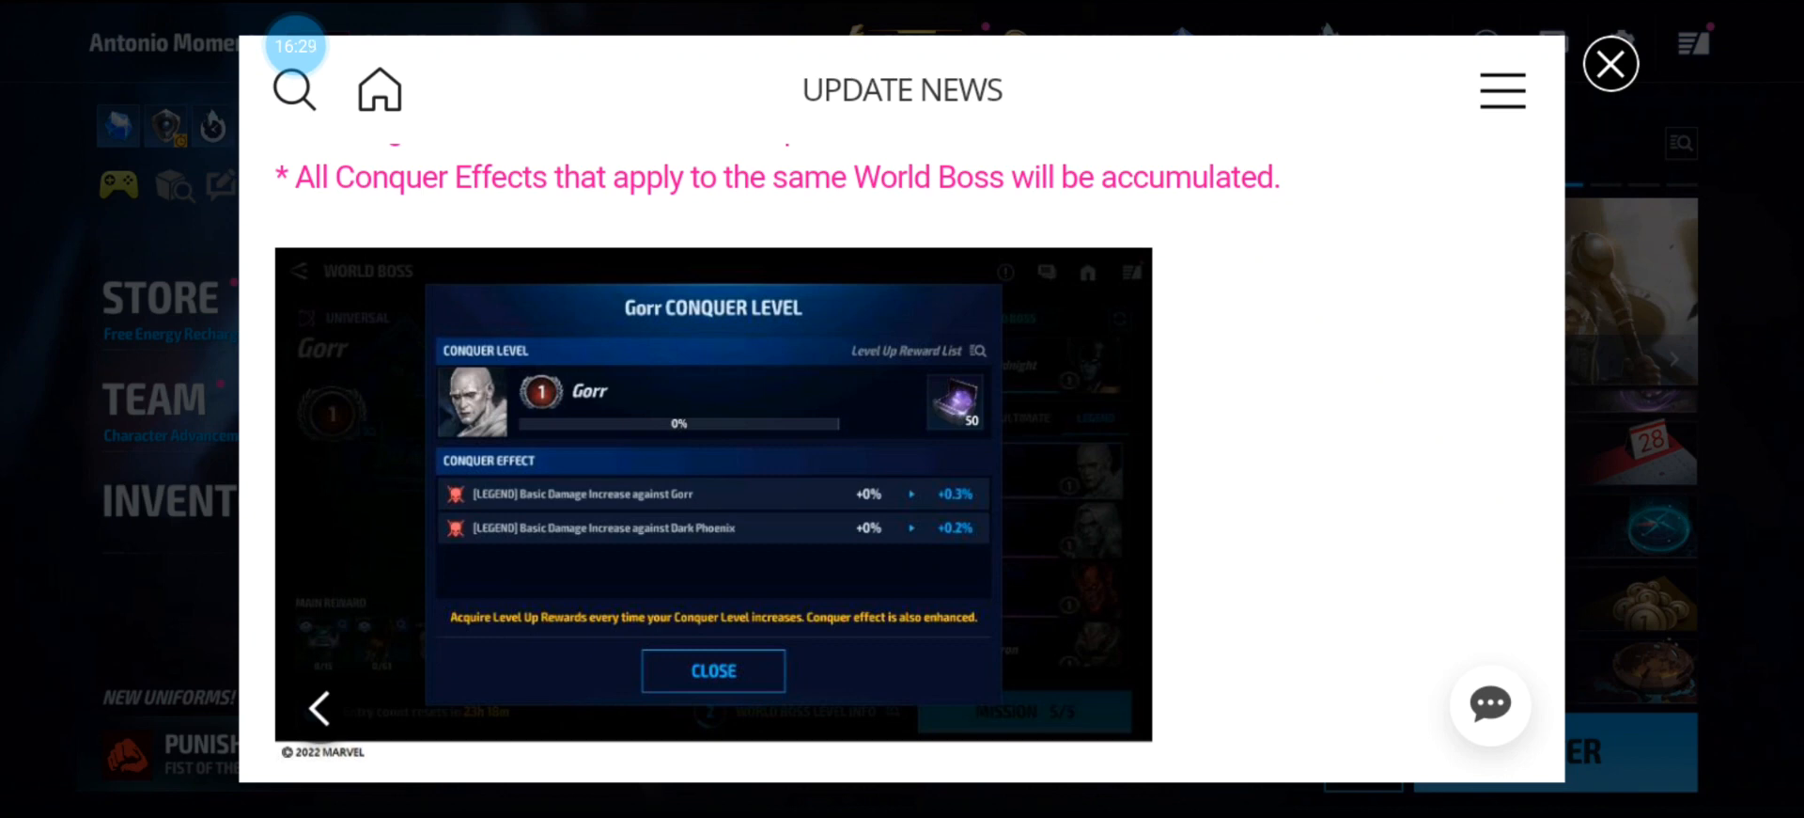
{"action": "scroll", "scroll_direction": "down", "scroll_amount": 3}
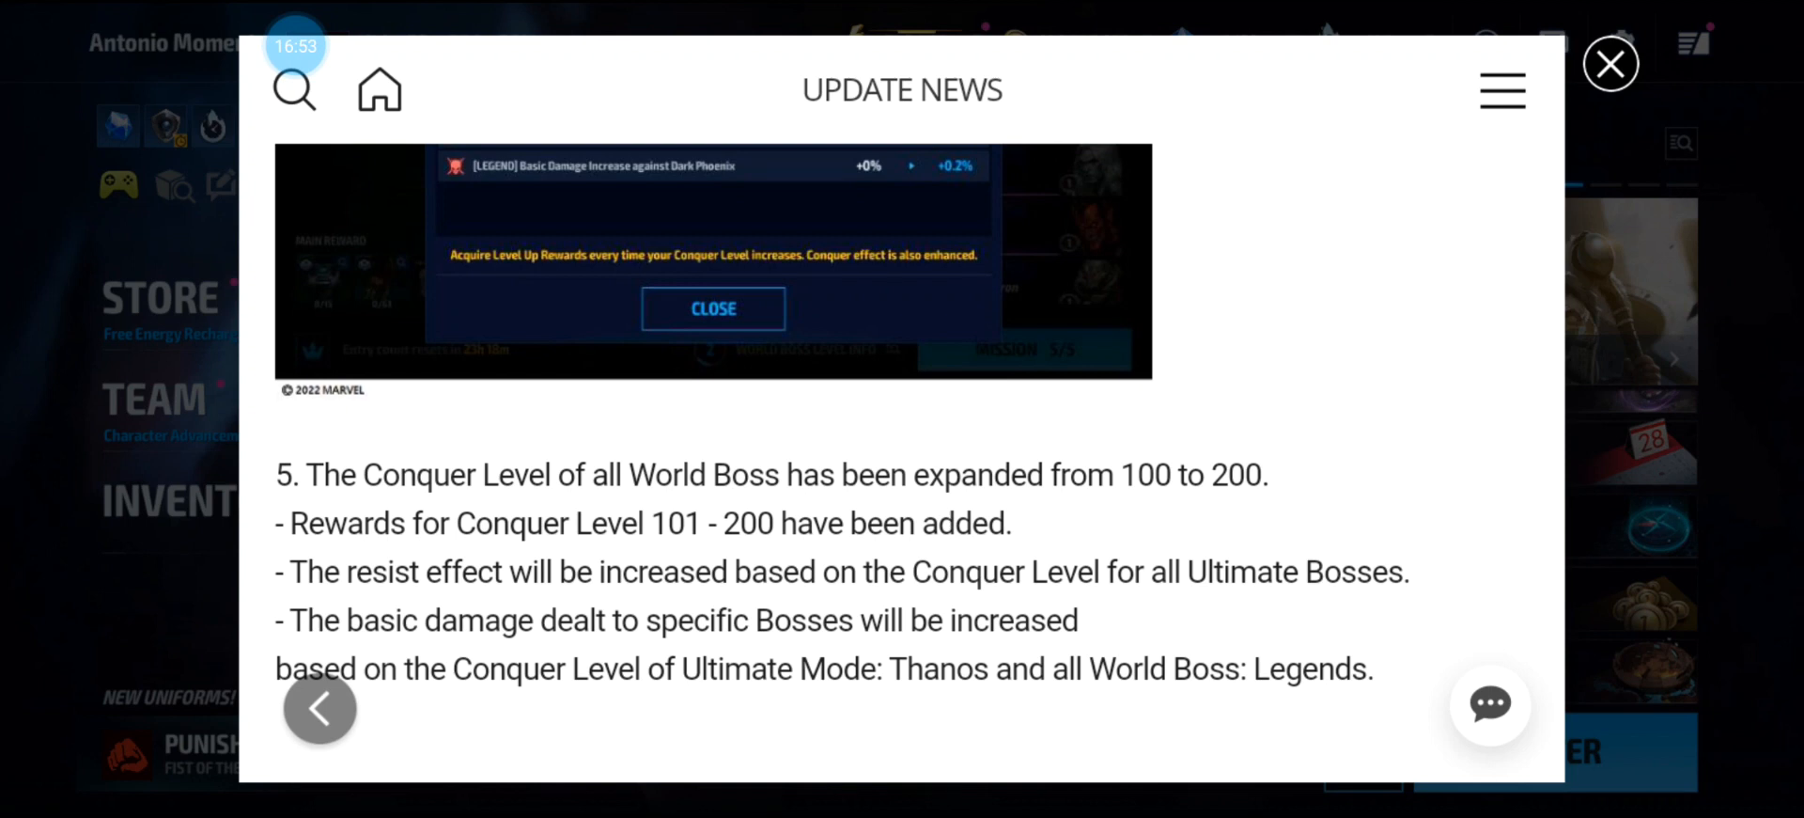
Scroll past the Conquer Level expansion note to the 2022 Event Token Archive Reward heading.
{"action": "scroll", "scroll_direction": "down", "scroll_amount": 3}
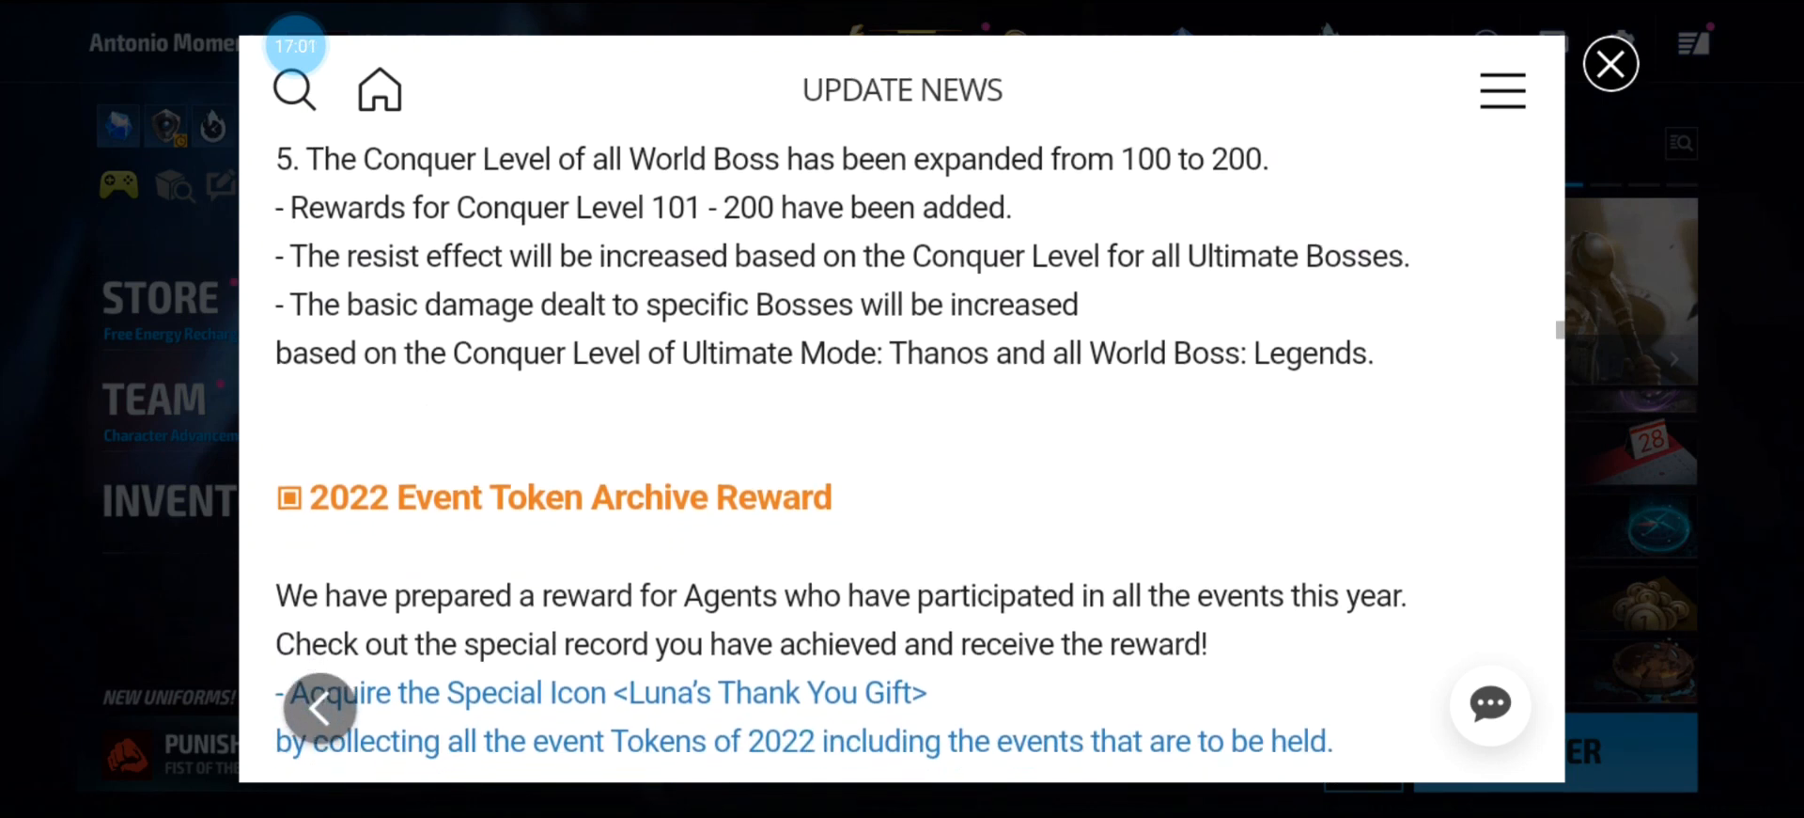
Scroll past the Event Token Archive reward details and screenshot to the New Artifacts heading.
{"action": "scroll", "scroll_direction": "down", "scroll_amount": 3}
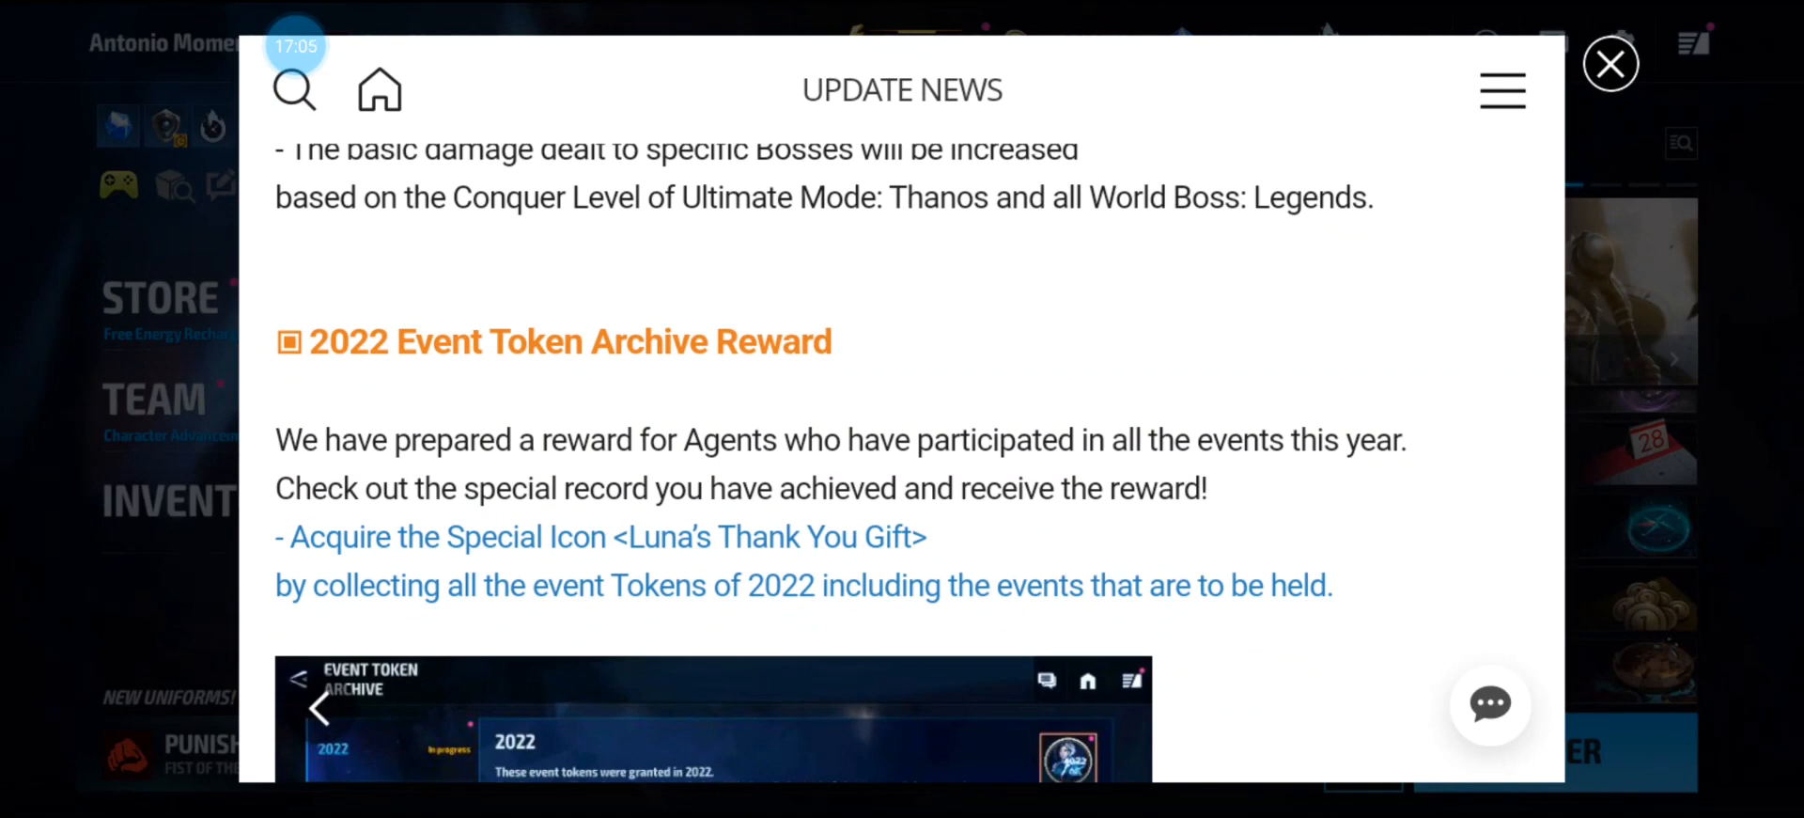
{"action": "scroll", "scroll_direction": "down", "scroll_amount": 3}
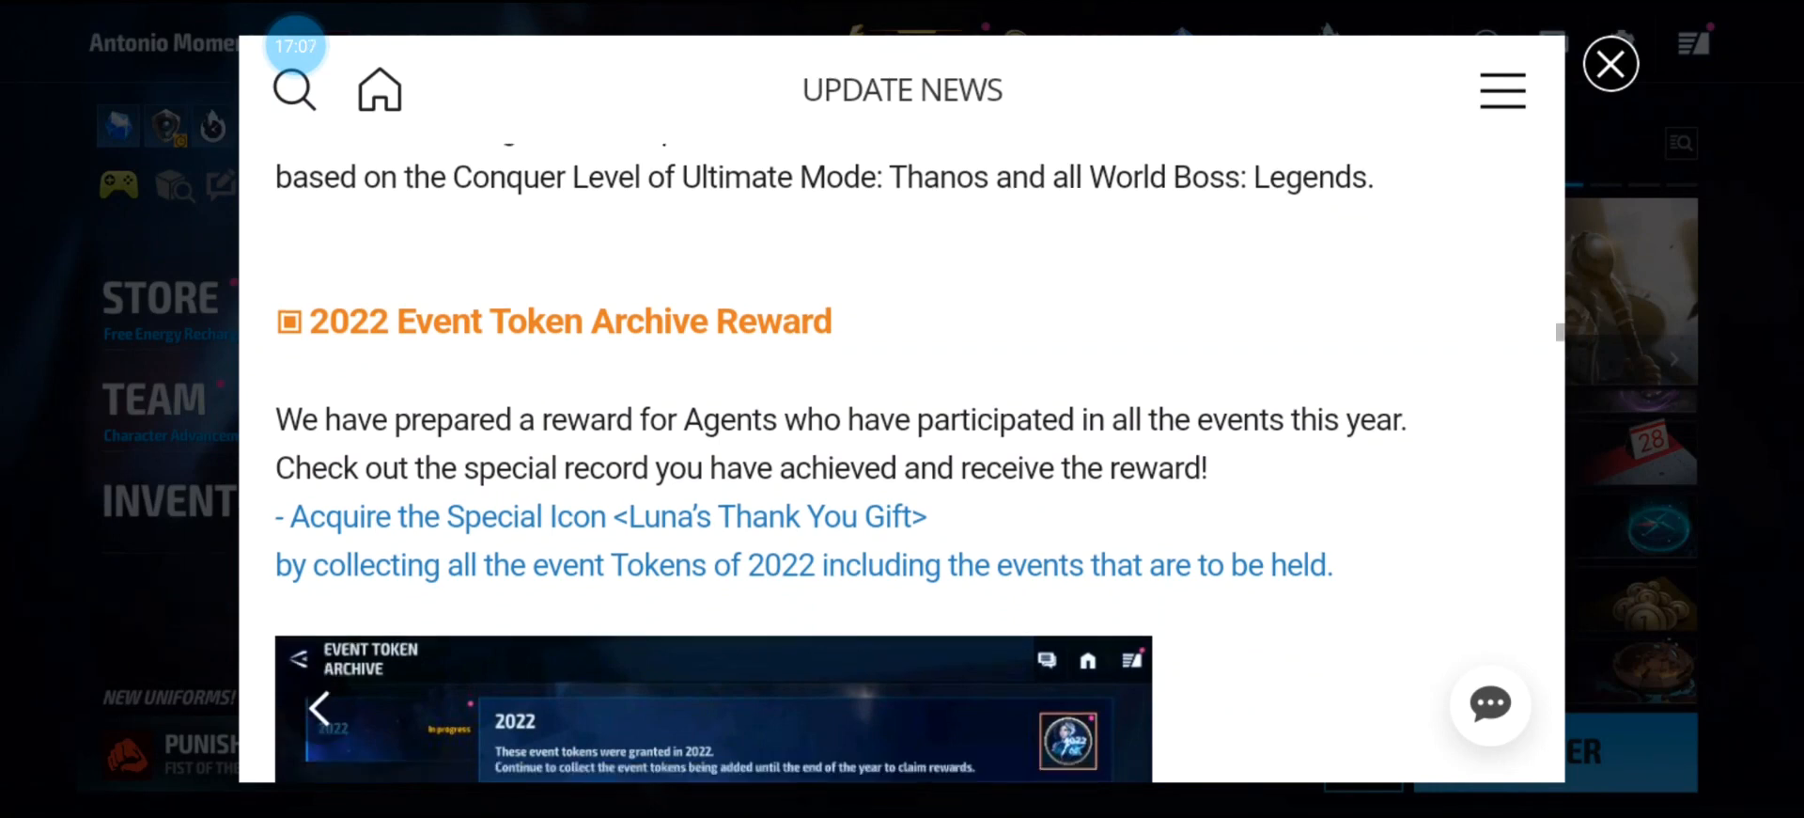
{"action": "scroll", "scroll_direction": "down", "scroll_amount": 3}
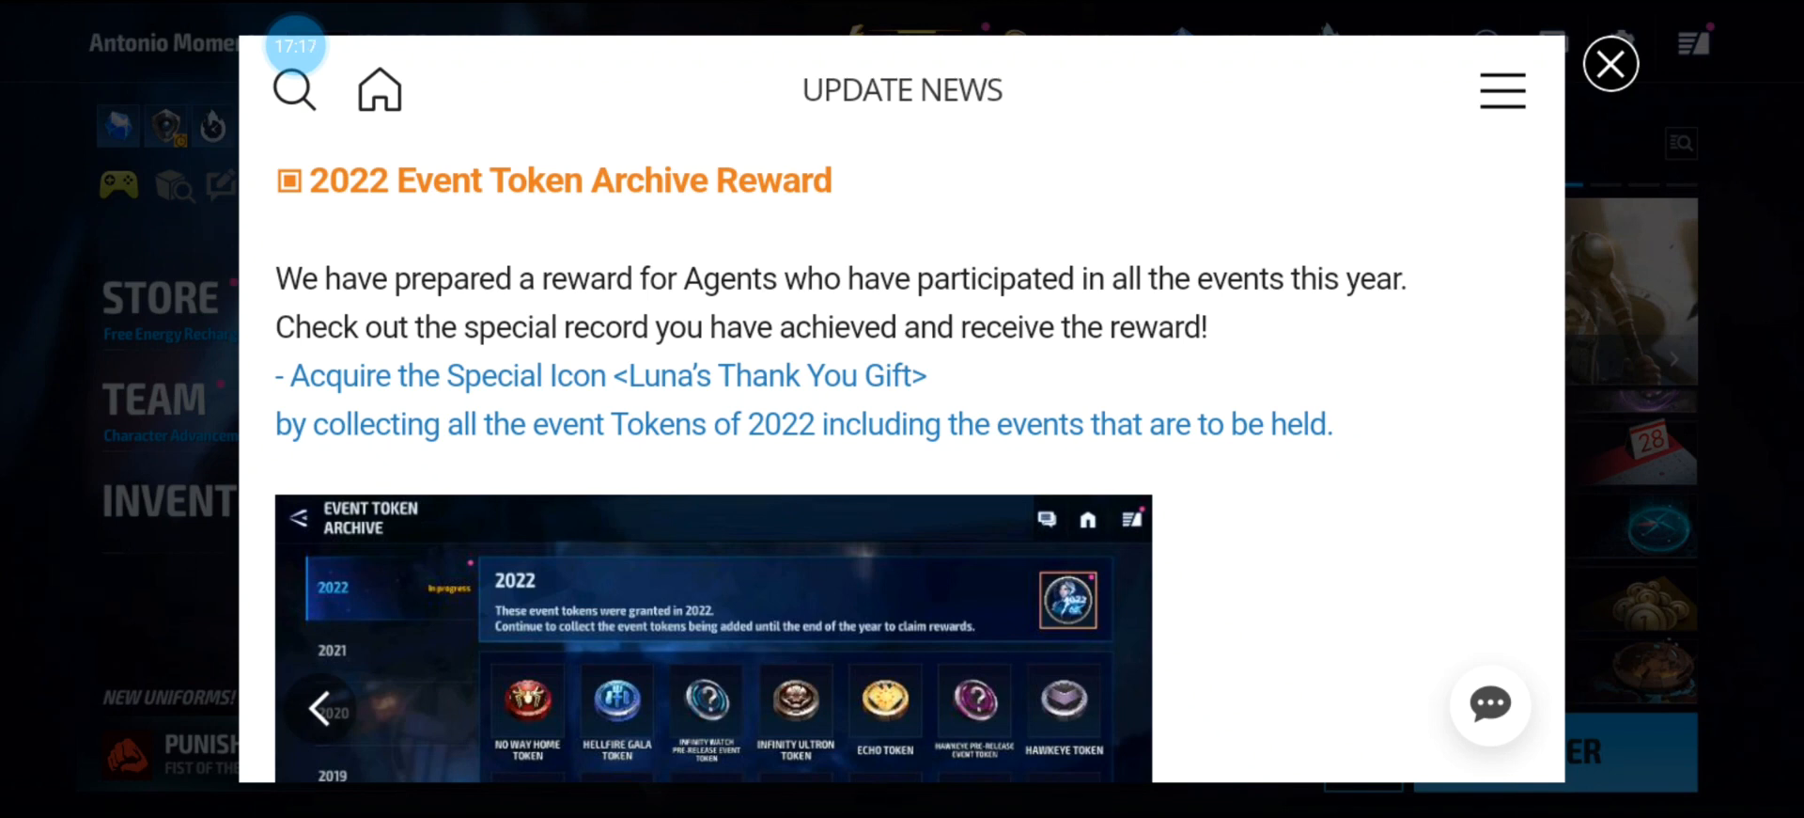
{"action": "scroll", "scroll_direction": "down", "scroll_amount": 3}
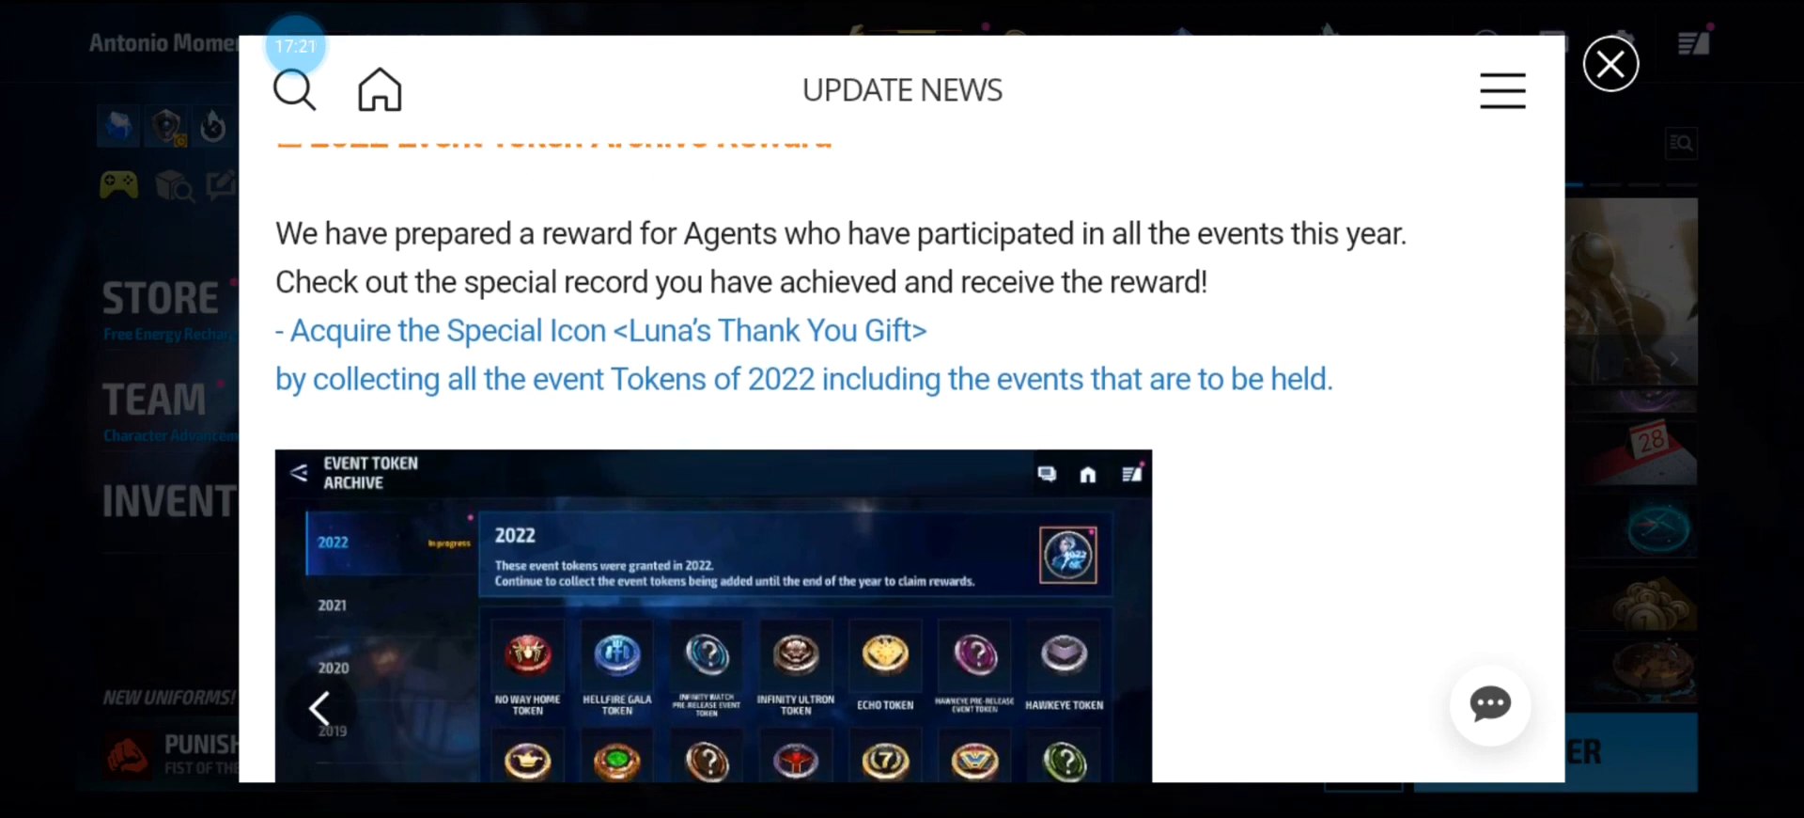
{"action": "scroll", "scroll_direction": "down", "scroll_amount": 3}
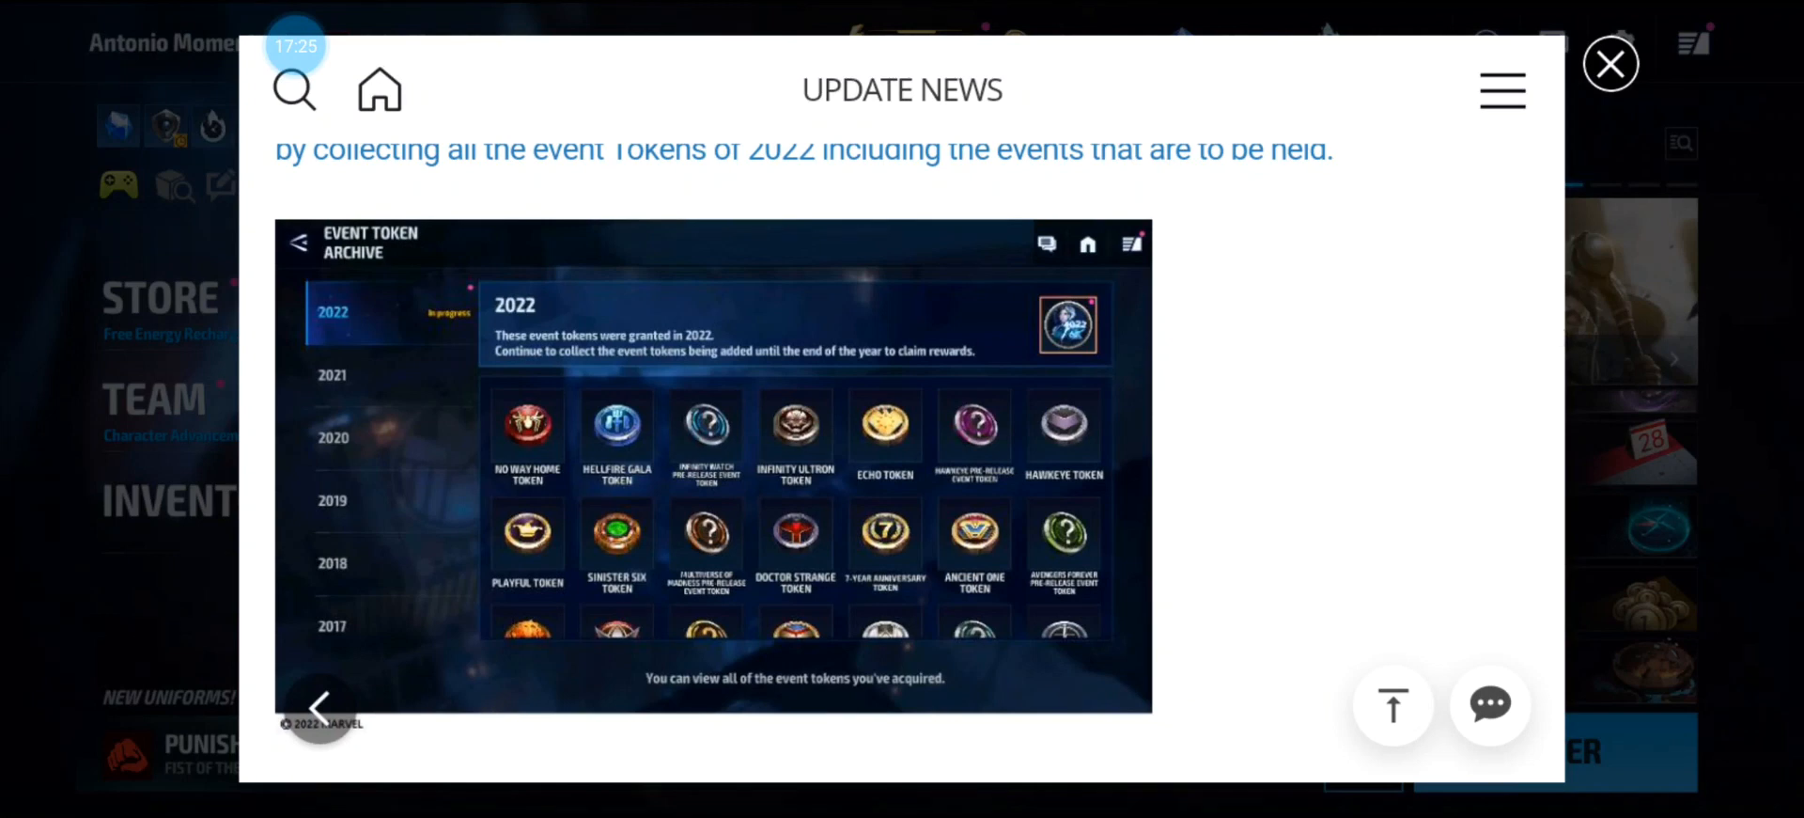
{"action": "scroll", "scroll_direction": "down", "scroll_amount": 3}
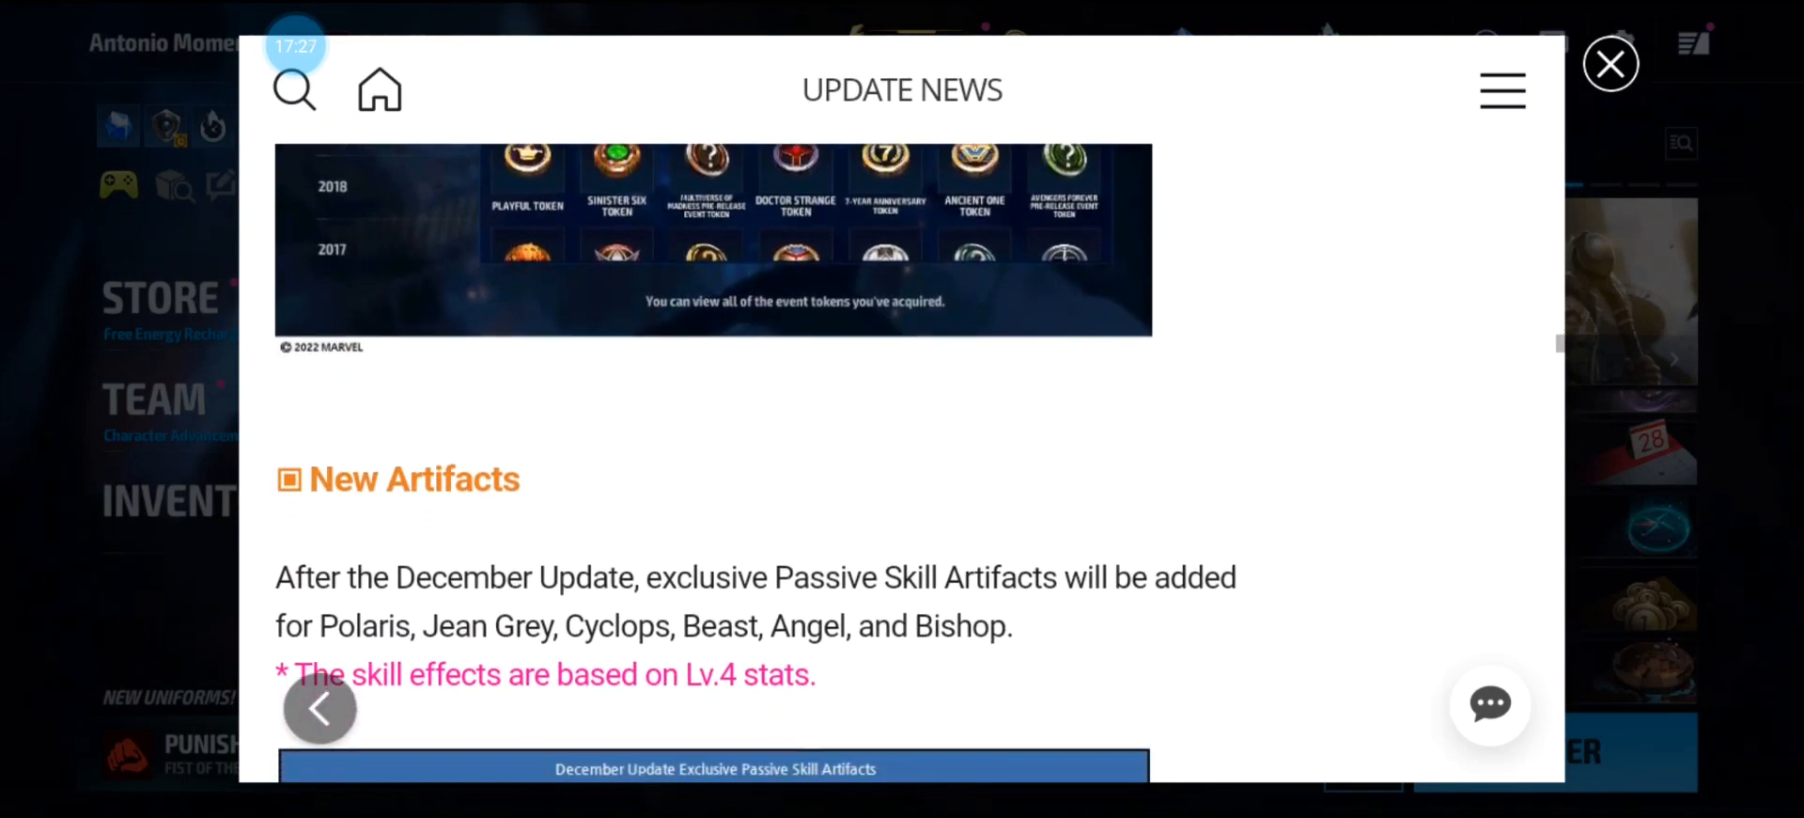
Scroll through the Polaris-to-Bishop passive skill artifact tables to the New Future Pass Season heading.
{"action": "scroll", "scroll_direction": "down", "scroll_amount": 3}
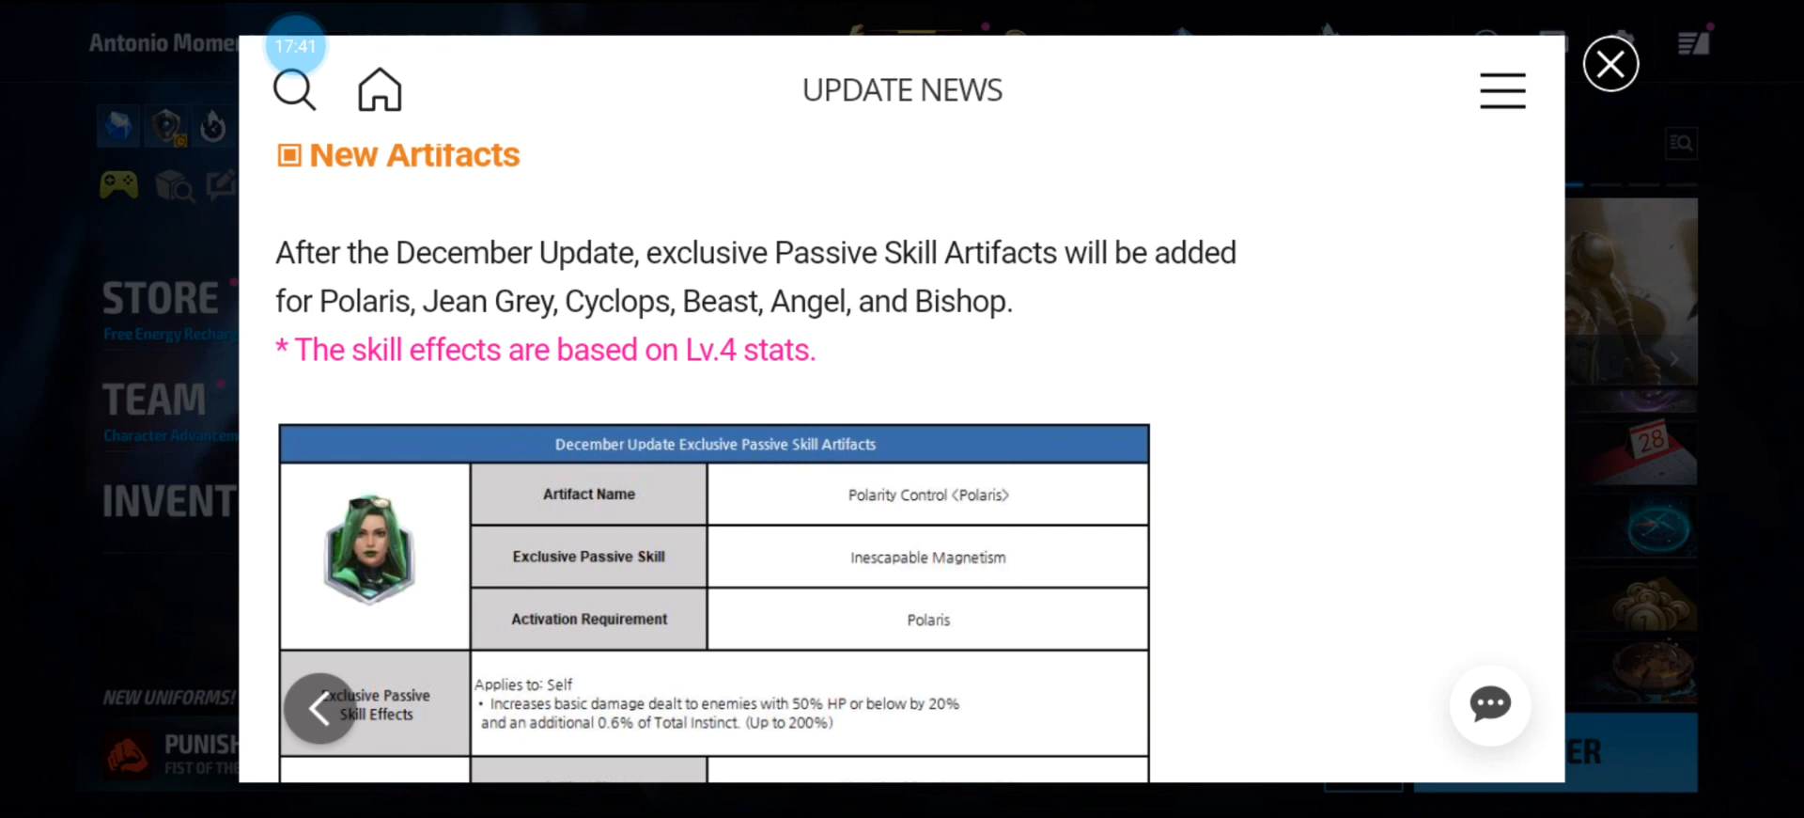
{"action": "scroll", "scroll_direction": "down", "scroll_amount": 3}
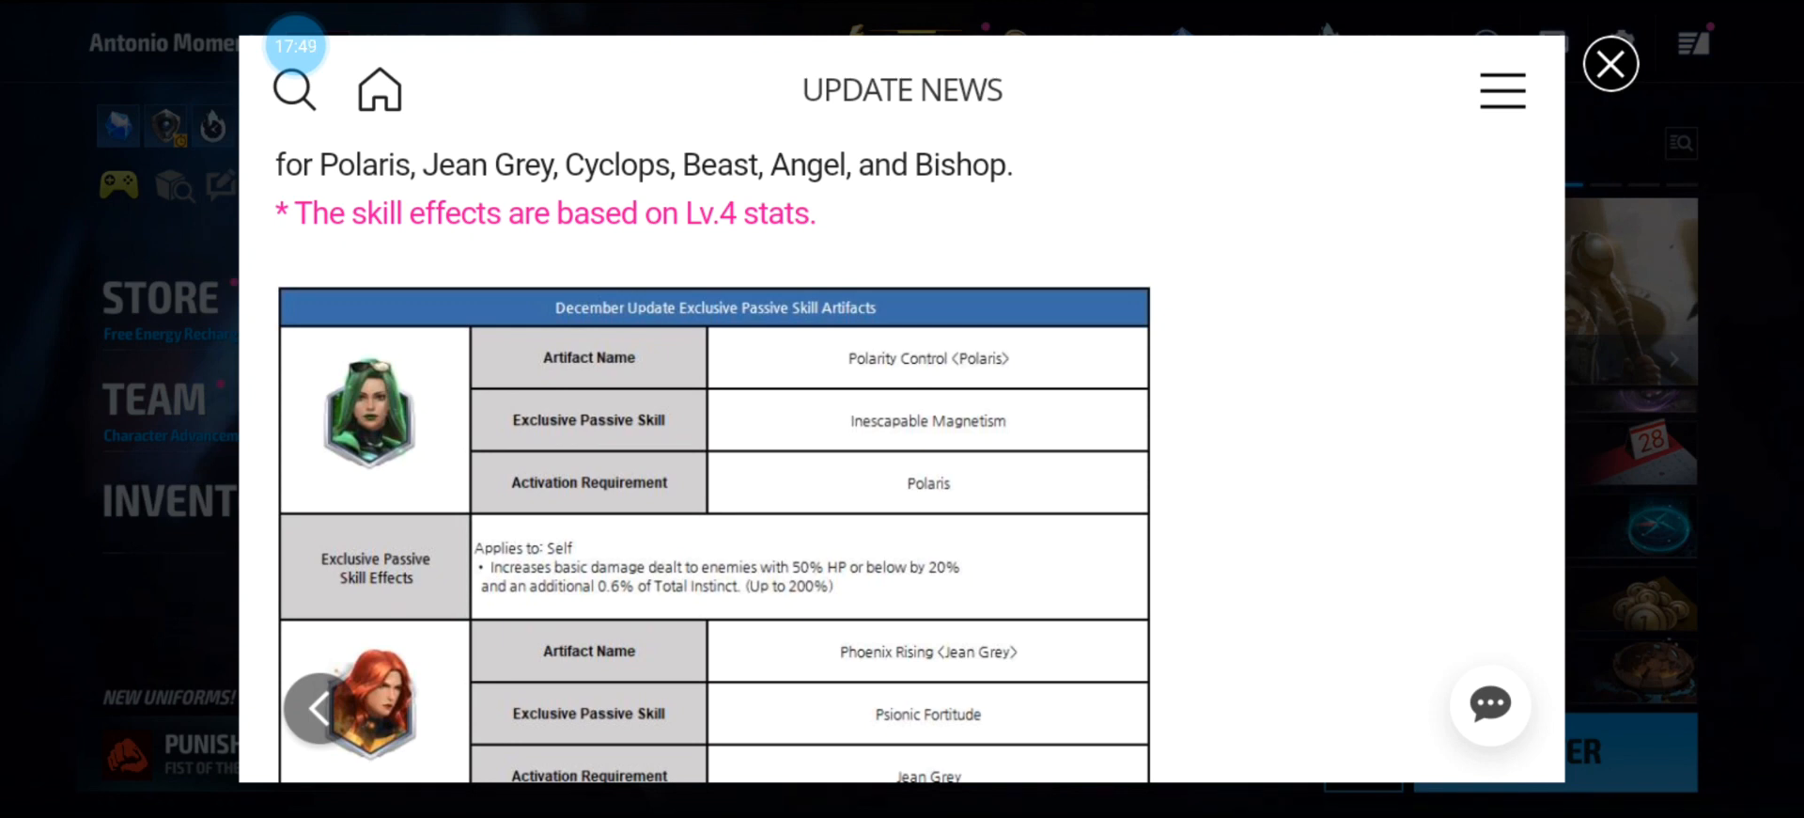
{"action": "scroll", "scroll_direction": "down", "scroll_amount": 3}
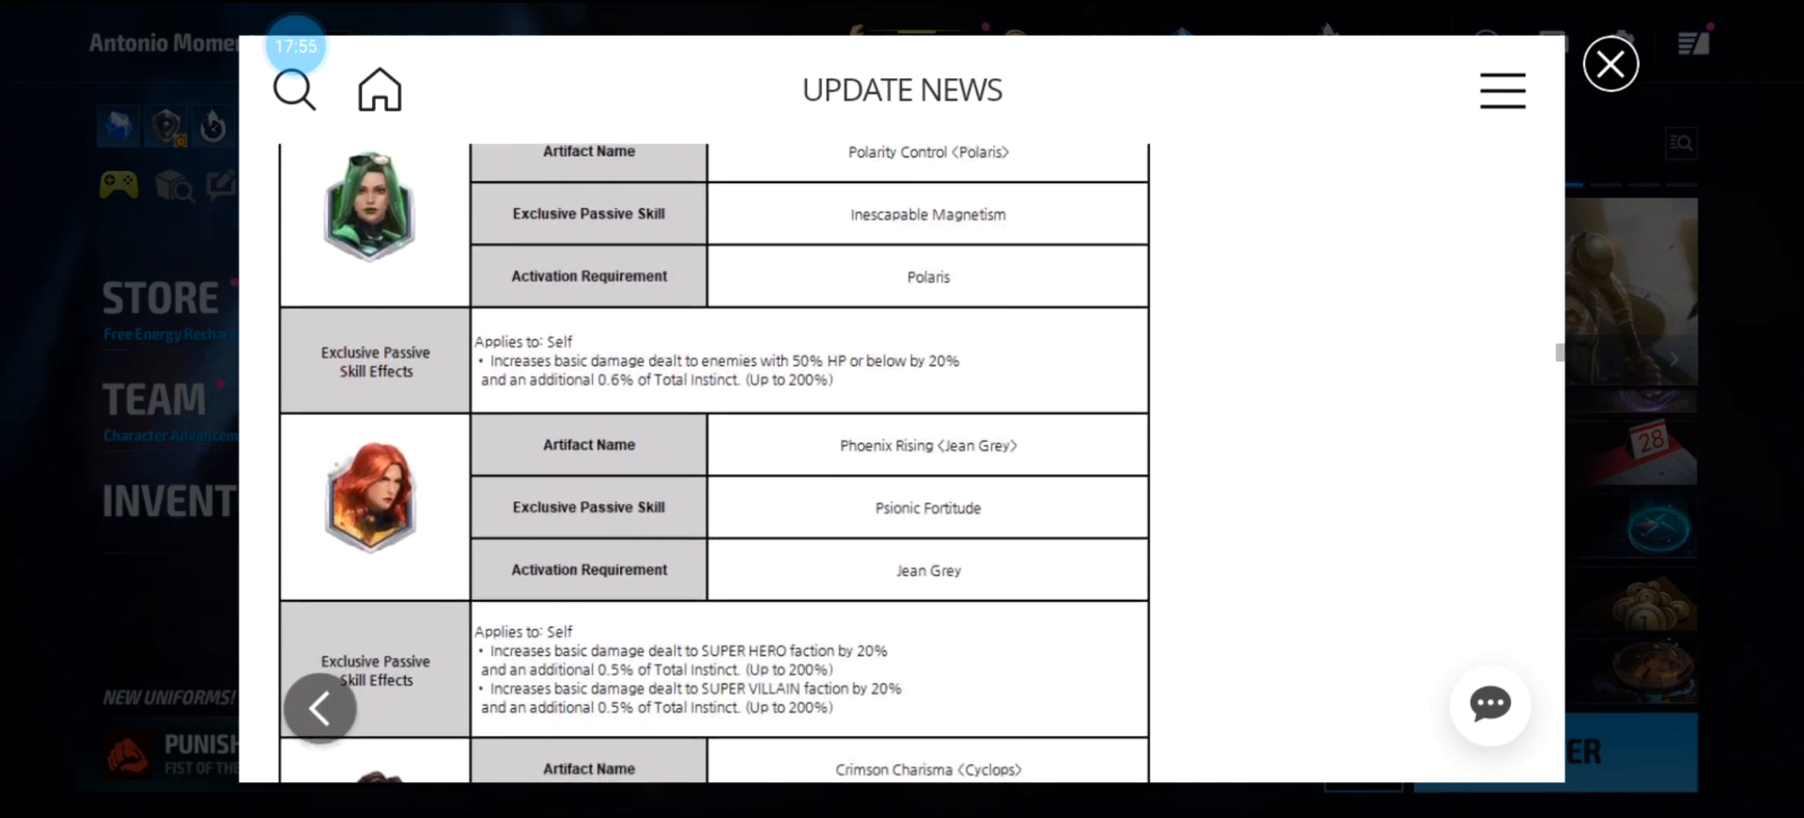
{"action": "scroll", "scroll_direction": "down", "scroll_amount": 3}
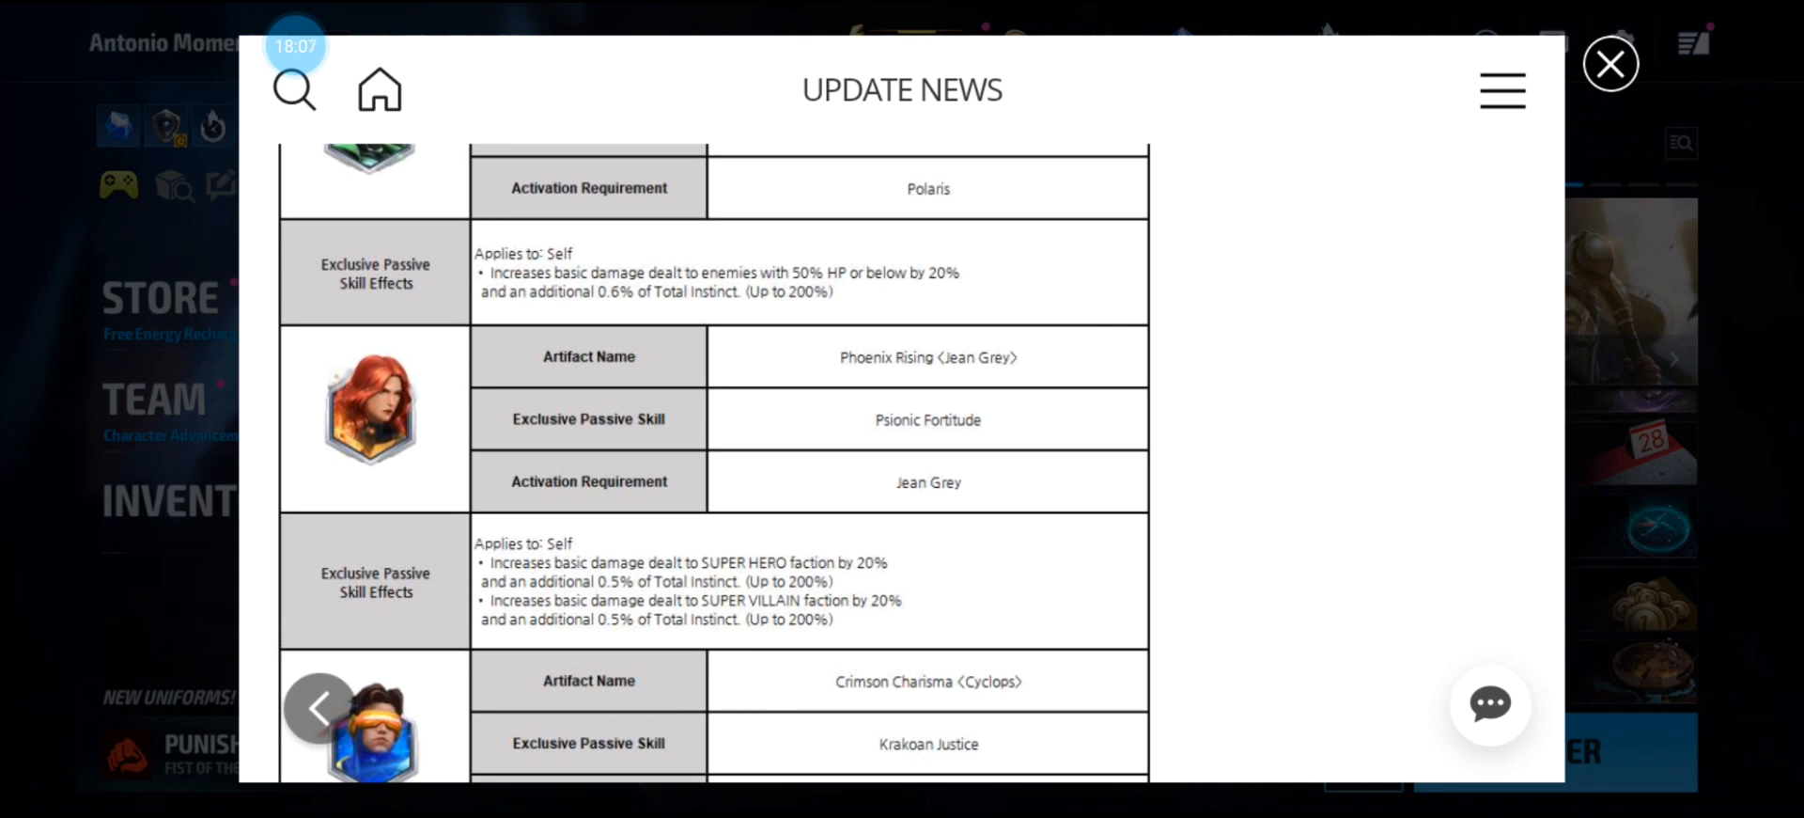
{"action": "scroll", "scroll_direction": "down", "scroll_amount": 3}
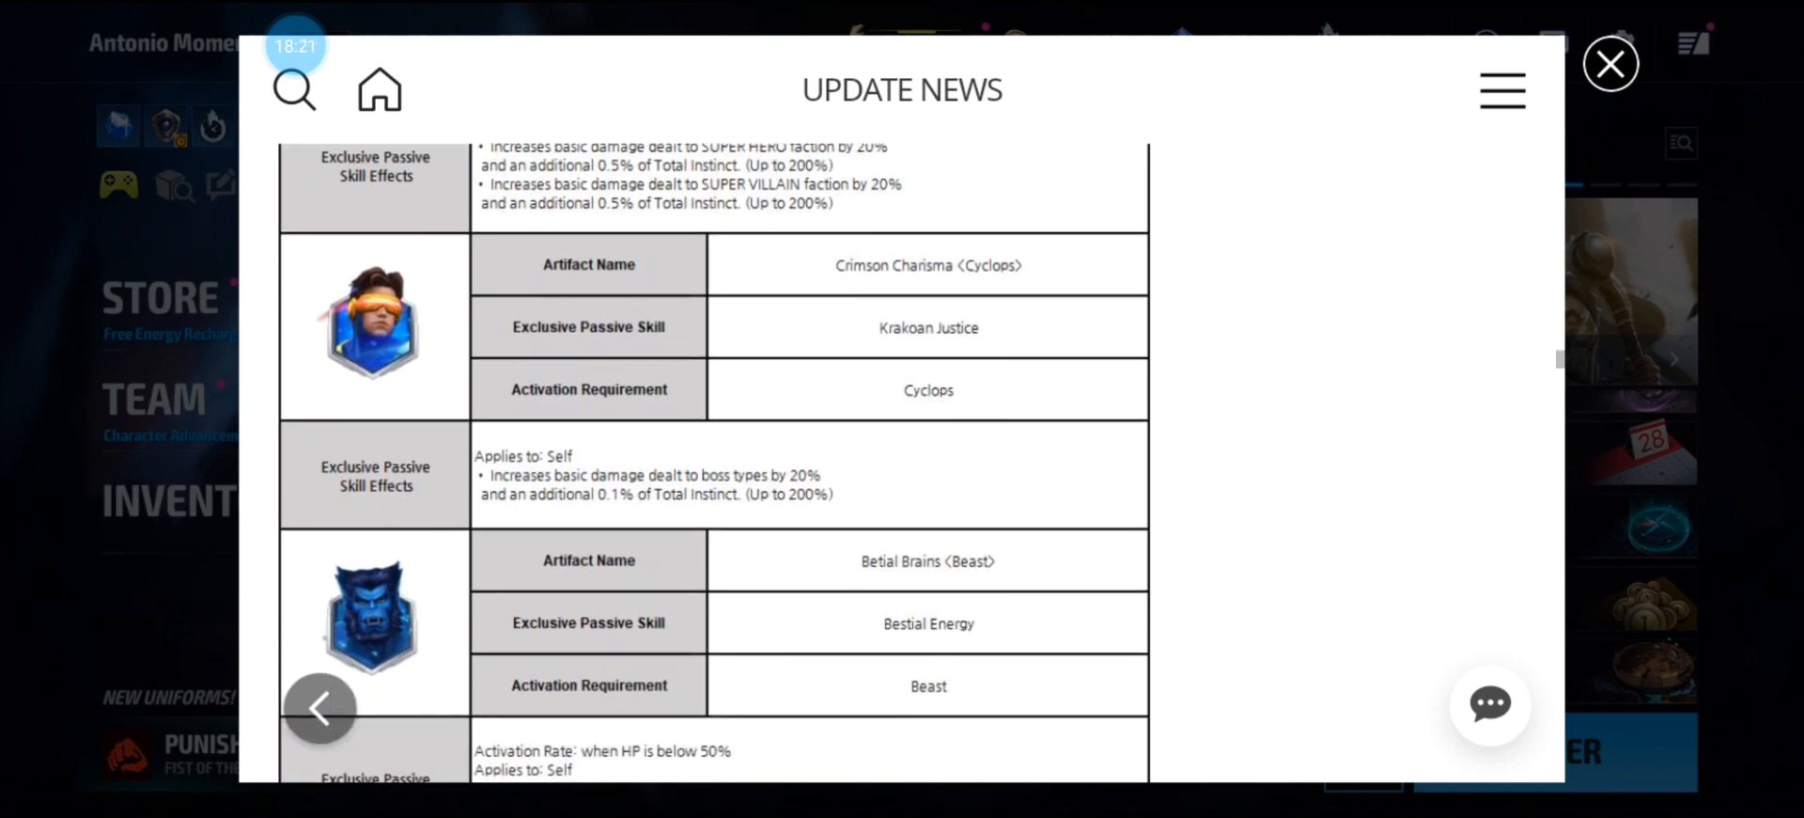
{"action": "scroll", "scroll_direction": "down", "scroll_amount": 3}
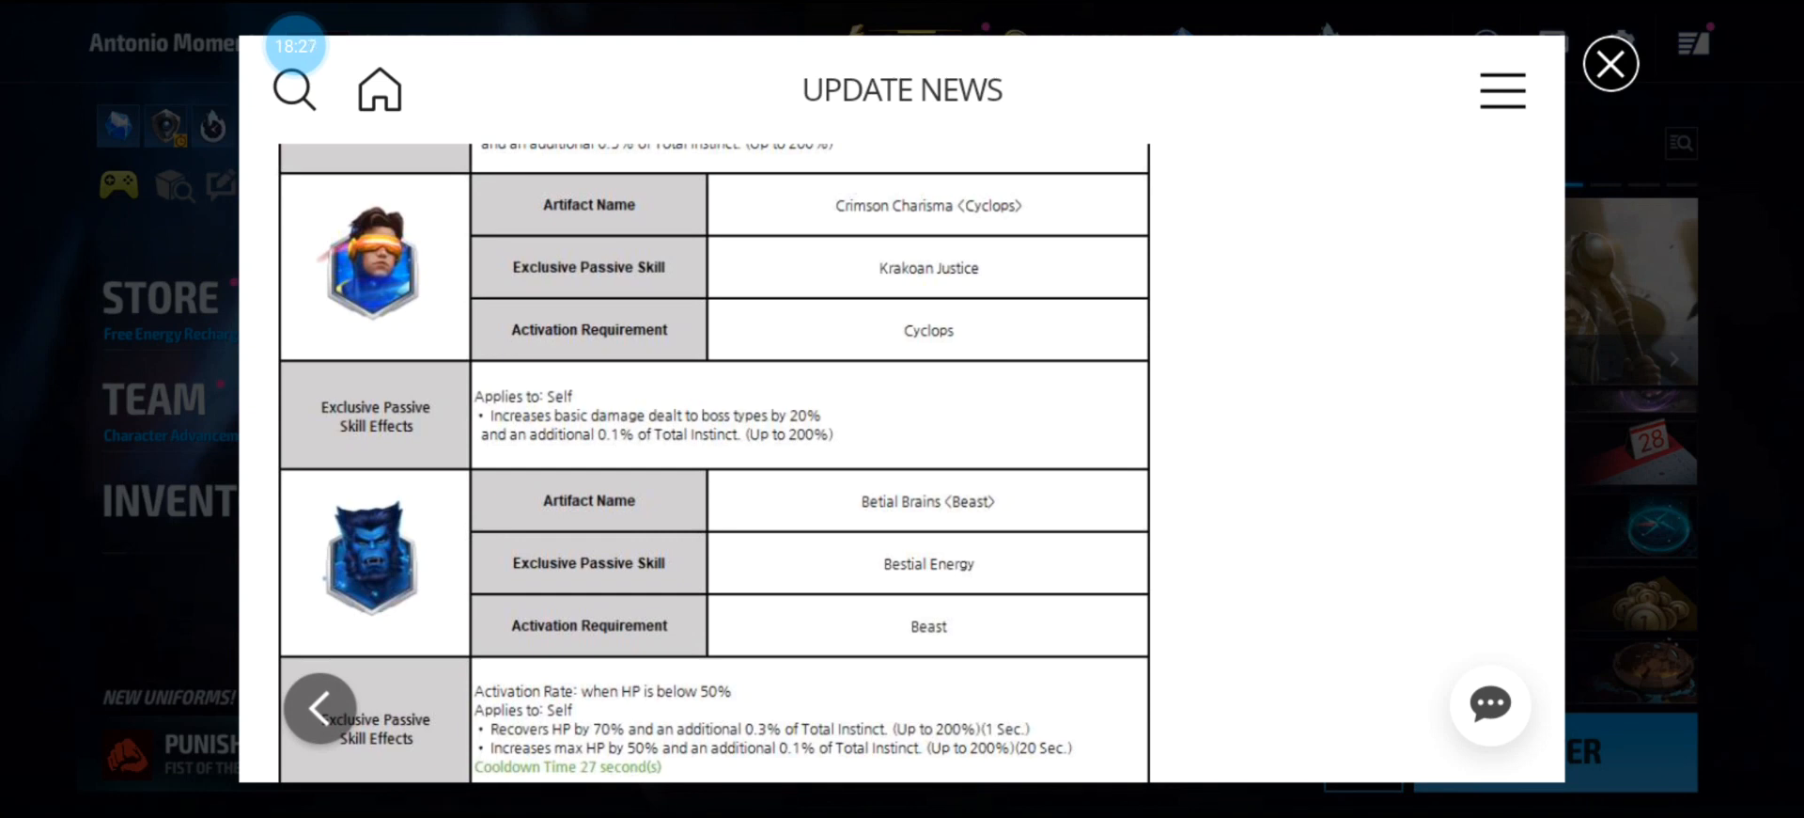
{"action": "scroll", "scroll_direction": "down", "scroll_amount": 3}
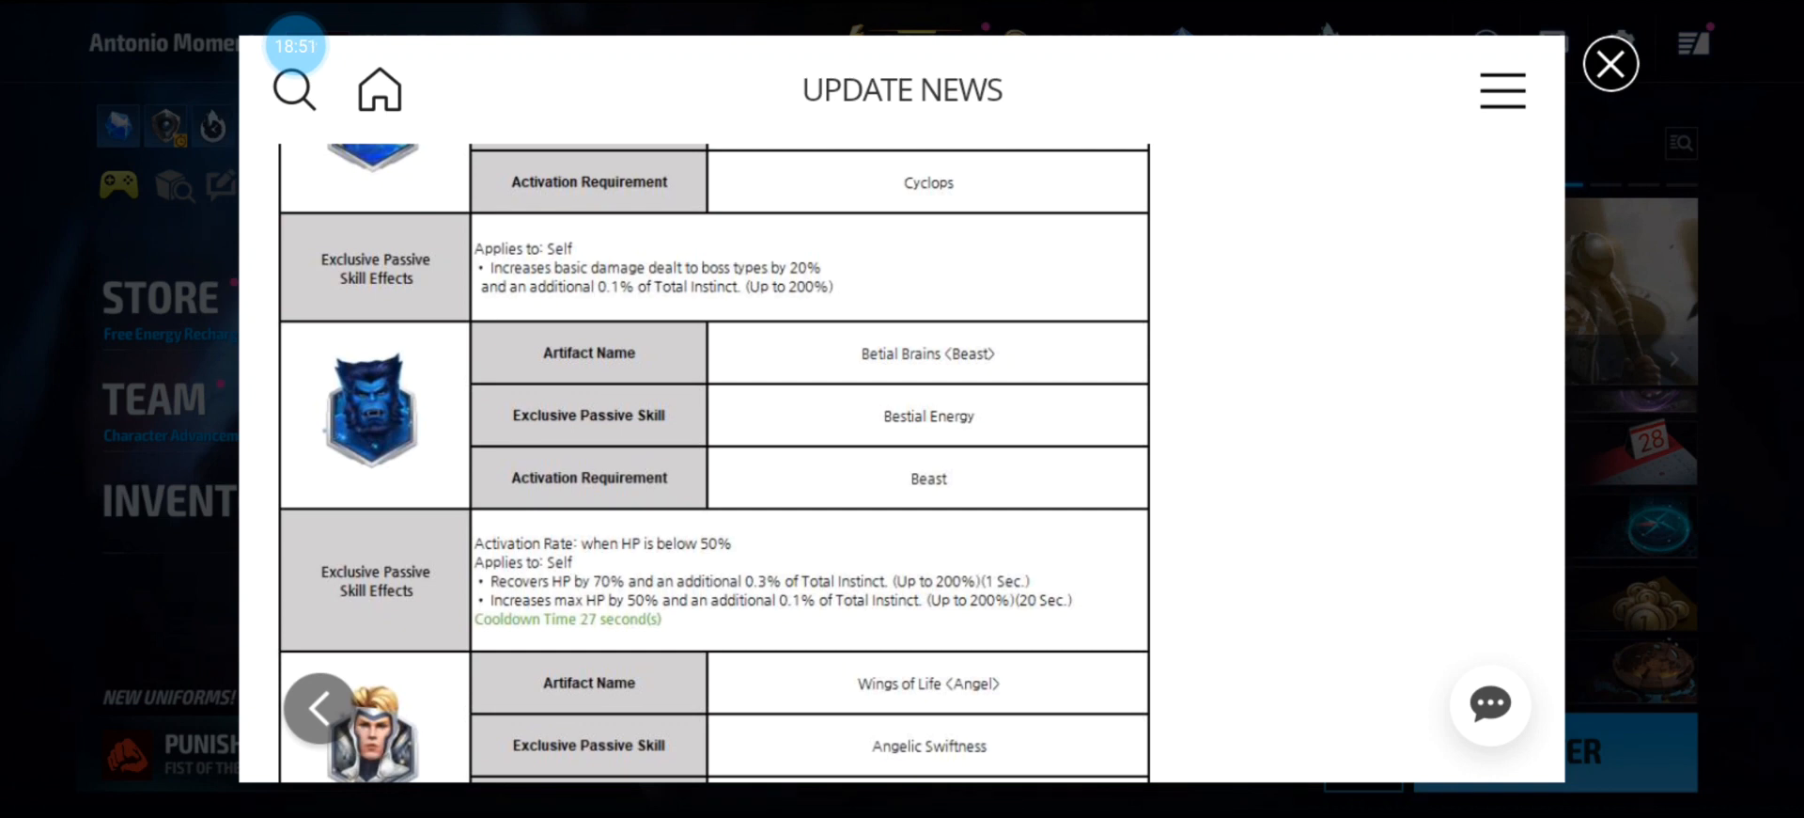
{"action": "scroll", "scroll_direction": "down", "scroll_amount": 3}
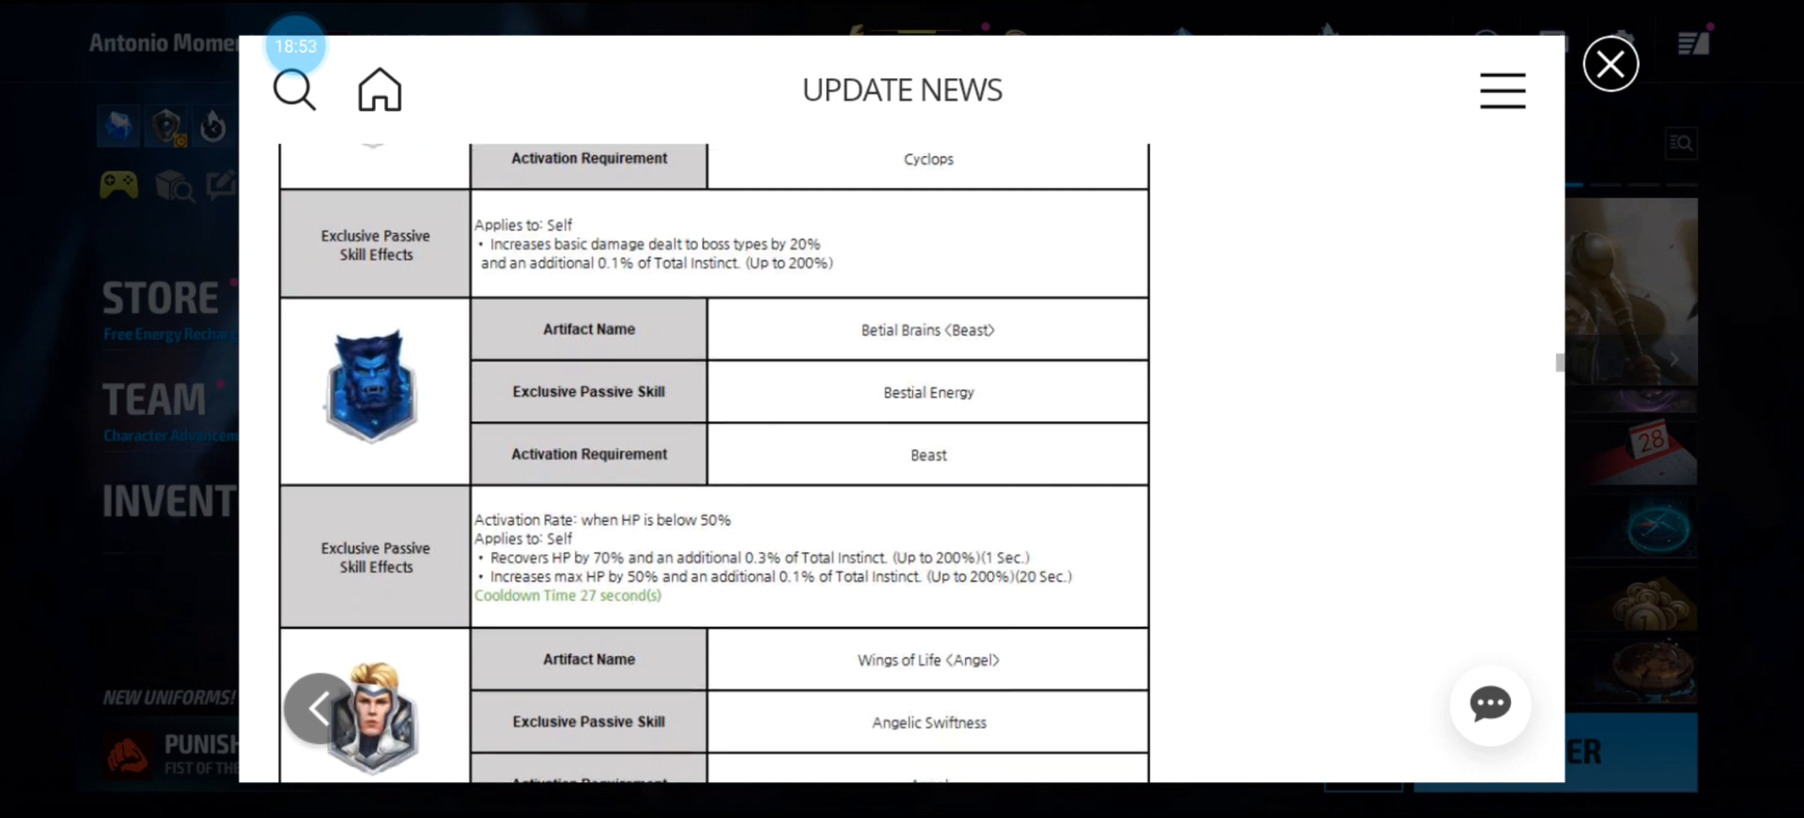
{"action": "scroll", "scroll_direction": "down", "scroll_amount": 3}
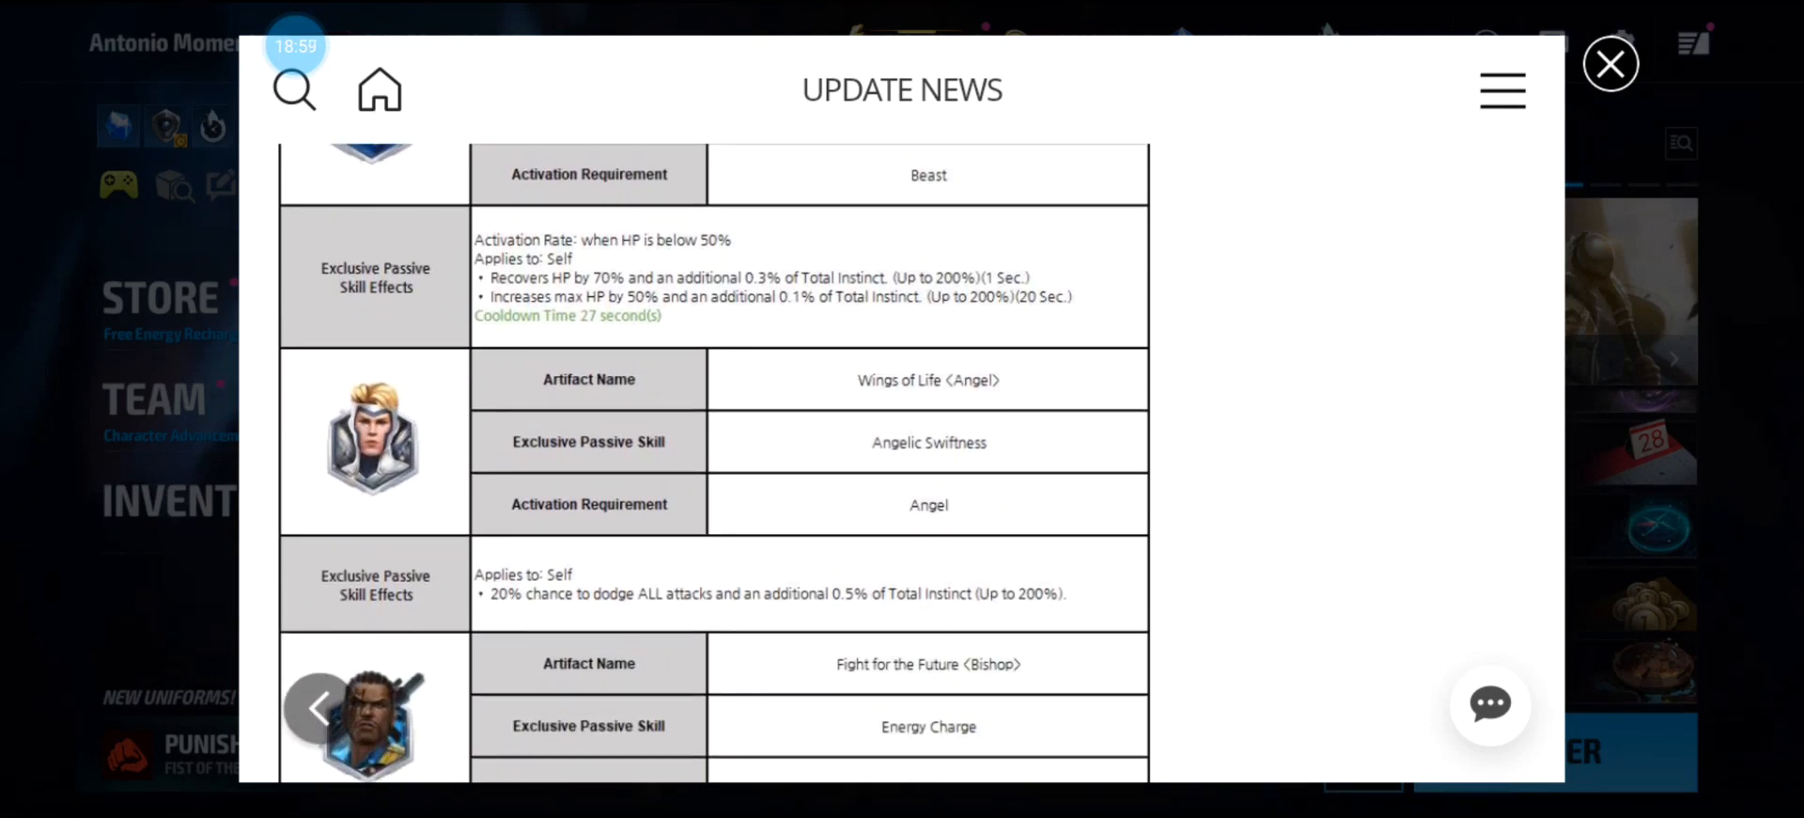
{"action": "scroll", "scroll_direction": "down", "scroll_amount": 3}
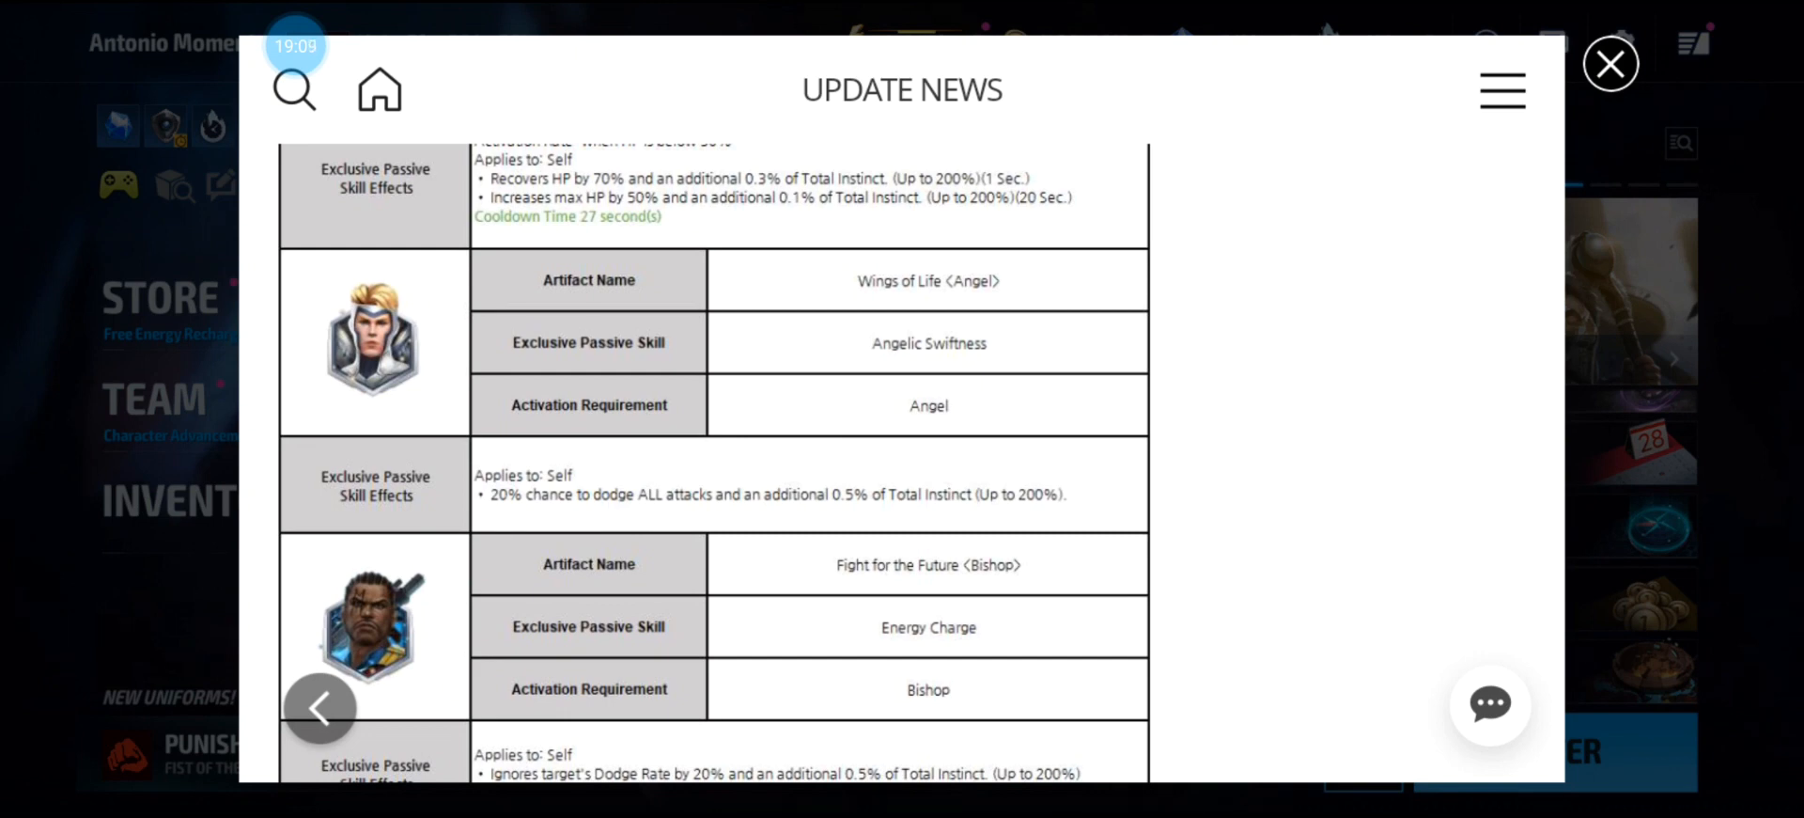
{"action": "scroll", "scroll_direction": "down", "scroll_amount": 3}
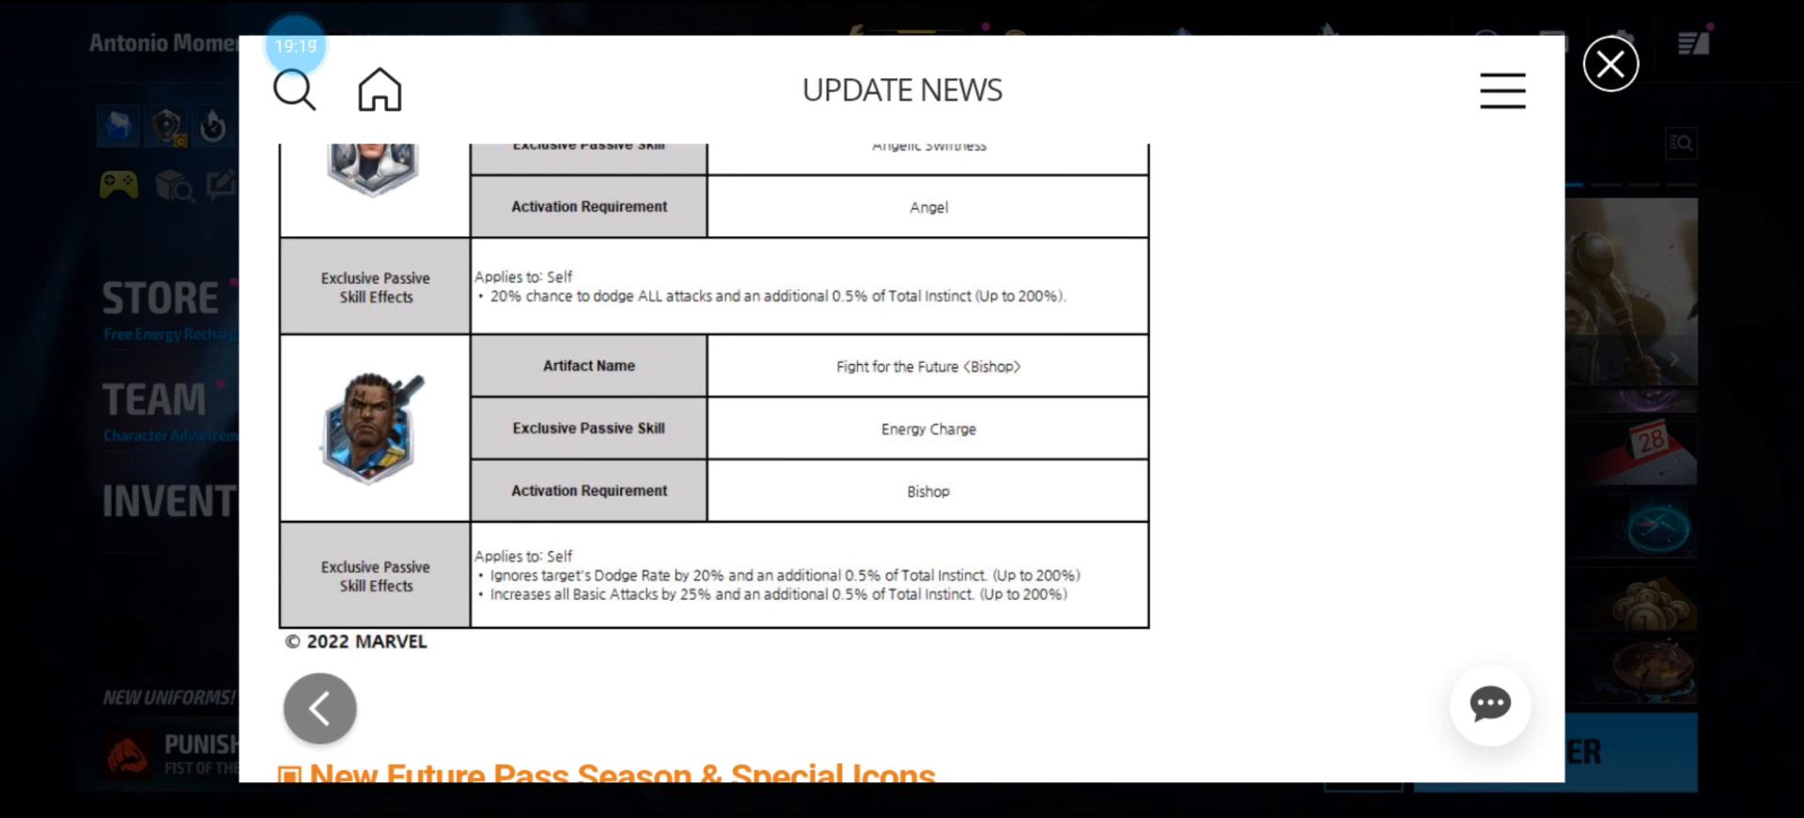
{"action": "scroll", "scroll_direction": "down", "scroll_amount": 3}
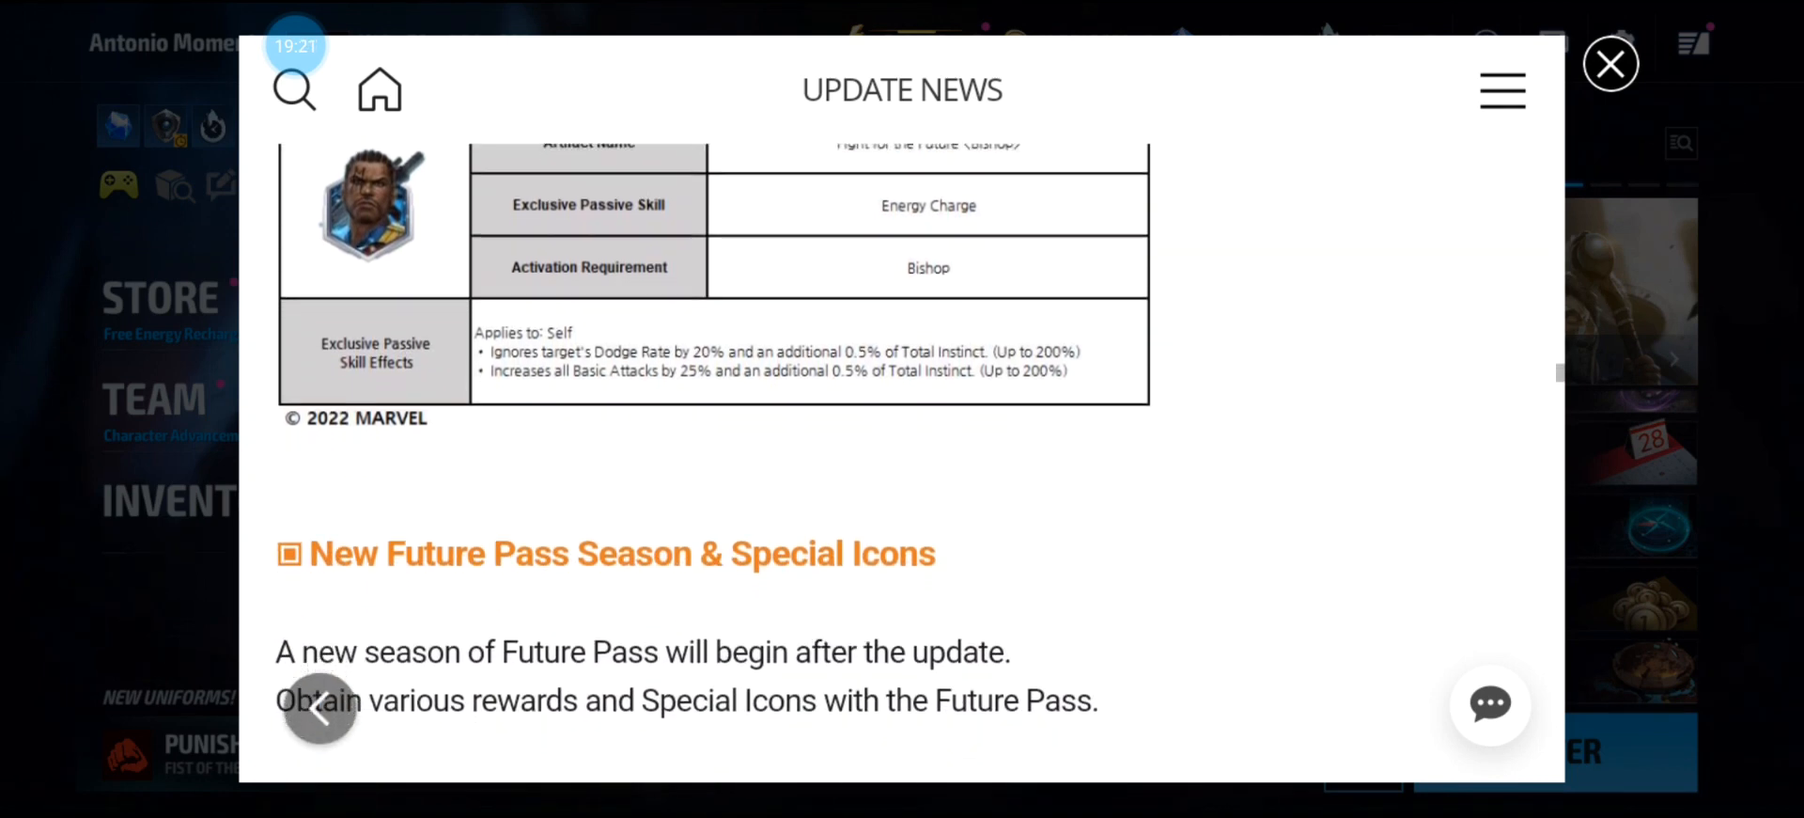
Scroll past the Future Pass rewards and December Special Icons to the Uniform Collection section.
{"action": "scroll", "scroll_direction": "down", "scroll_amount": 3}
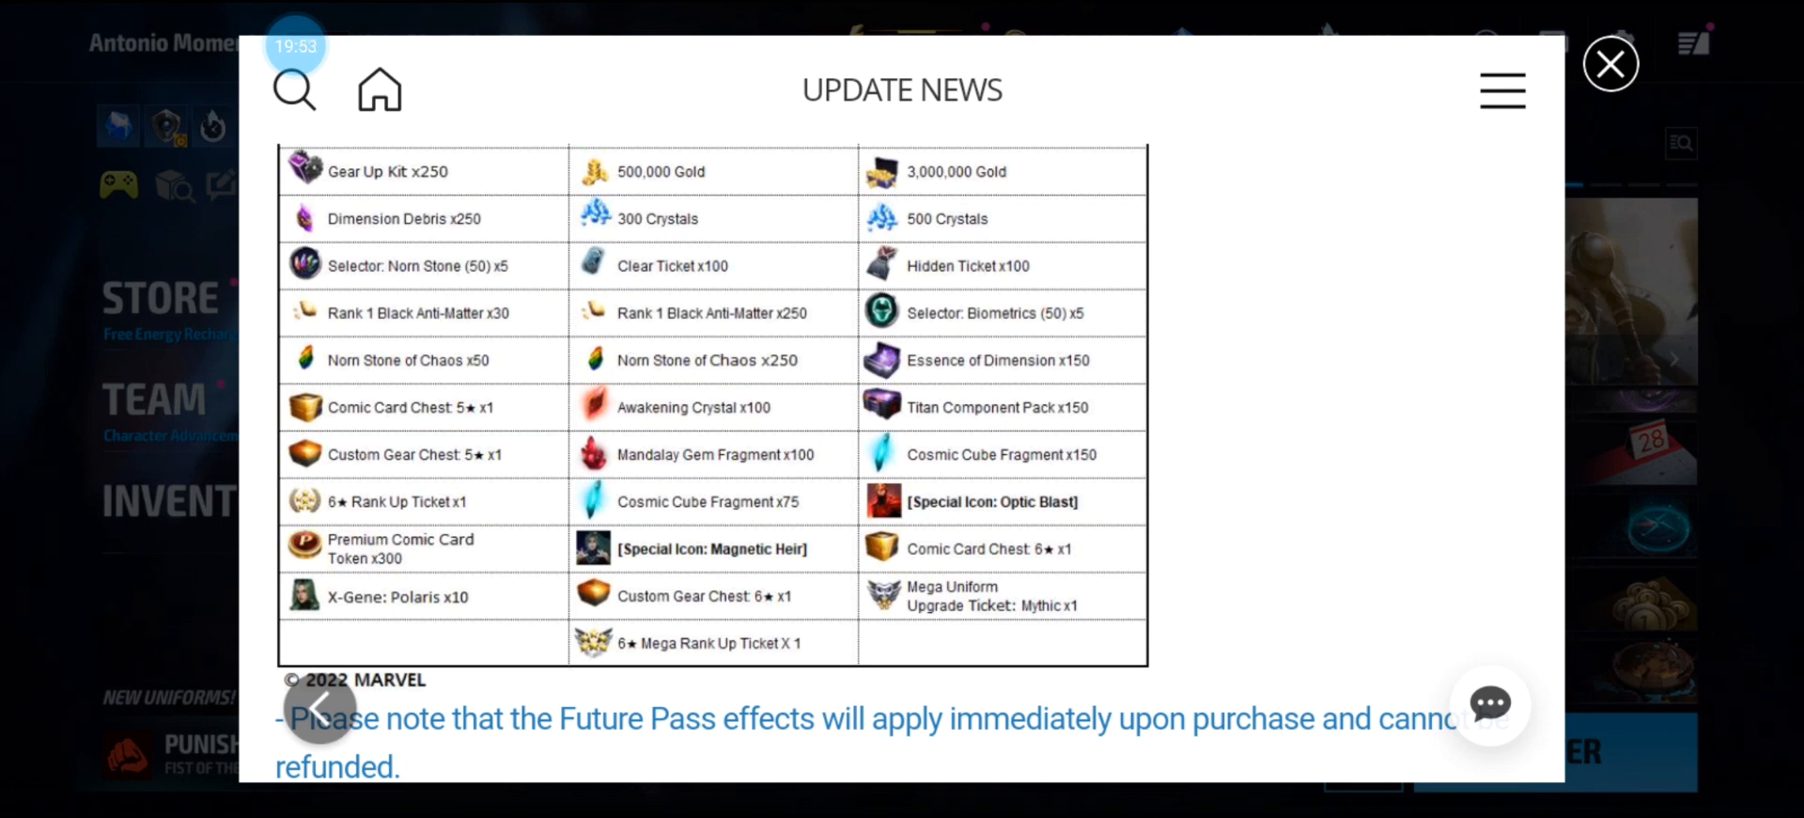
{"action": "scroll", "scroll_direction": "down", "scroll_amount": 3}
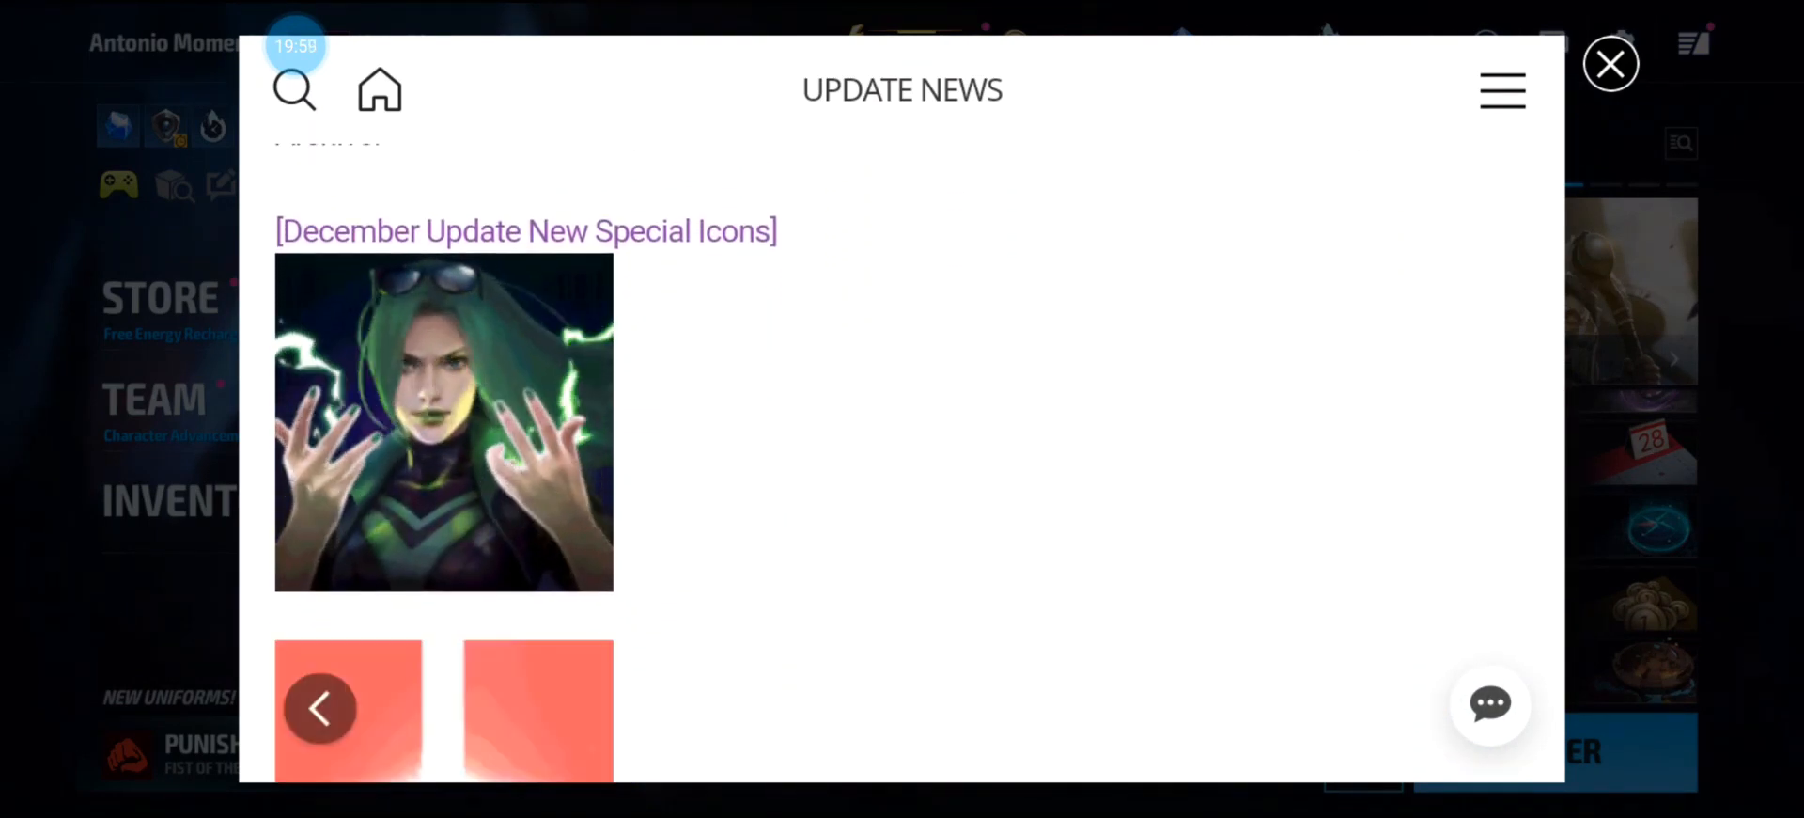
{"action": "scroll", "scroll_direction": "down", "scroll_amount": 3}
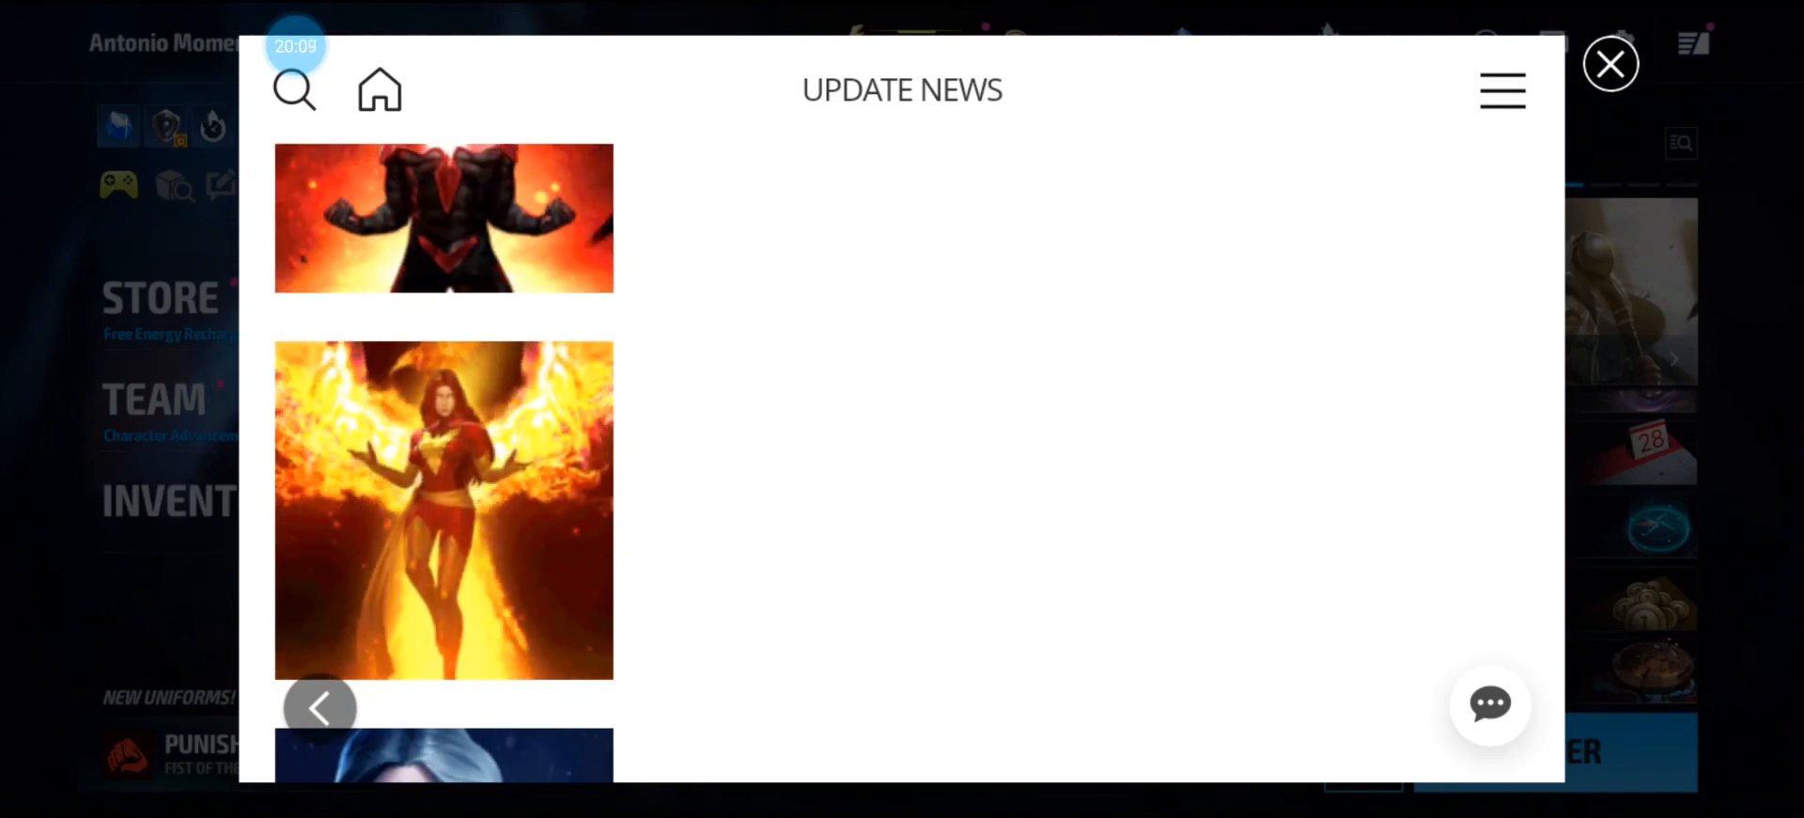
{"action": "scroll", "scroll_direction": "down", "scroll_amount": 3}
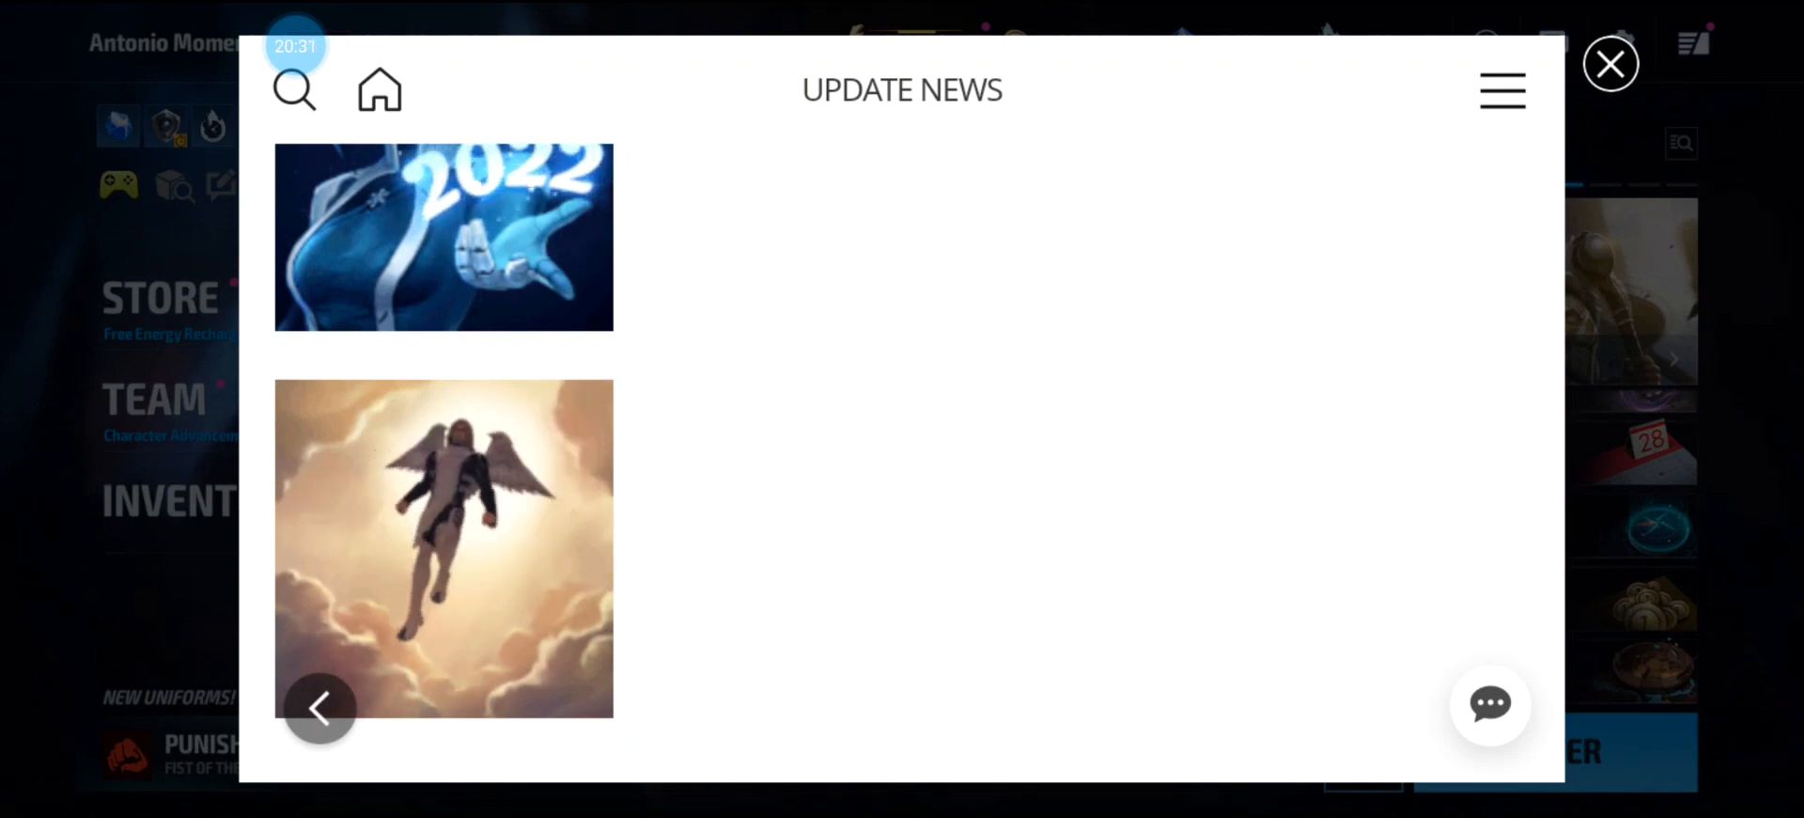
{"action": "scroll", "scroll_direction": "down", "scroll_amount": 3}
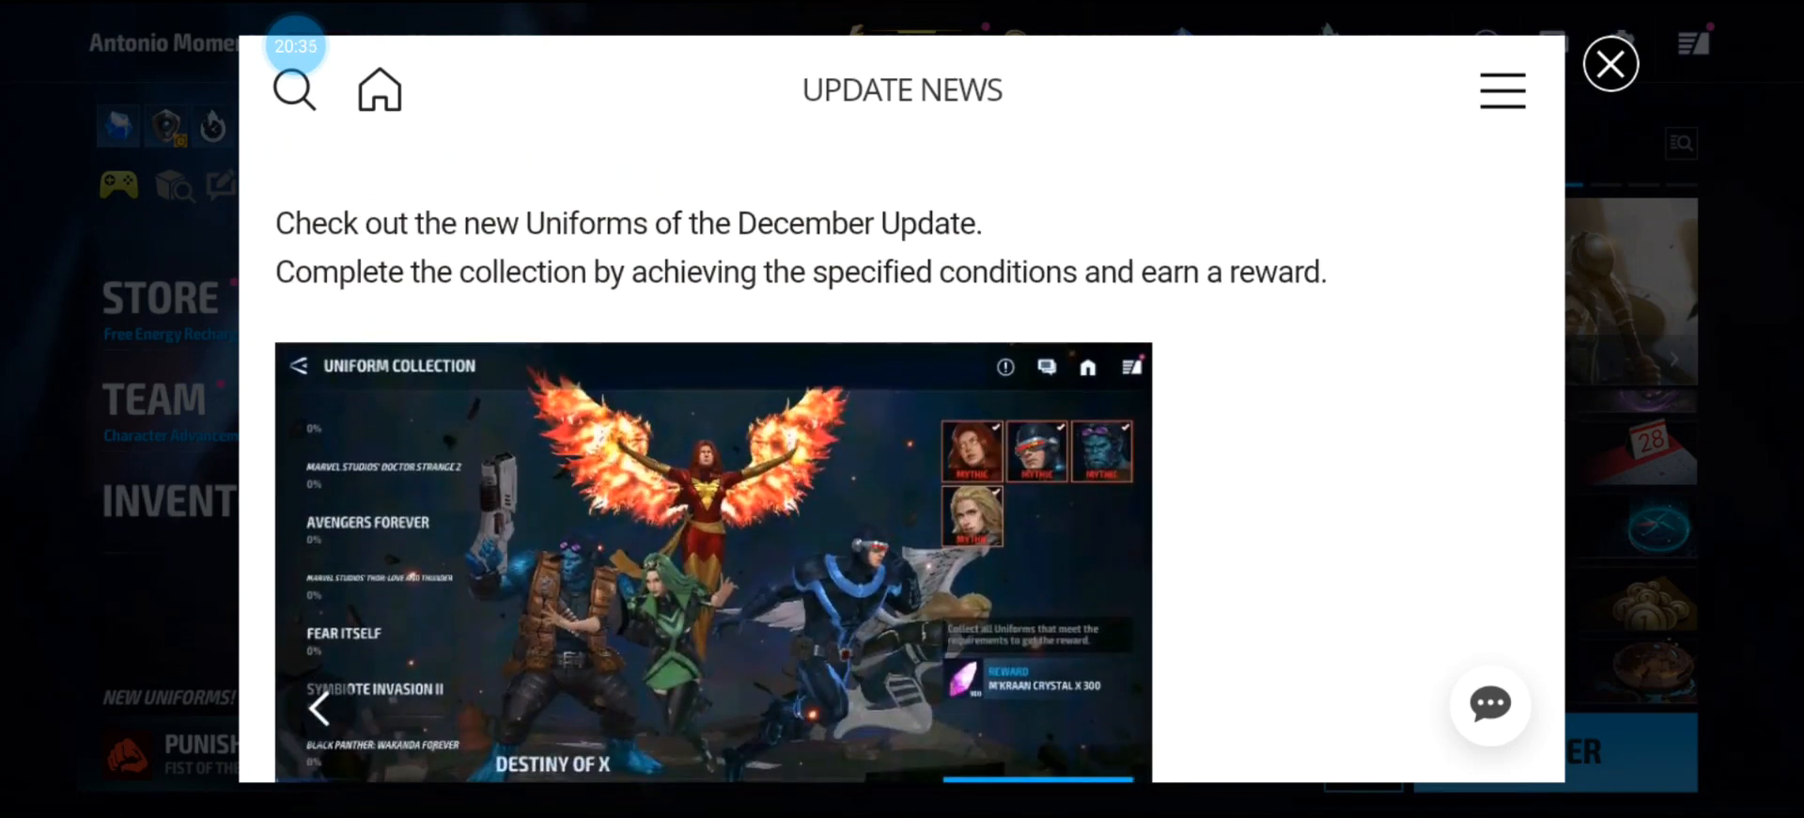
Scroll down past Other Improvements and the bug fixes to the closing stay-tuned message.
{"action": "scroll", "scroll_direction": "down", "scroll_amount": 3}
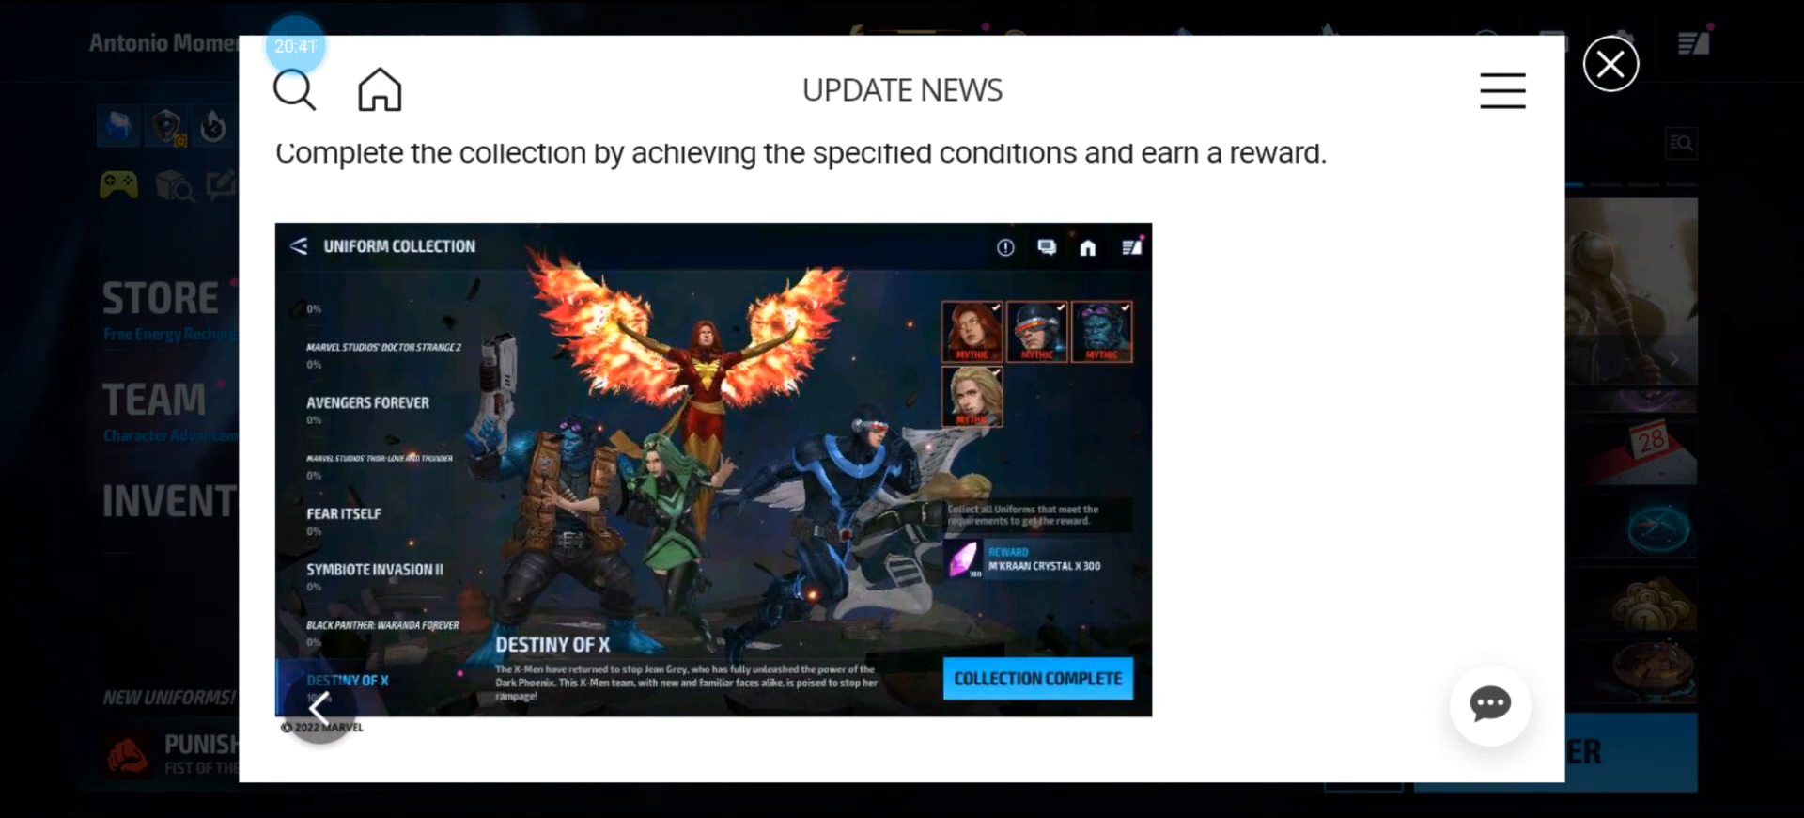
{"action": "scroll", "scroll_direction": "down", "scroll_amount": 3}
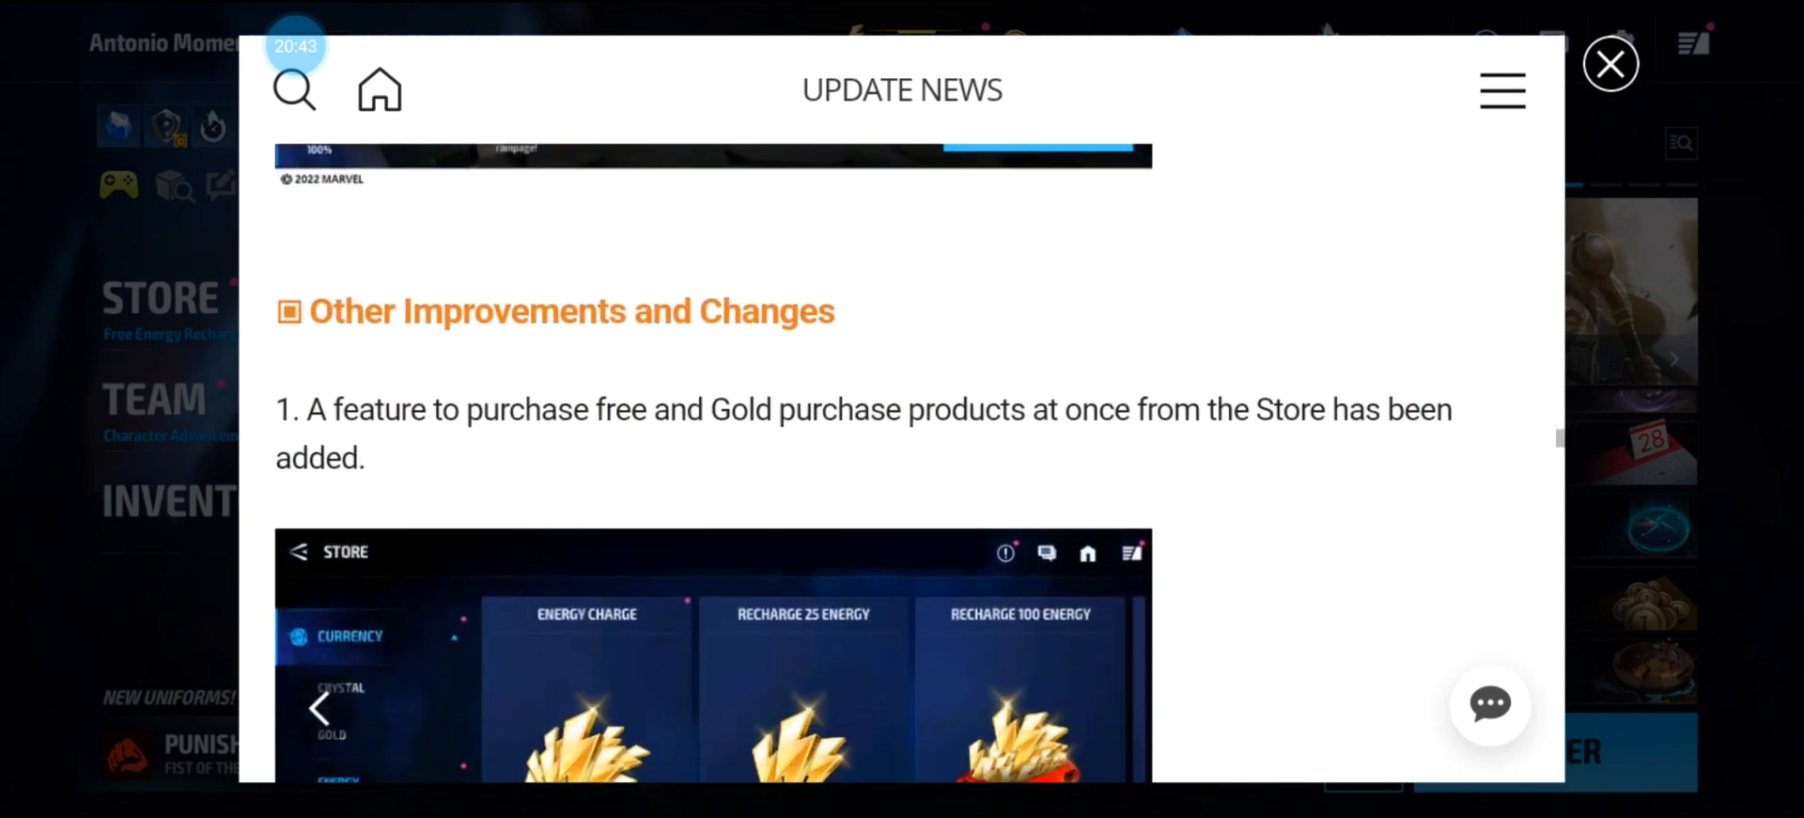
{"action": "scroll", "scroll_direction": "down", "scroll_amount": 3}
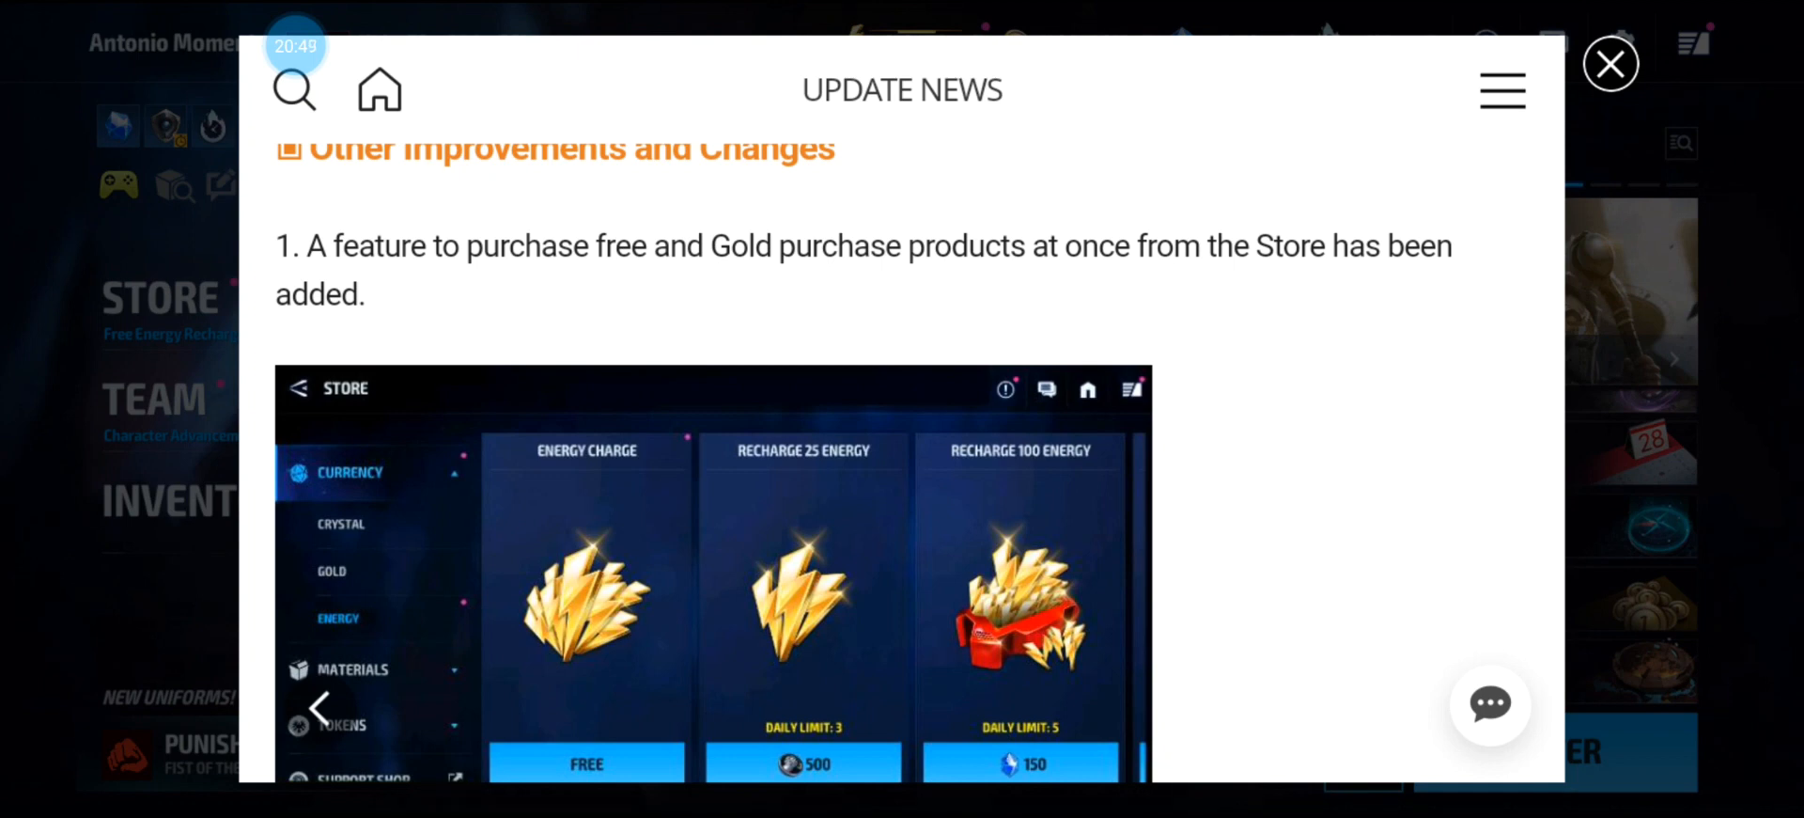
{"action": "scroll", "scroll_direction": "down", "scroll_amount": 3}
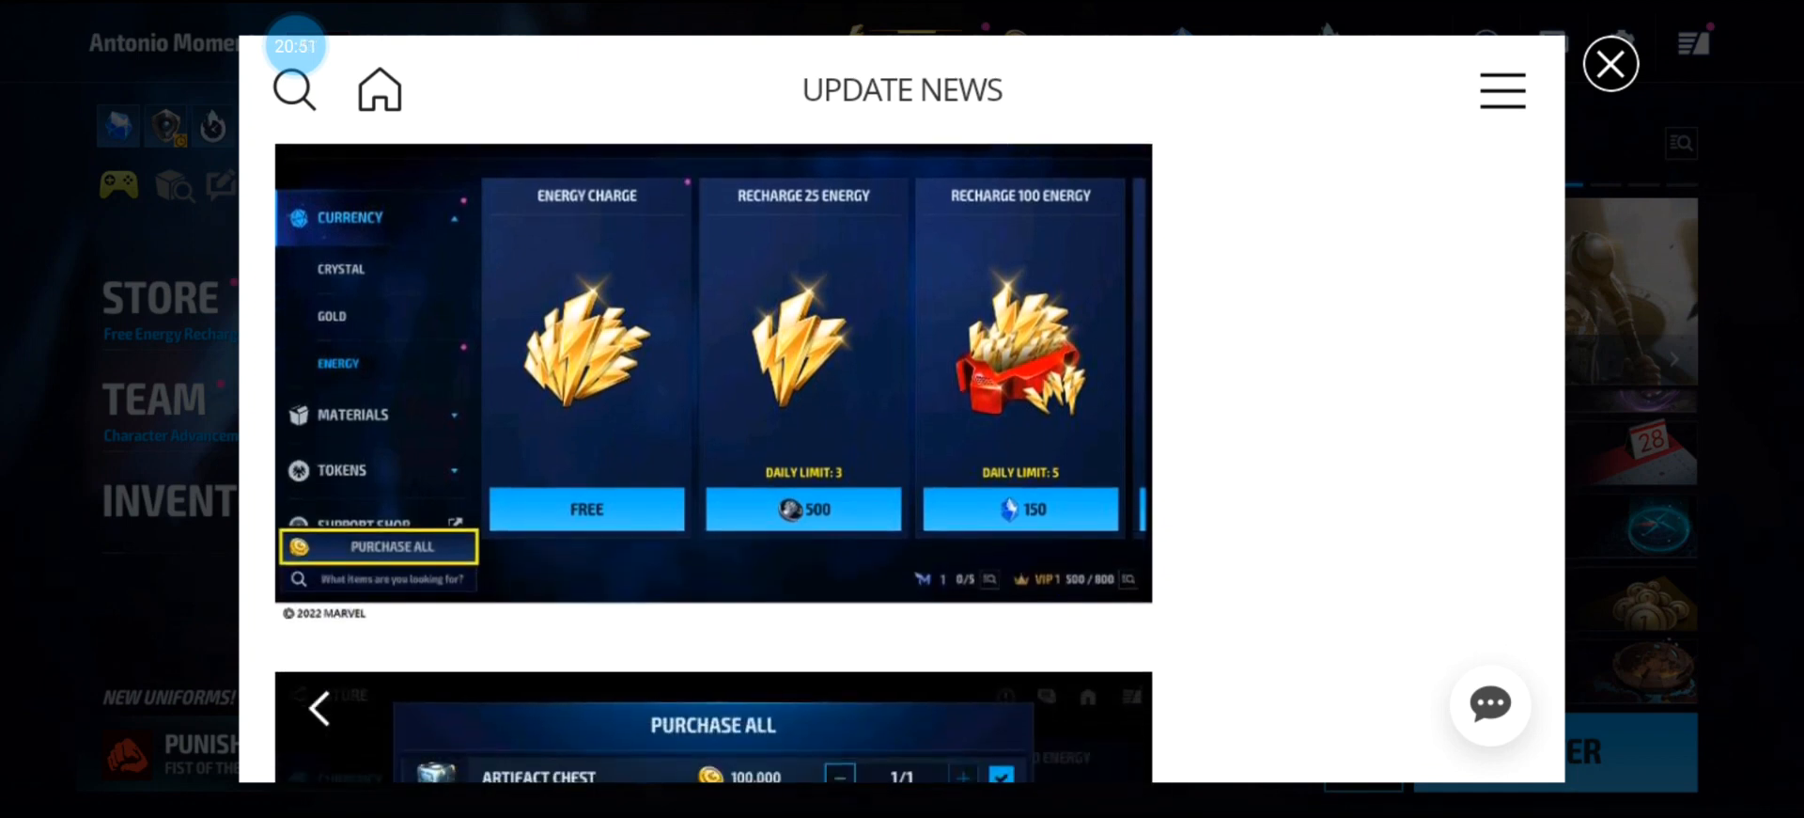
{"action": "scroll", "scroll_direction": "down", "scroll_amount": 3}
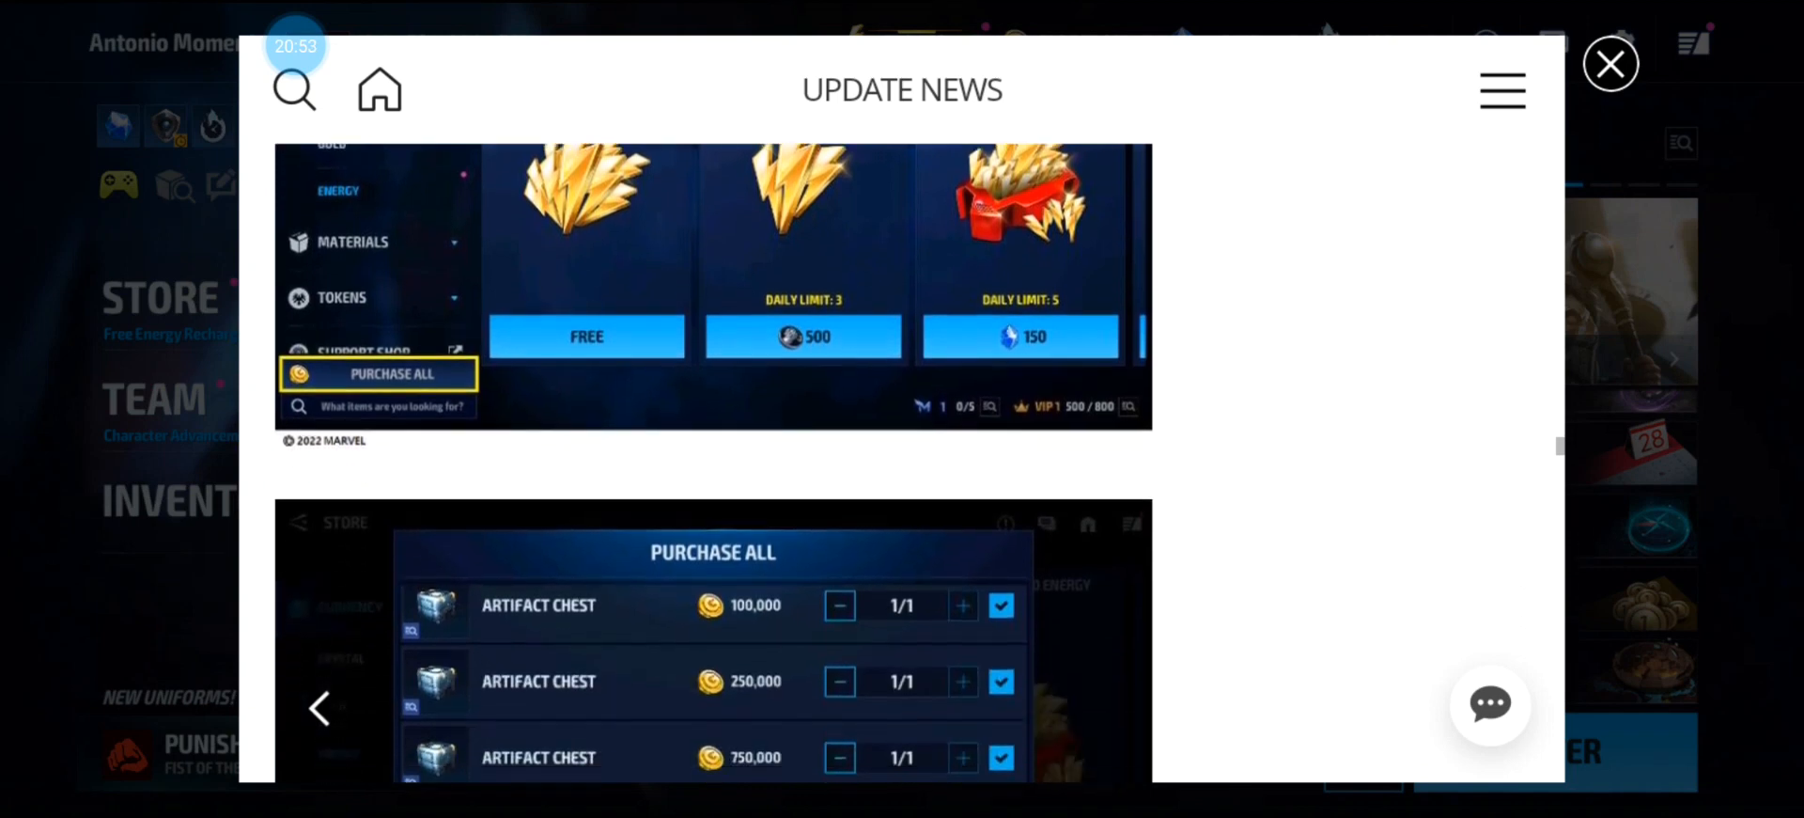
{"action": "scroll", "scroll_direction": "down", "scroll_amount": 3}
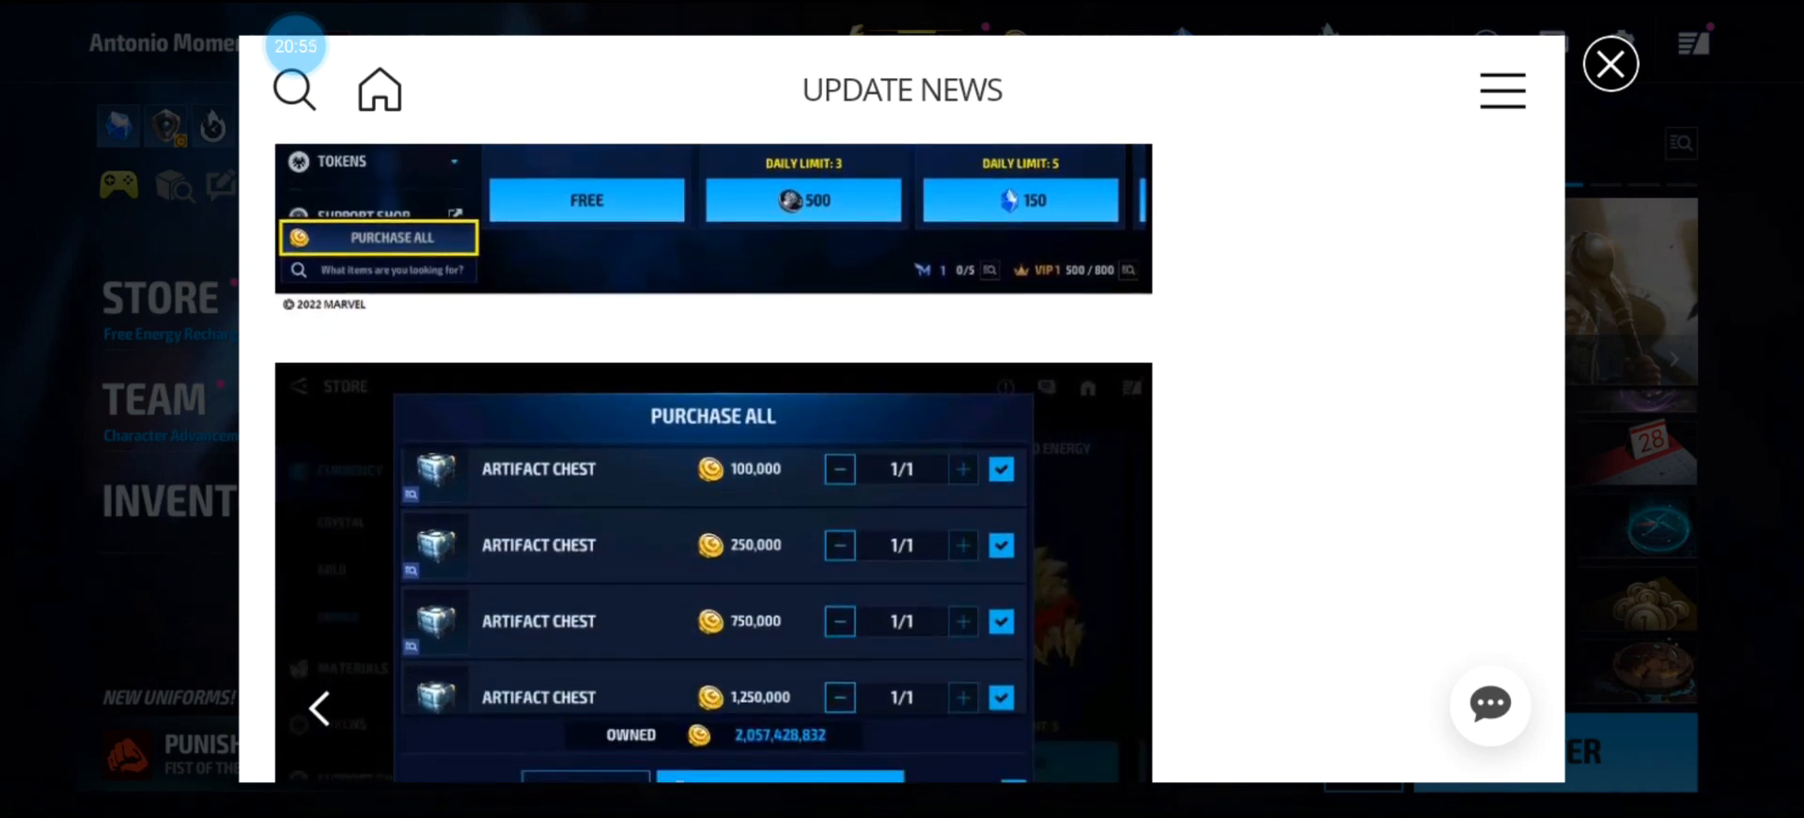
{"action": "scroll", "scroll_direction": "down", "scroll_amount": 3}
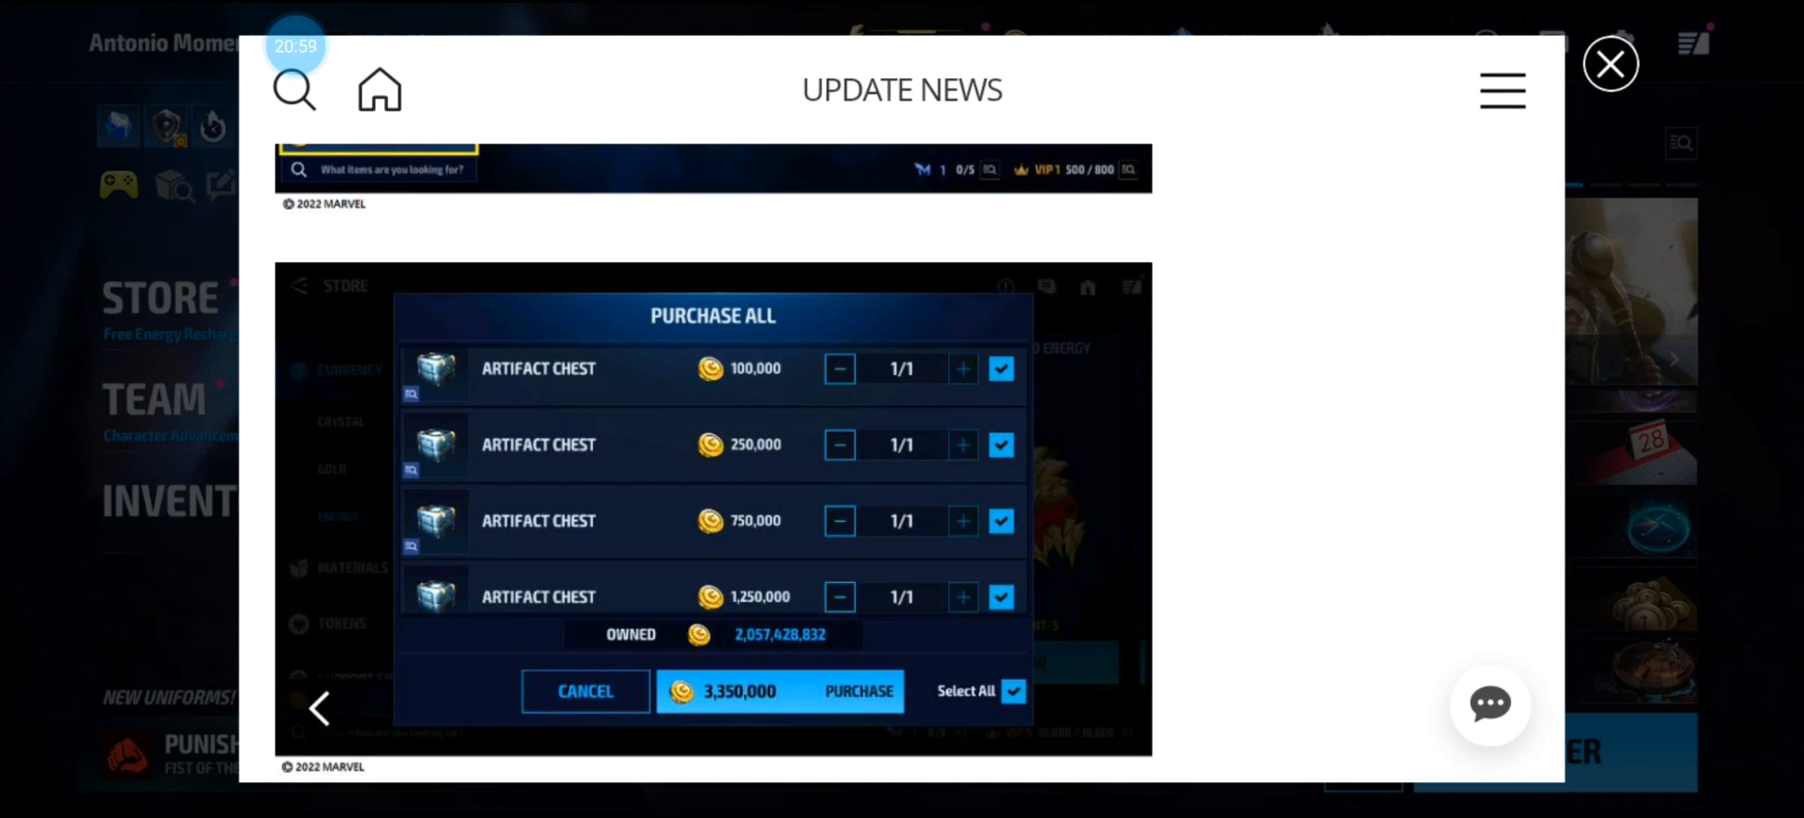
{"action": "scroll", "scroll_direction": "down", "scroll_amount": 3}
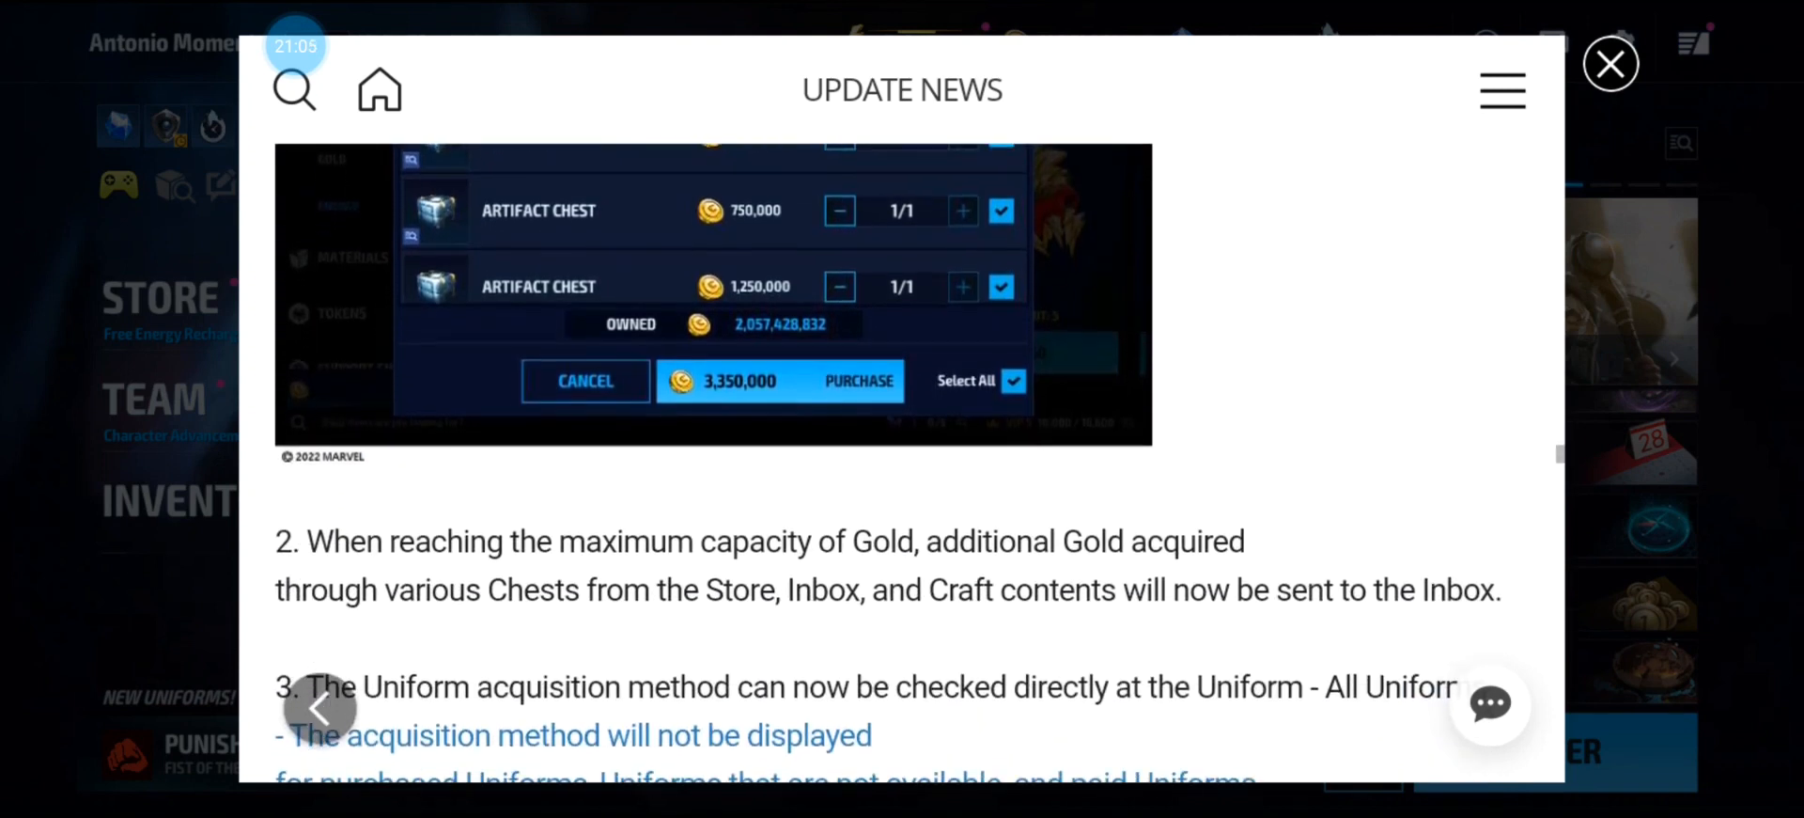
{"action": "scroll", "scroll_direction": "down", "scroll_amount": 3}
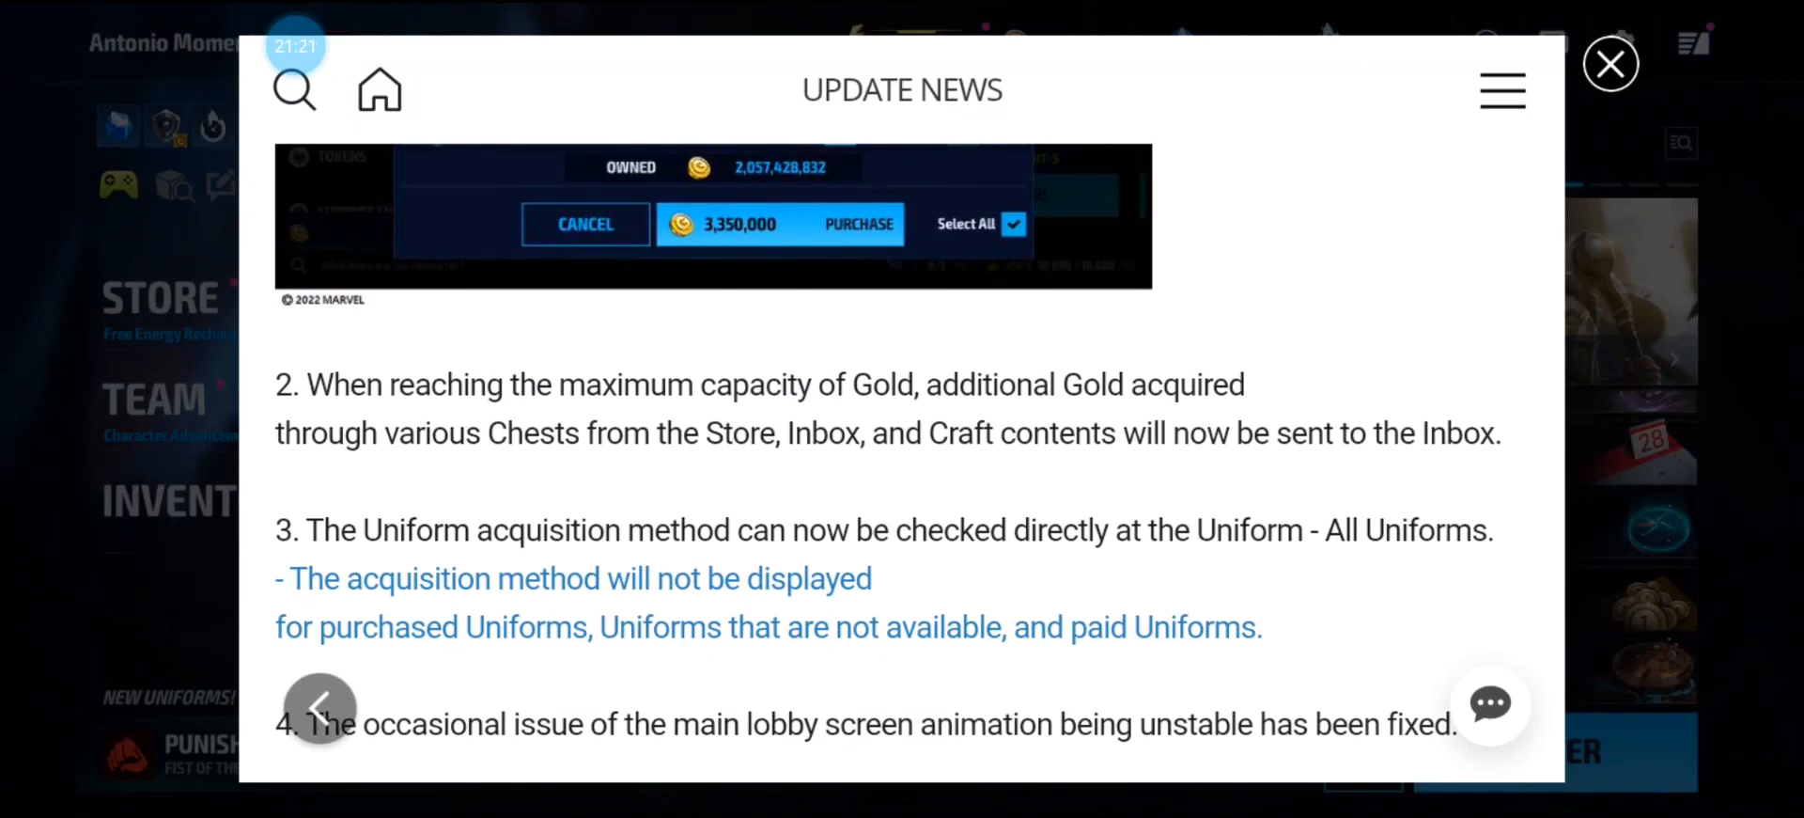
{"action": "scroll", "scroll_direction": "down", "scroll_amount": 3}
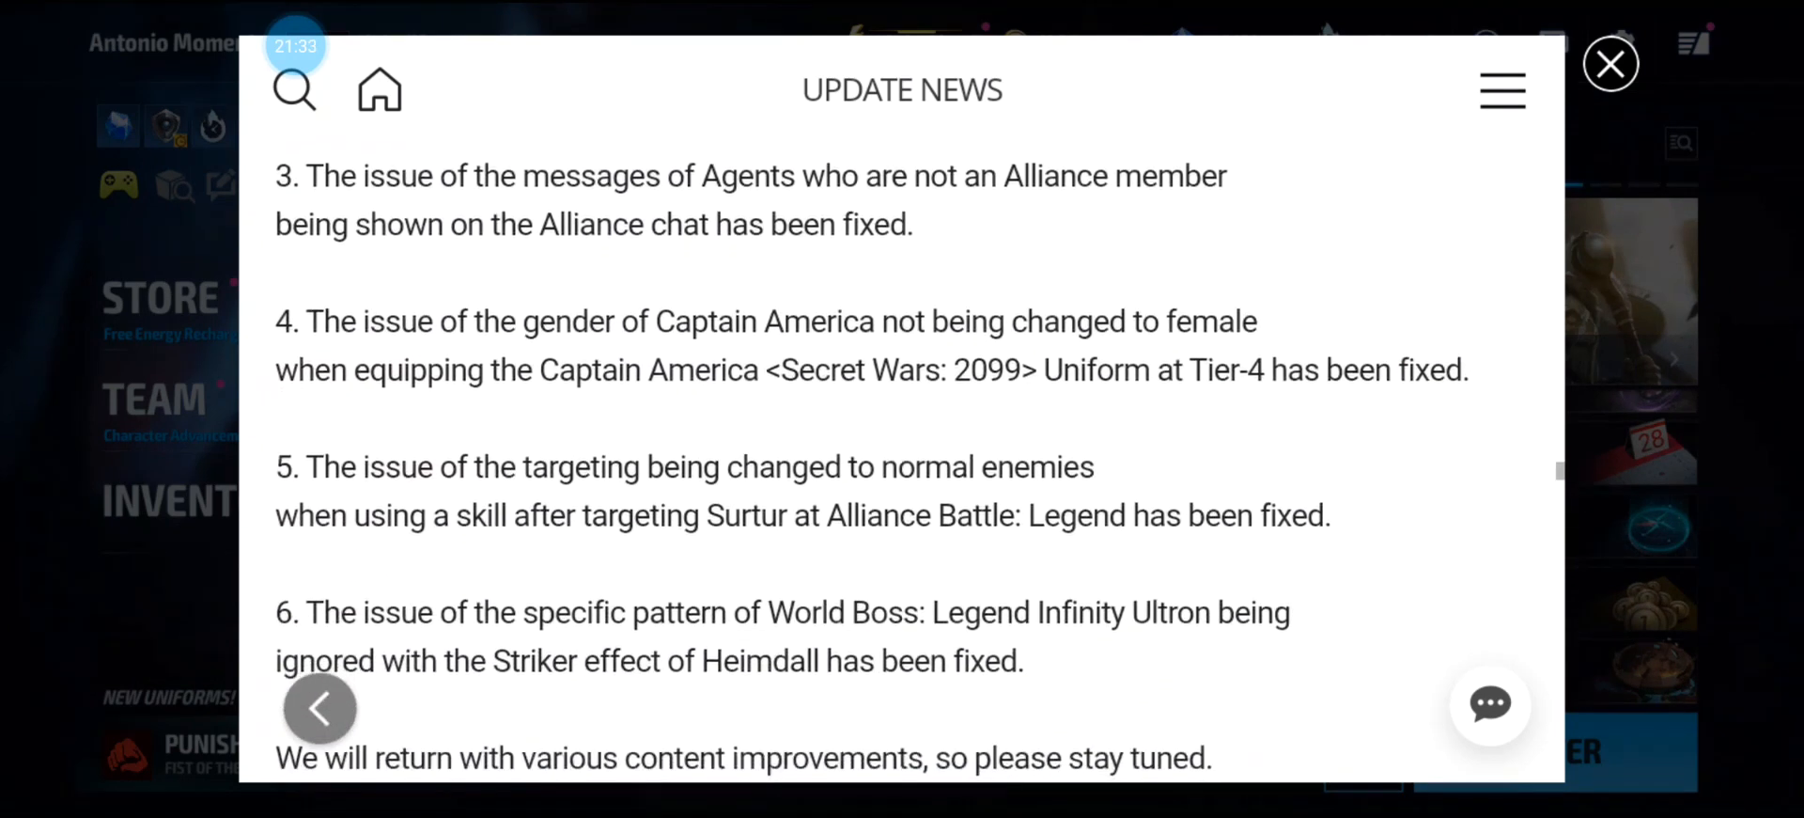
Scroll back up past Future Pass rewards and the Beast/Angel artifact tables to the awakening screenshots.
{"action": "scroll", "scroll_direction": "down", "scroll_amount": 3}
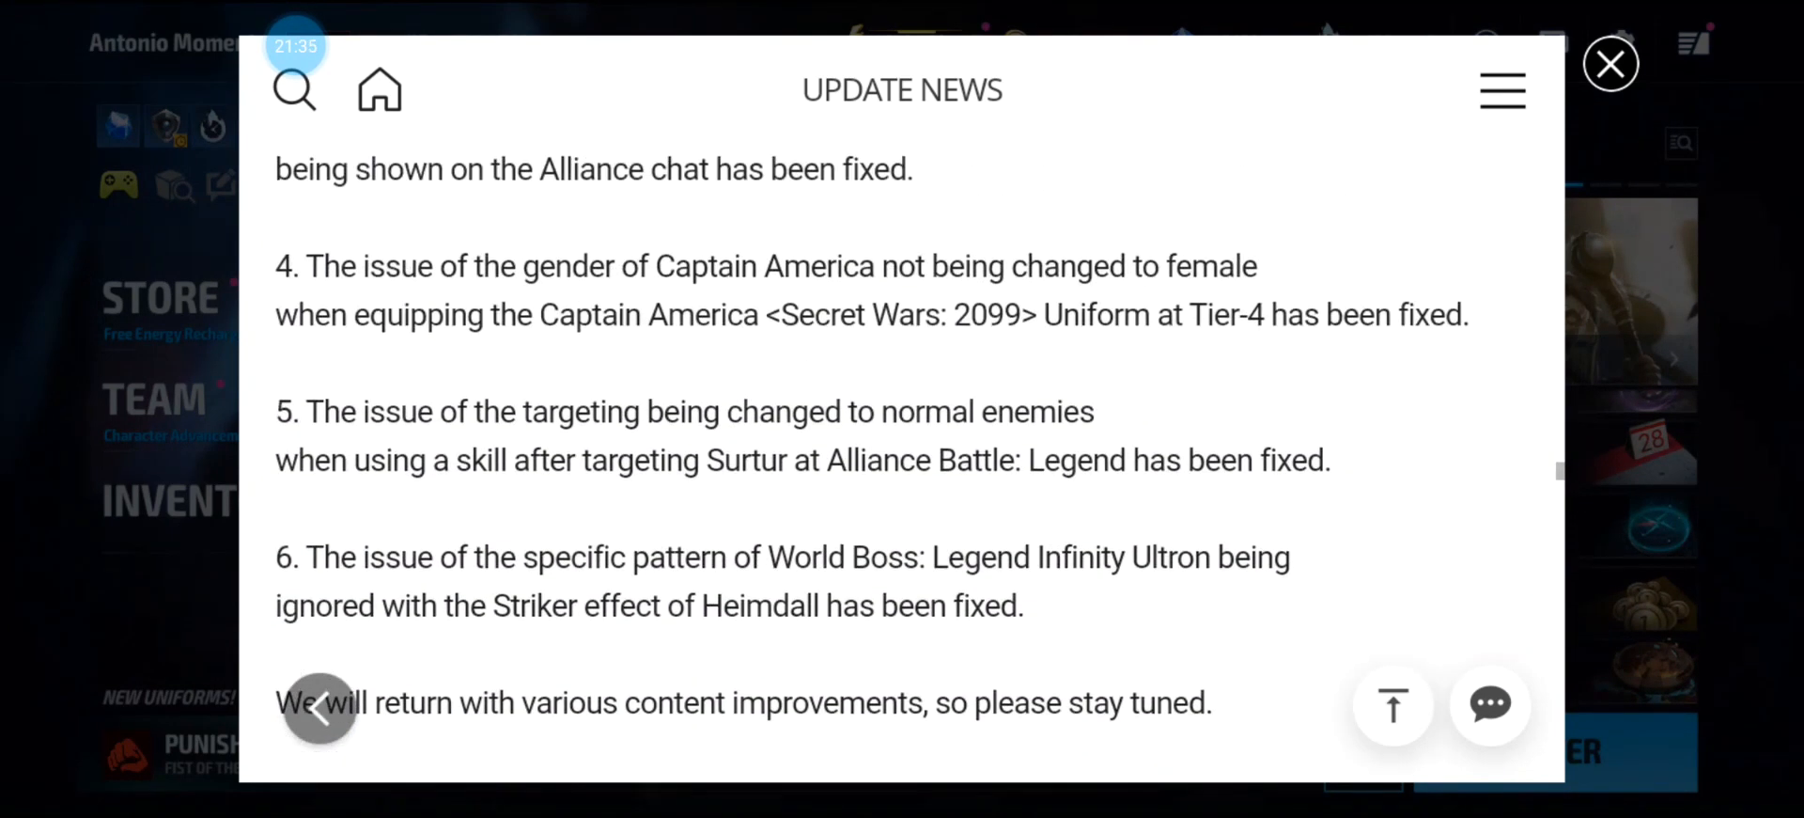
{"action": "scroll", "scroll_direction": "down", "scroll_amount": 3}
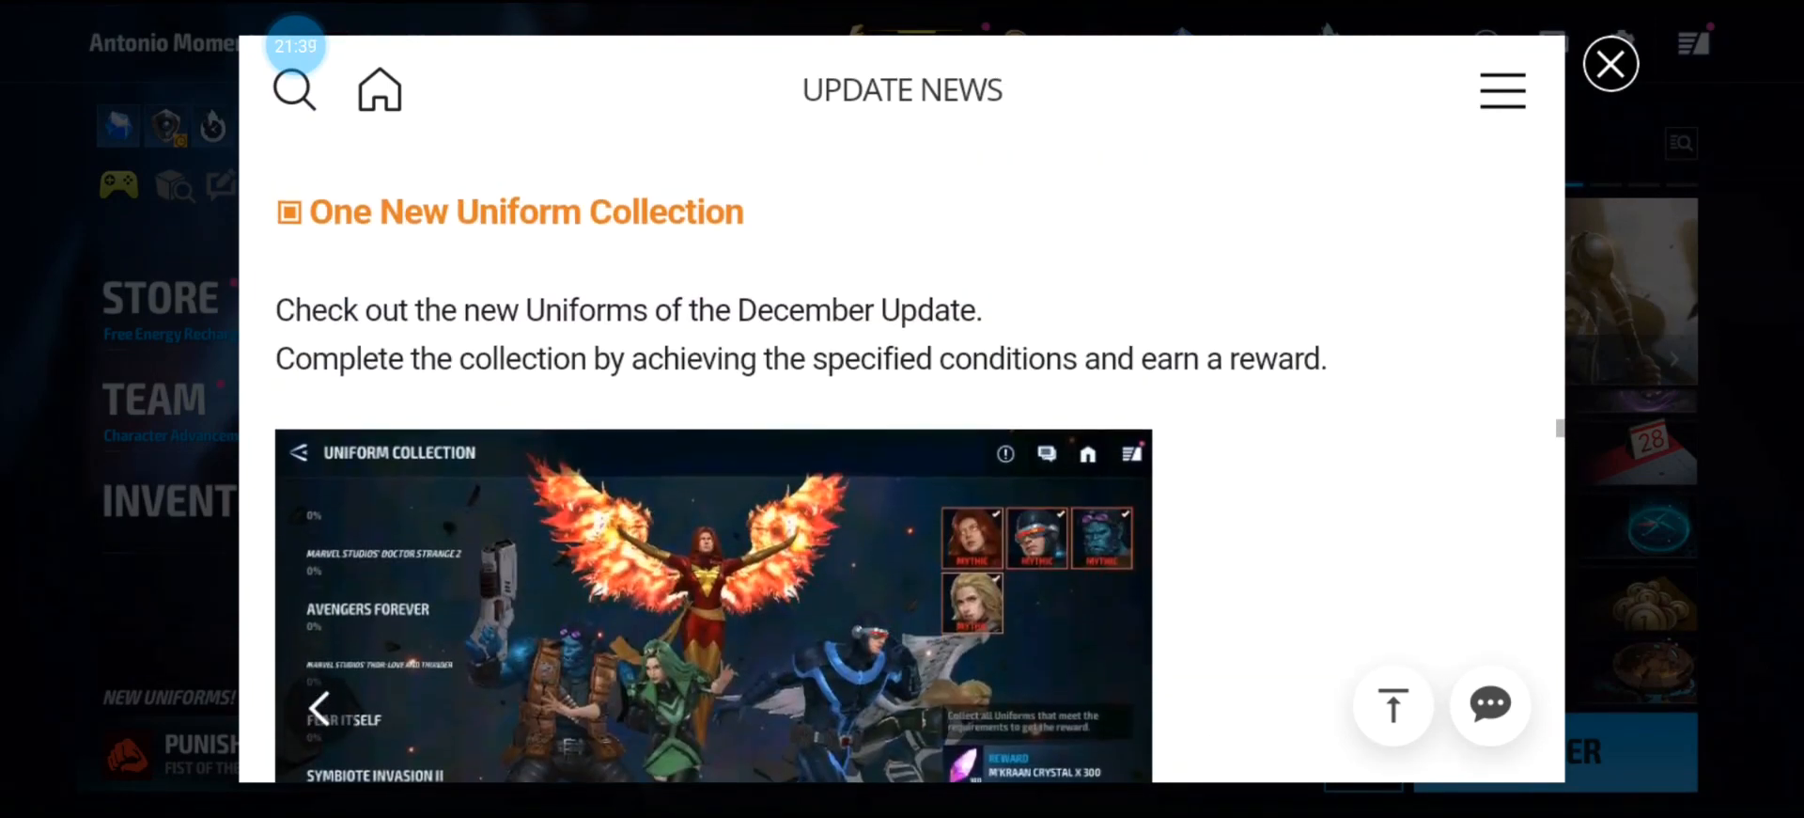
{"action": "scroll", "scroll_direction": "down", "scroll_amount": 3}
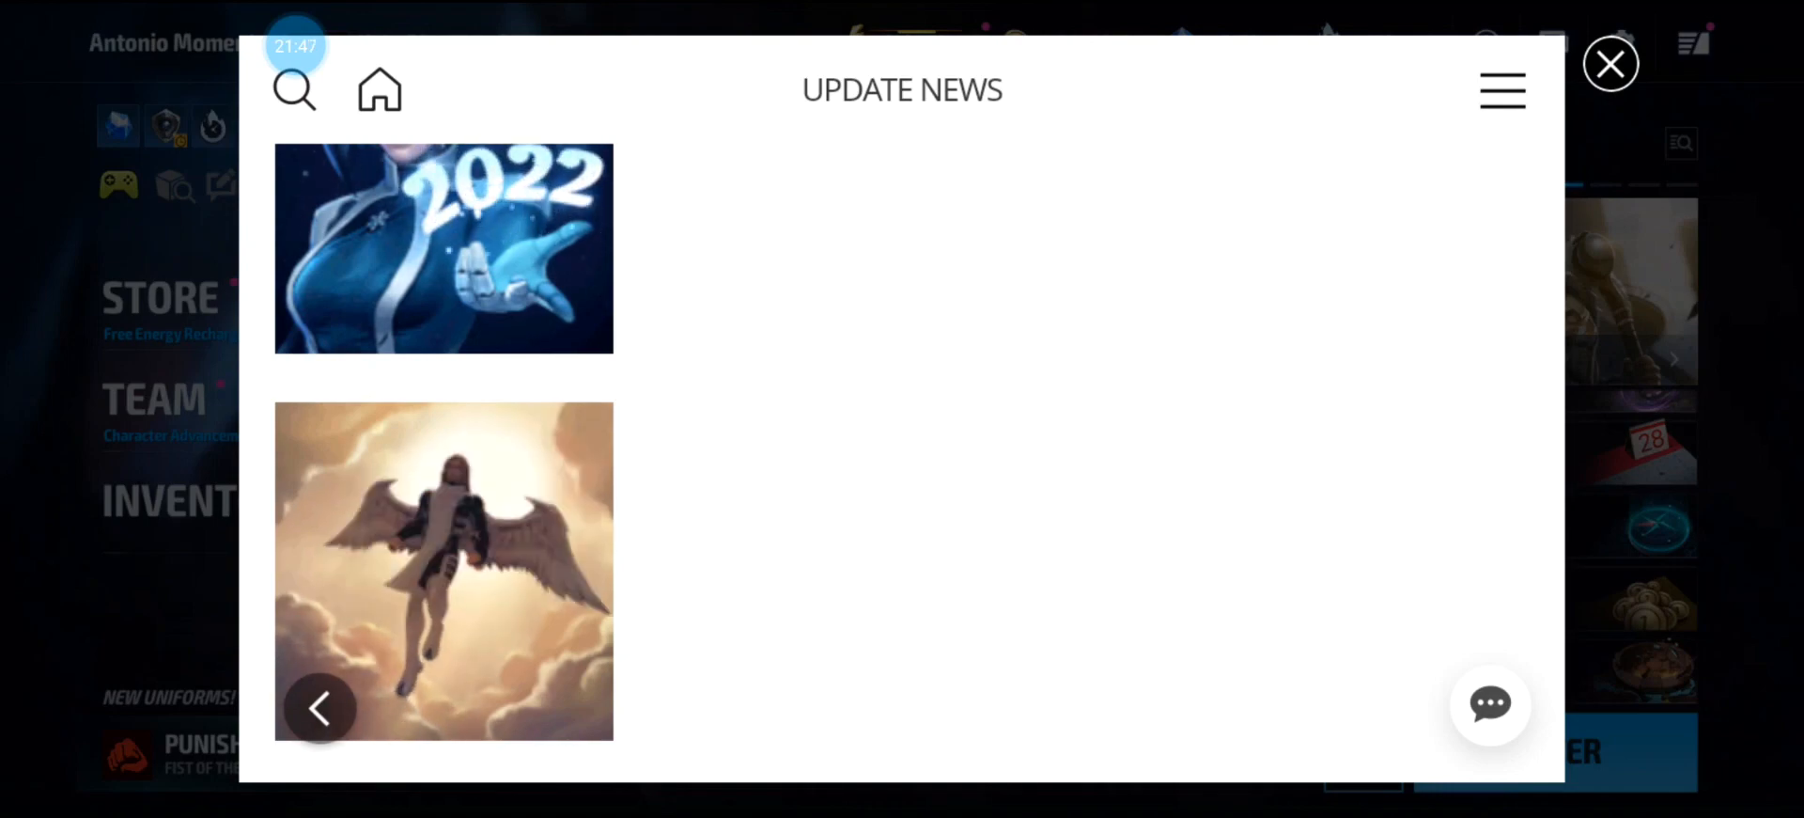
{"action": "scroll", "scroll_direction": "down", "scroll_amount": 3}
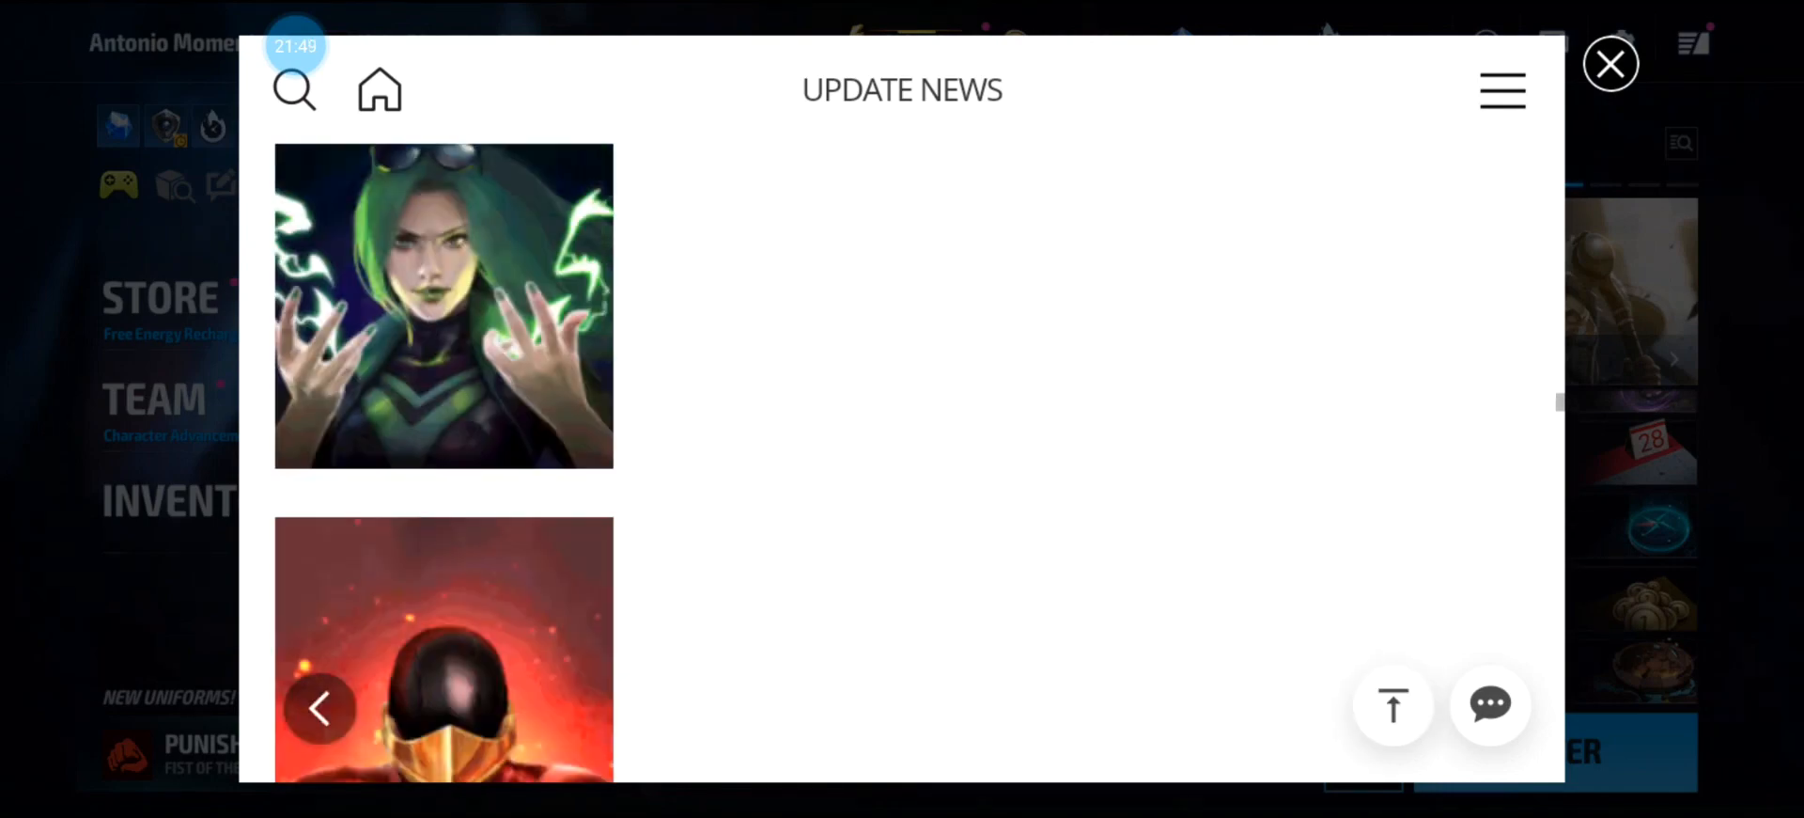
{"action": "scroll", "scroll_direction": "down", "scroll_amount": 3}
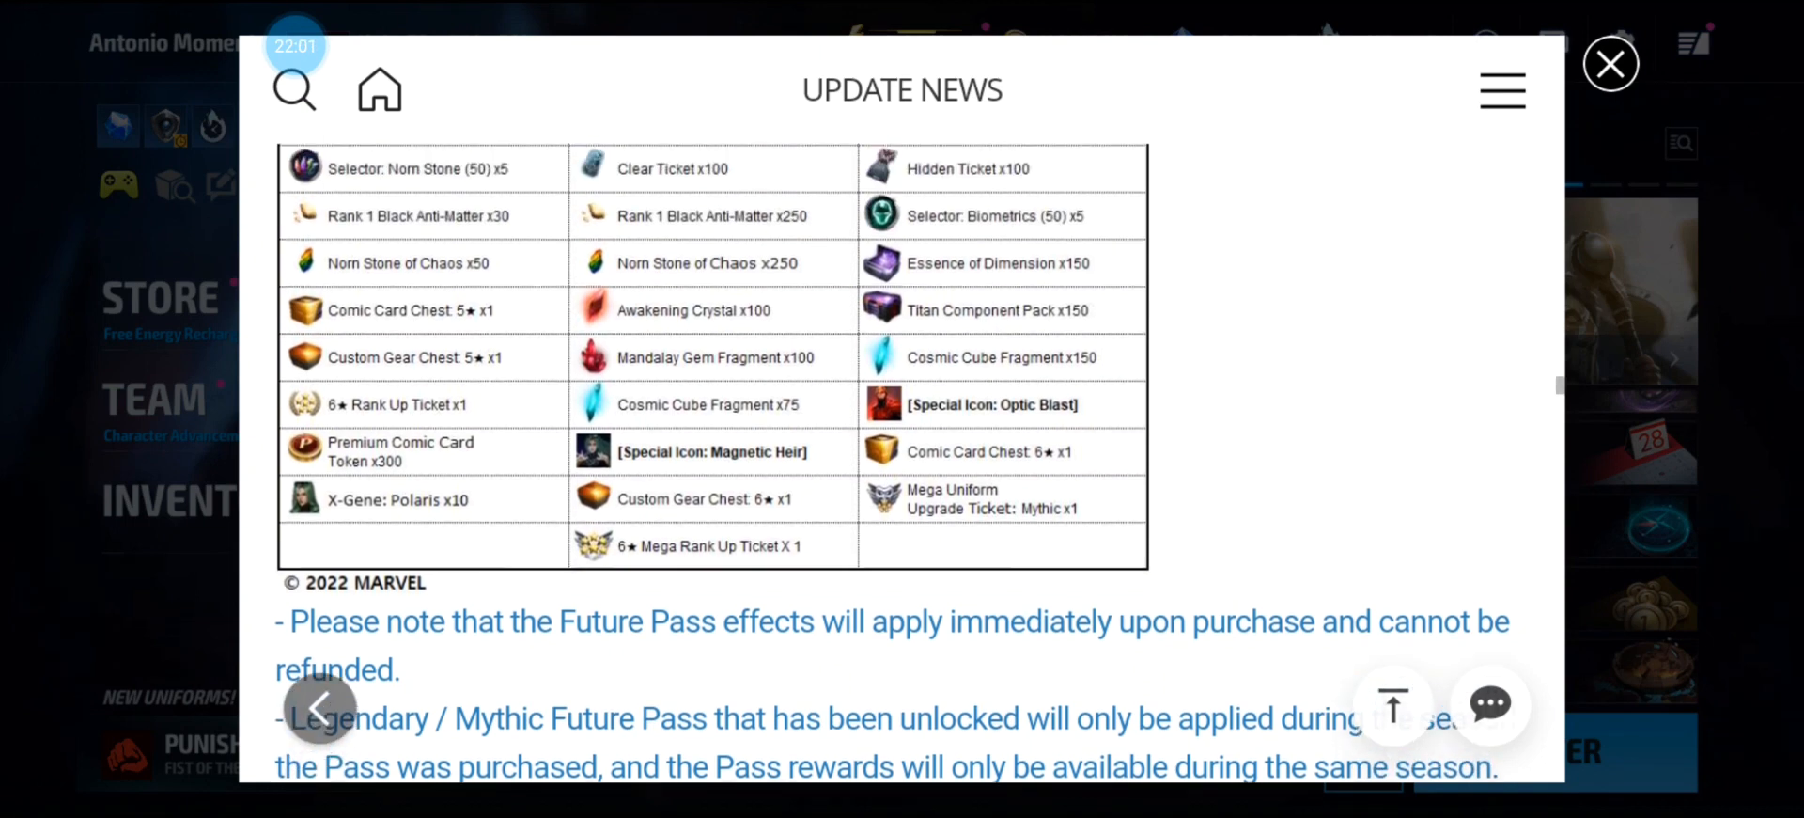
{"action": "scroll", "scroll_direction": "down", "scroll_amount": 3}
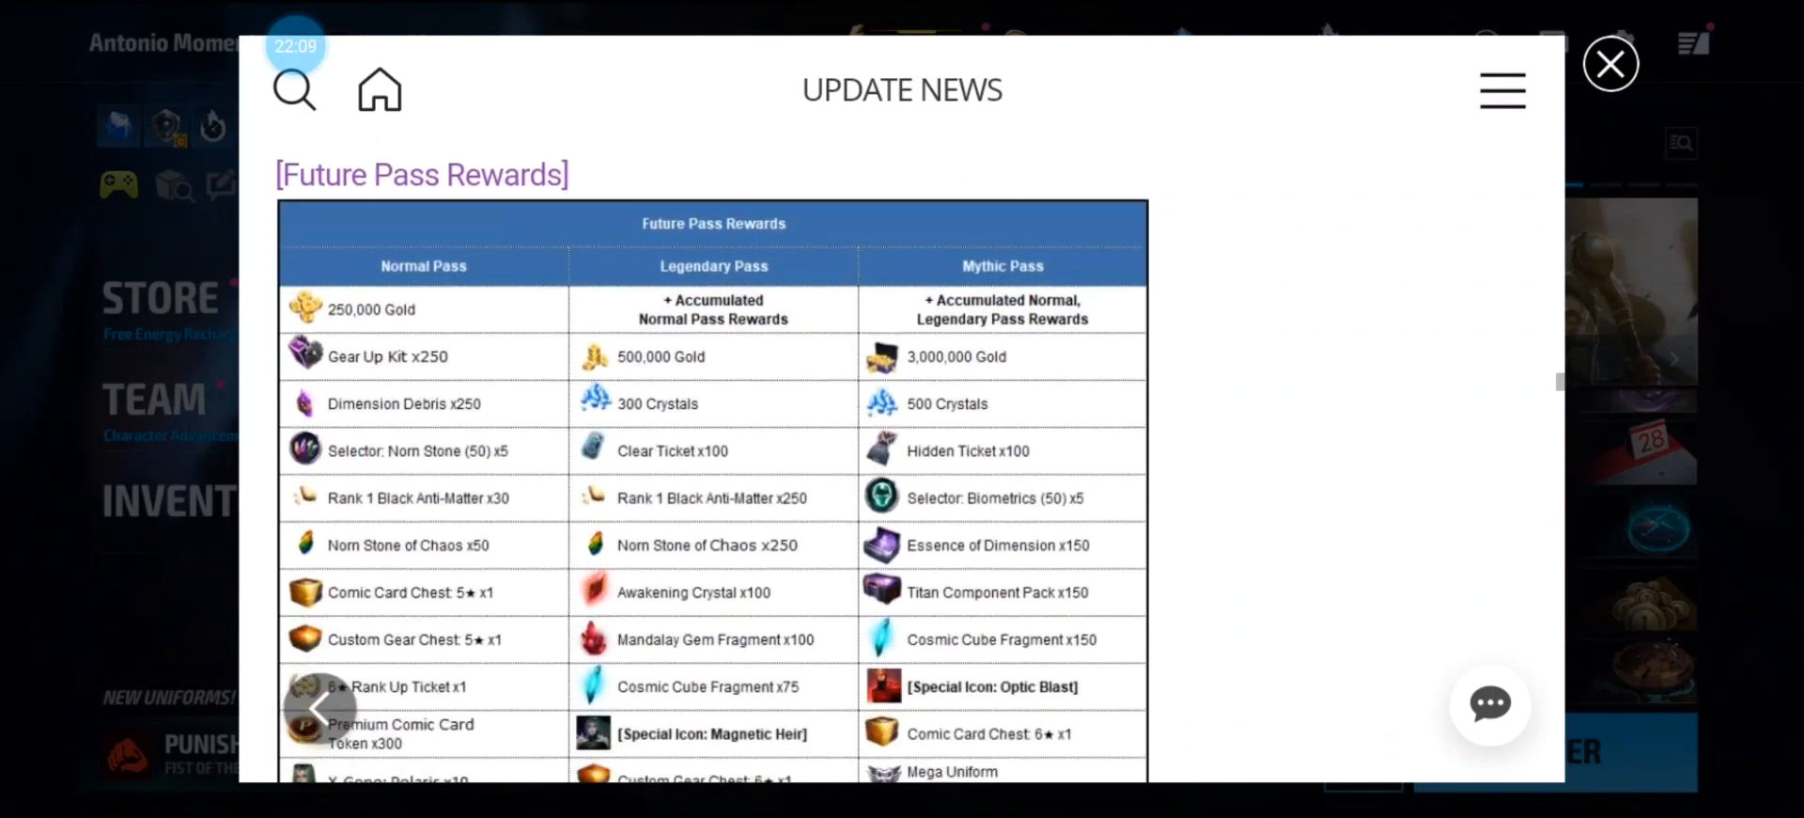
{"action": "scroll", "scroll_direction": "down", "scroll_amount": 3}
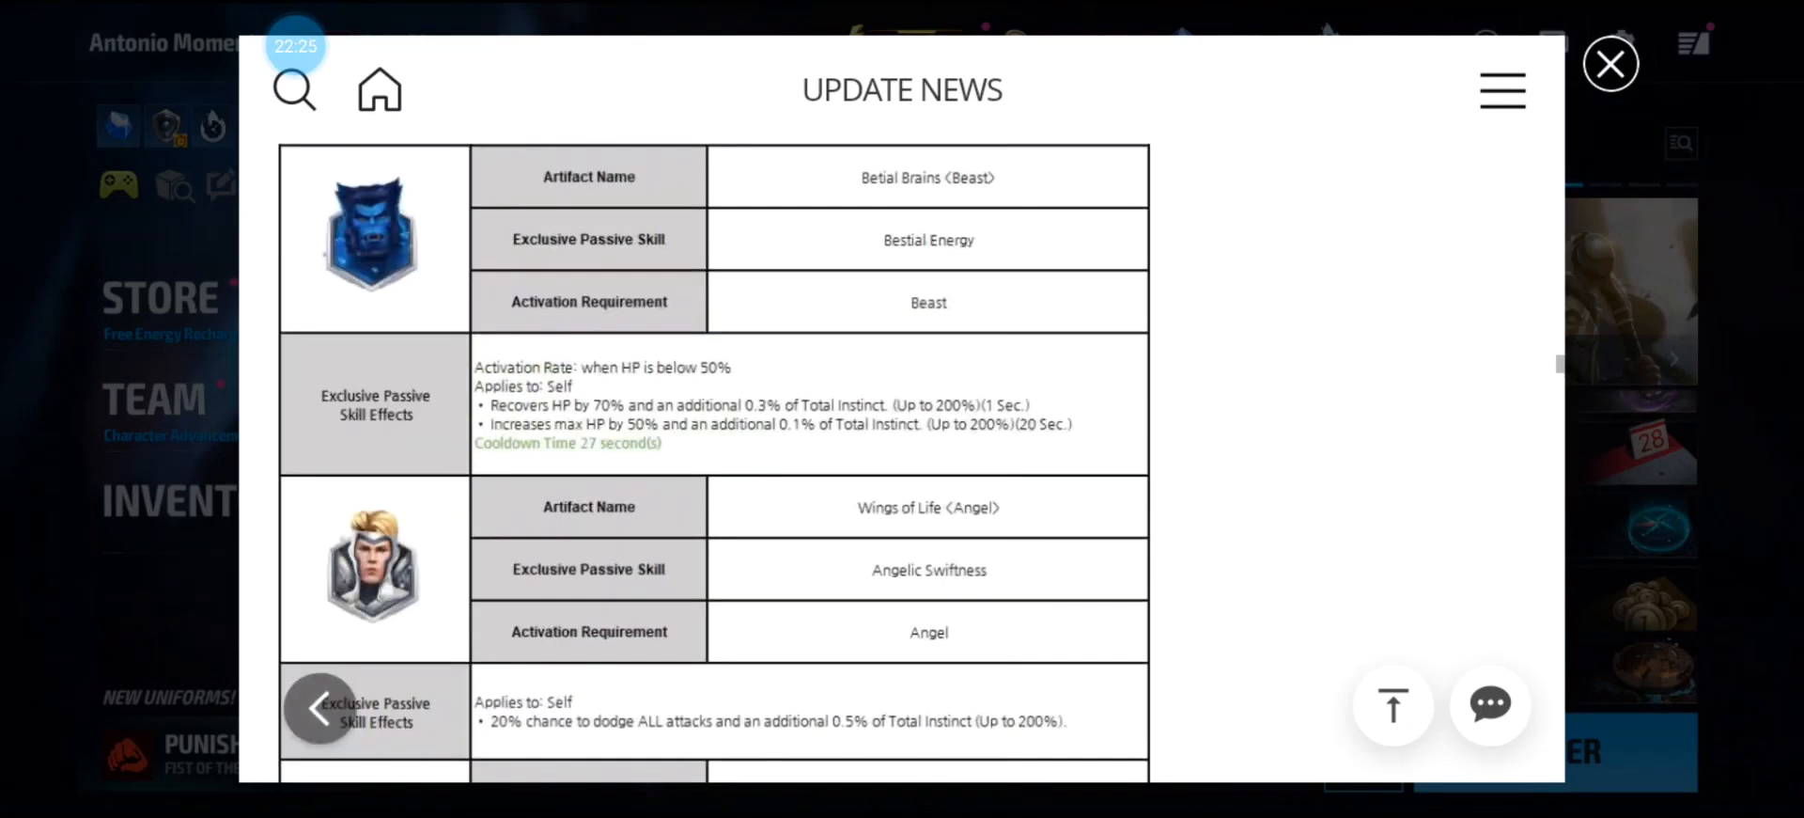
{"action": "scroll", "scroll_direction": "down", "scroll_amount": 3}
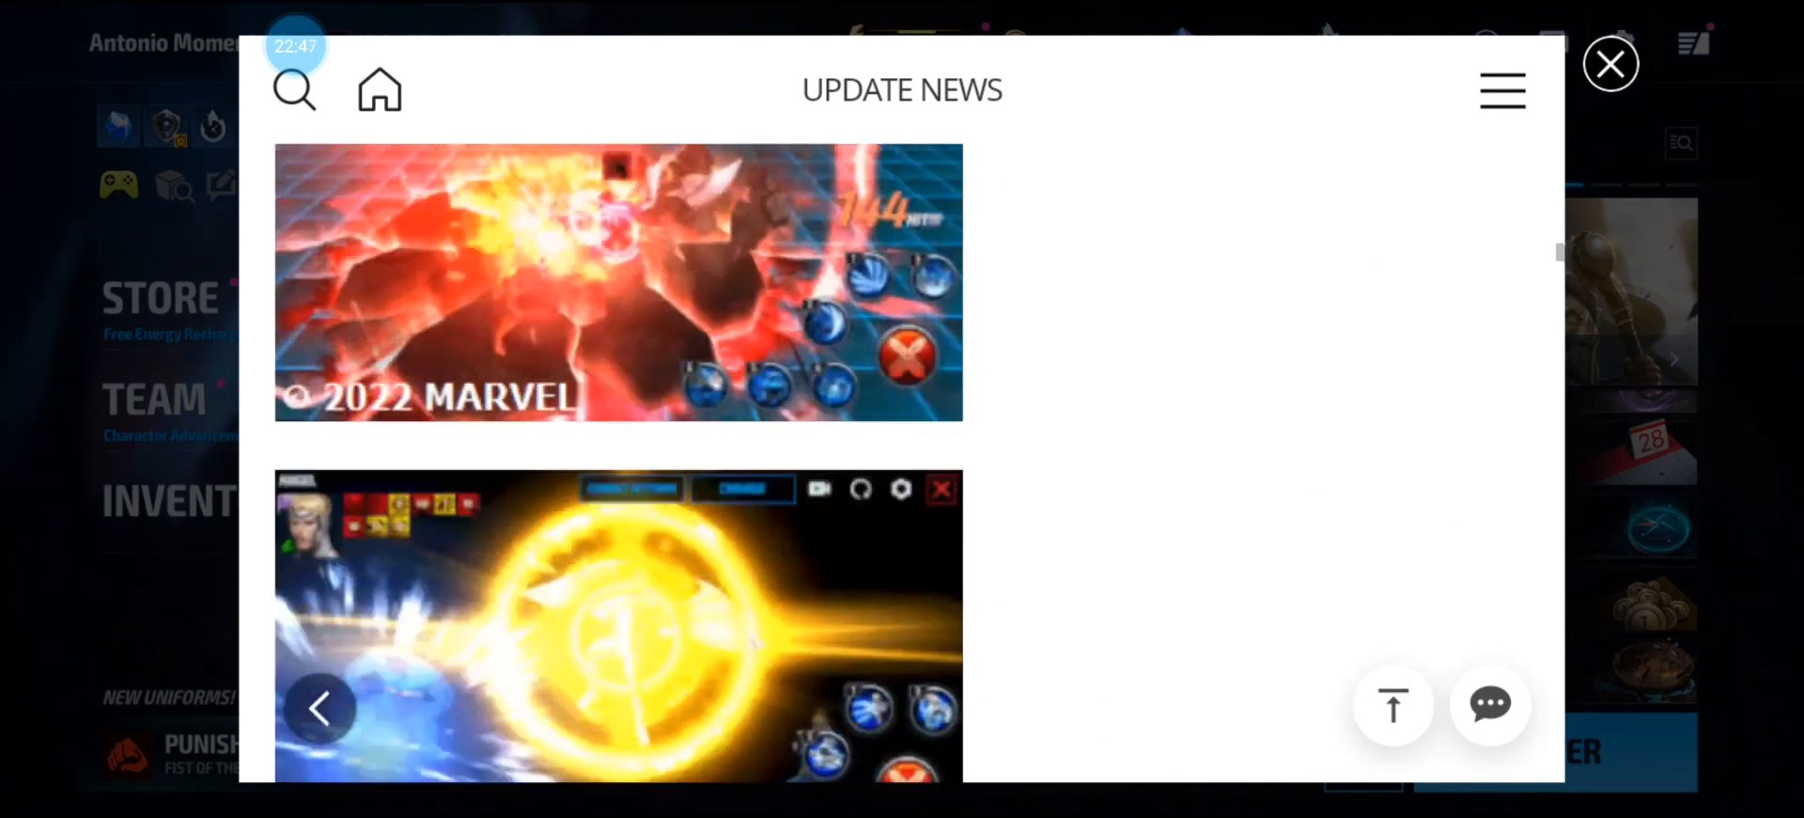
Scroll up past the uniform and Polaris Tier-3 awakening tables to the Polaris (Modern) hero table.
{"action": "scroll", "scroll_direction": "down", "scroll_amount": 3}
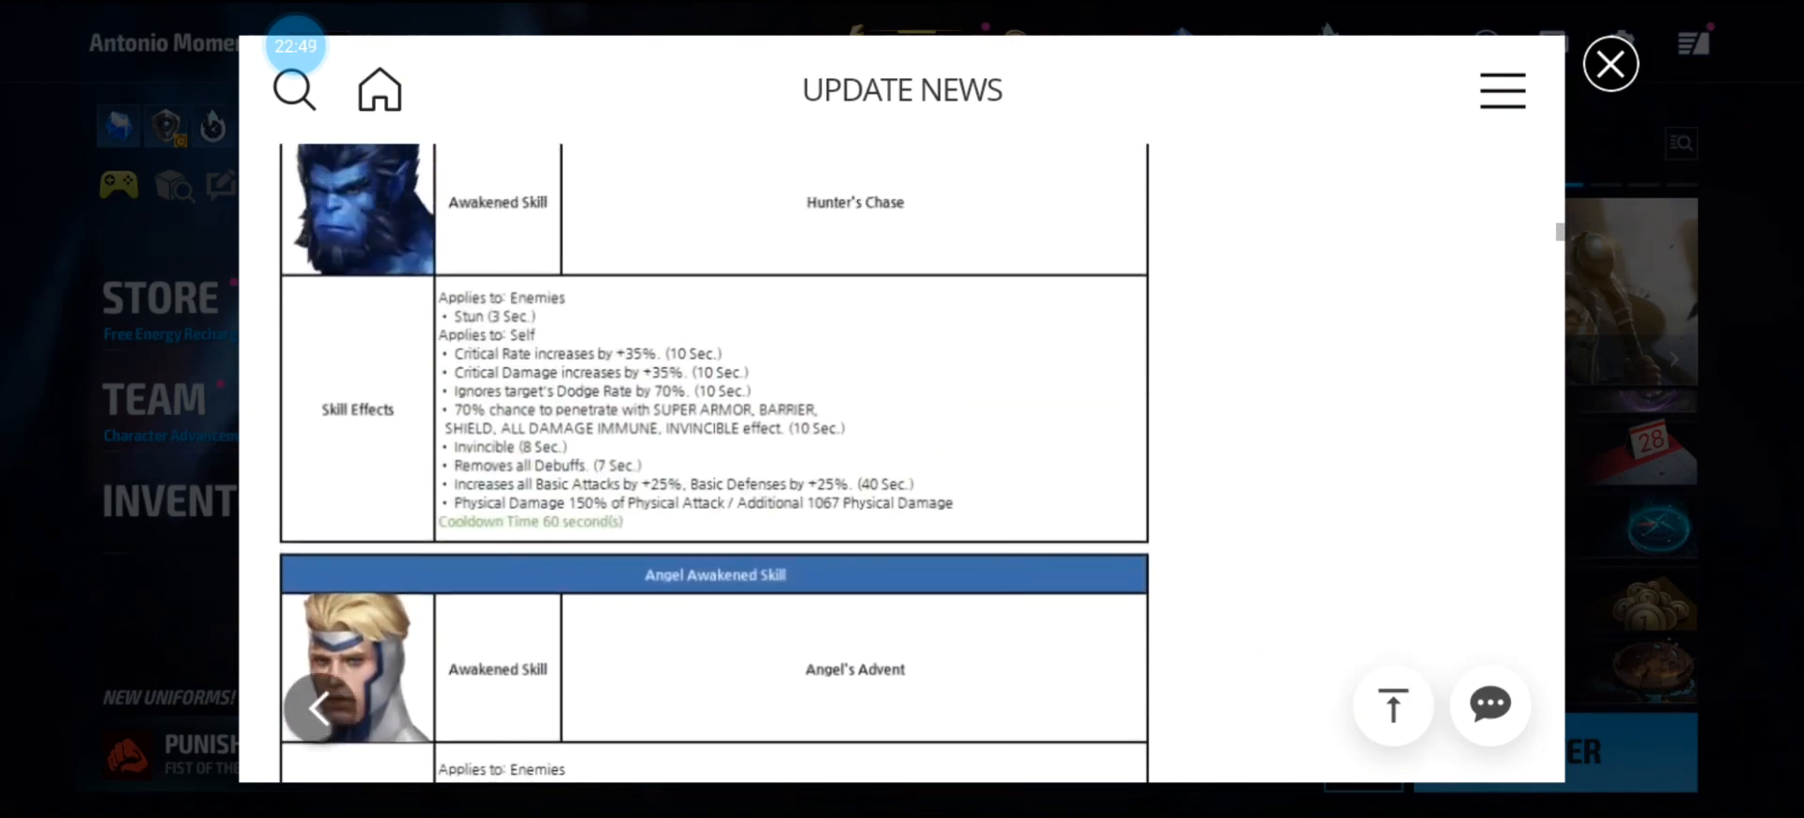
{"action": "scroll", "scroll_direction": "down", "scroll_amount": 3}
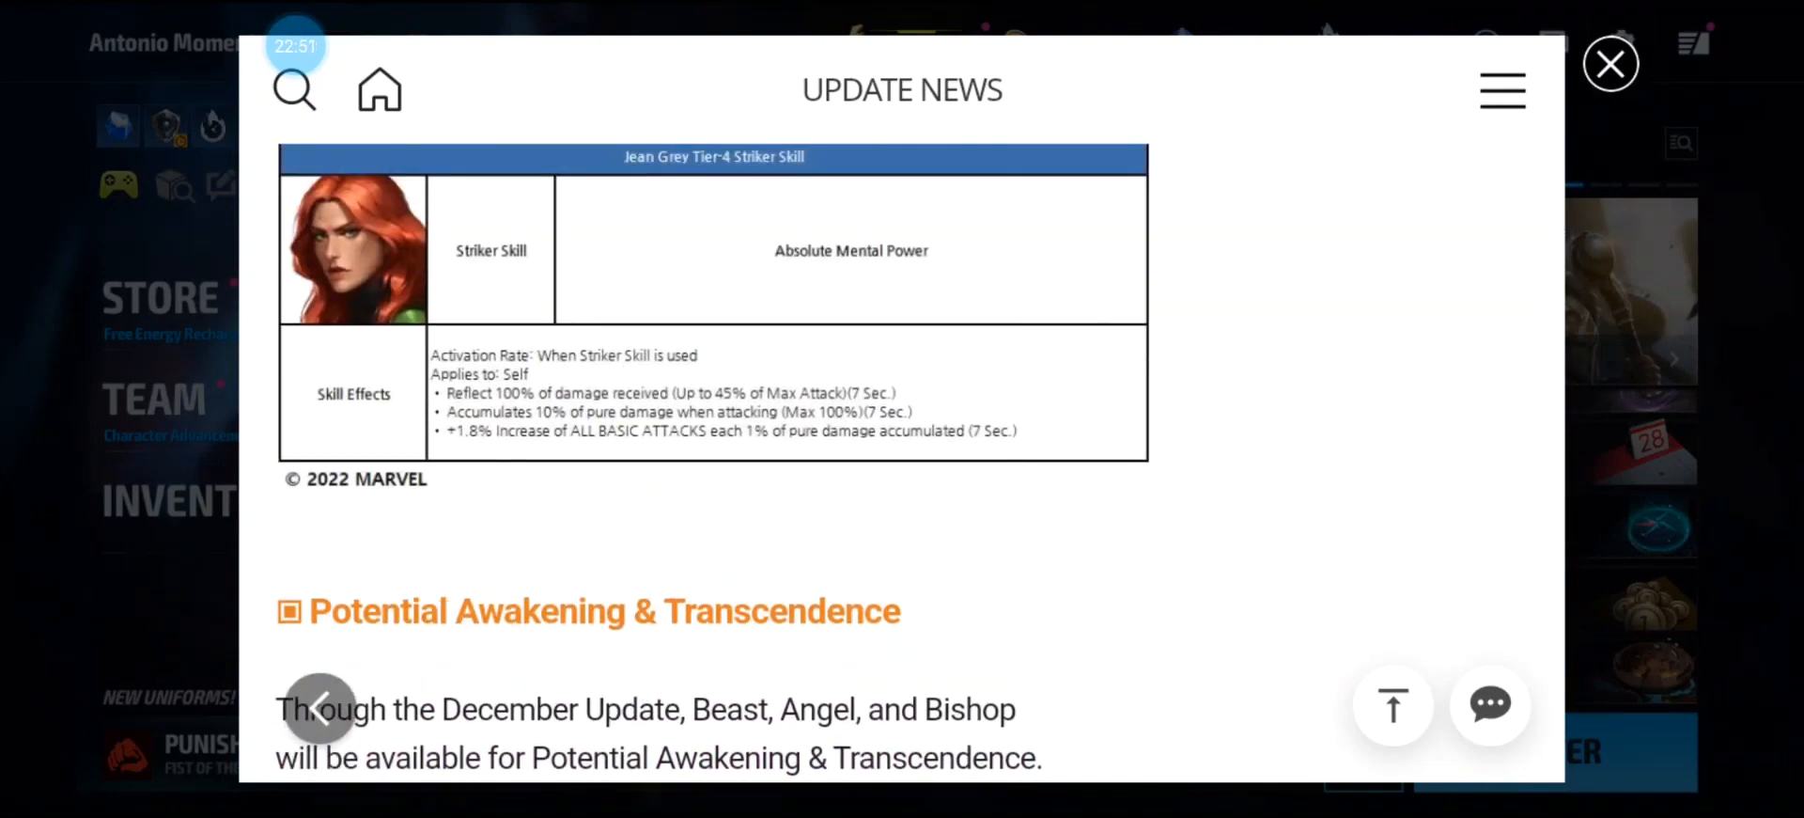
{"action": "scroll", "scroll_direction": "down", "scroll_amount": 3}
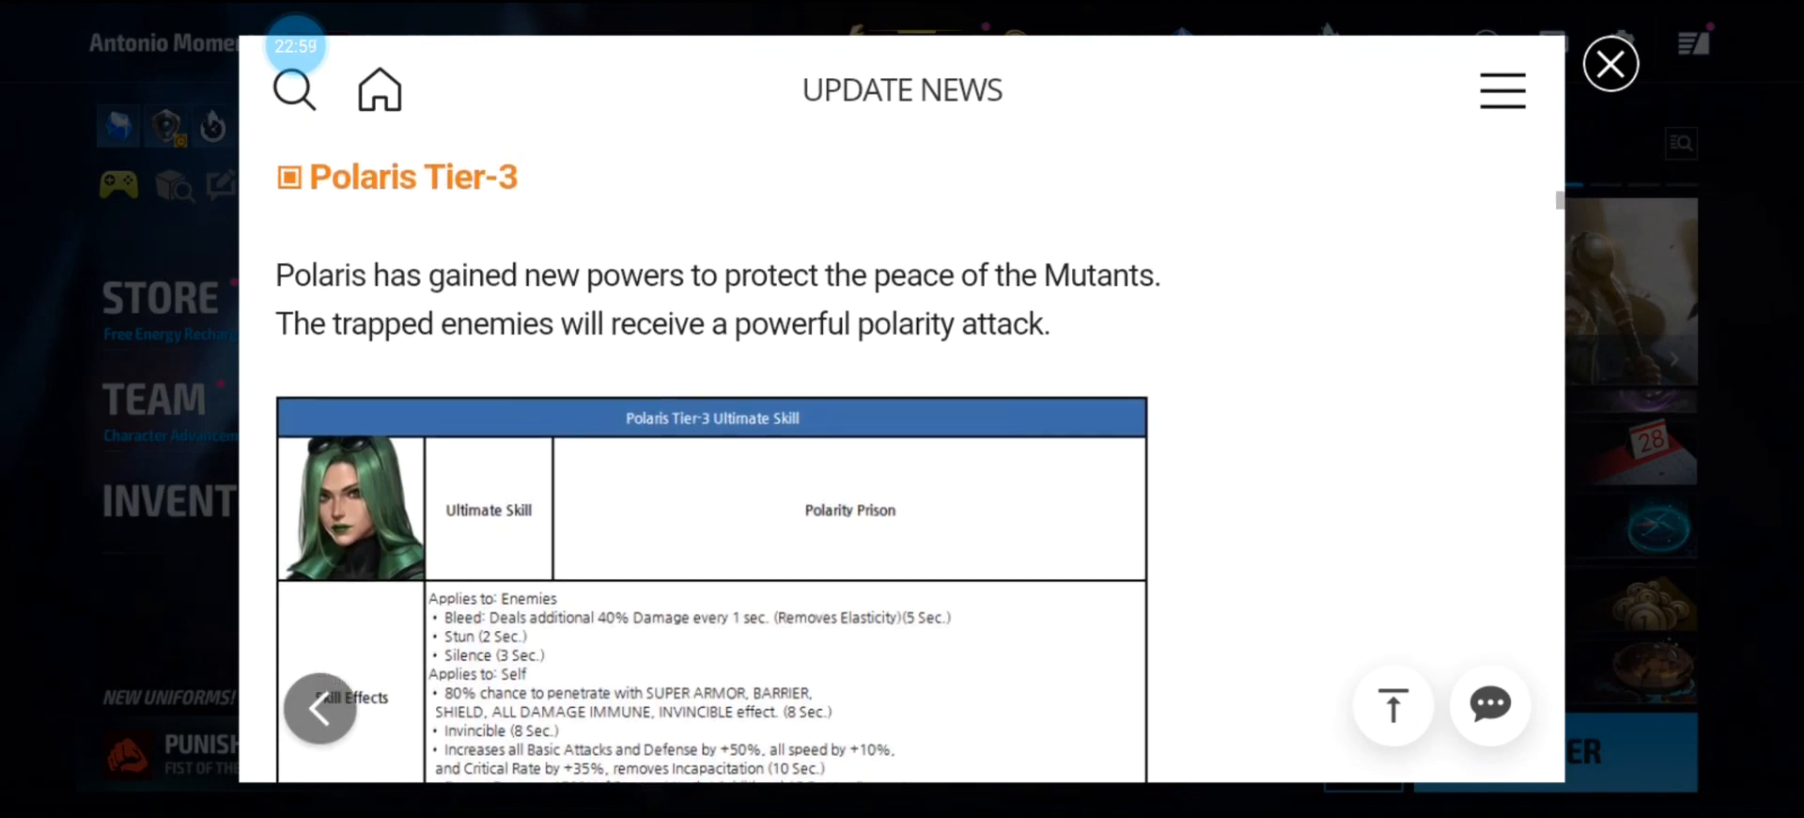
{"action": "scroll", "scroll_direction": "down", "scroll_amount": 3}
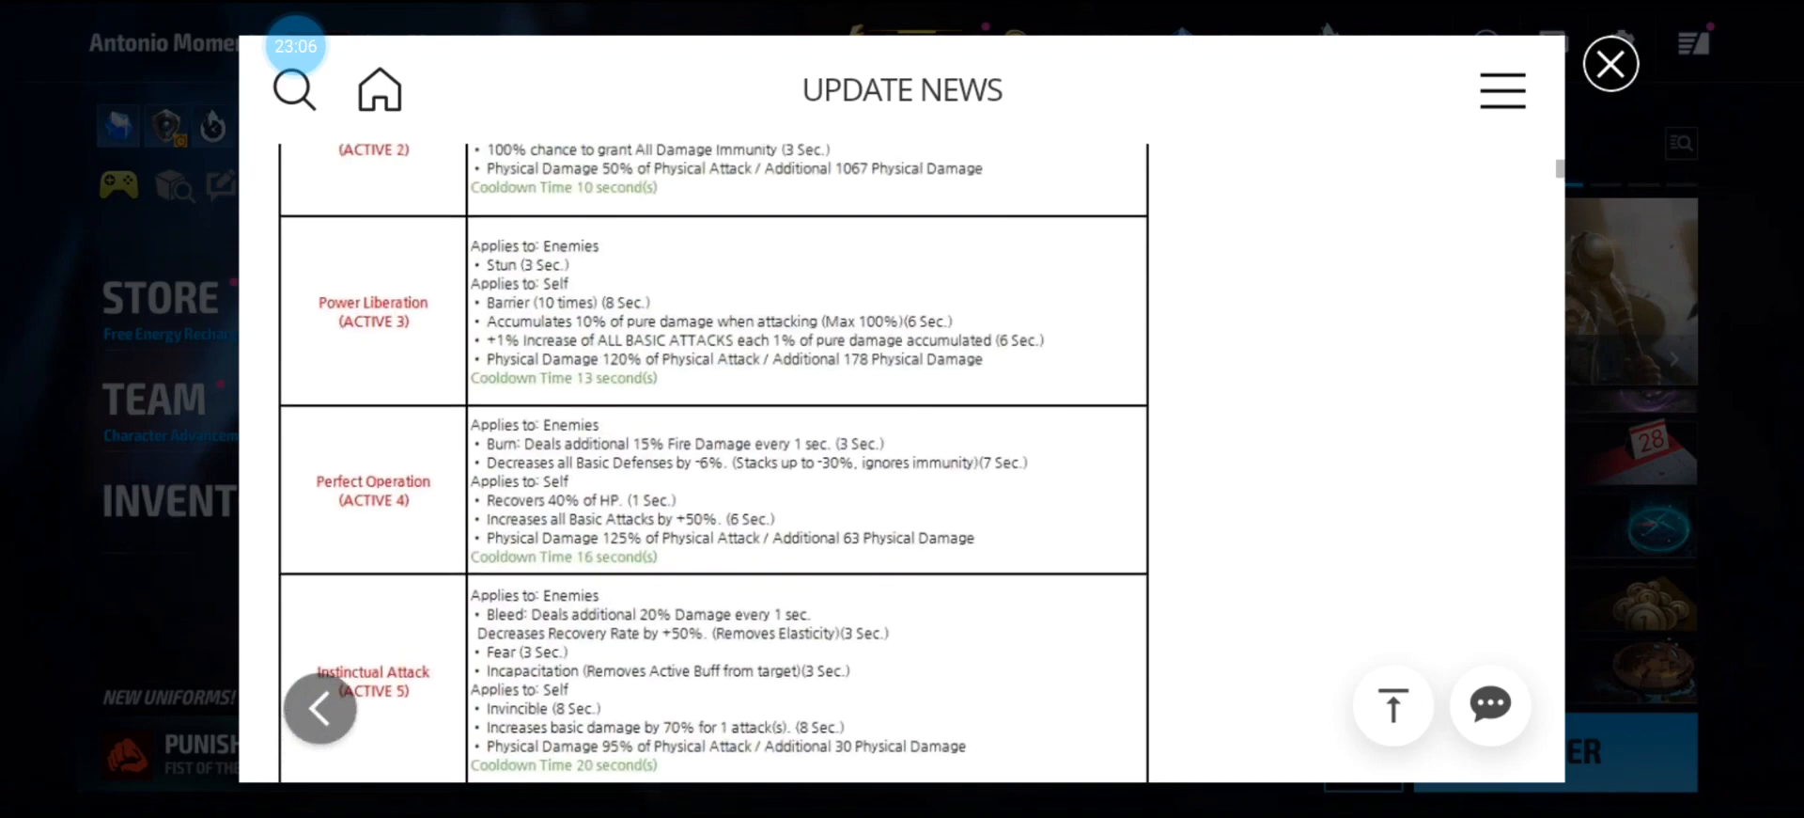
{"action": "scroll", "scroll_direction": "down", "scroll_amount": 3}
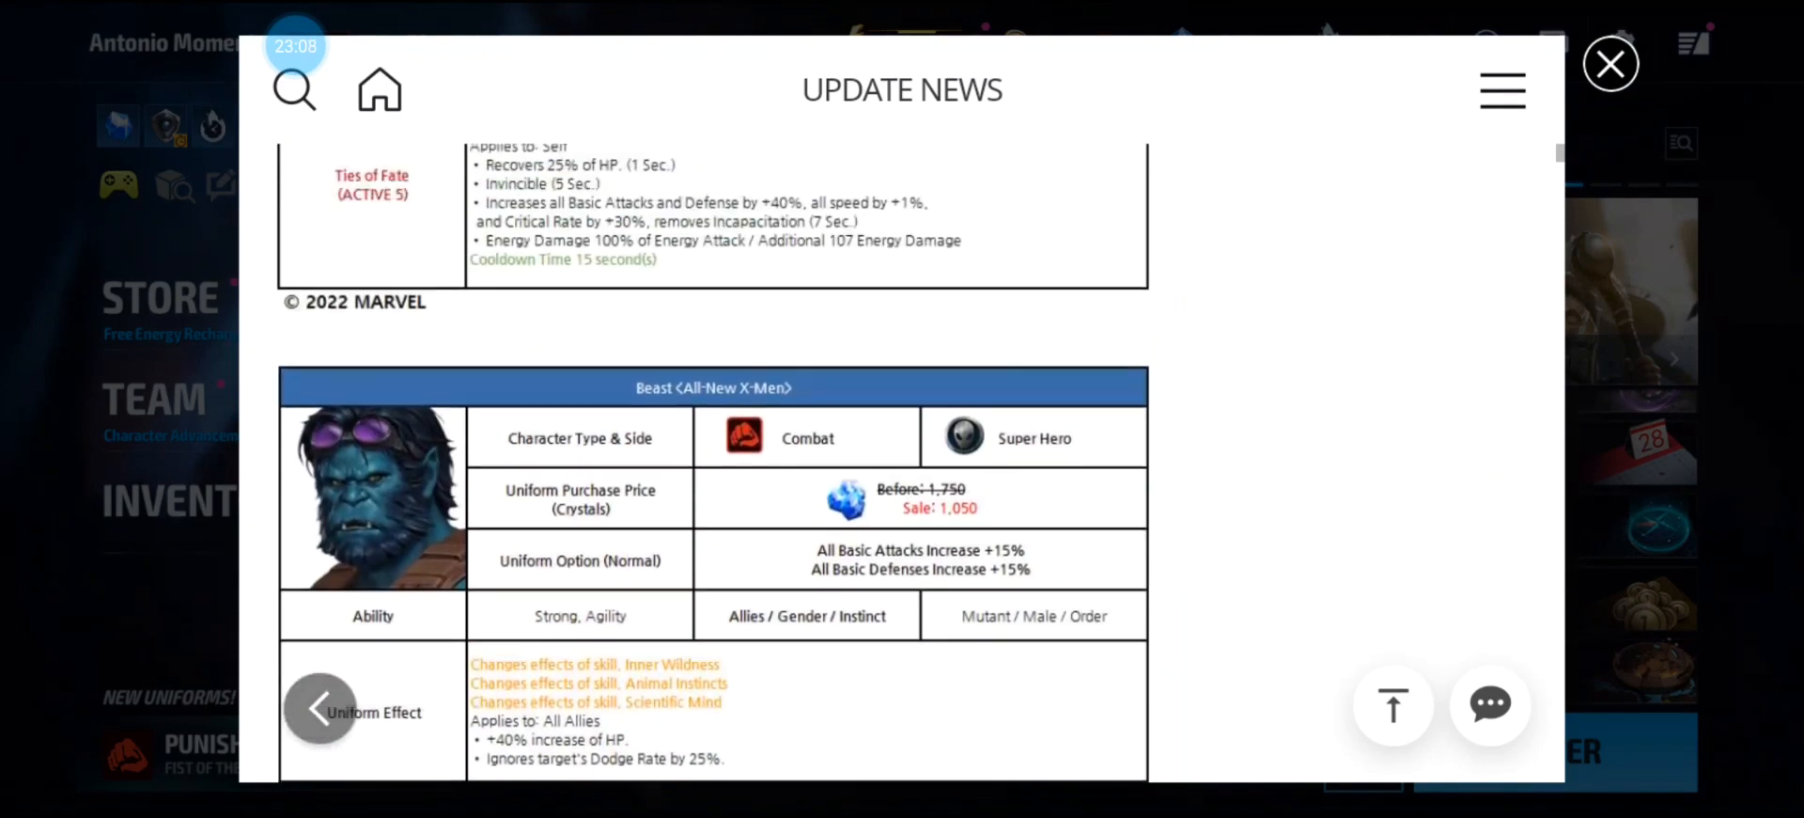
{"action": "scroll", "scroll_direction": "down", "scroll_amount": 3}
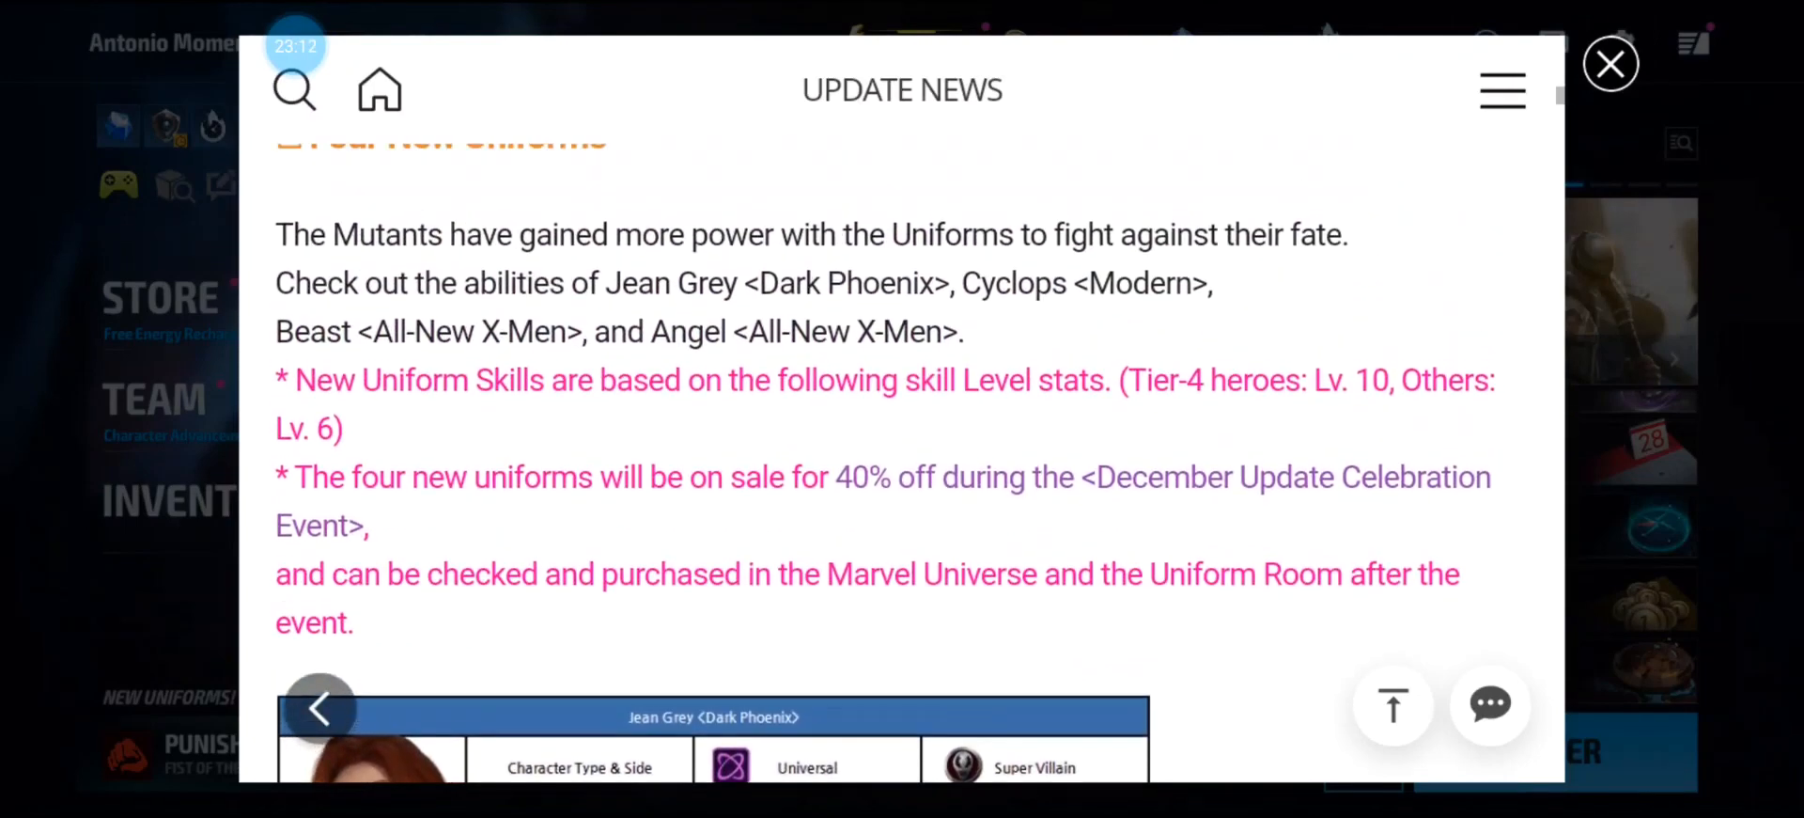
{"action": "scroll", "scroll_direction": "down", "scroll_amount": 3}
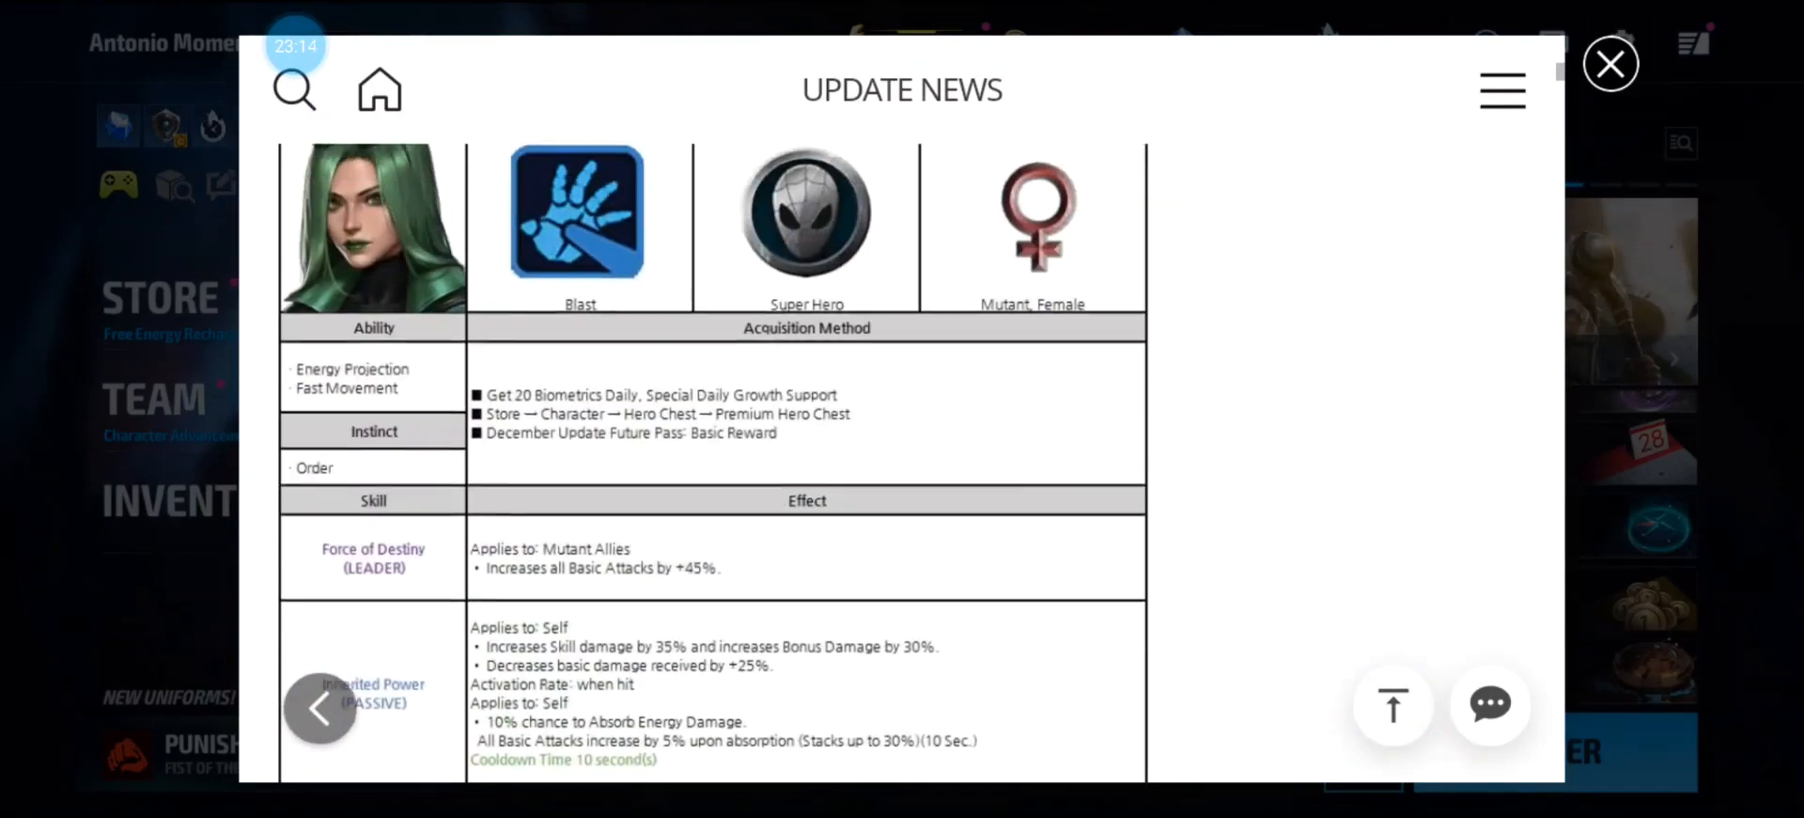
{"action": "scroll", "scroll_direction": "down", "scroll_amount": 3}
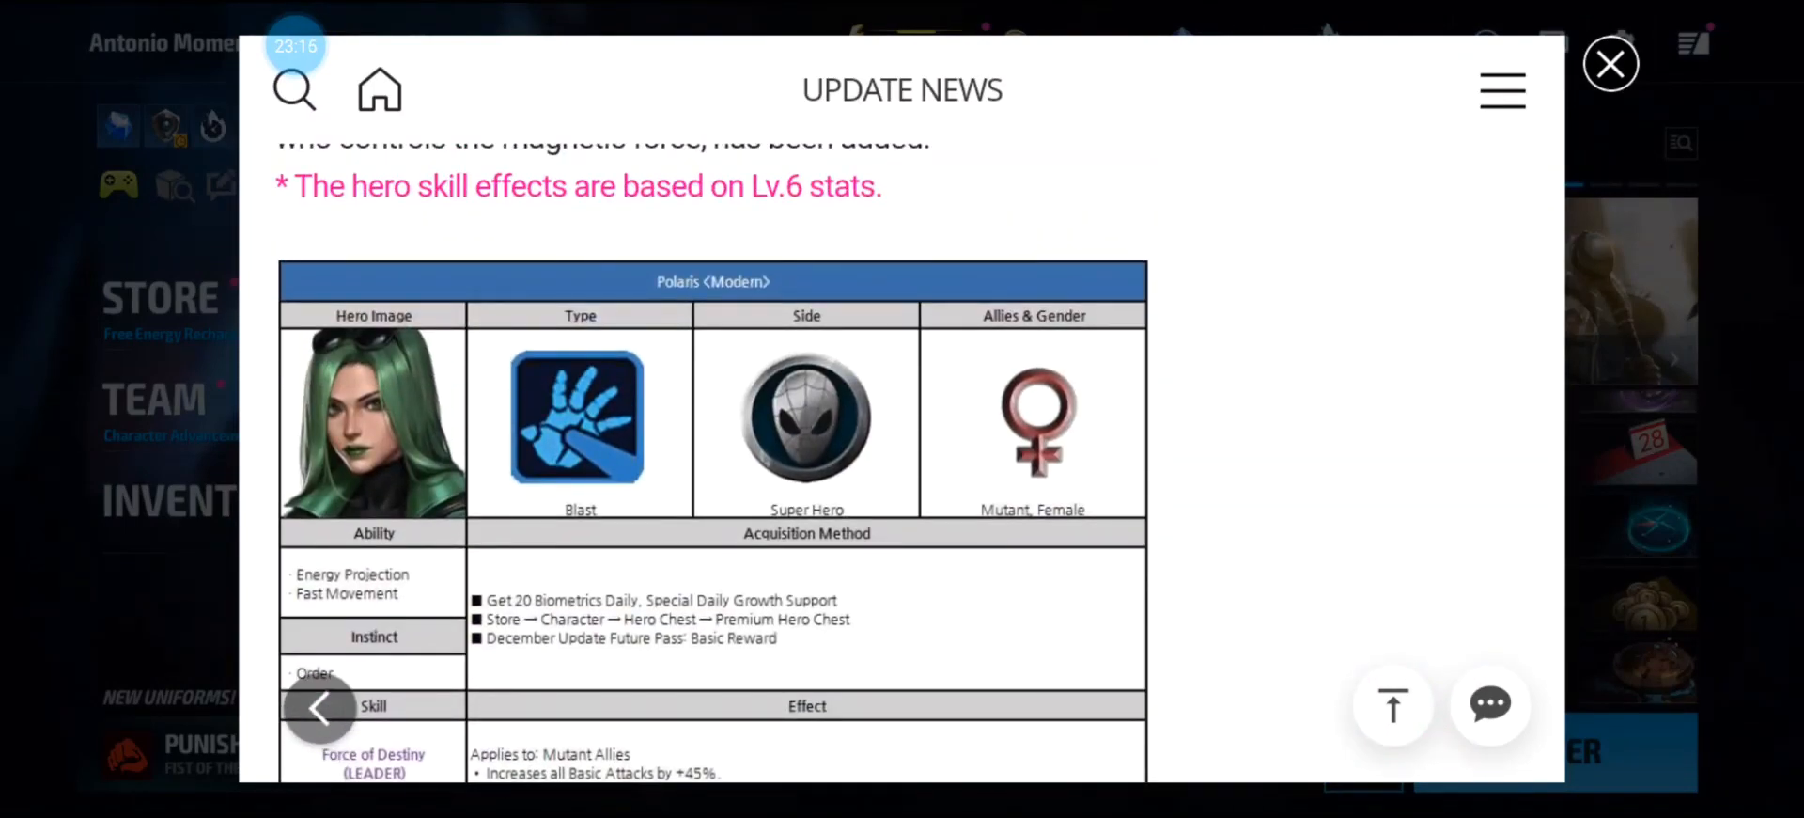